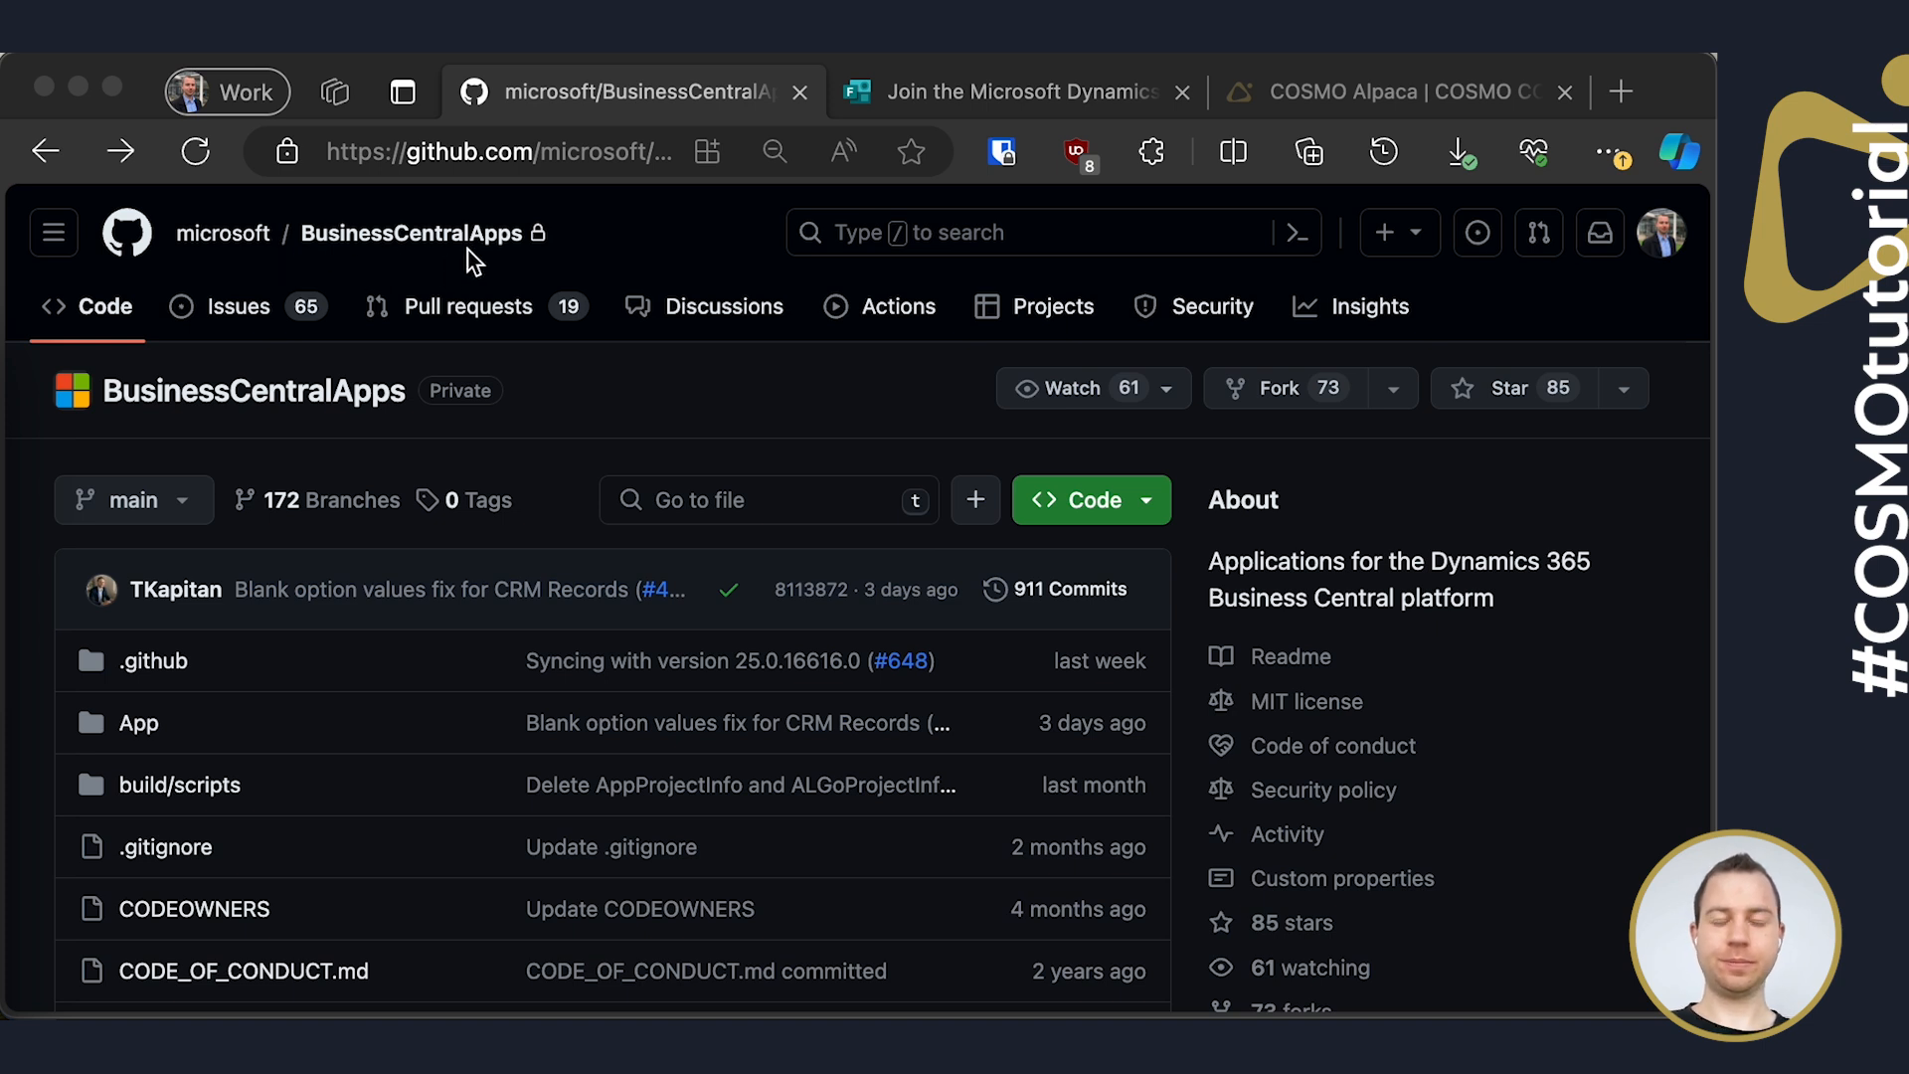
pyautogui.moveTo(370, 345)
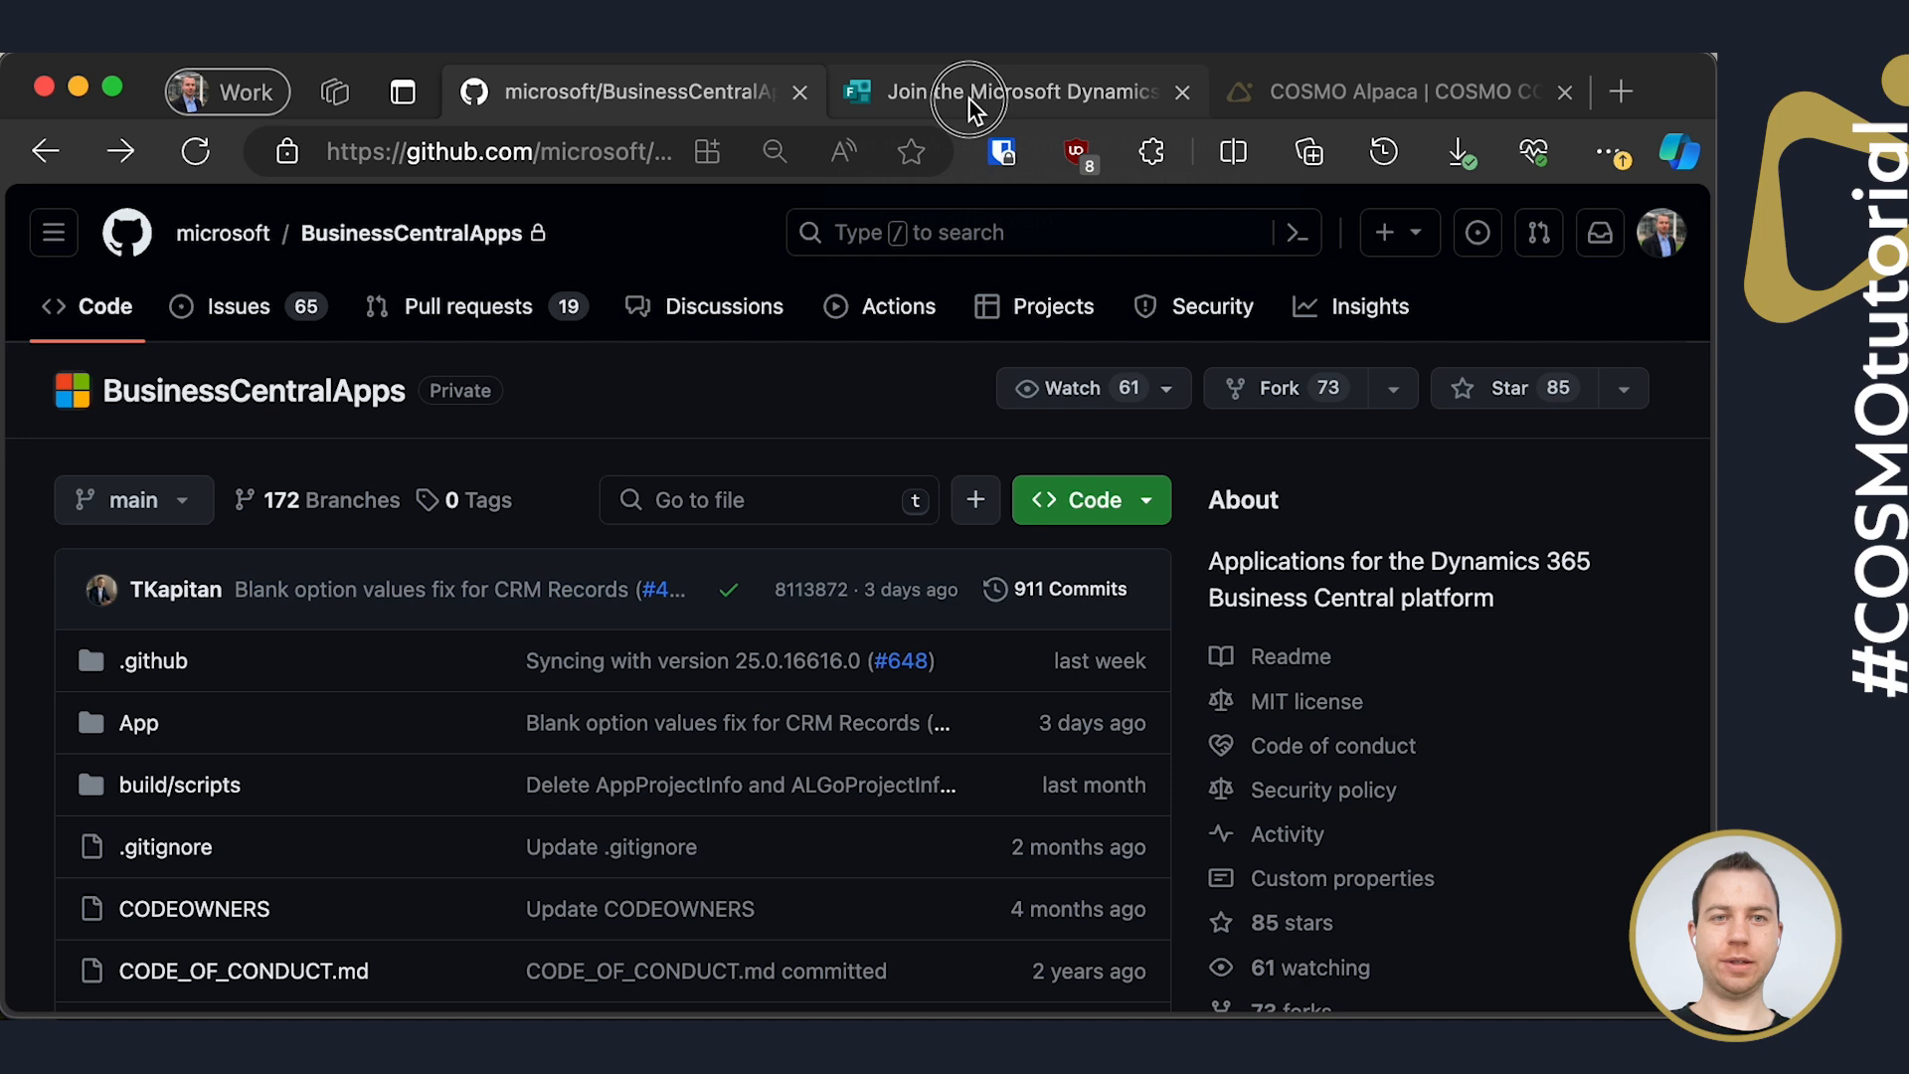
# Fork BusinessCentralApps to the 22-cosmoconsult organization, copying only the main branch
pyautogui.click(1016, 91)
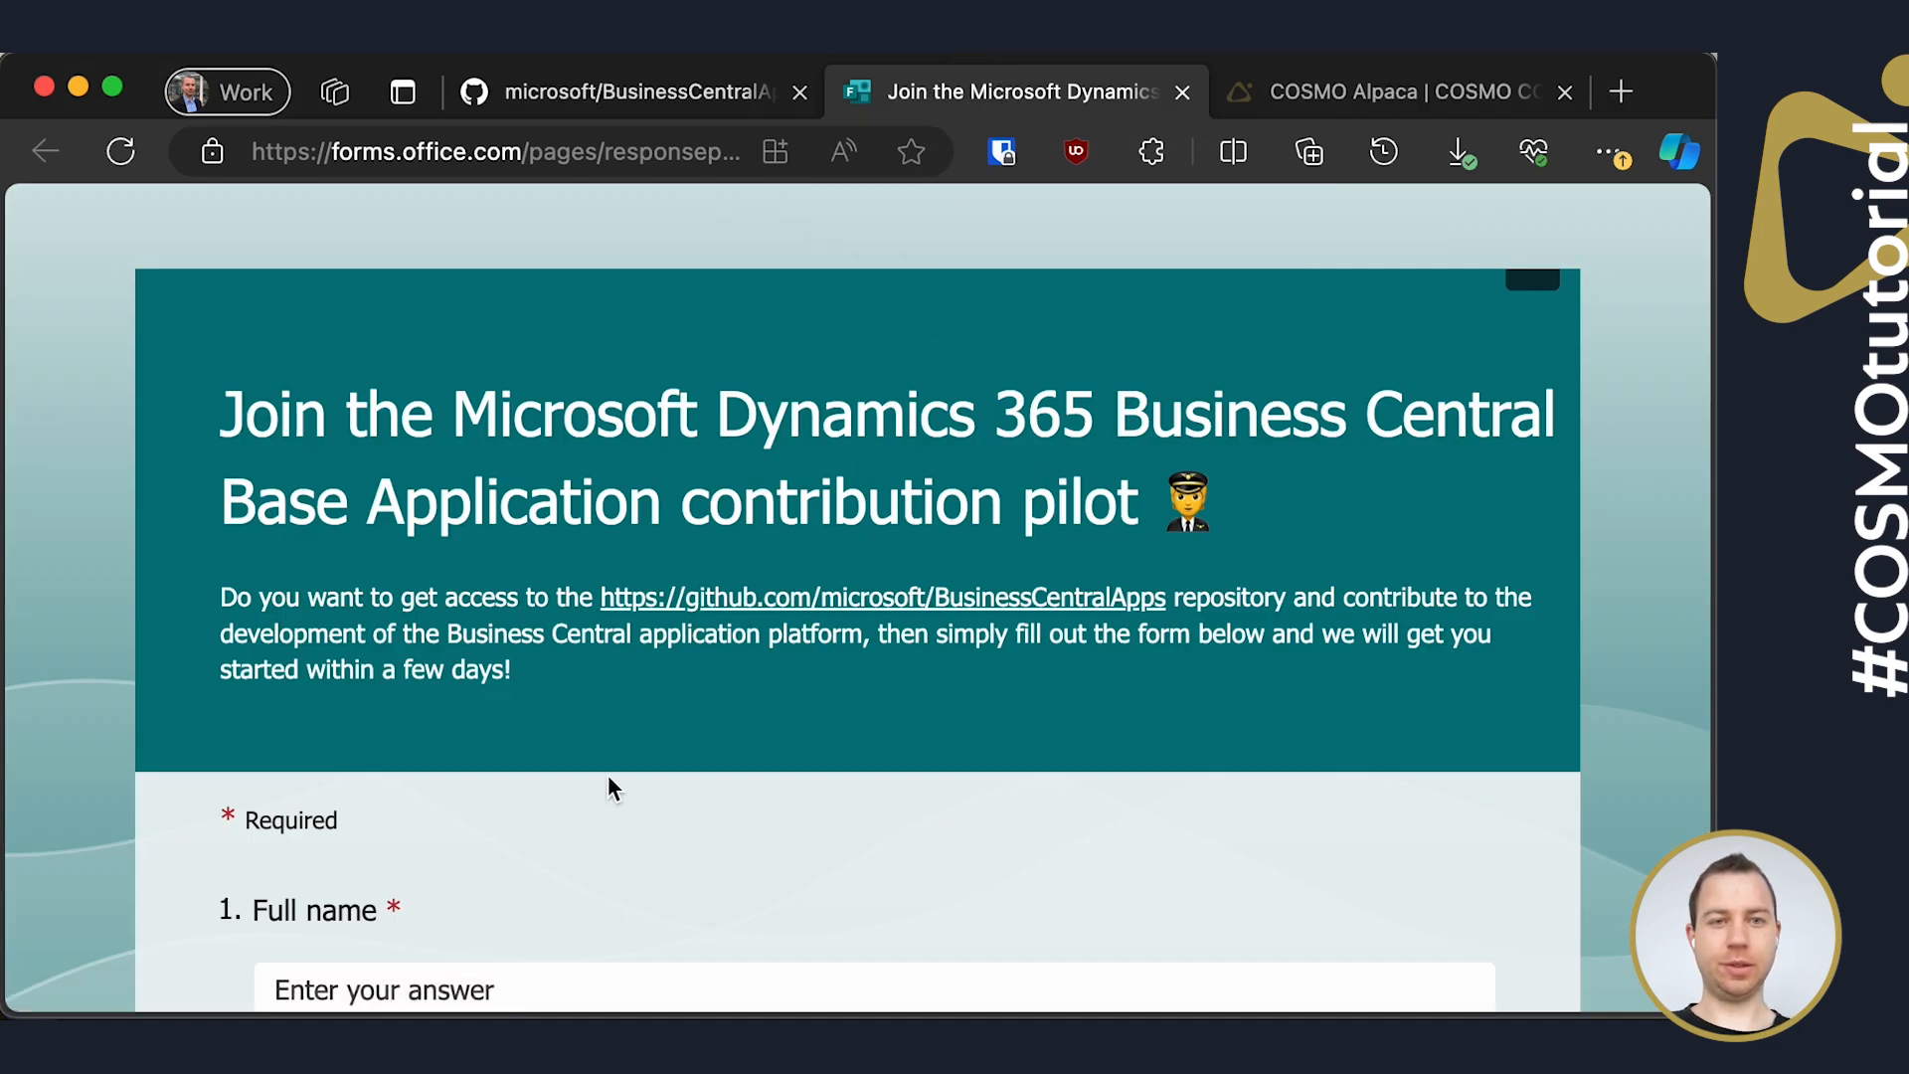
pyautogui.moveTo(643, 107)
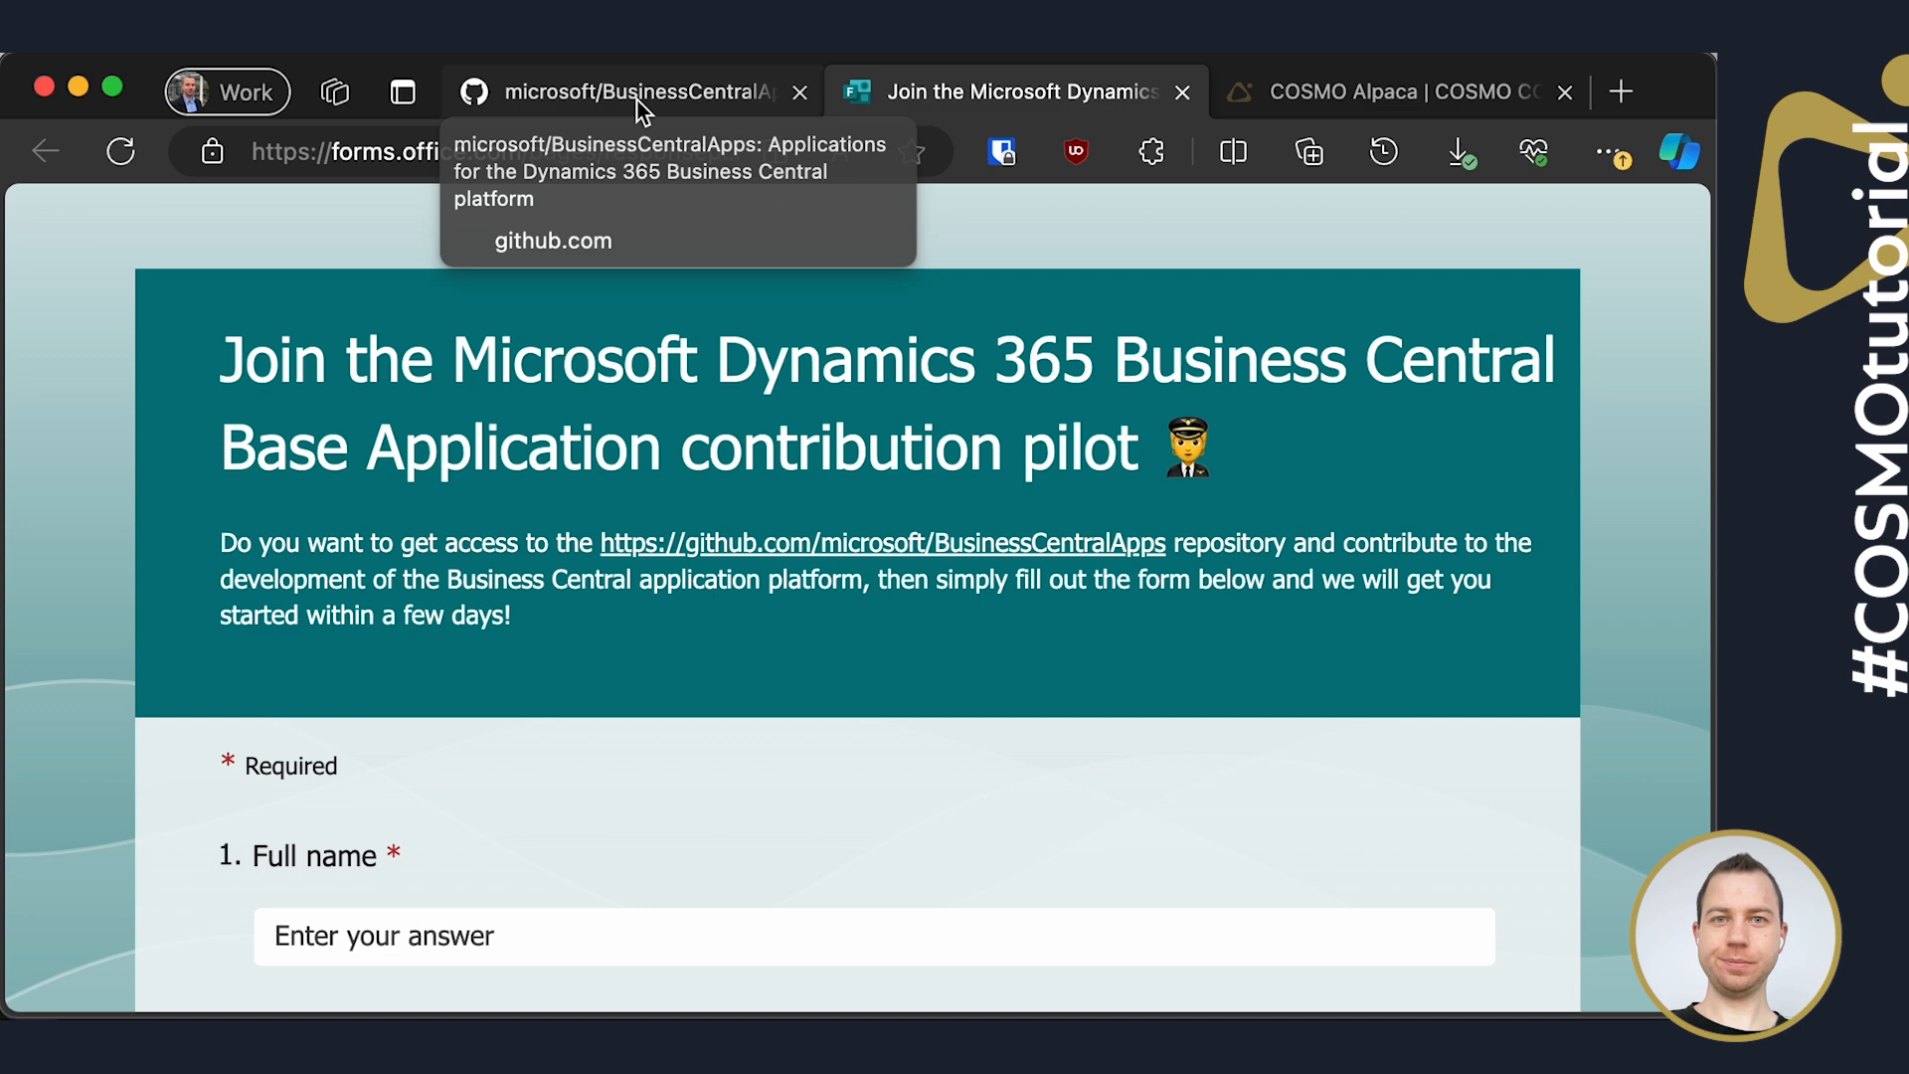
pyautogui.click(632, 92)
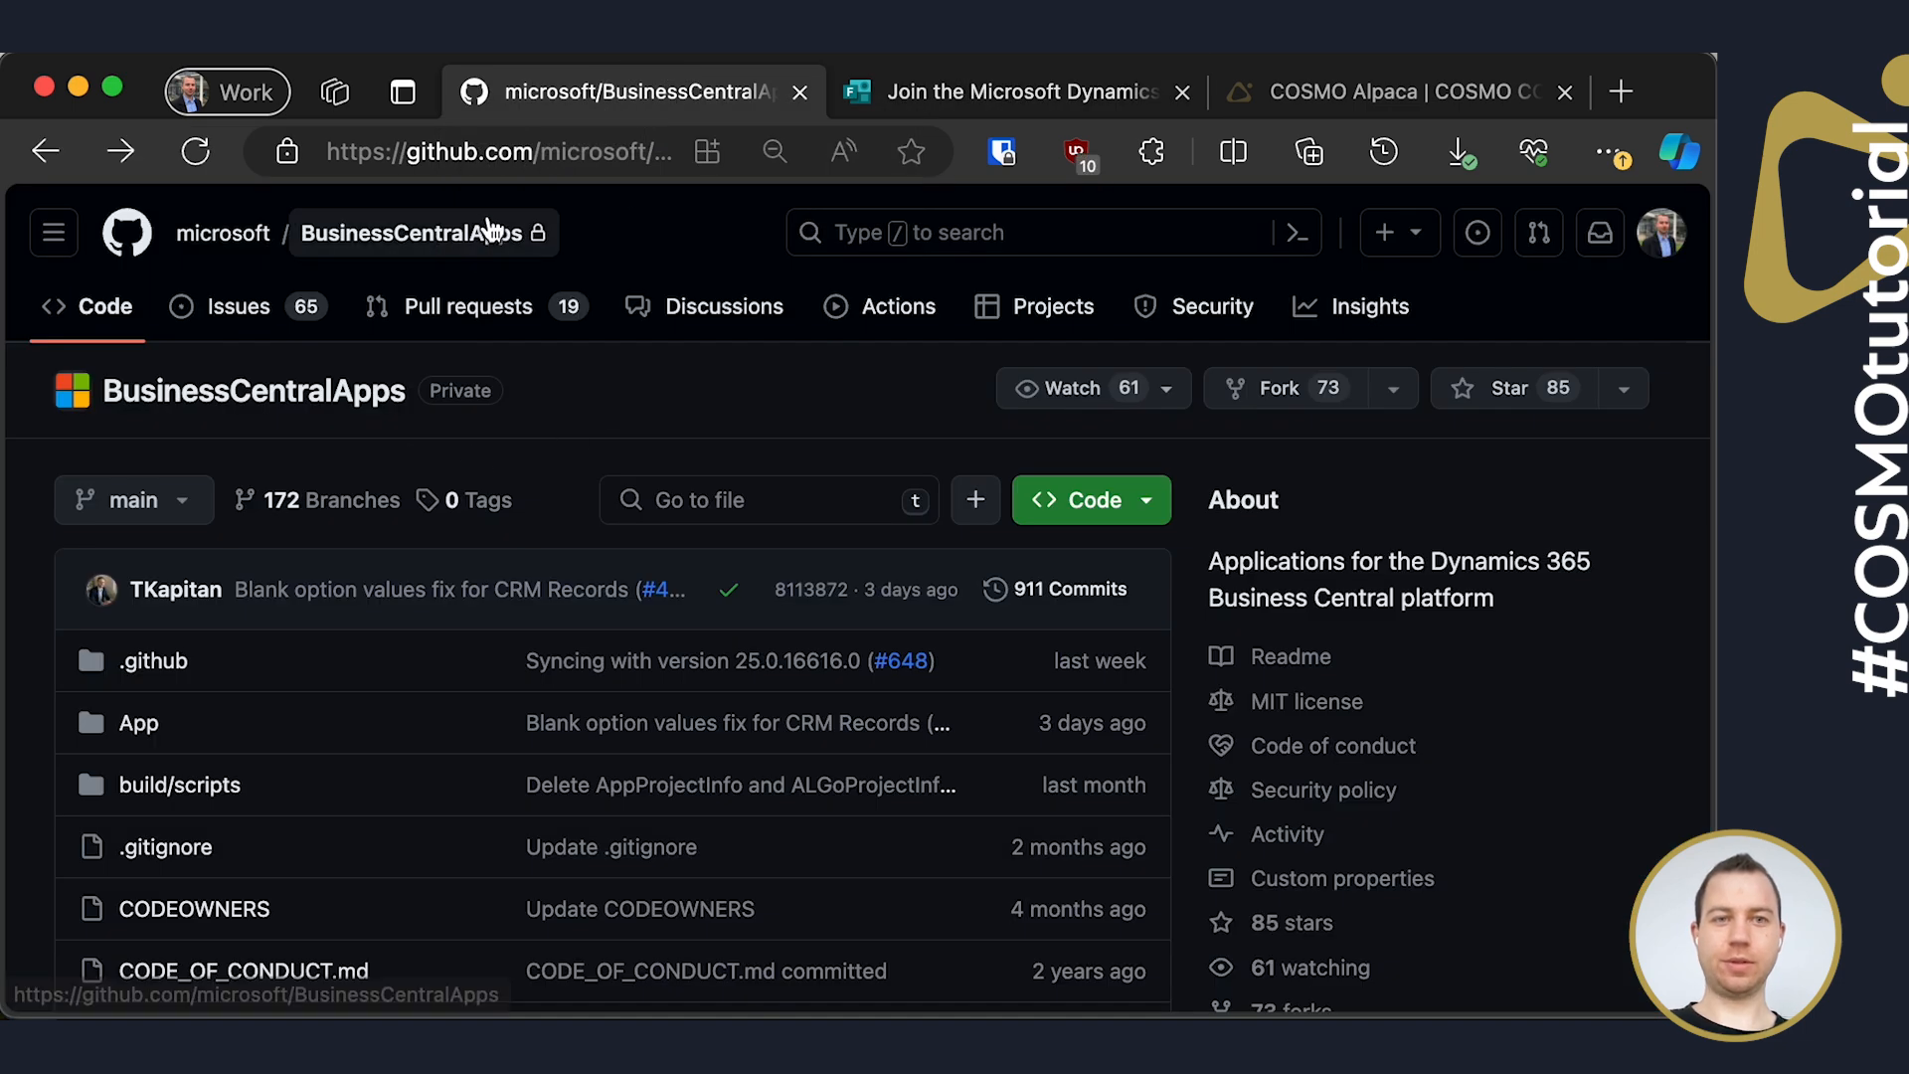
pyautogui.moveTo(674, 422)
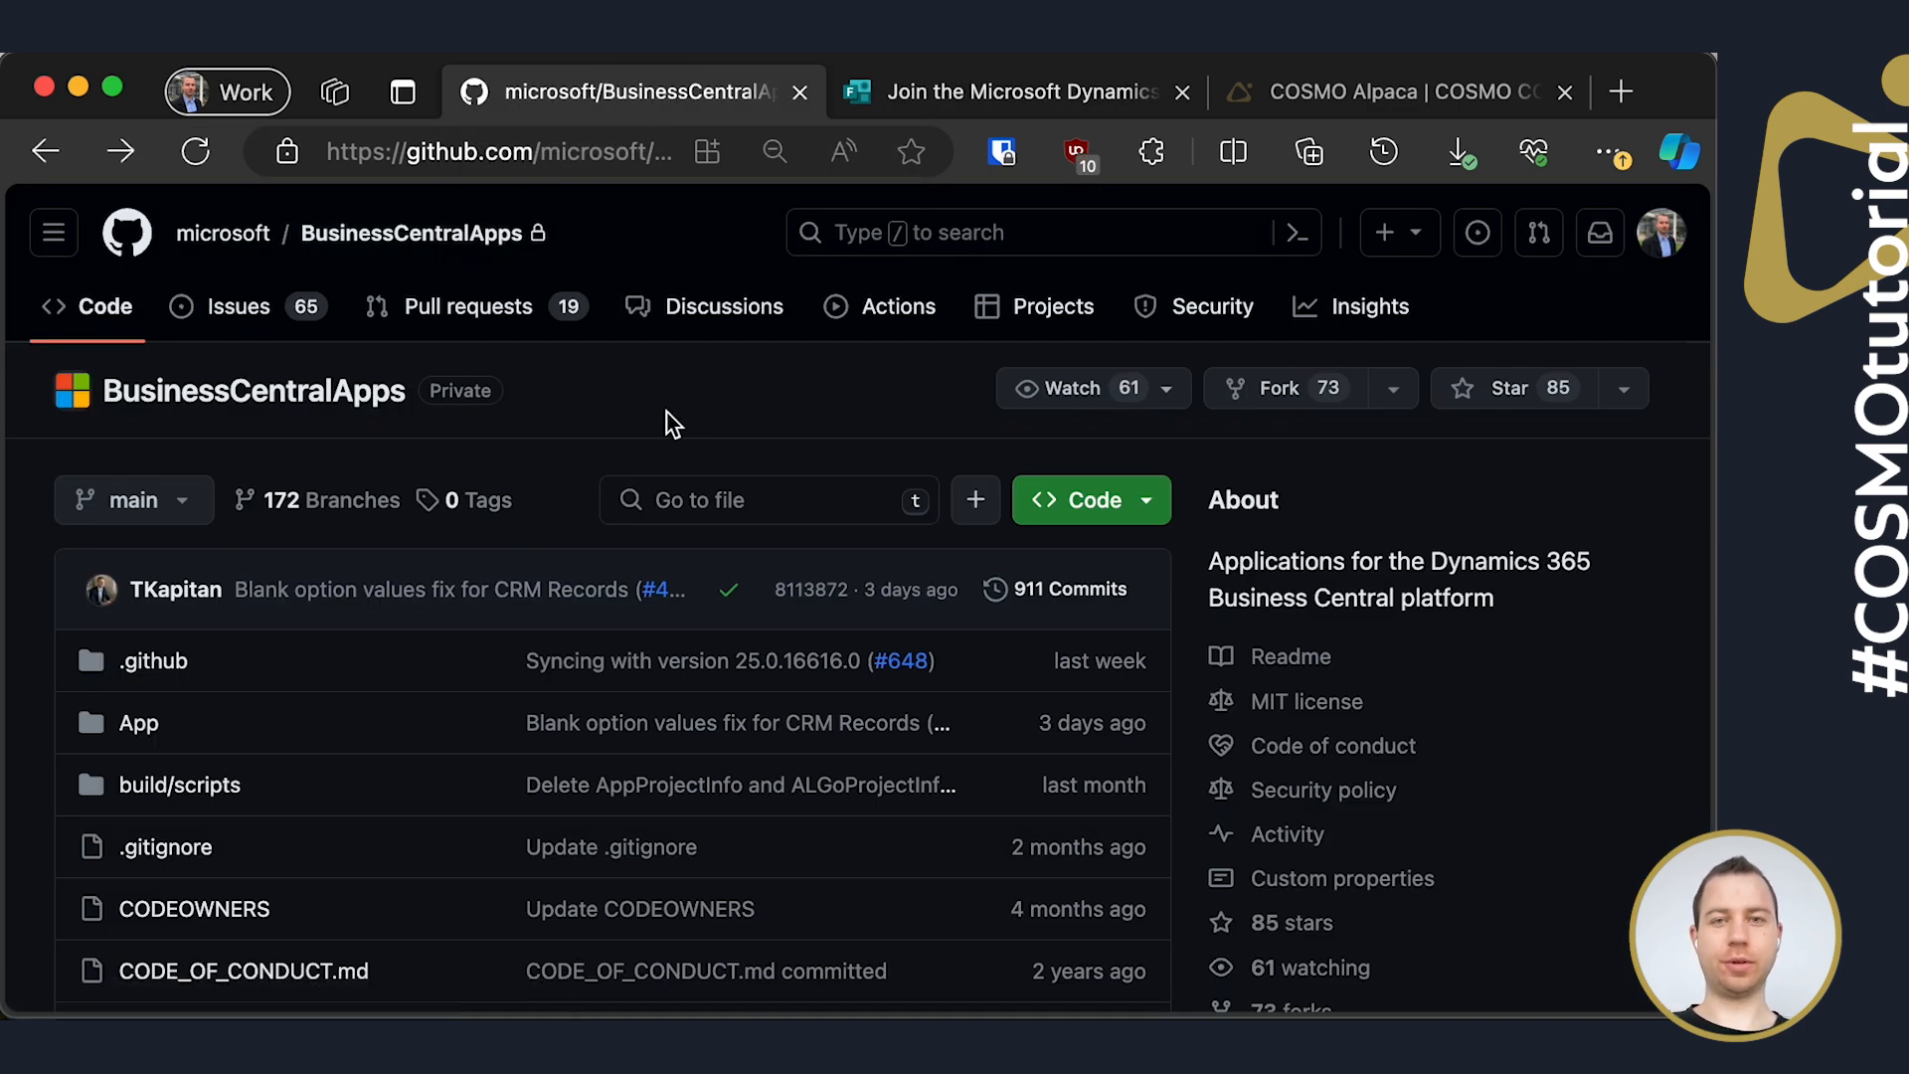
pyautogui.moveTo(994, 467)
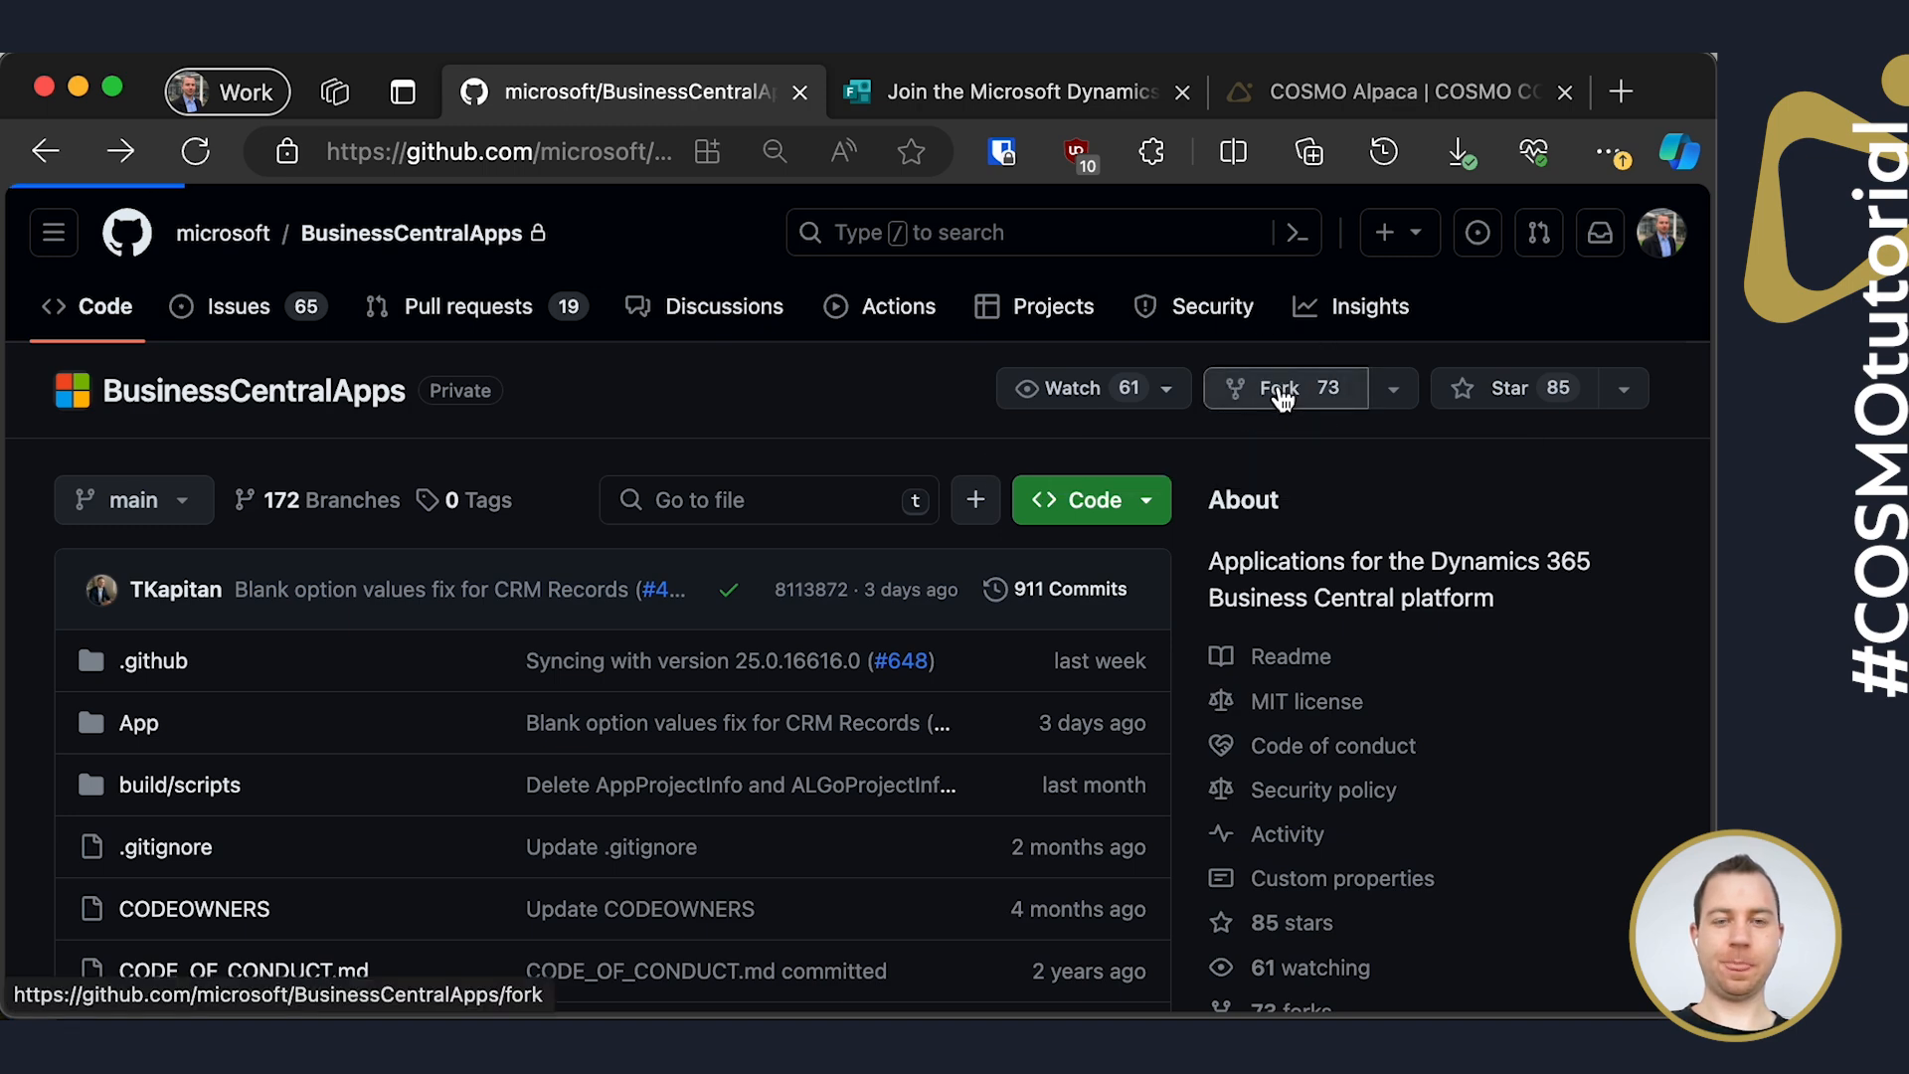
pyautogui.click(1283, 388)
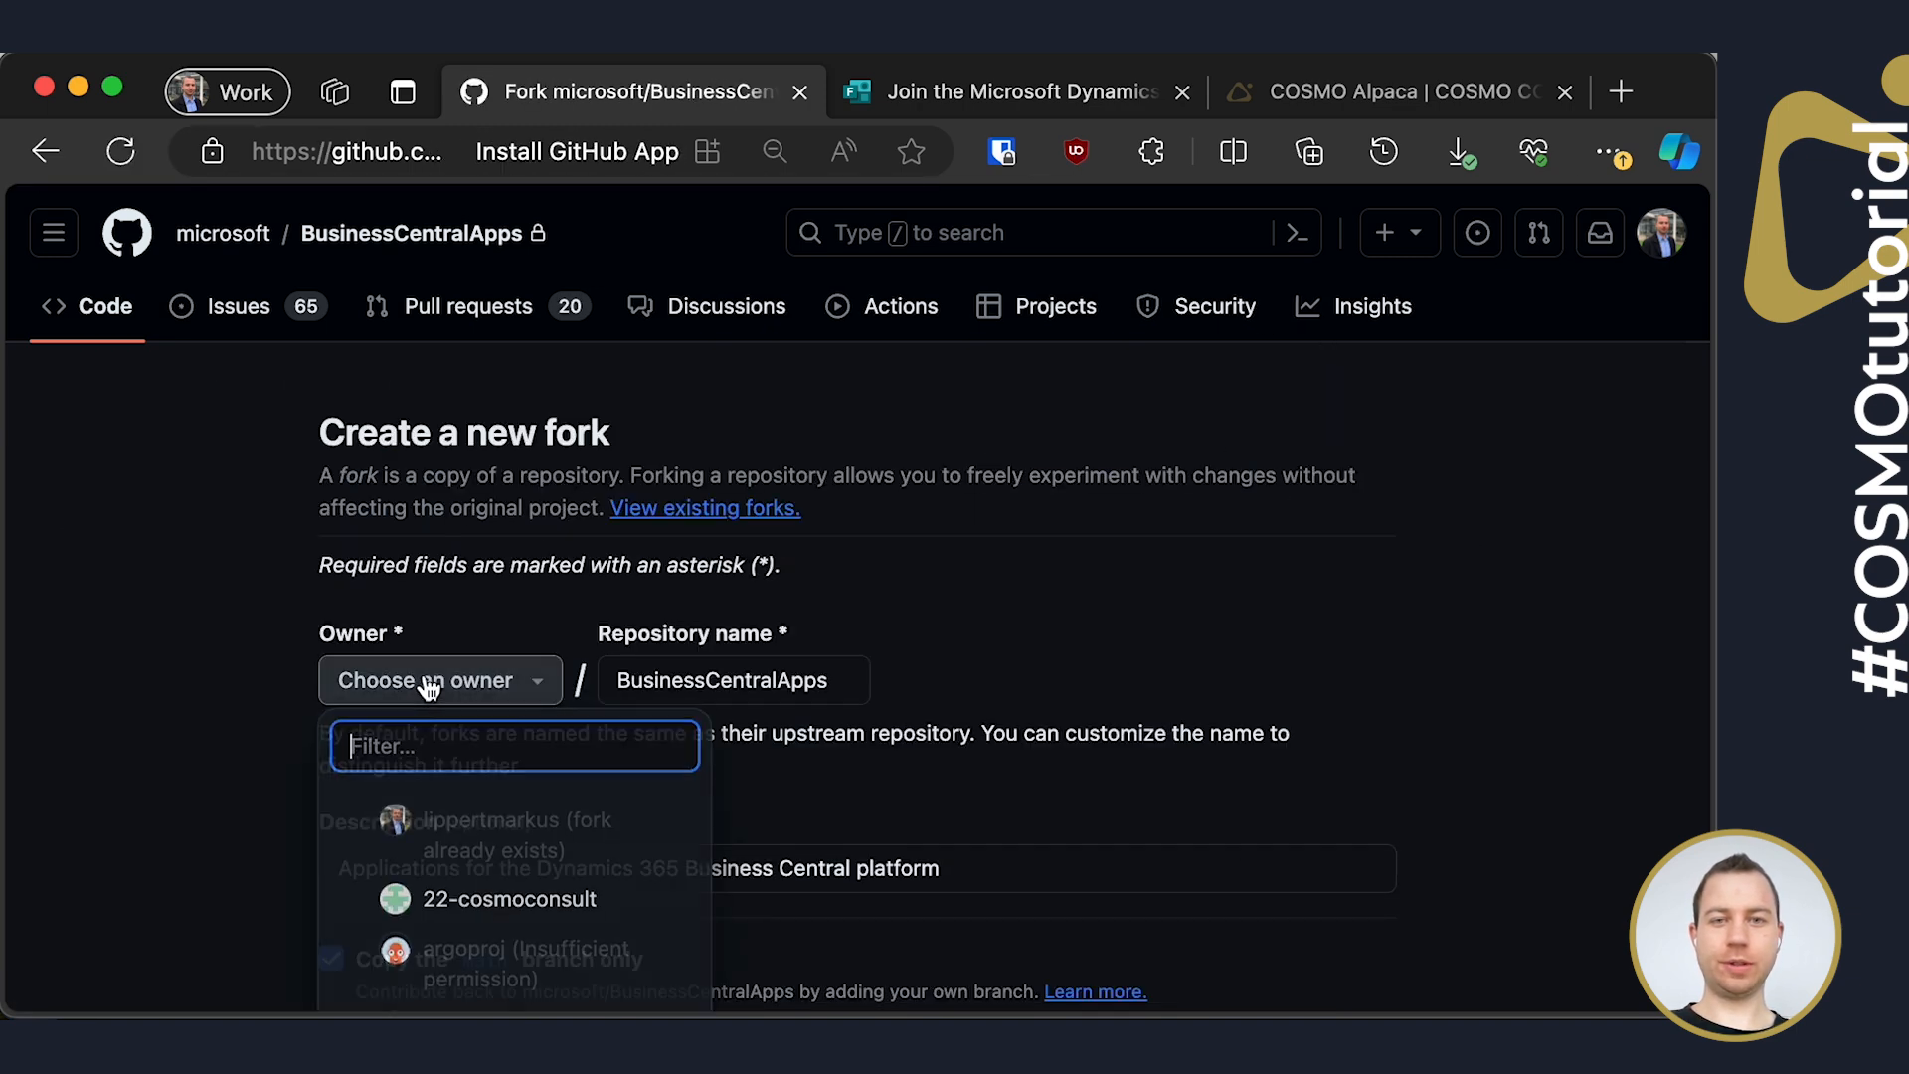
pyautogui.click(509, 899)
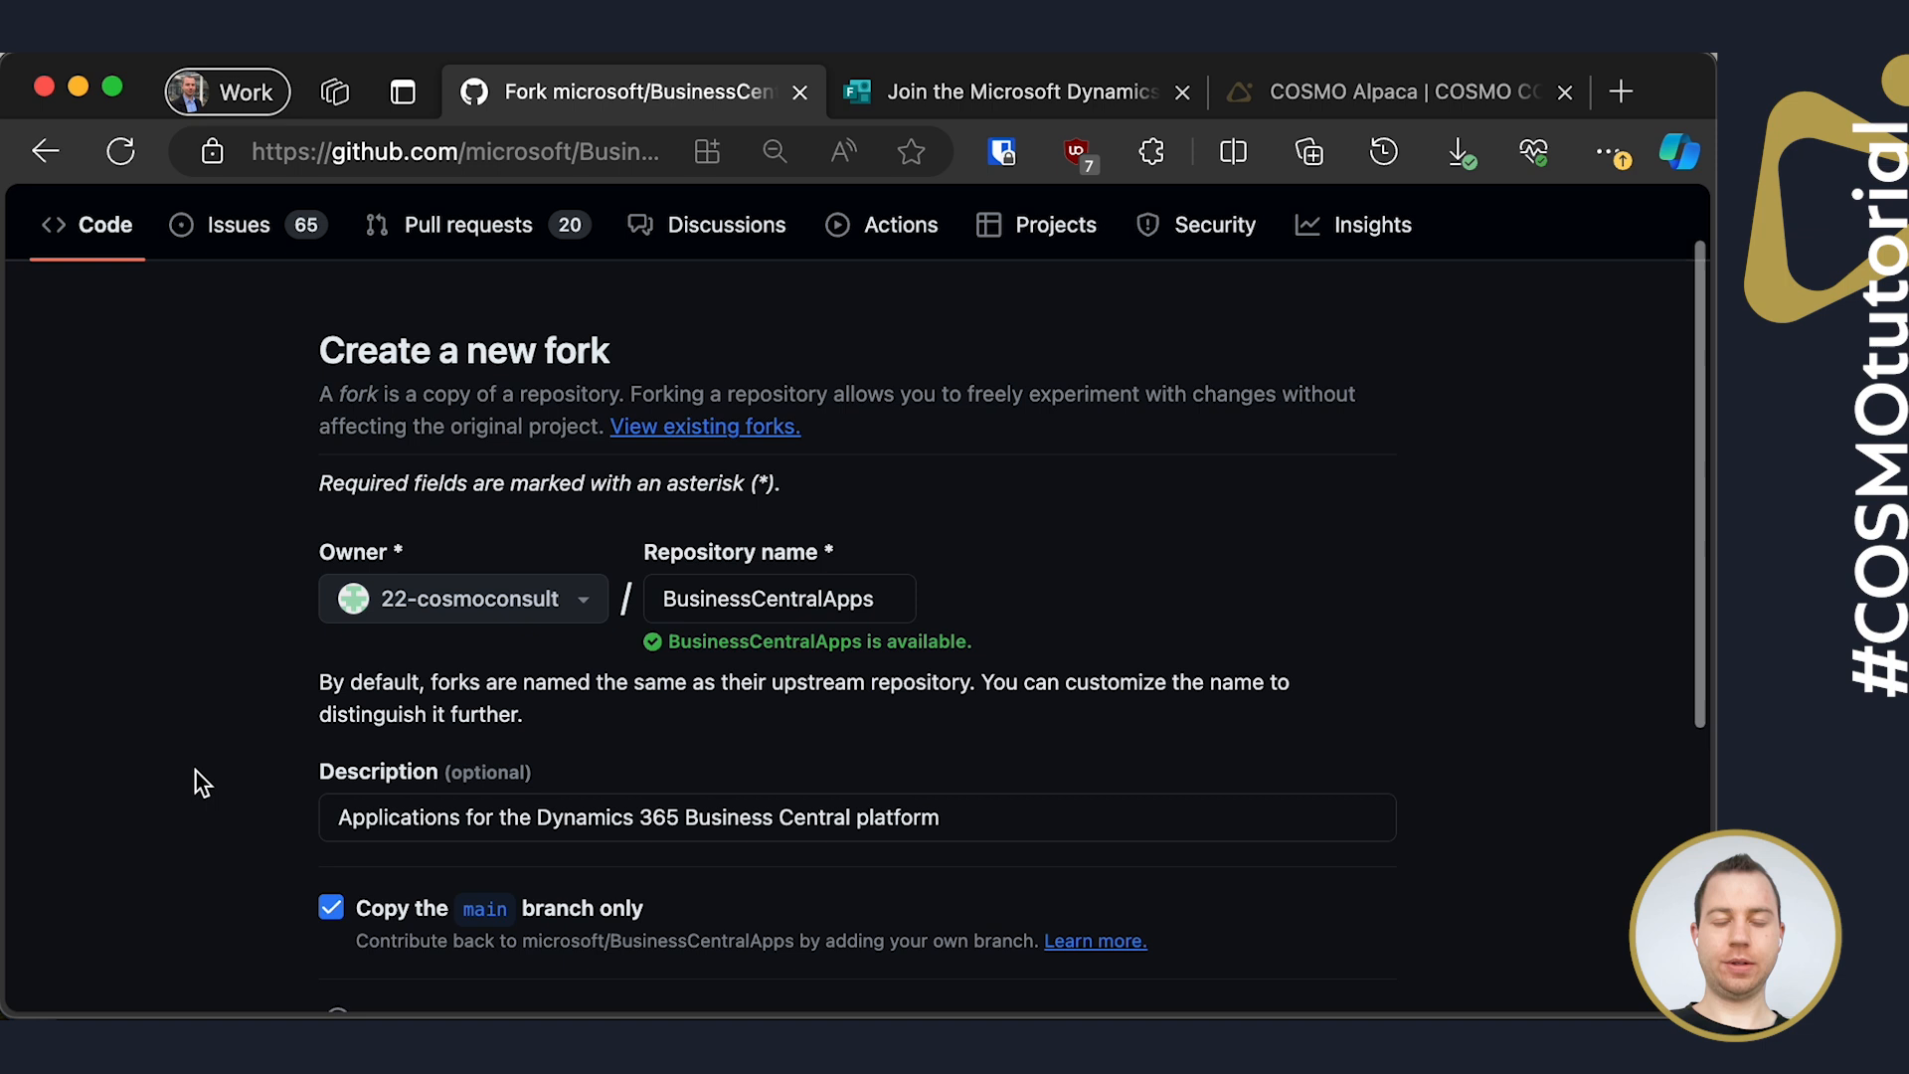
pyautogui.scroll(-3)
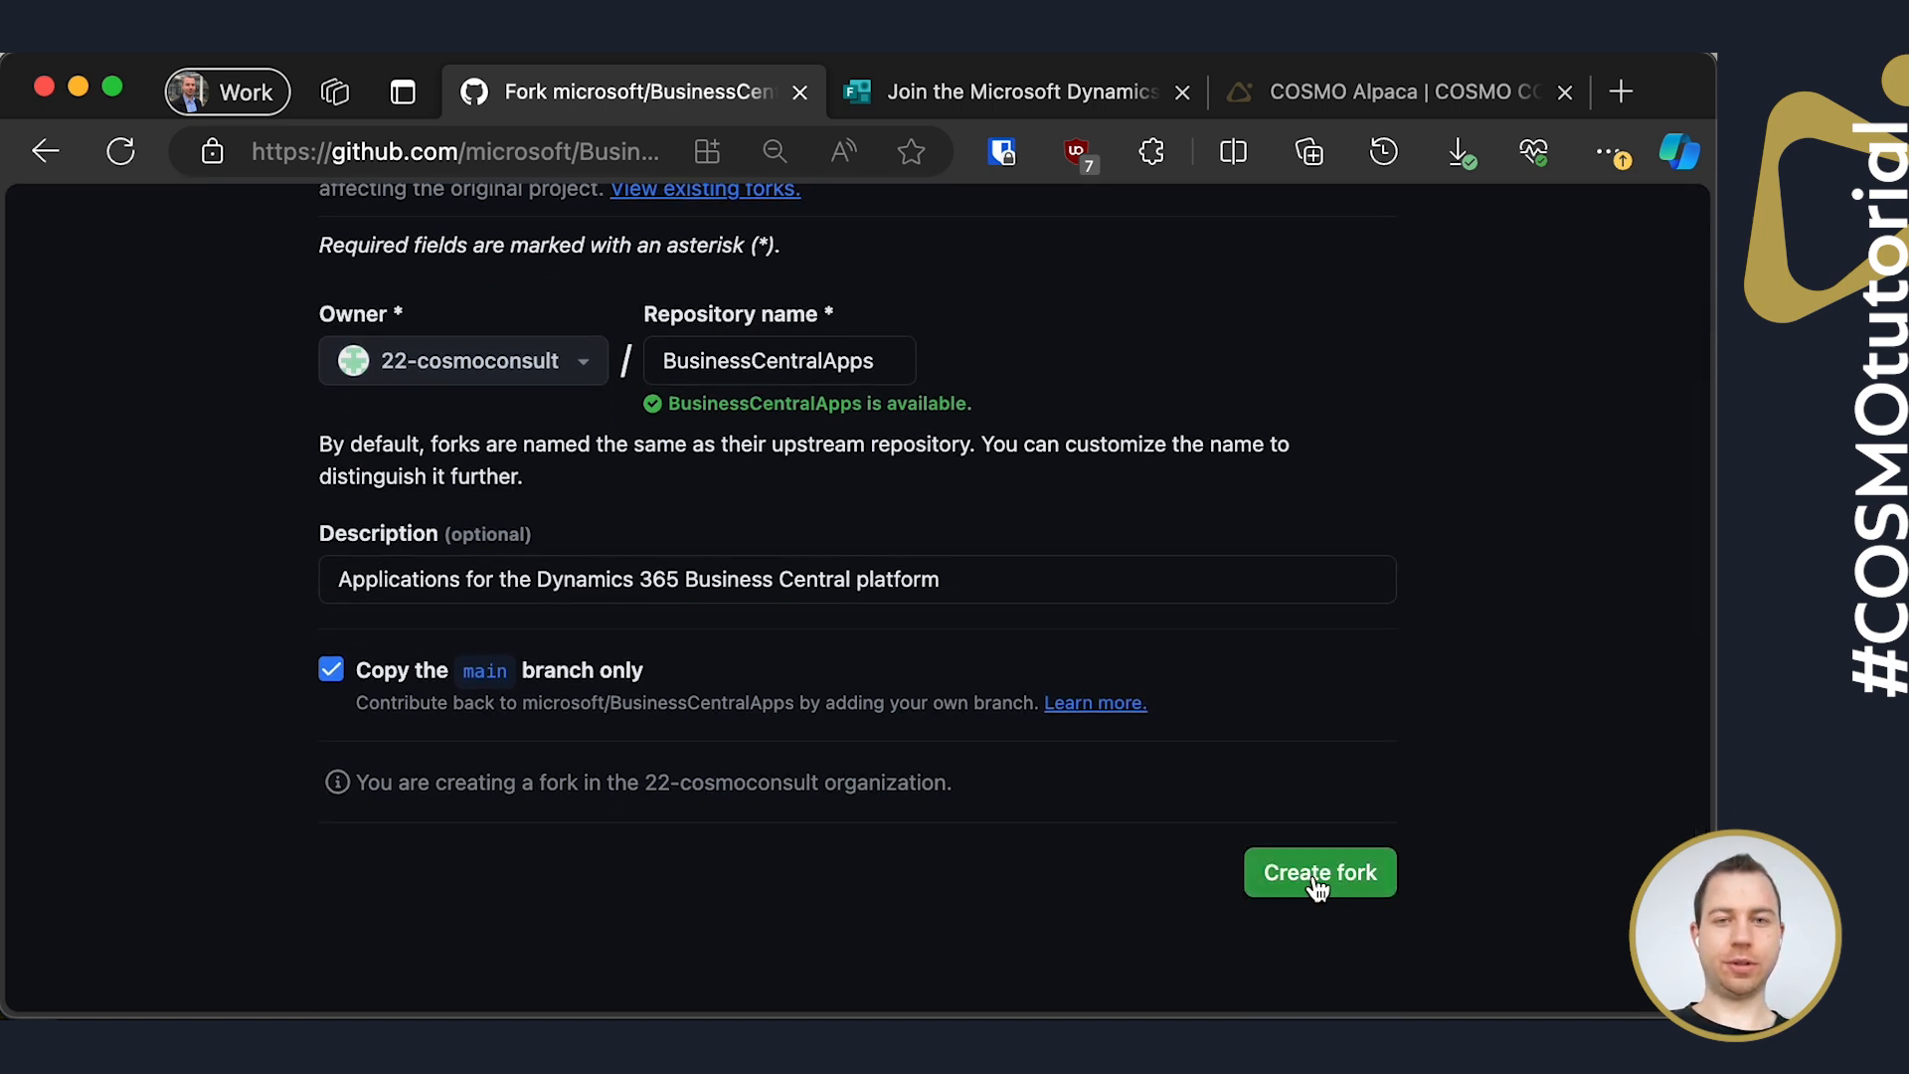
pyautogui.moveTo(529, 909)
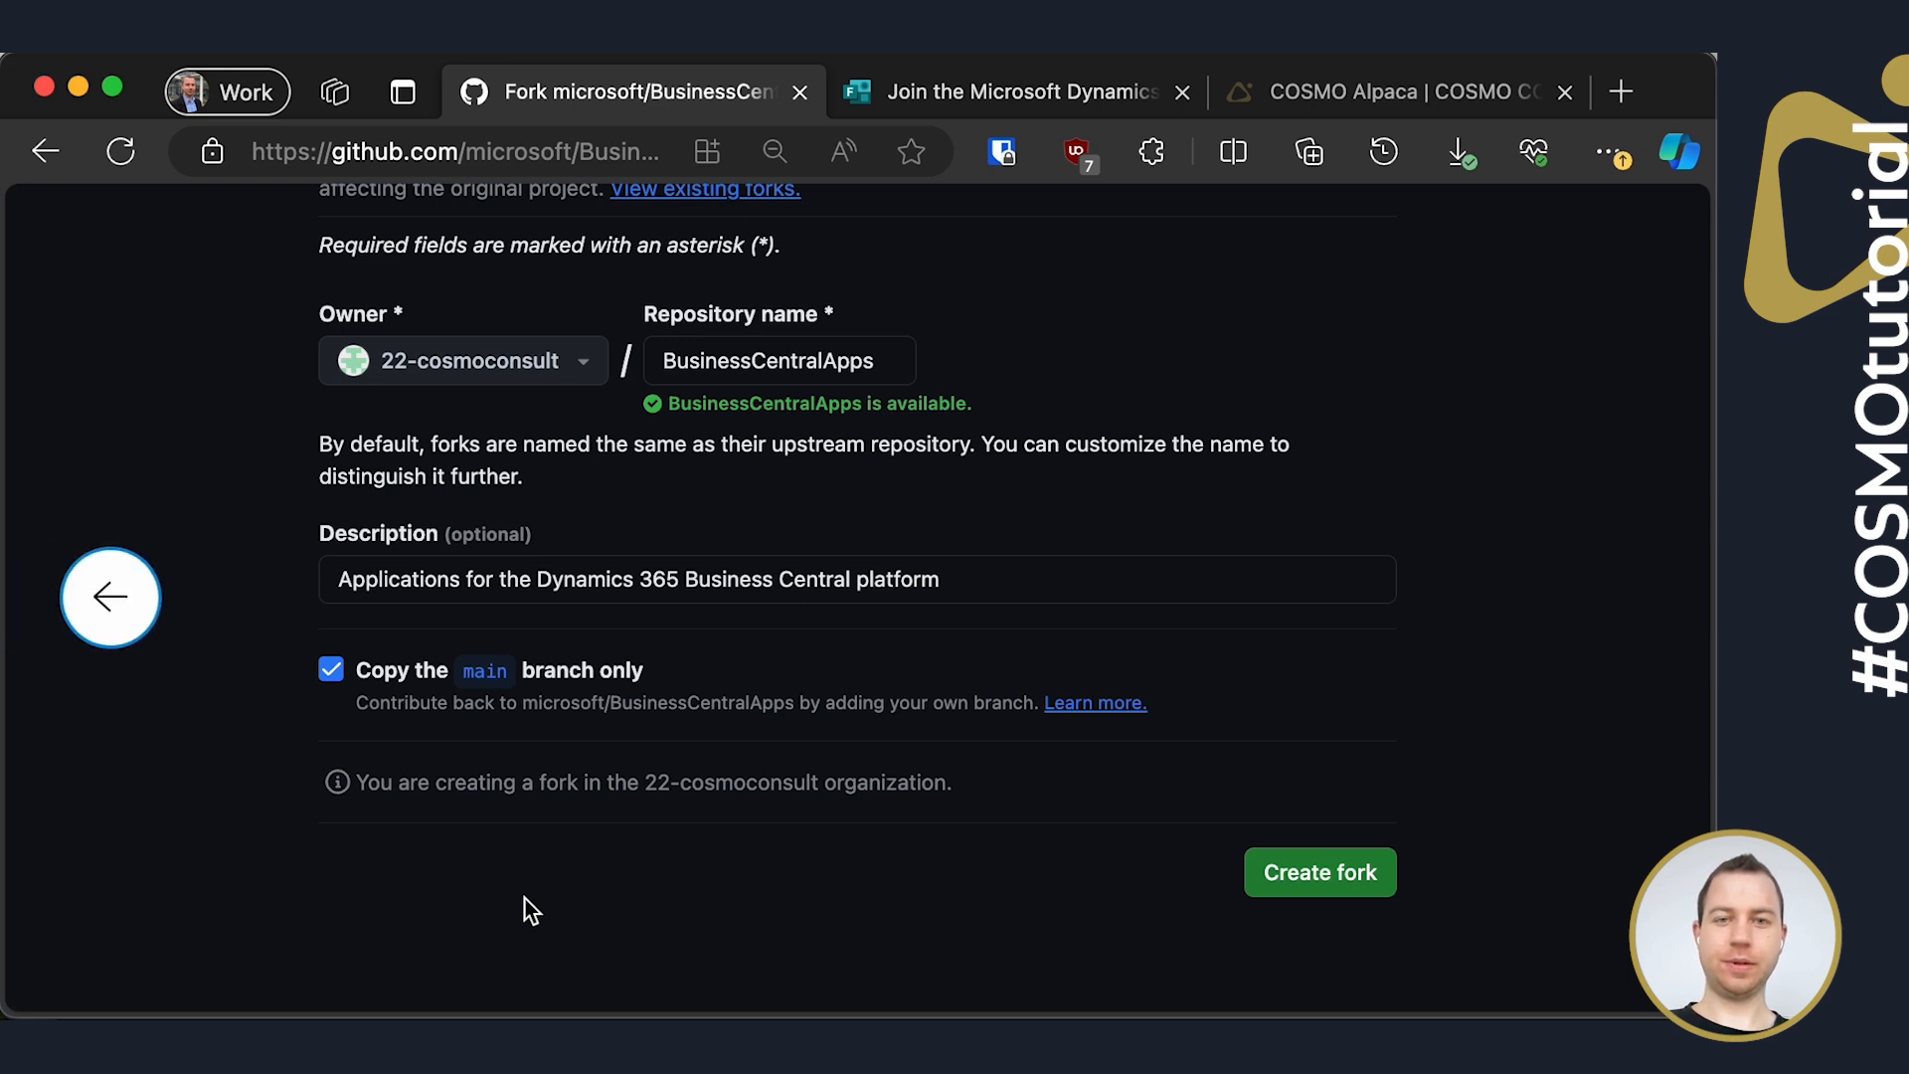
pyautogui.click(1319, 871)
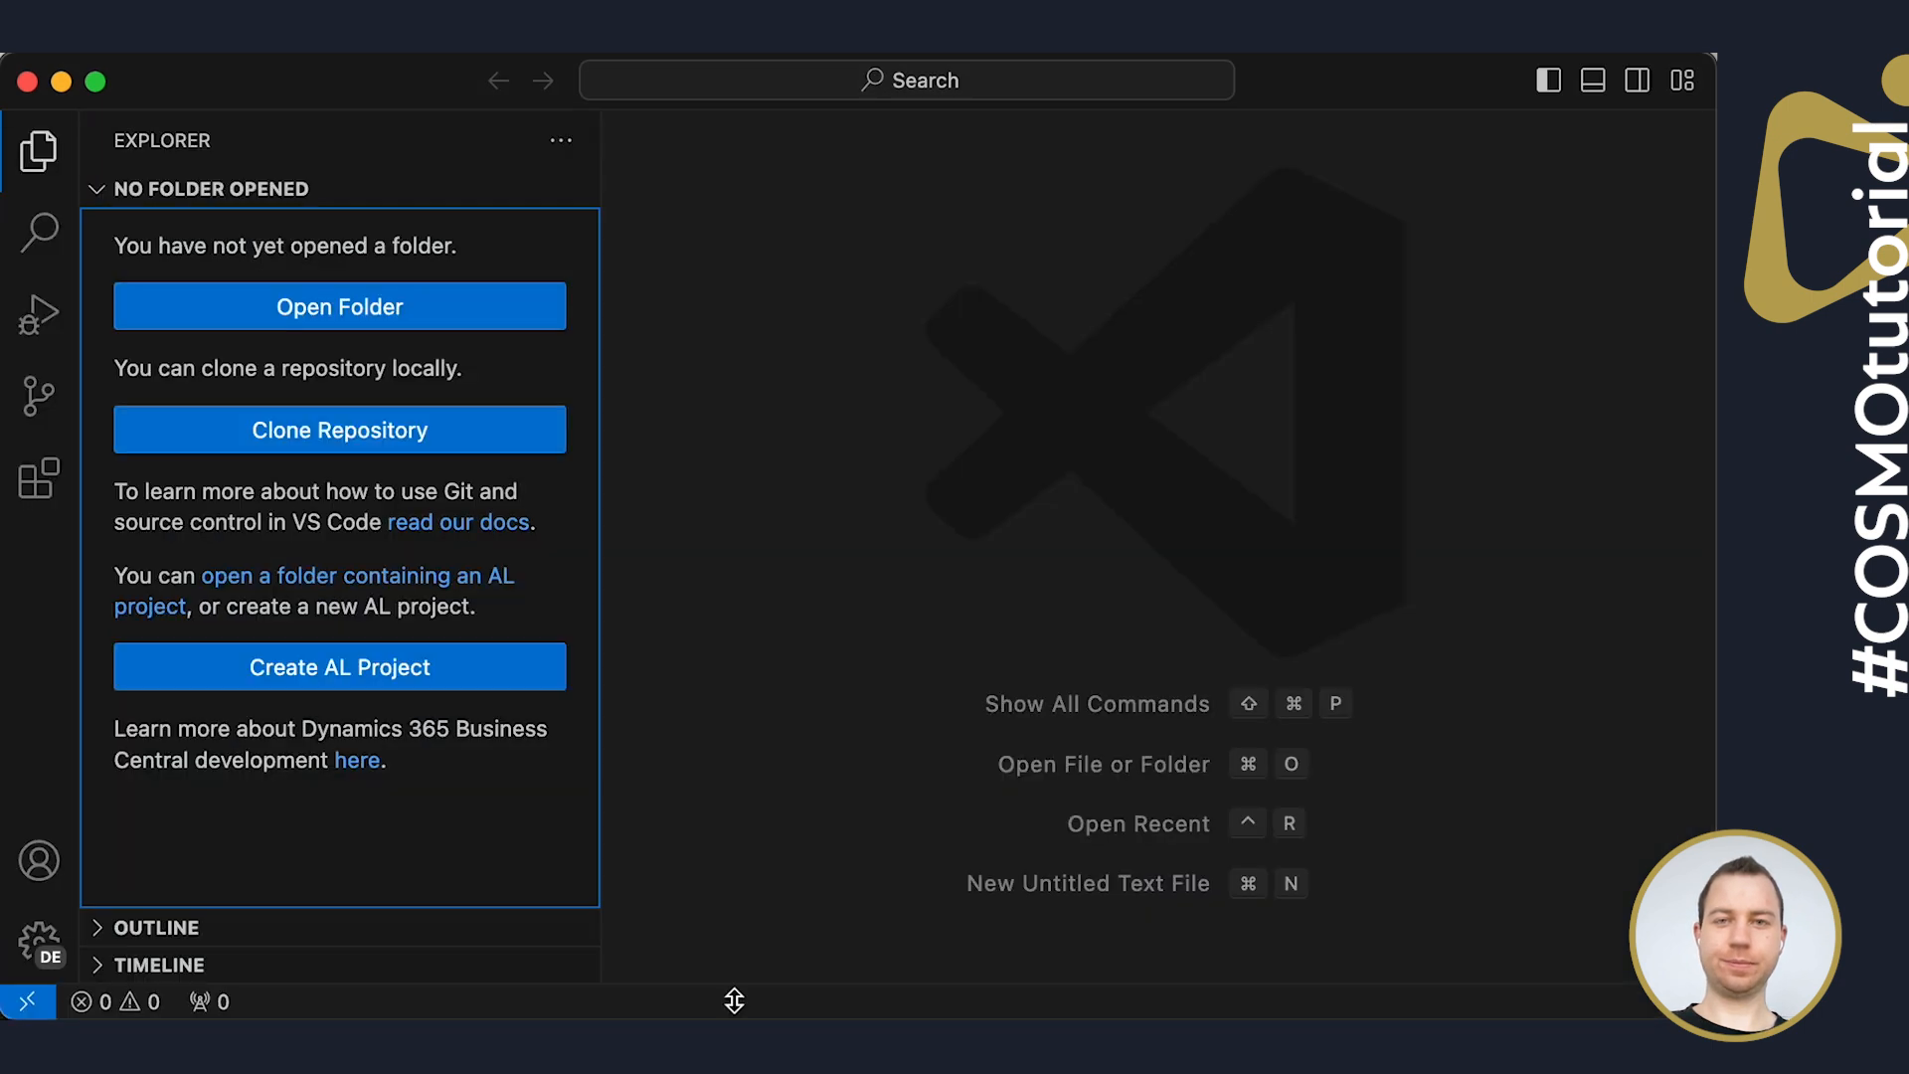
pyautogui.moveTo(815, 609)
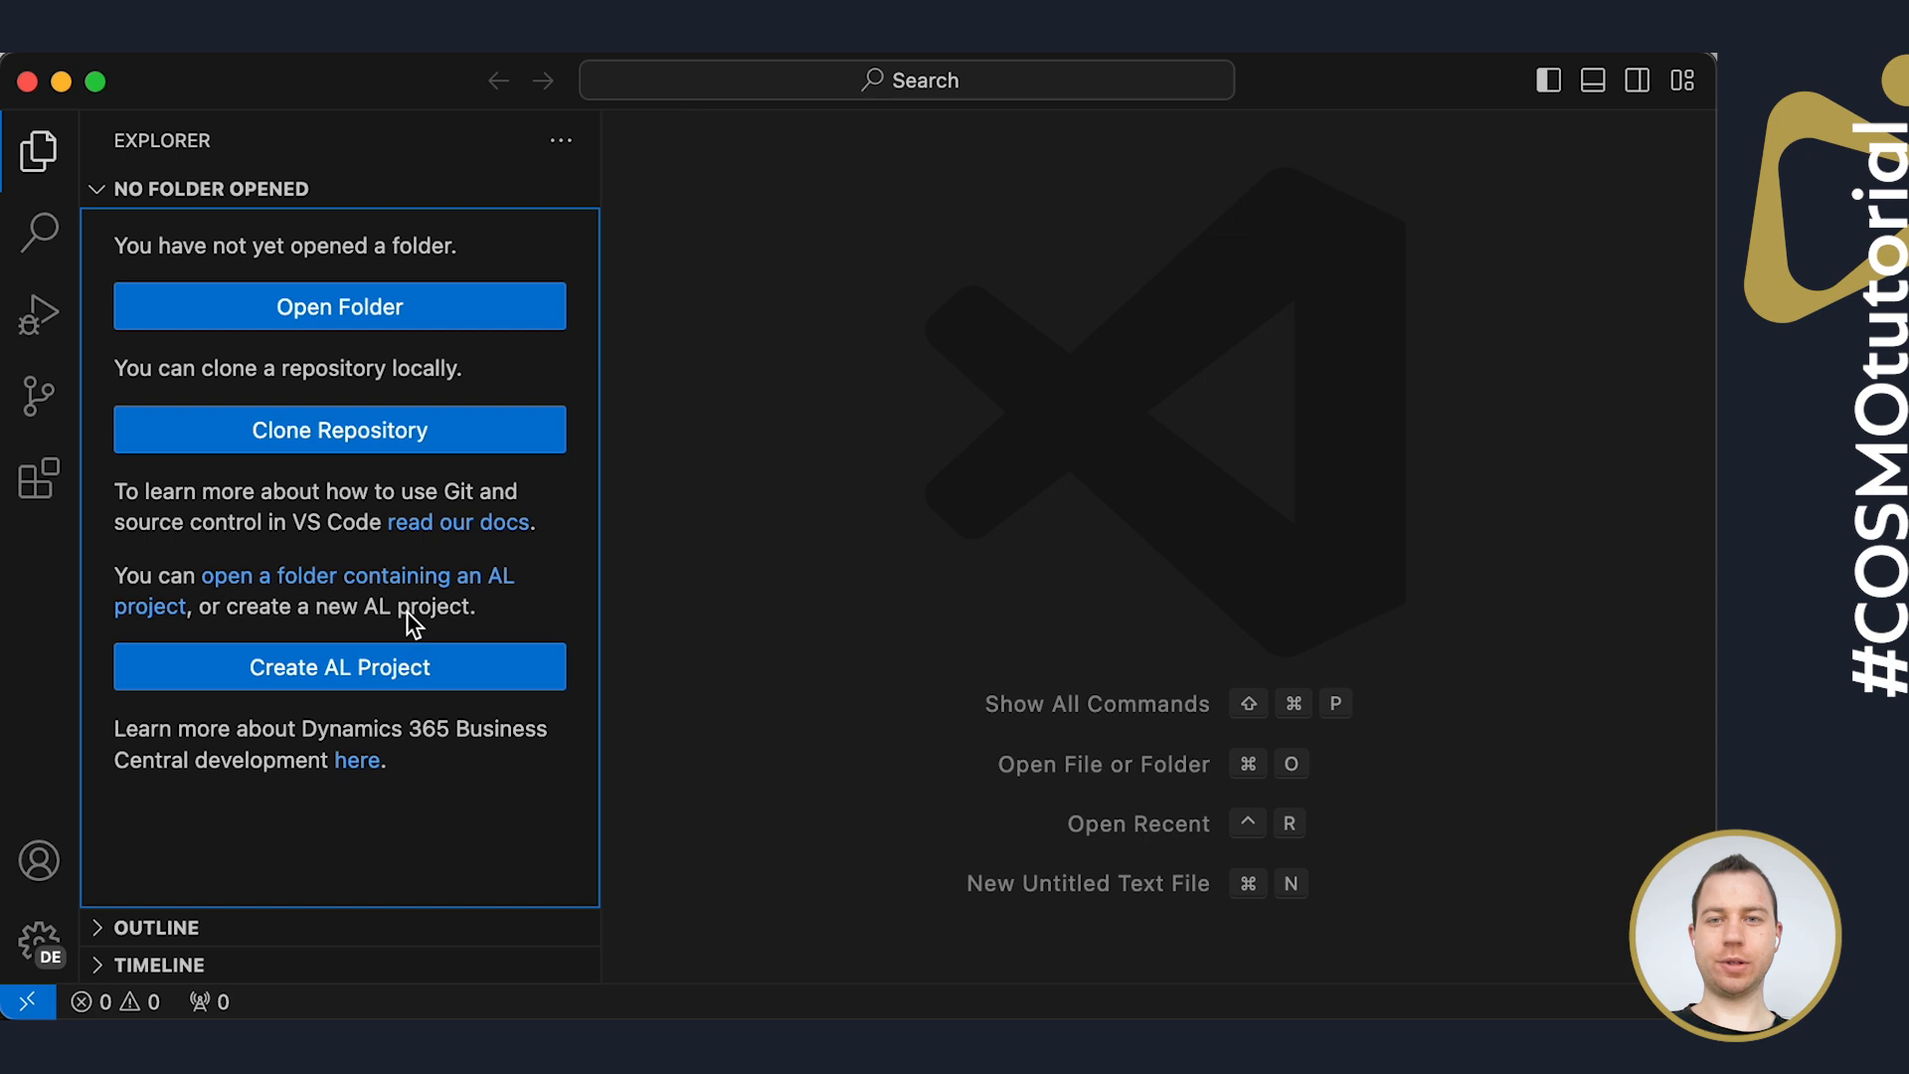
# Search the Extensions marketplace for 'cosmo alpaca' and verify COSMO Alpaca Preview is installed
pyautogui.click(38, 476)
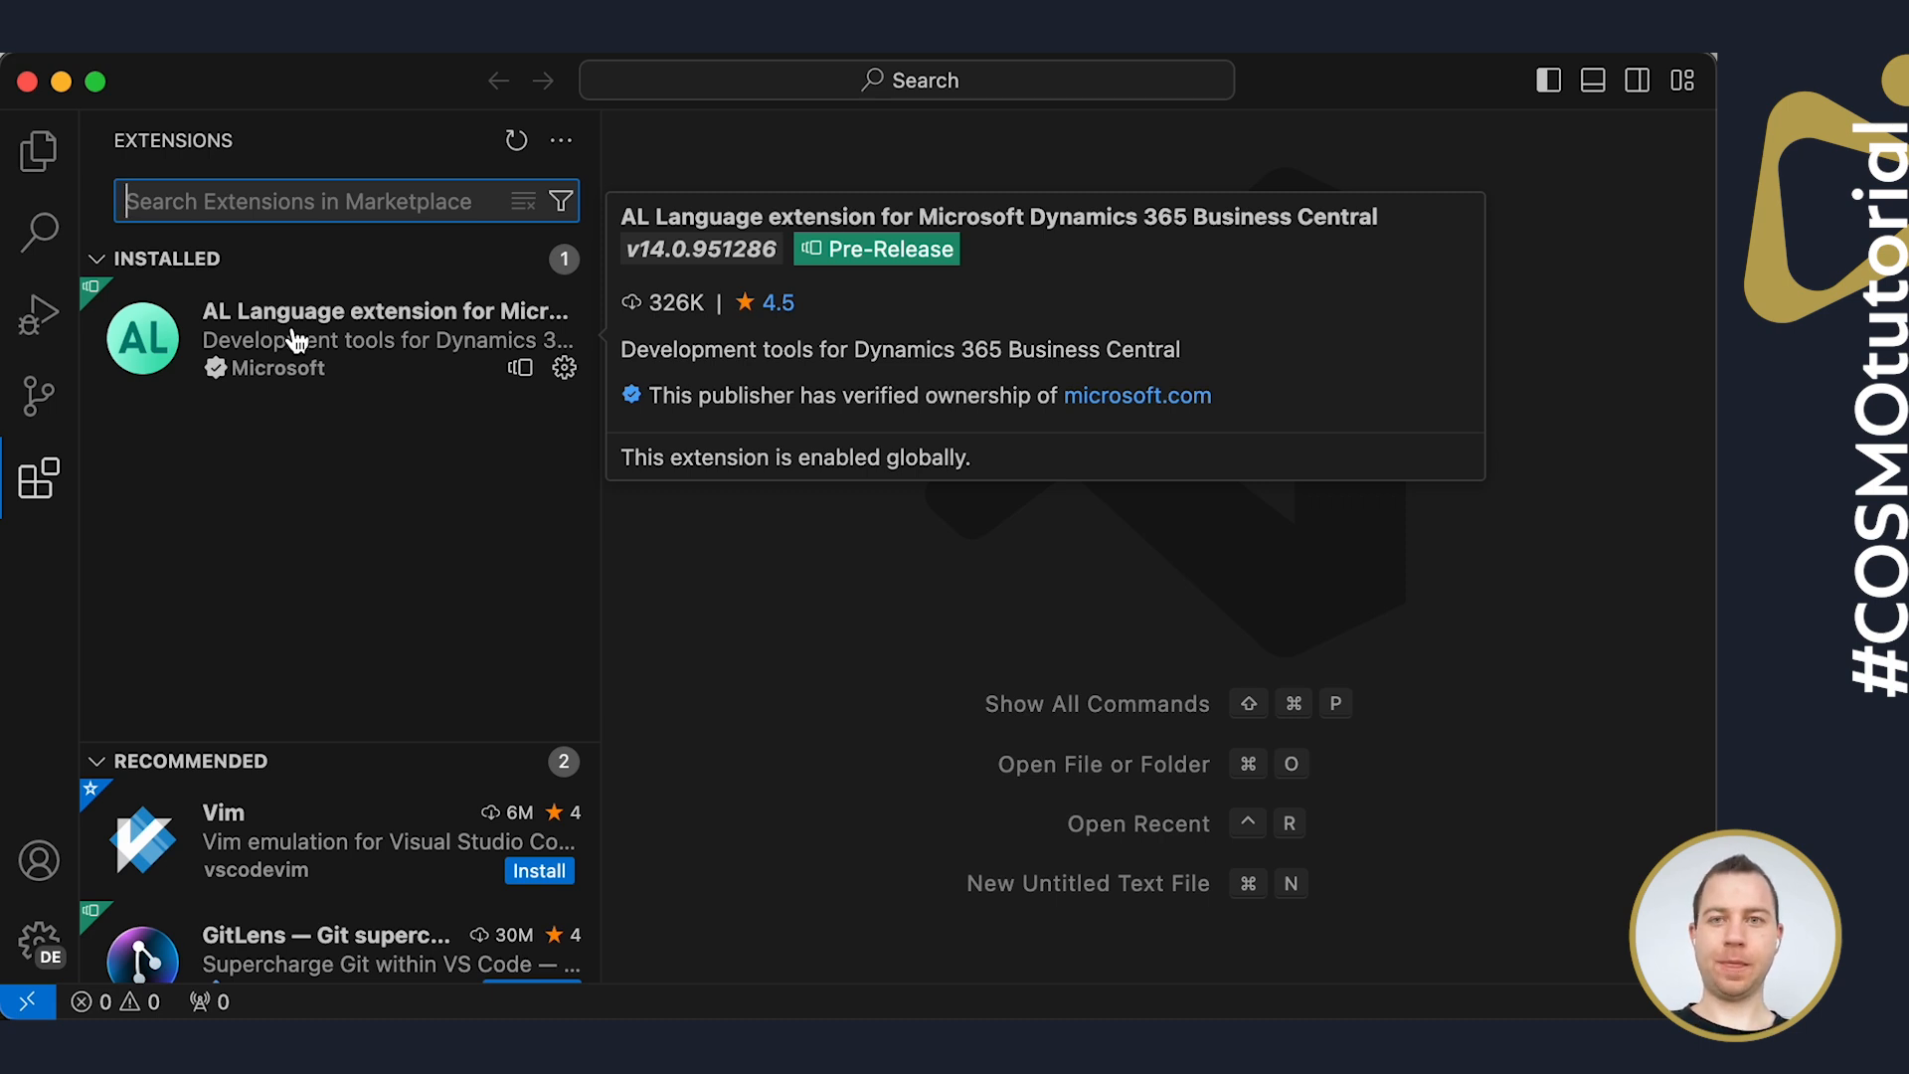
pyautogui.write('co')
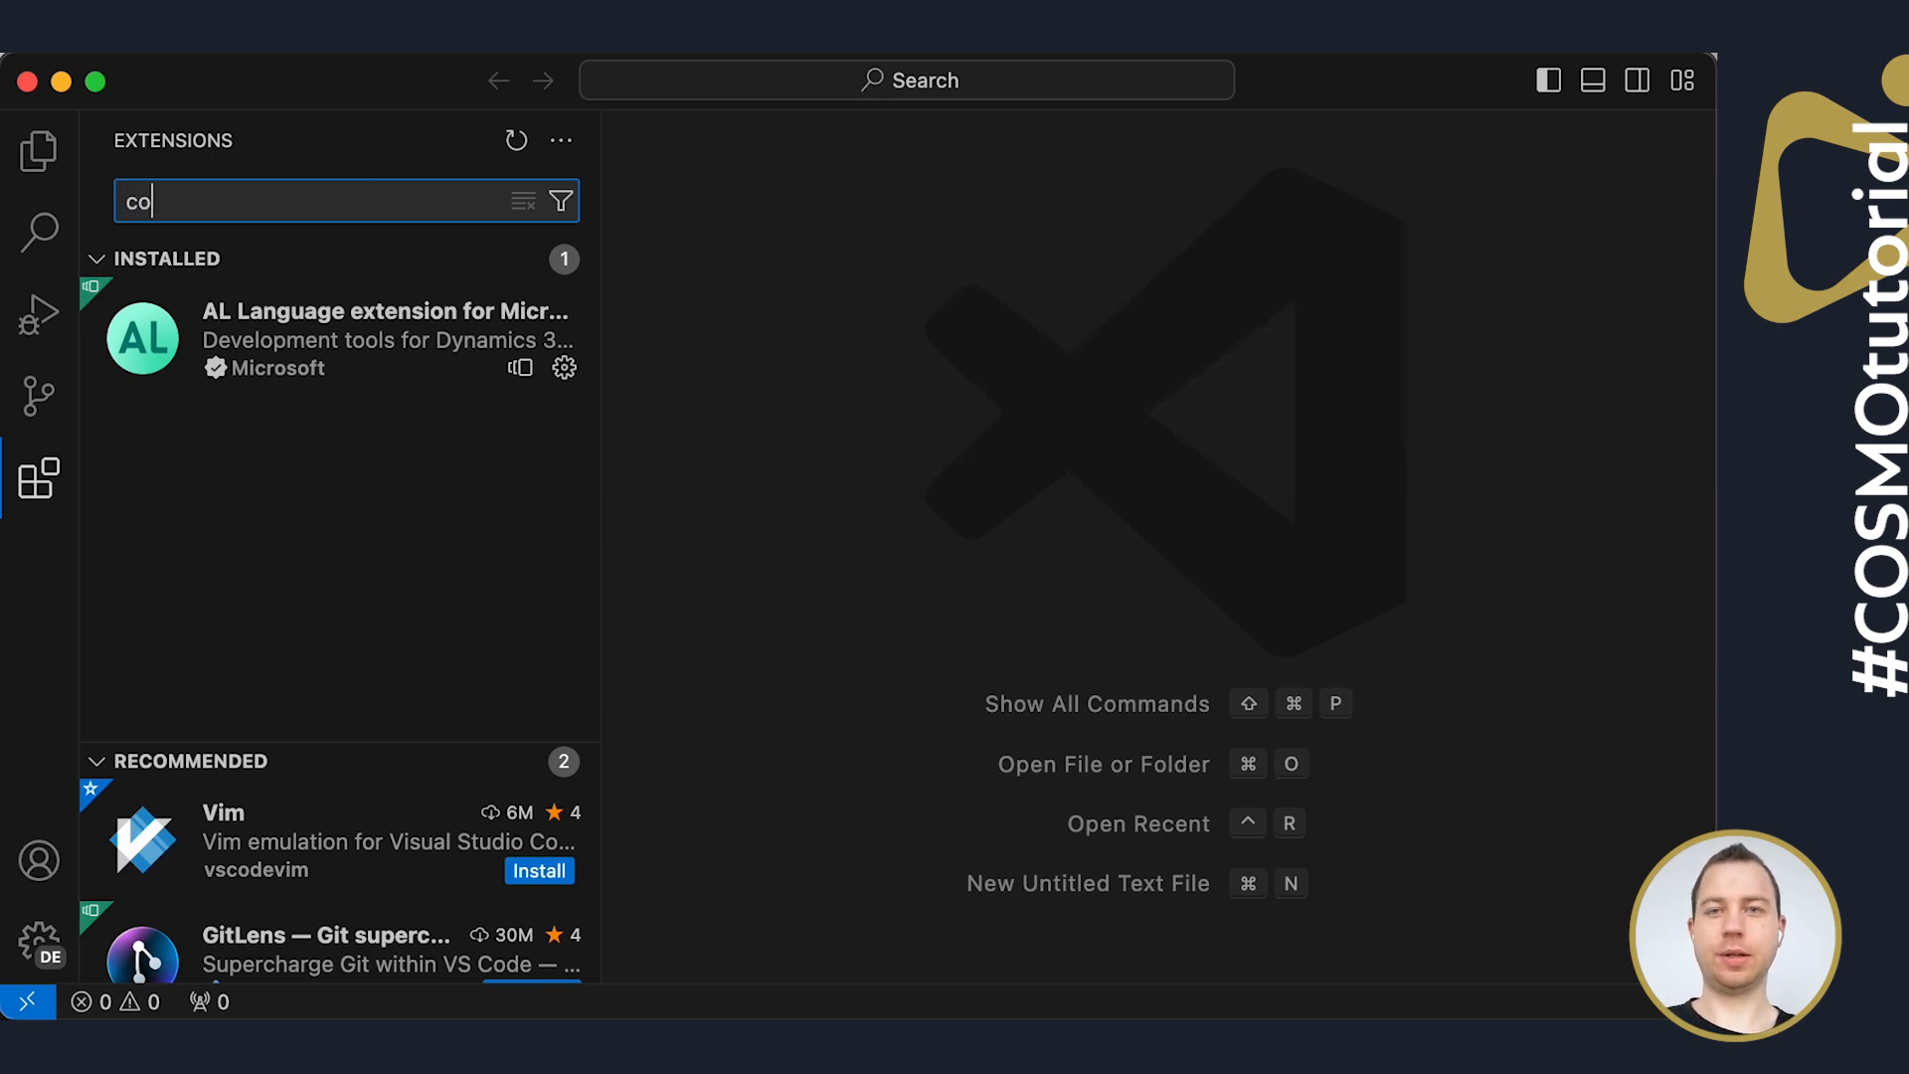
pyautogui.write('smo alpaca')
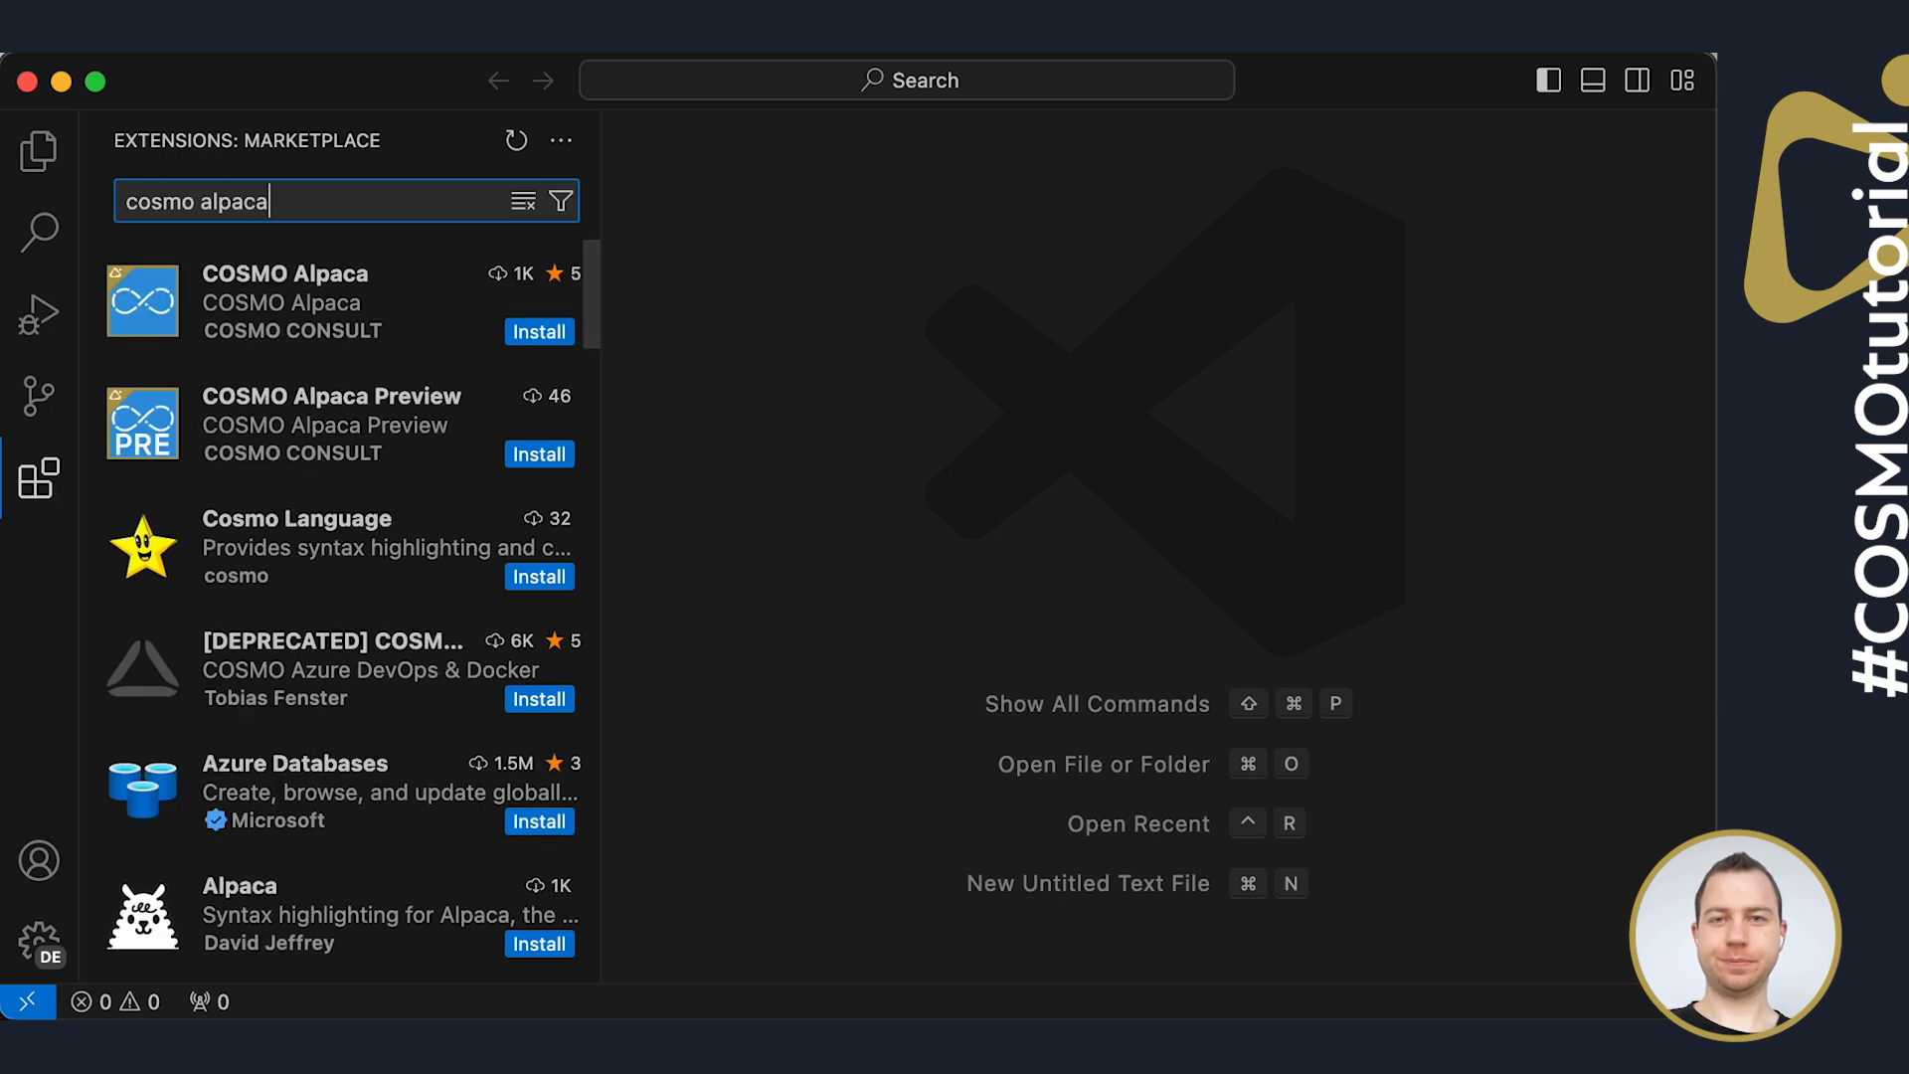
pyautogui.moveTo(264, 493)
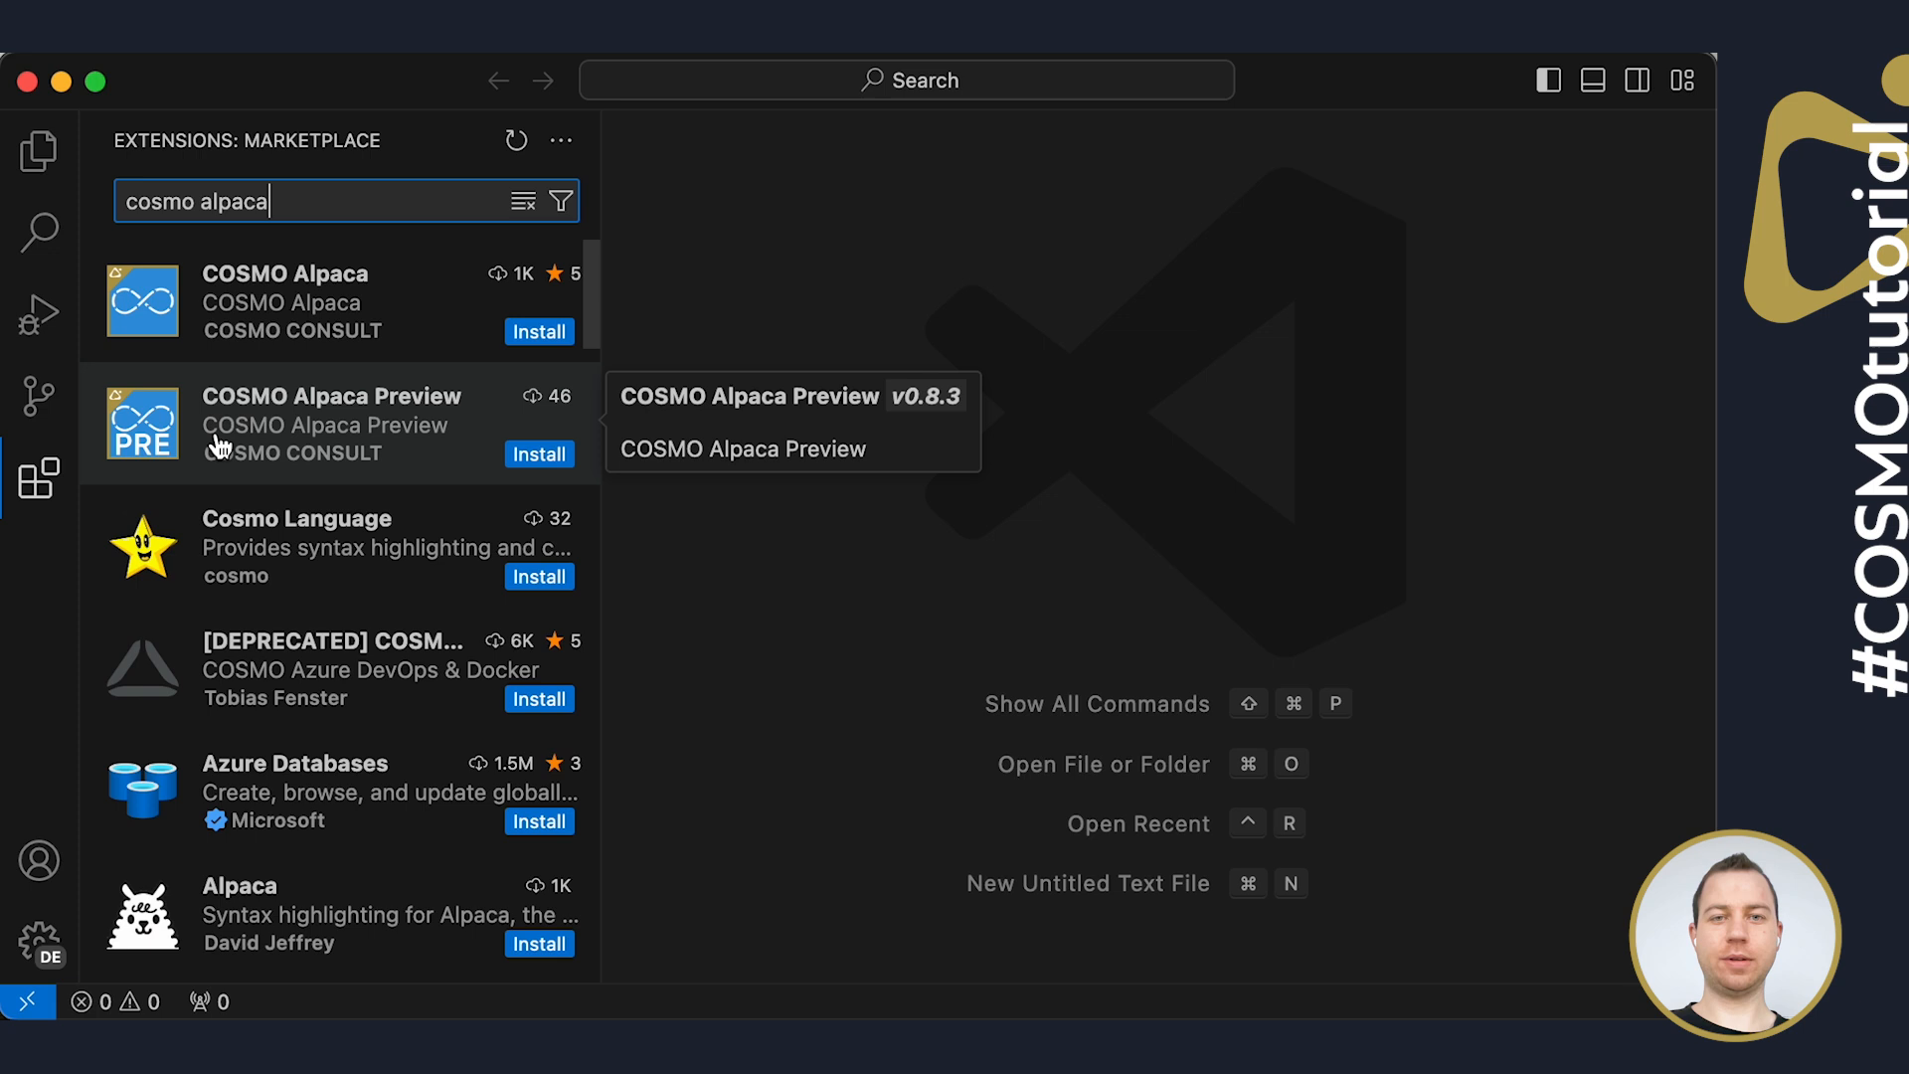
pyautogui.click(330, 424)
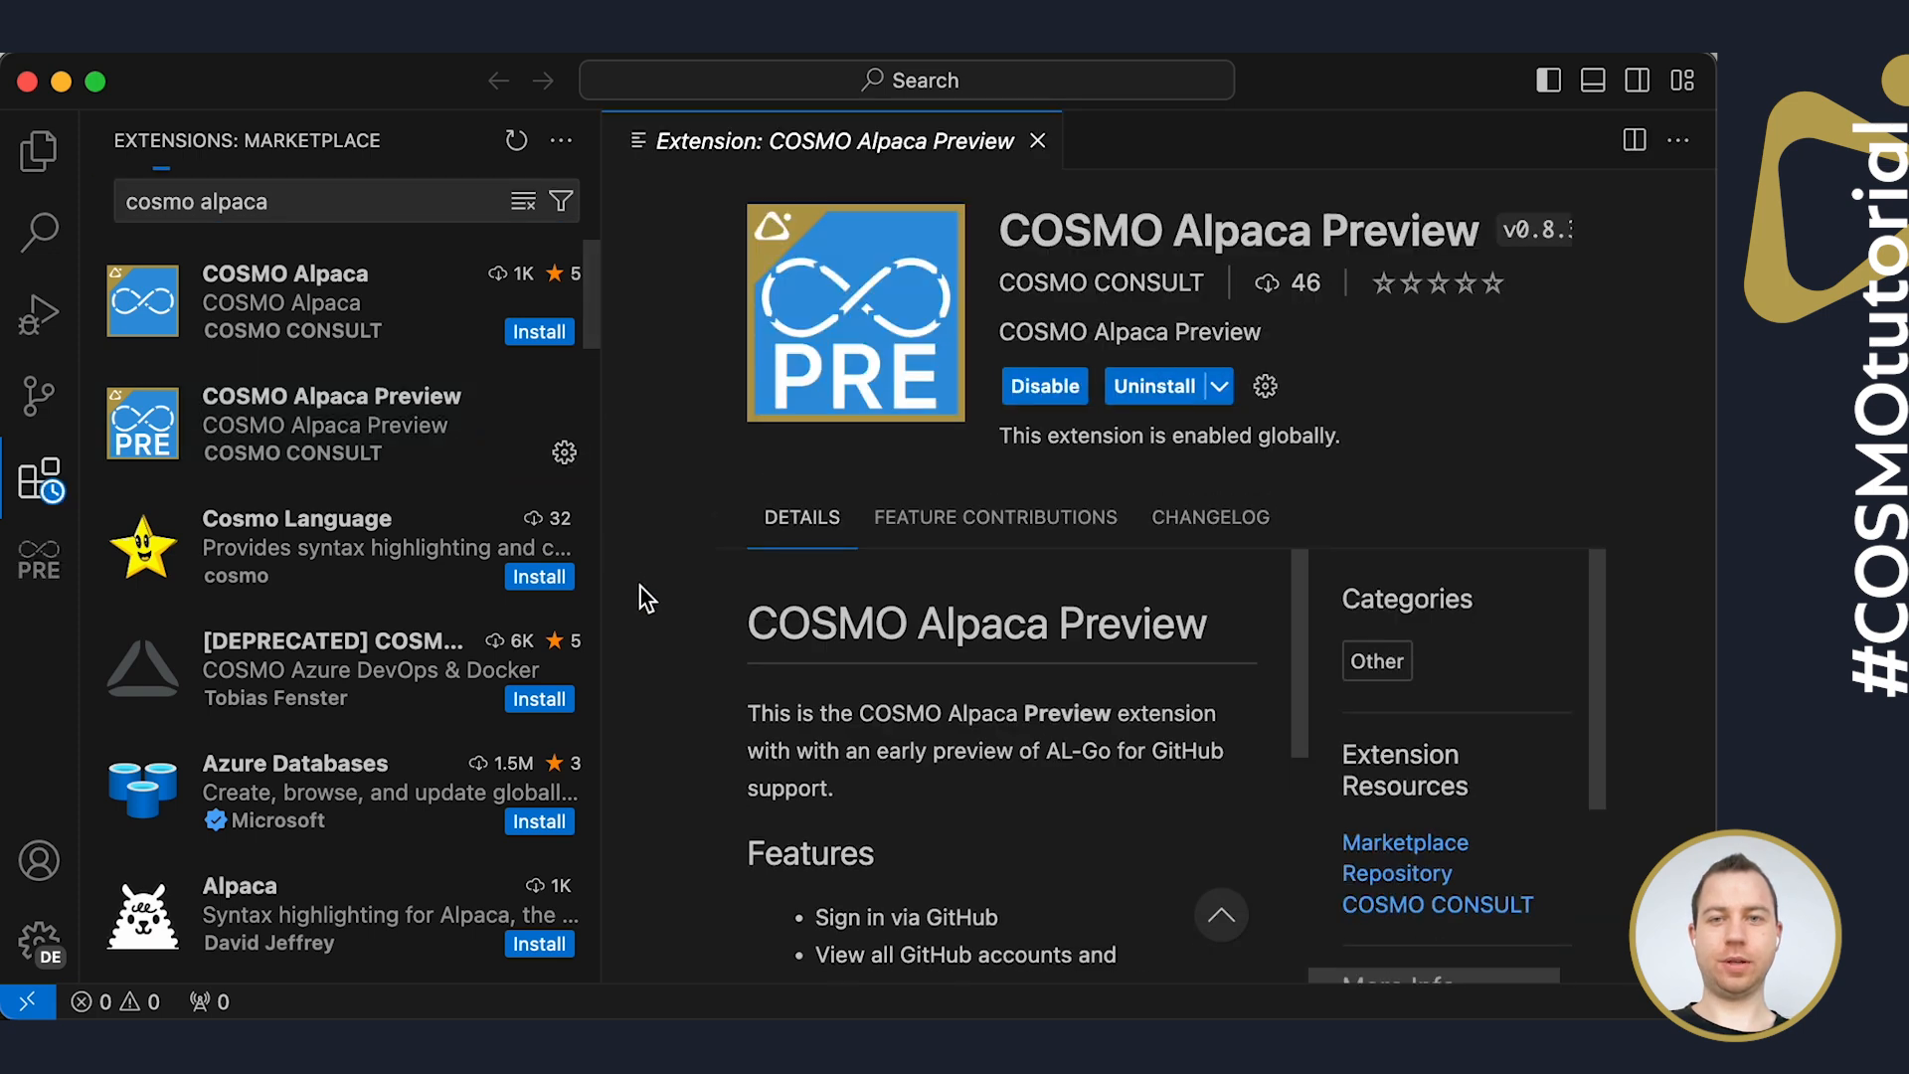
pyautogui.moveTo(996, 197)
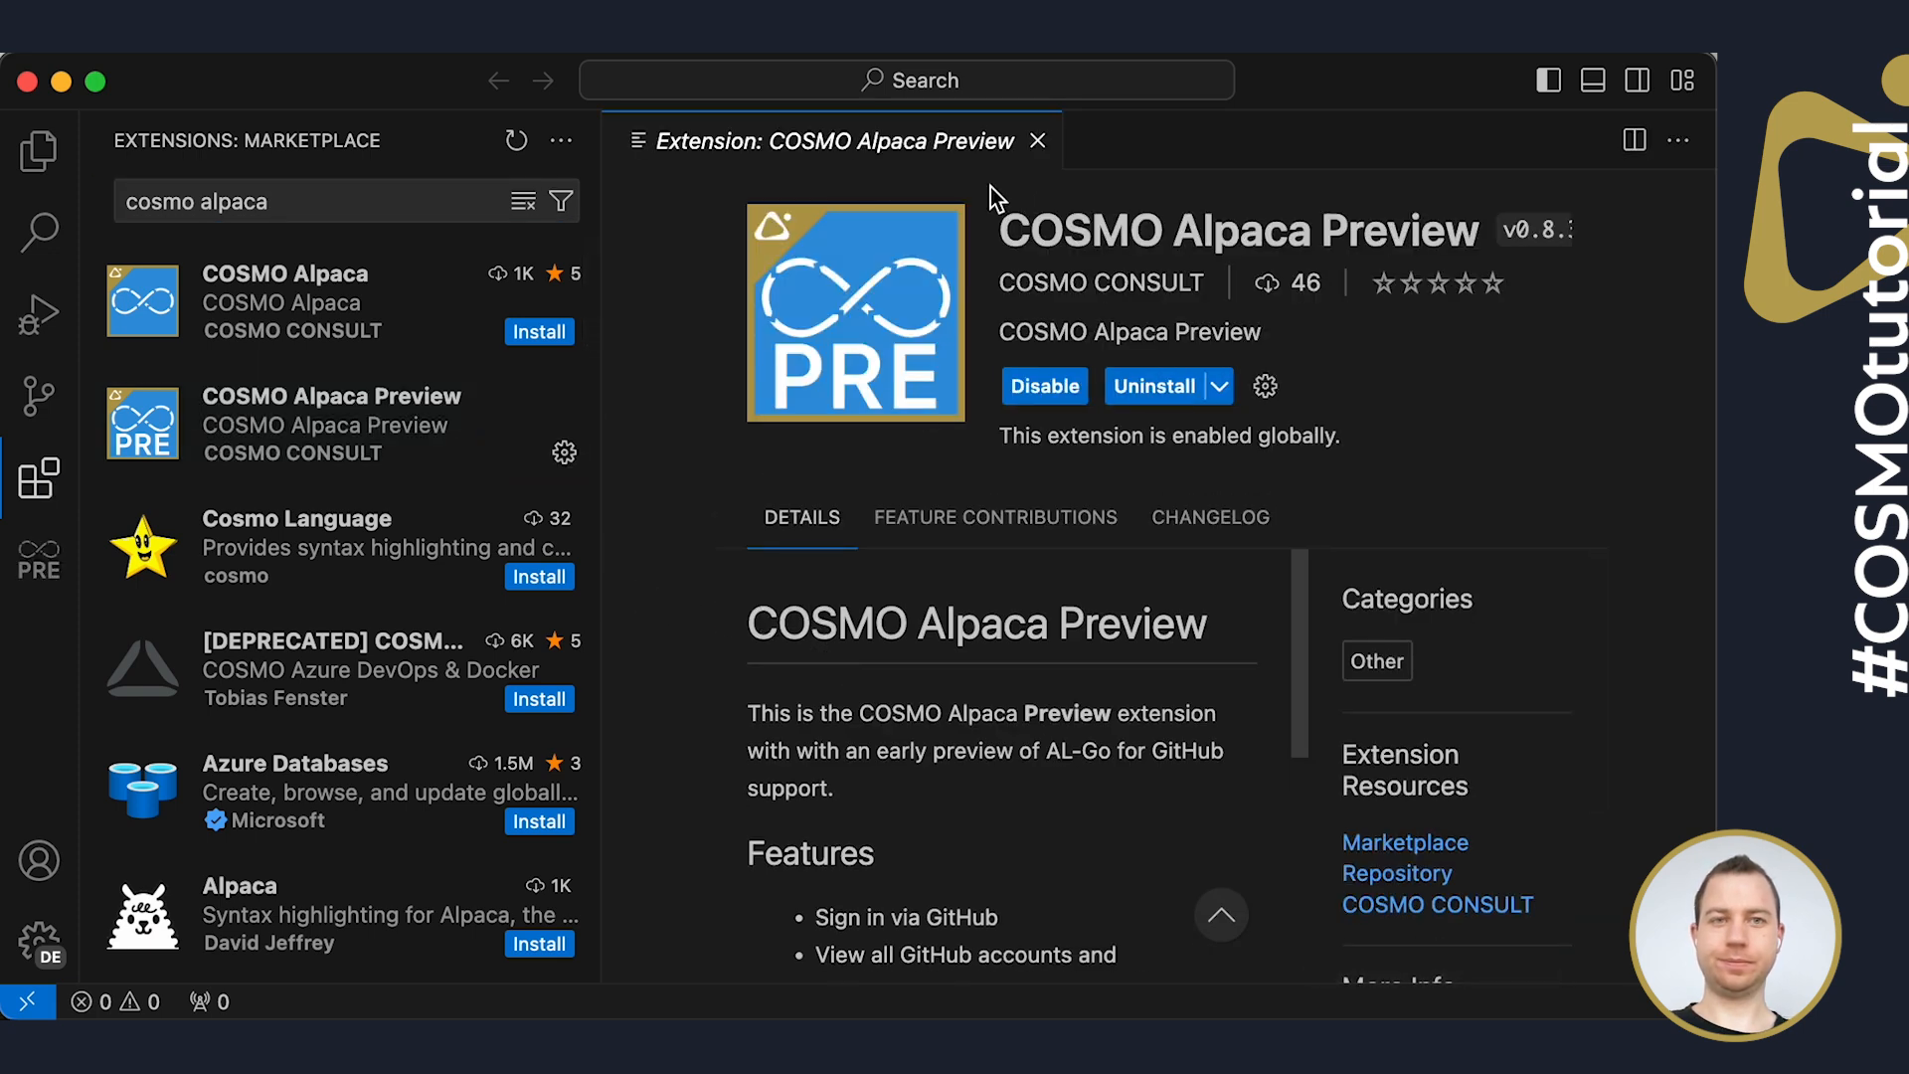
pyautogui.click(1038, 140)
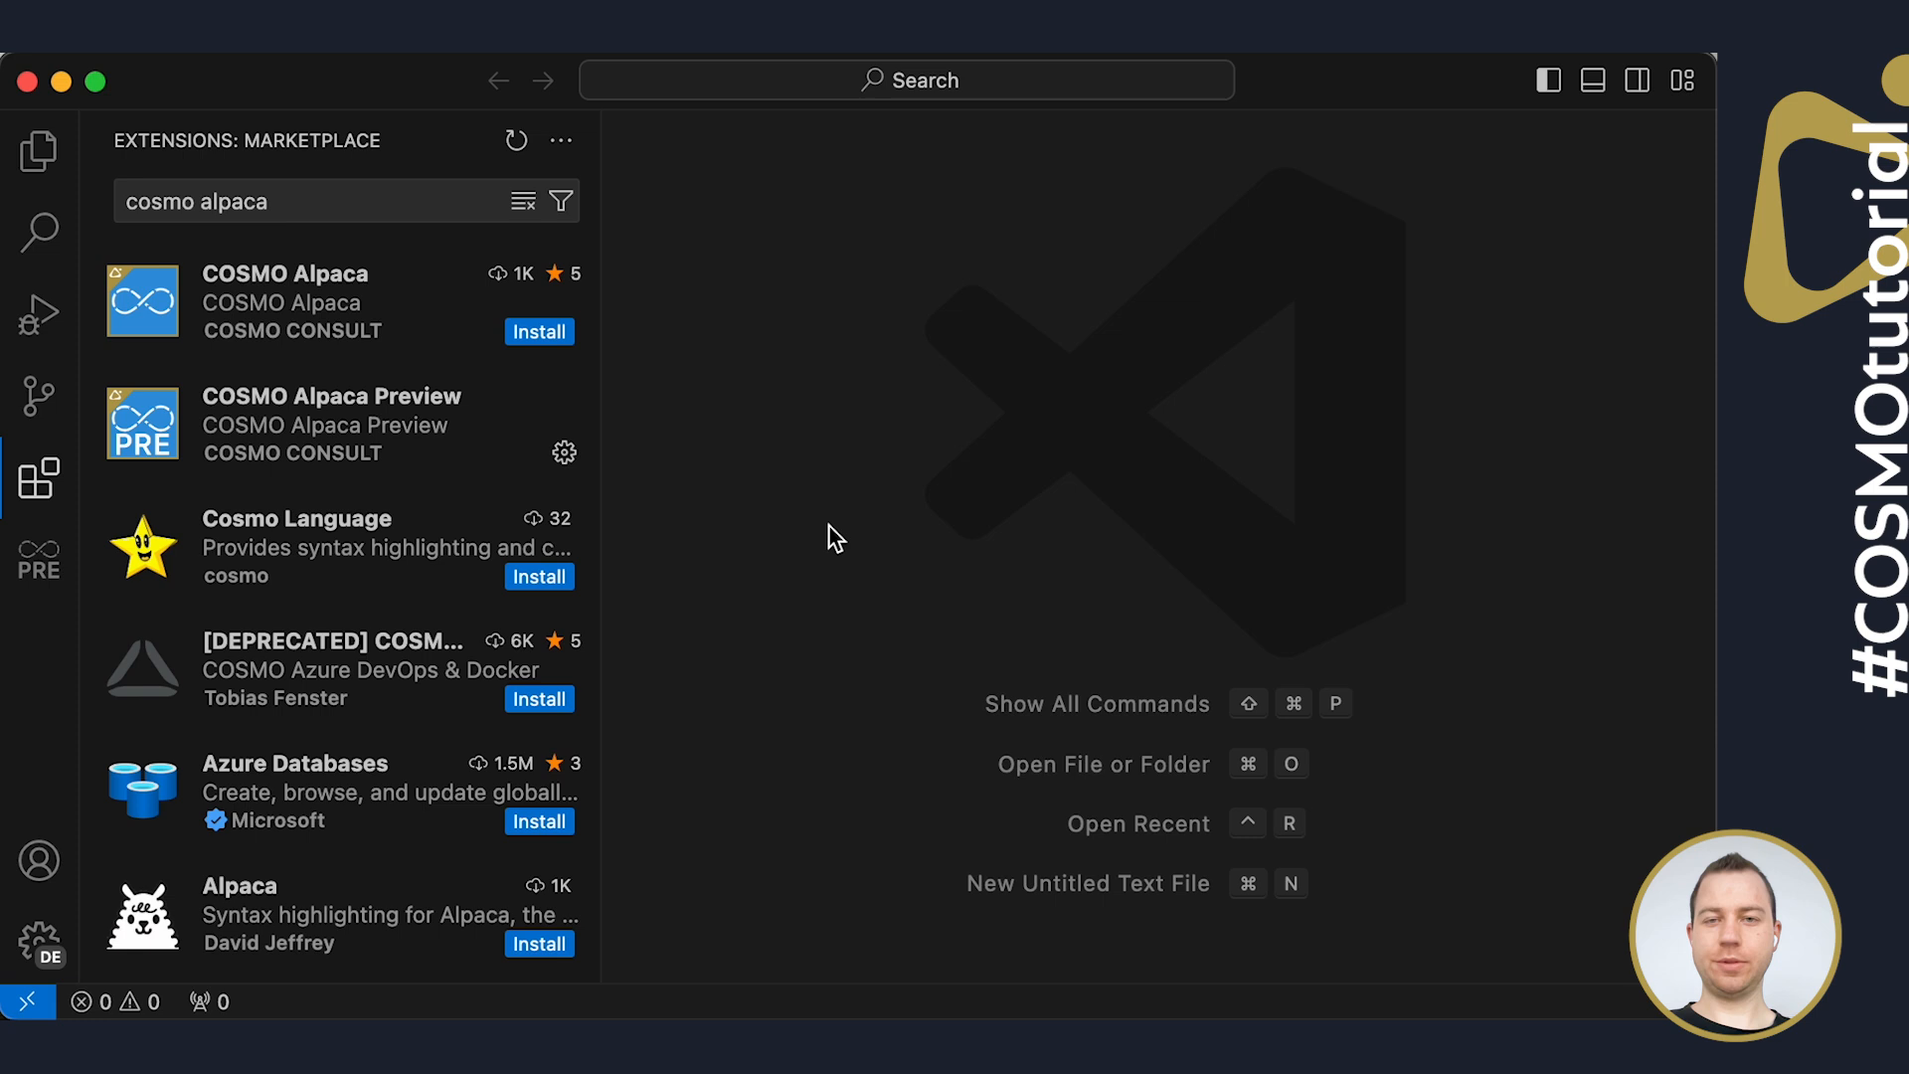
pyautogui.moveTo(127, 706)
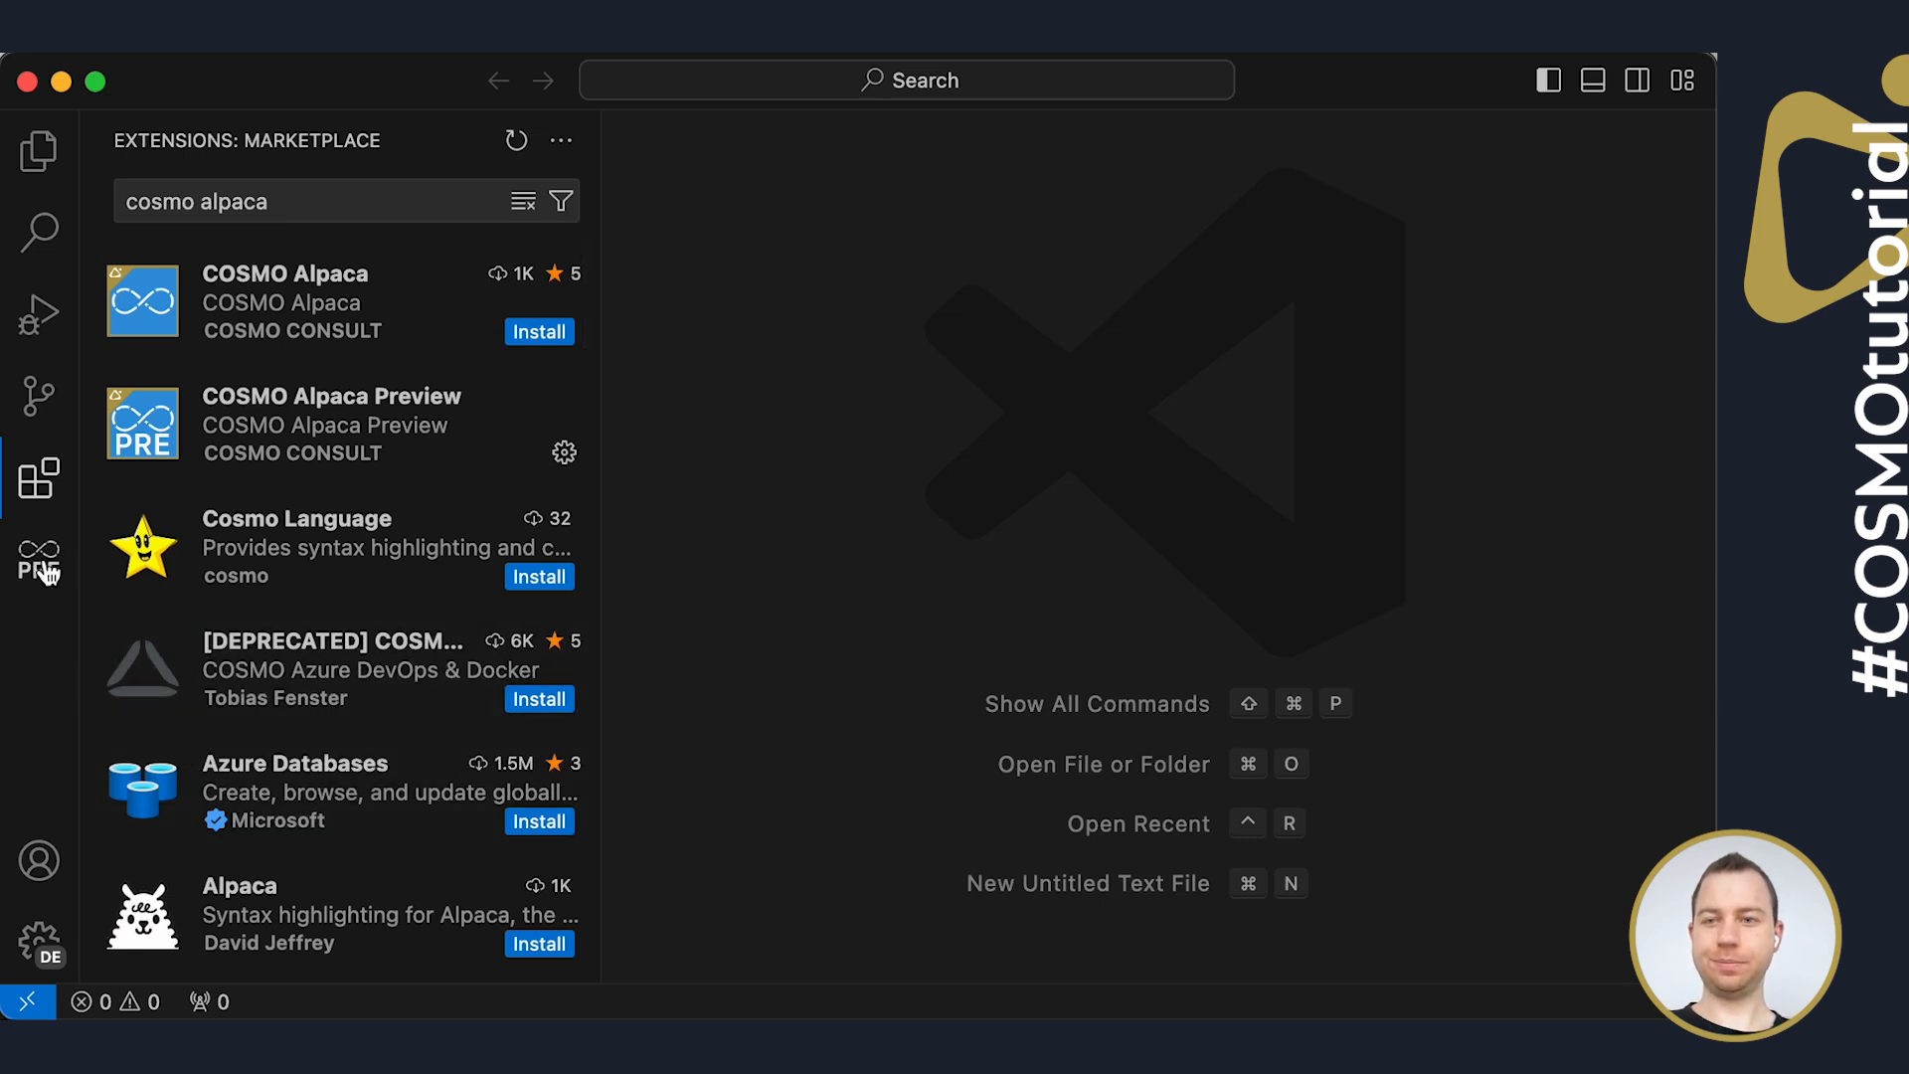
# In COSMO Alpaca Preview, expand lippertmarkus > BusinessCentralApps > App in the GitHub tree
pyautogui.click(38, 561)
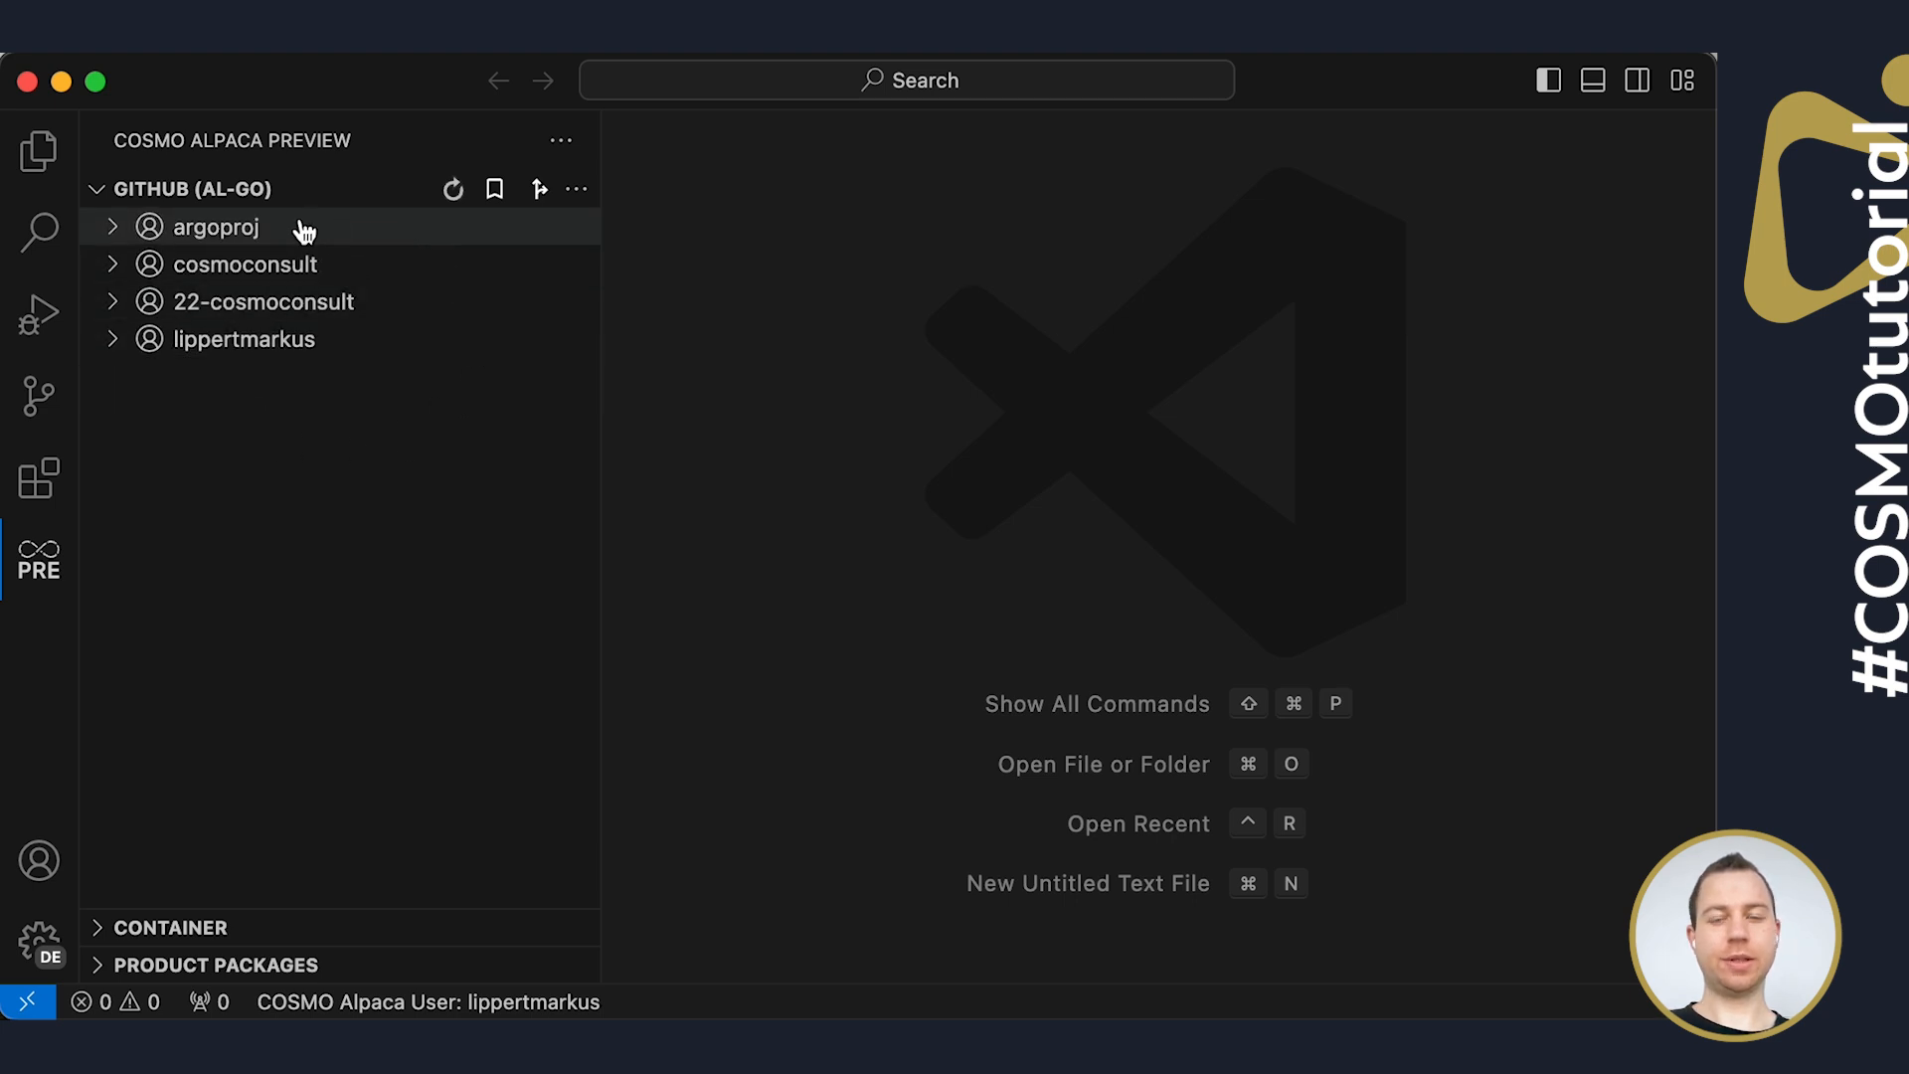
pyautogui.moveTo(250, 479)
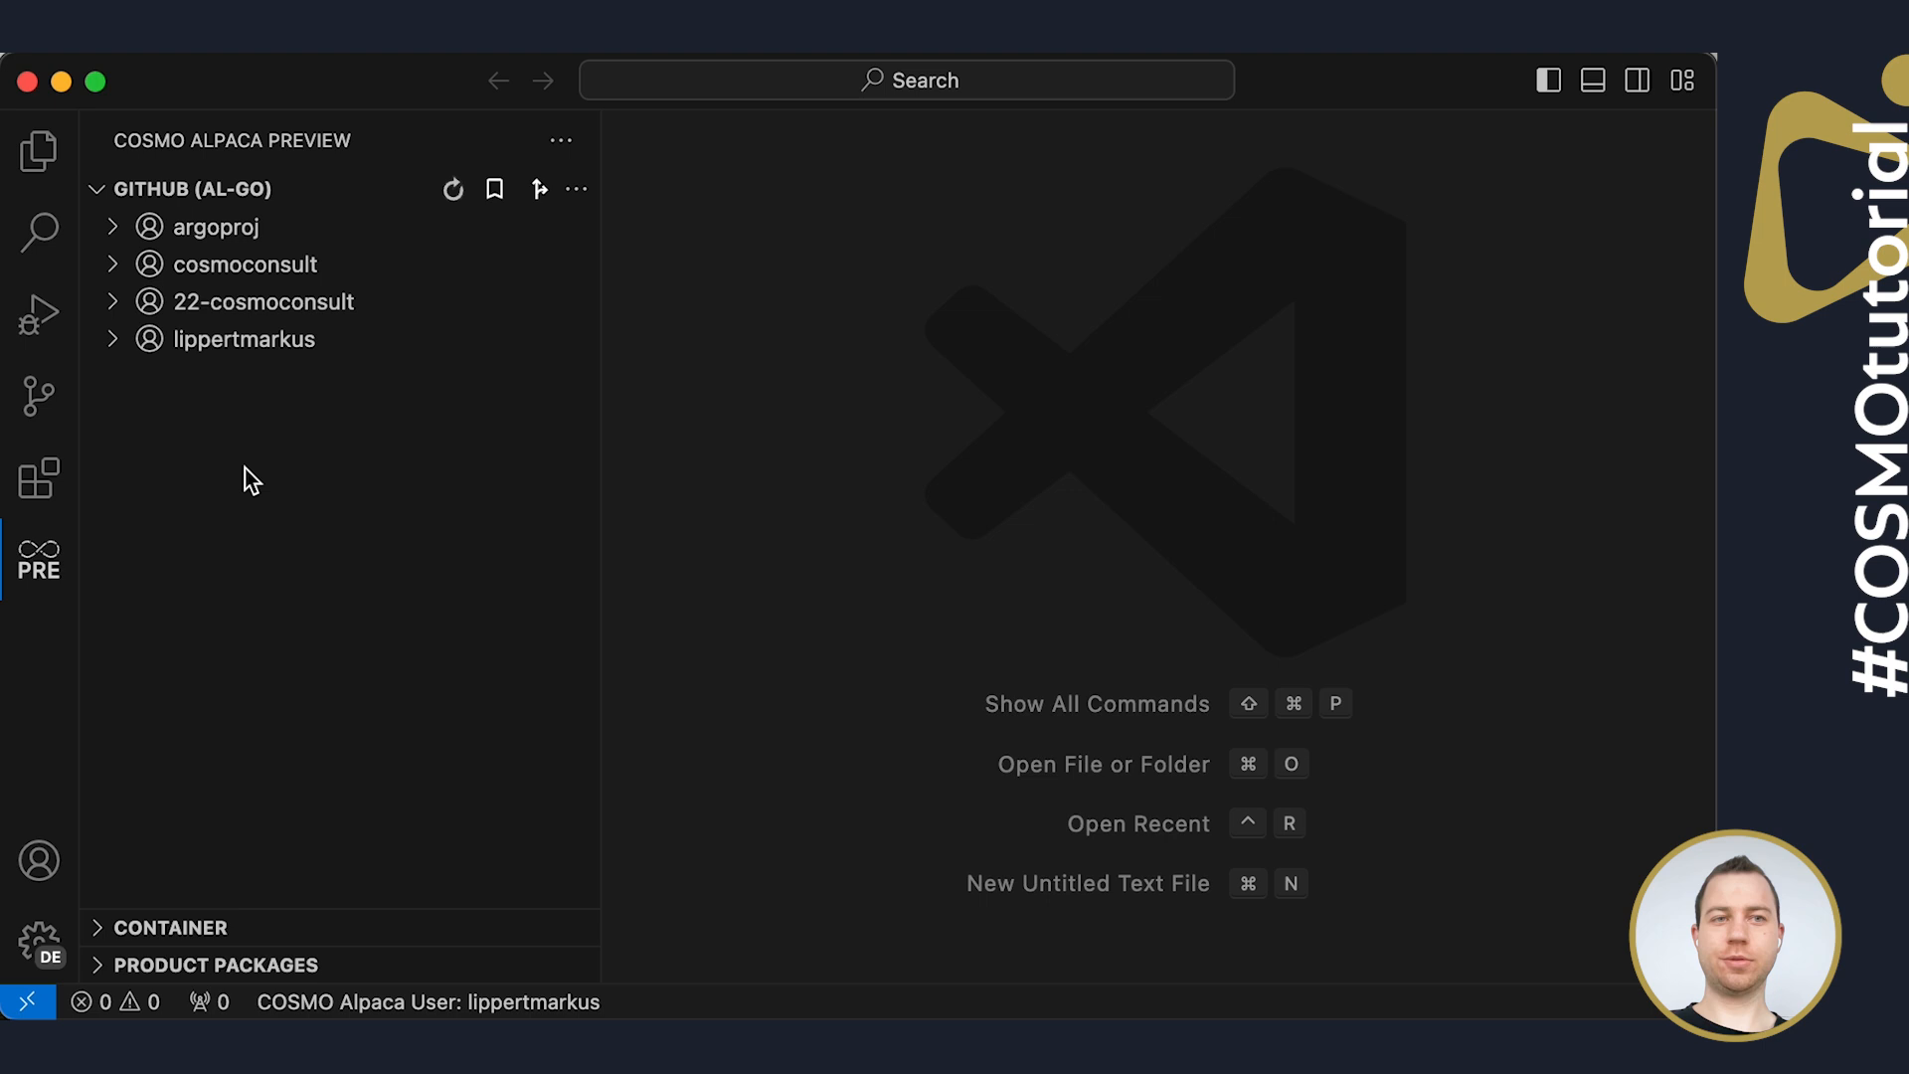
pyautogui.click(243, 338)
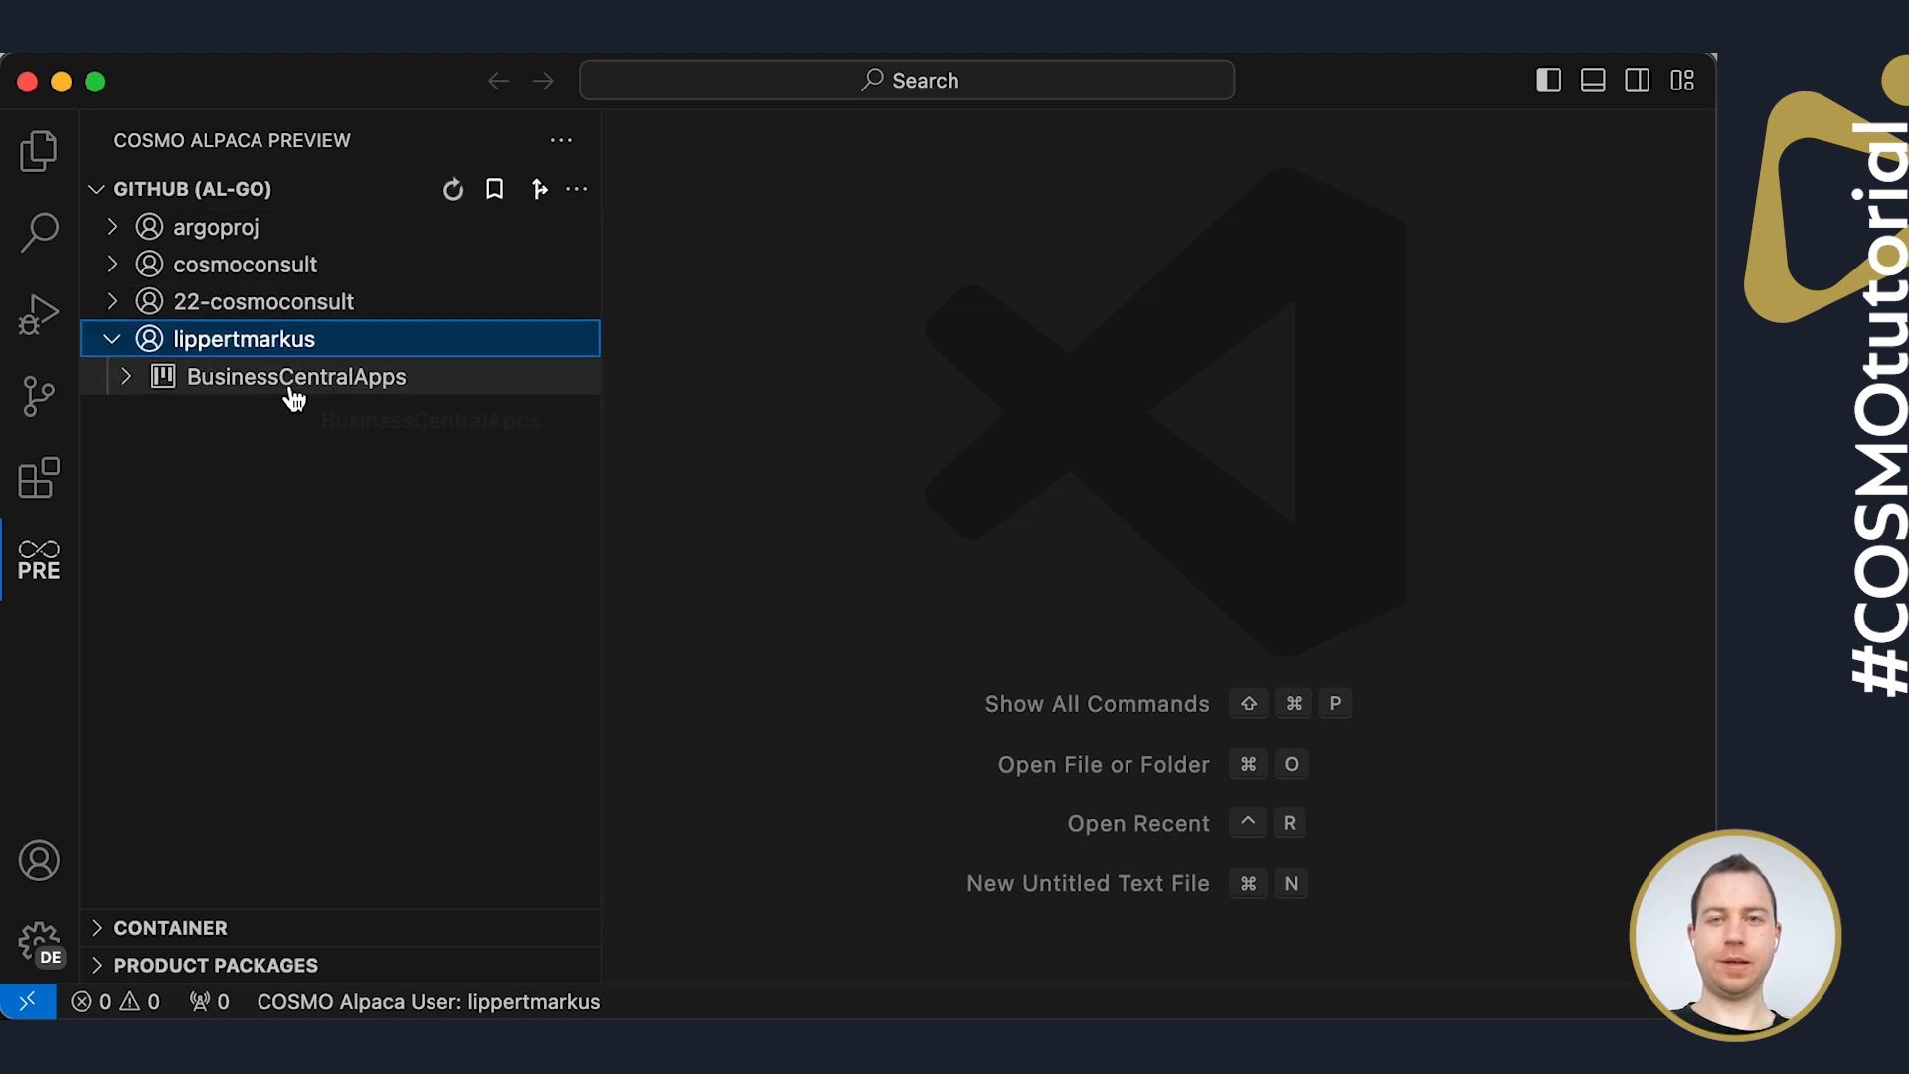
pyautogui.moveTo(296, 375)
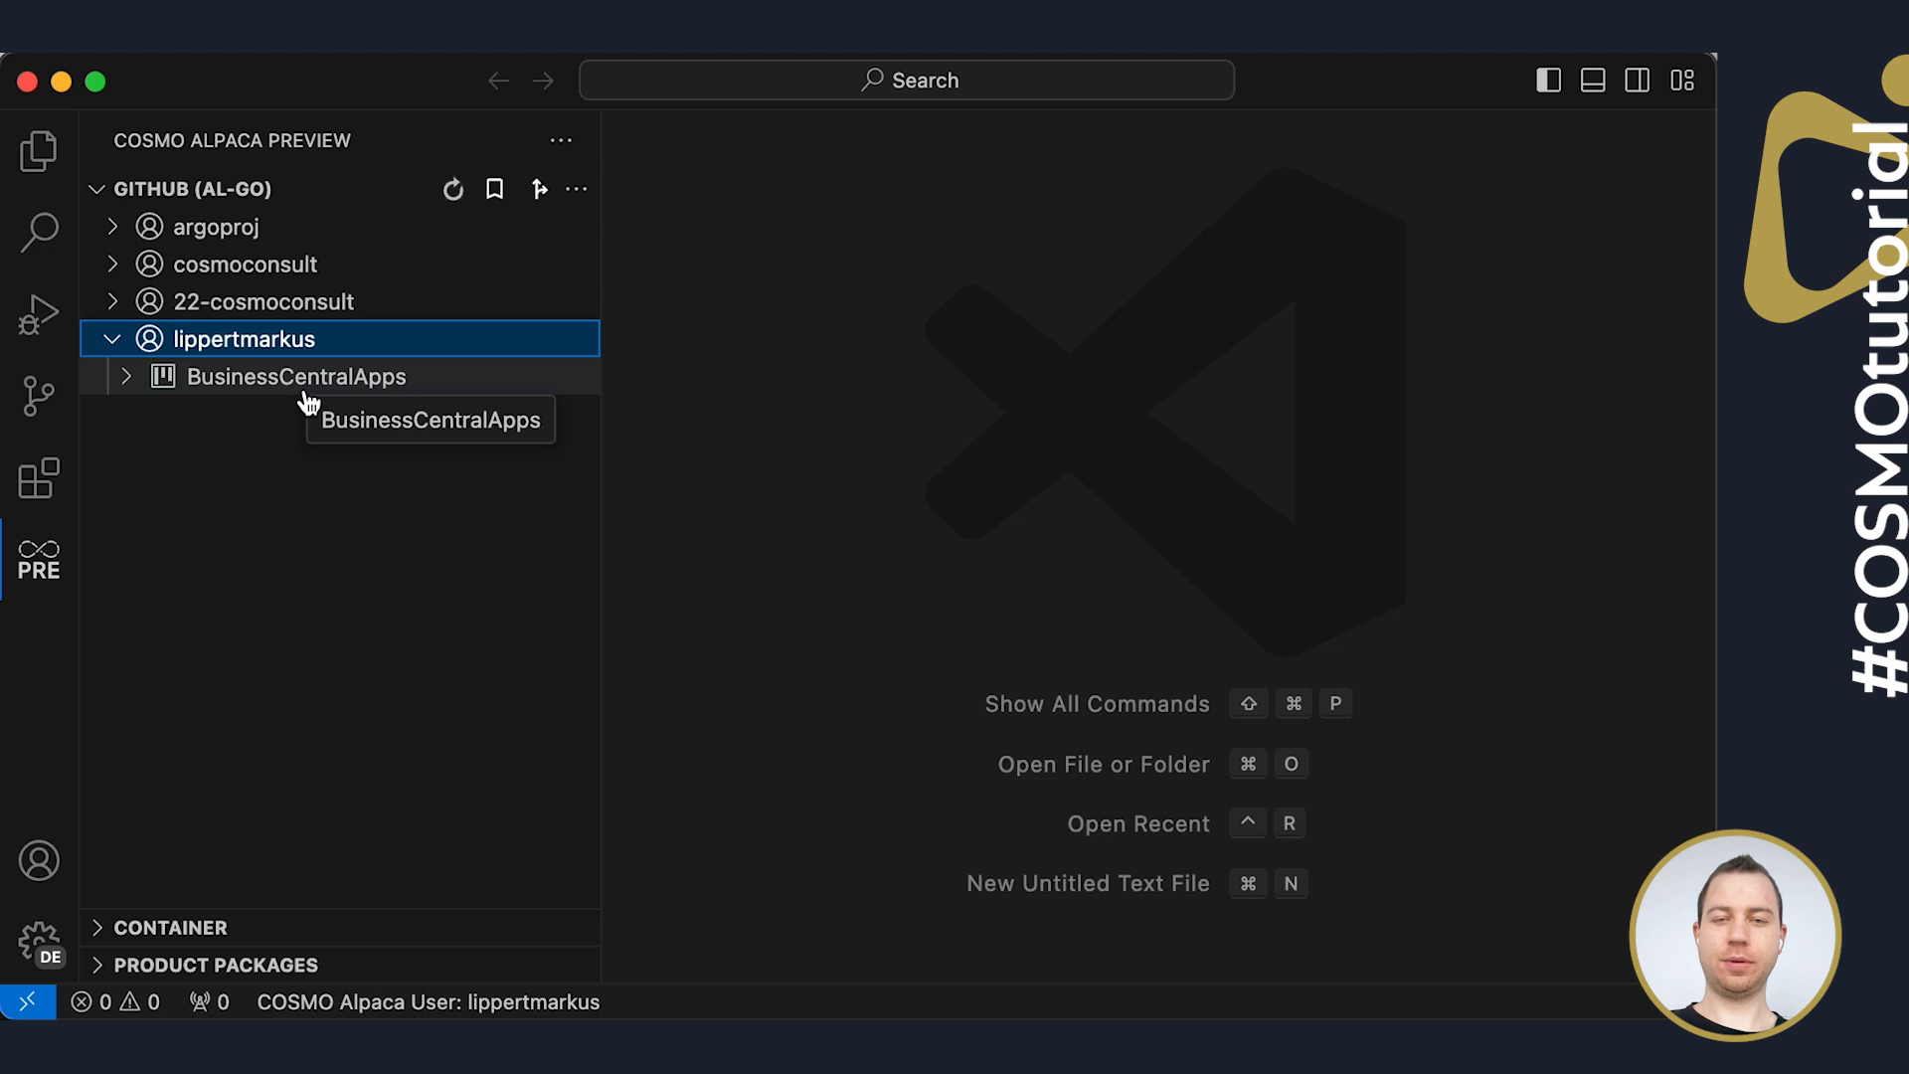
pyautogui.moveTo(247, 388)
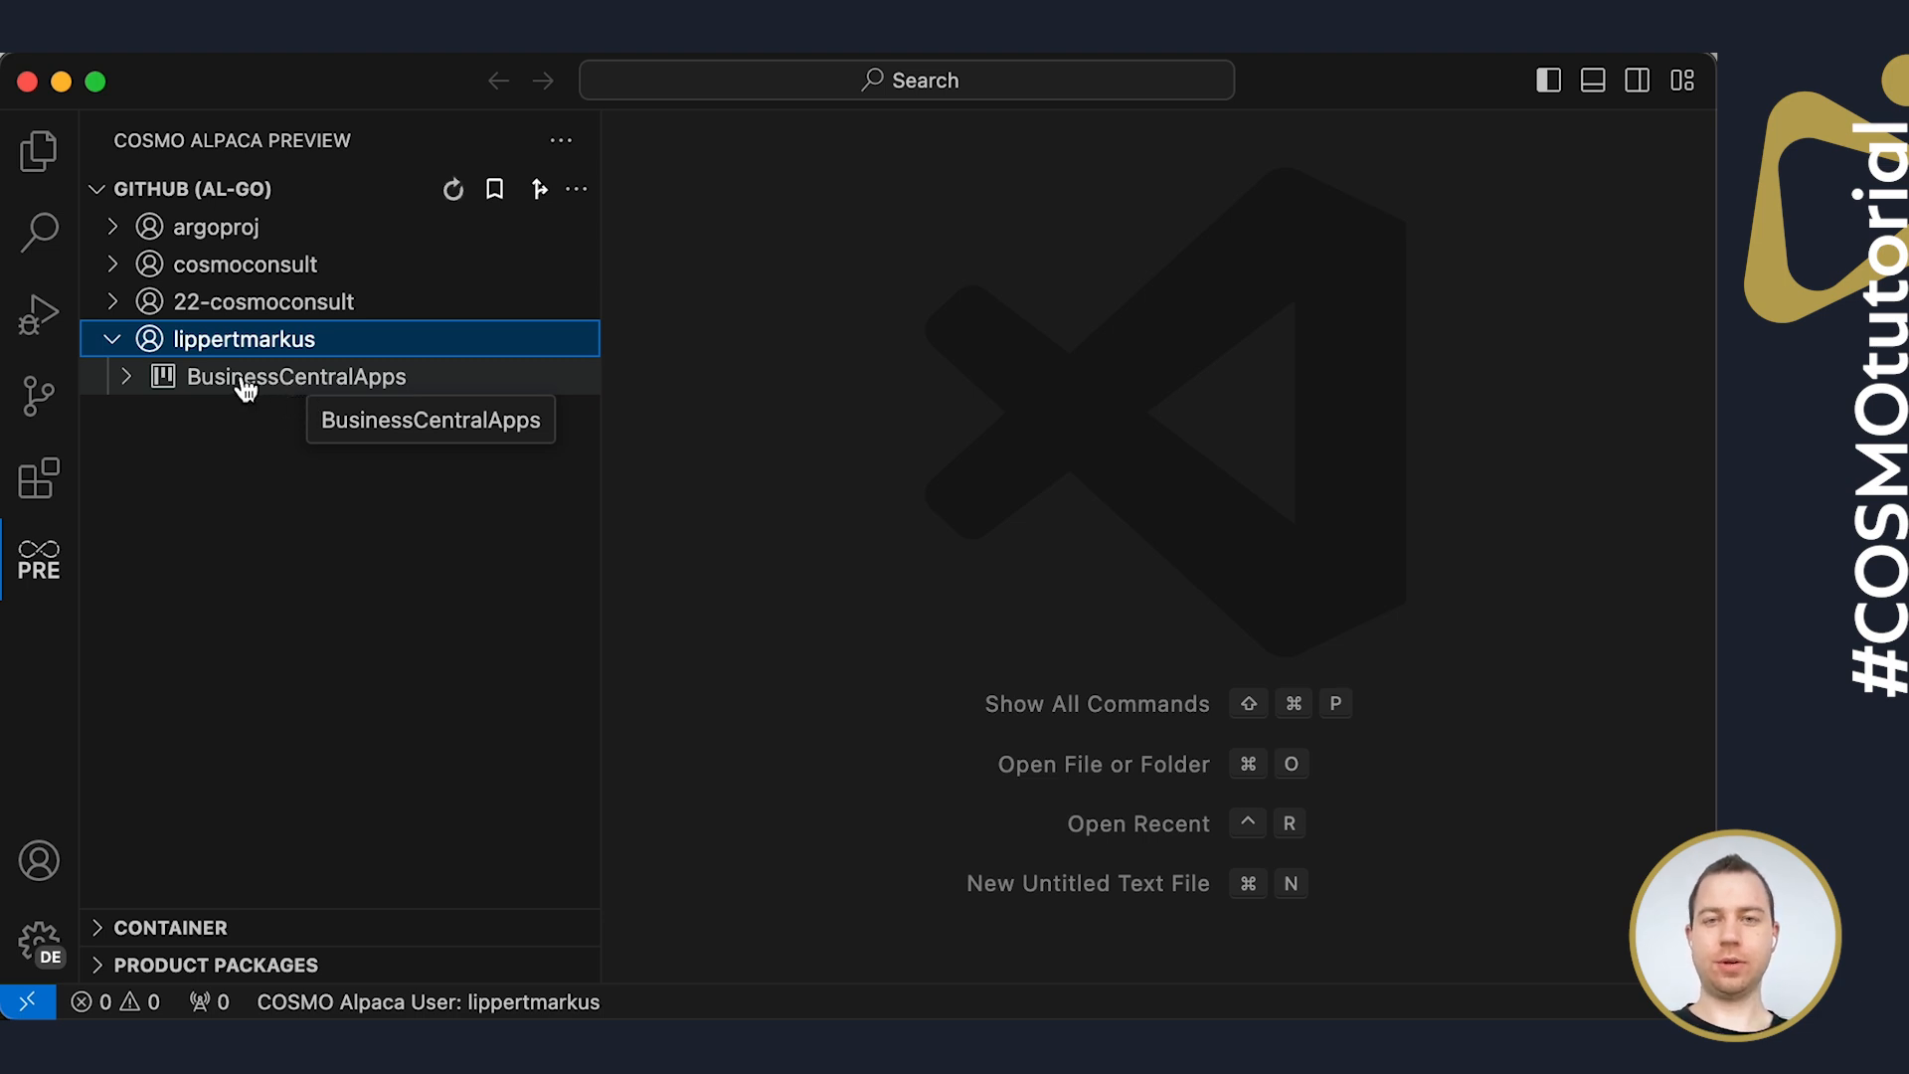
pyautogui.click(296, 376)
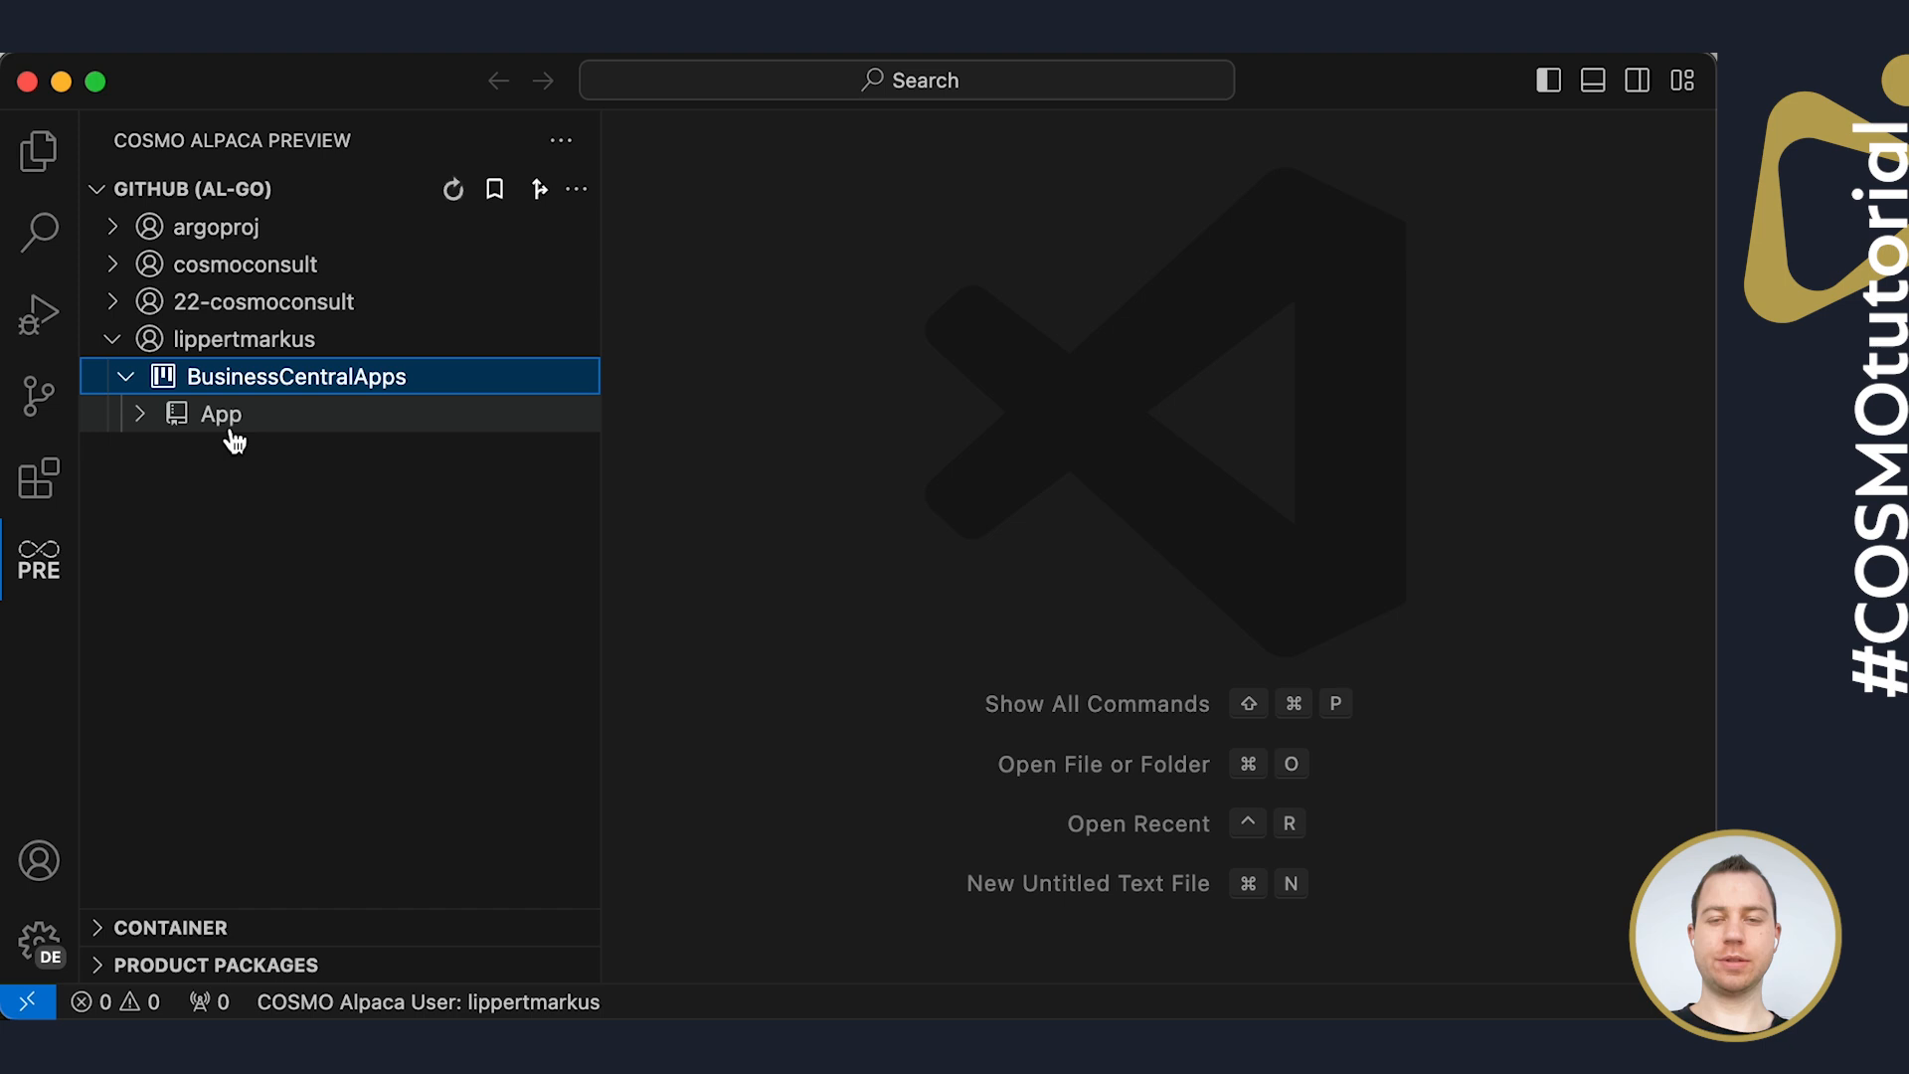
pyautogui.click(221, 413)
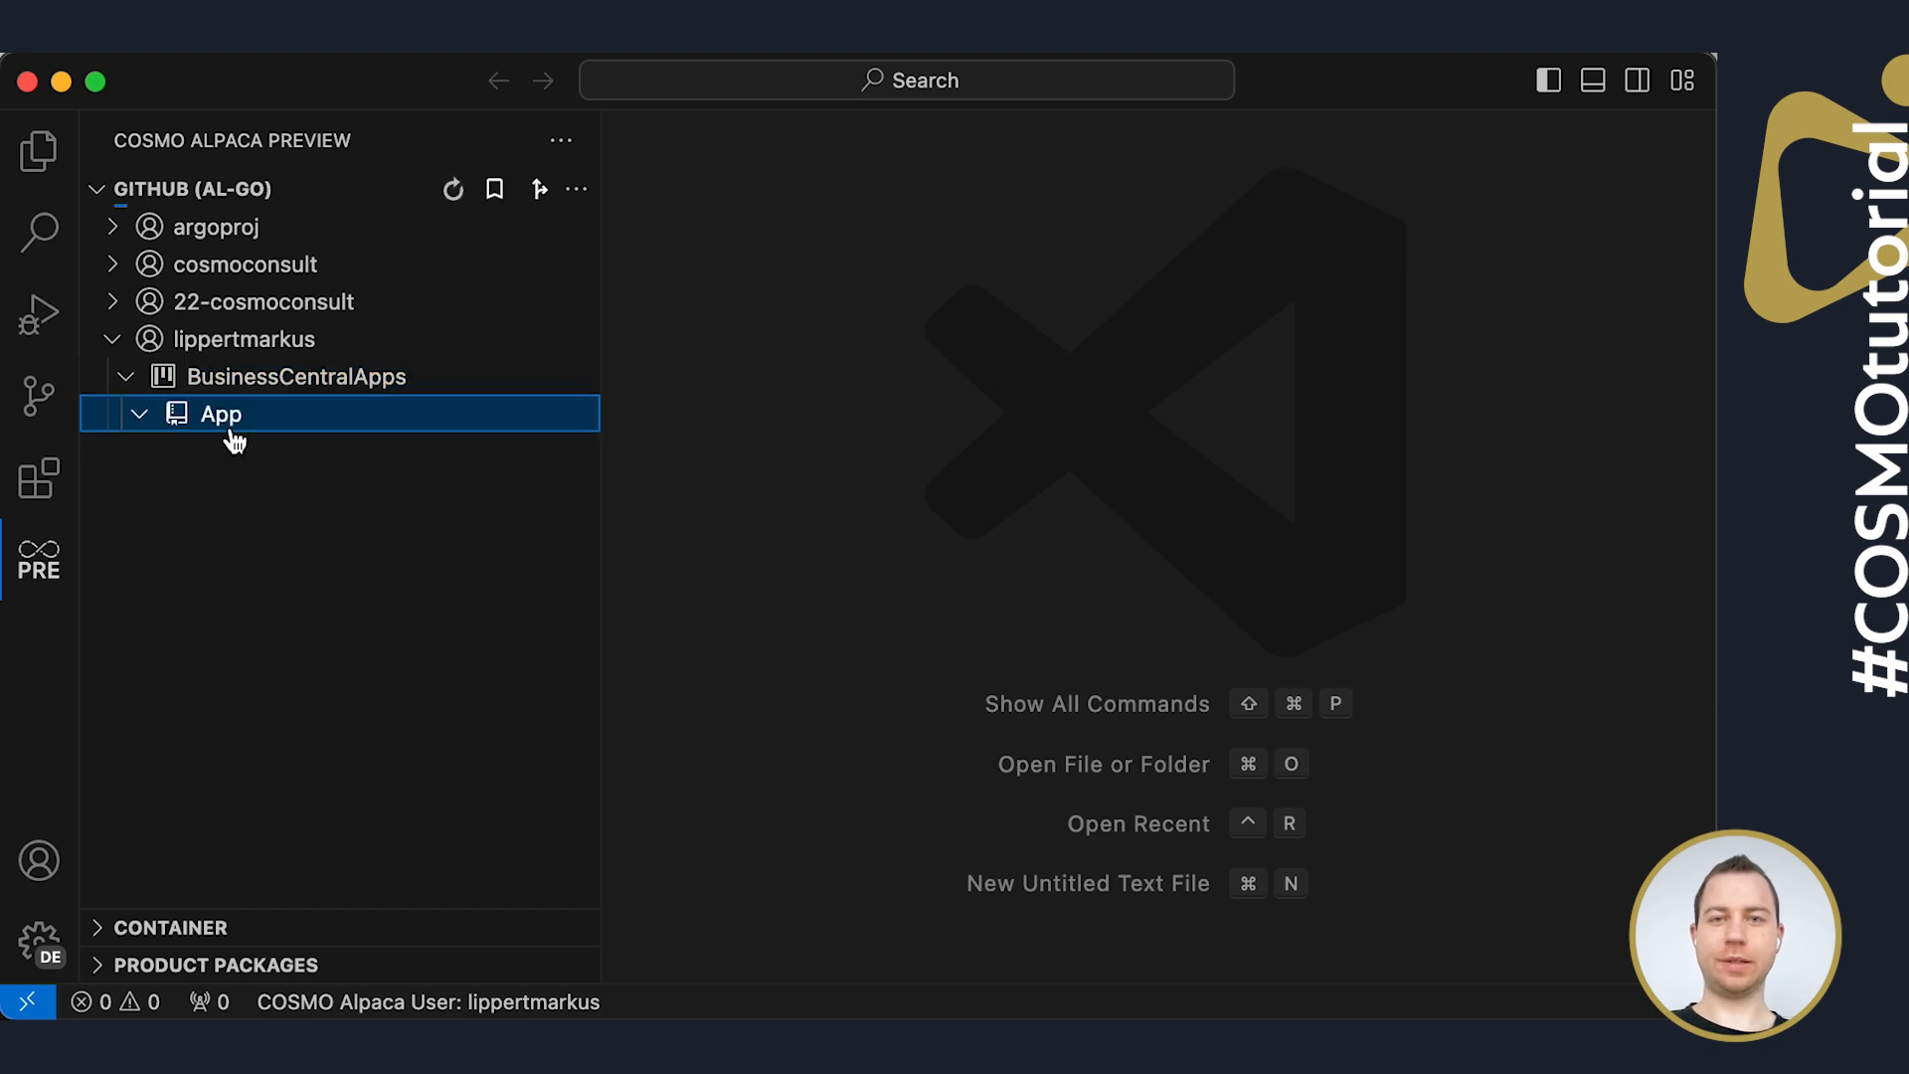
# Create a container named baseapp-dev-env for the App project and reveal it in the tree
pyautogui.rightClick(219, 414)
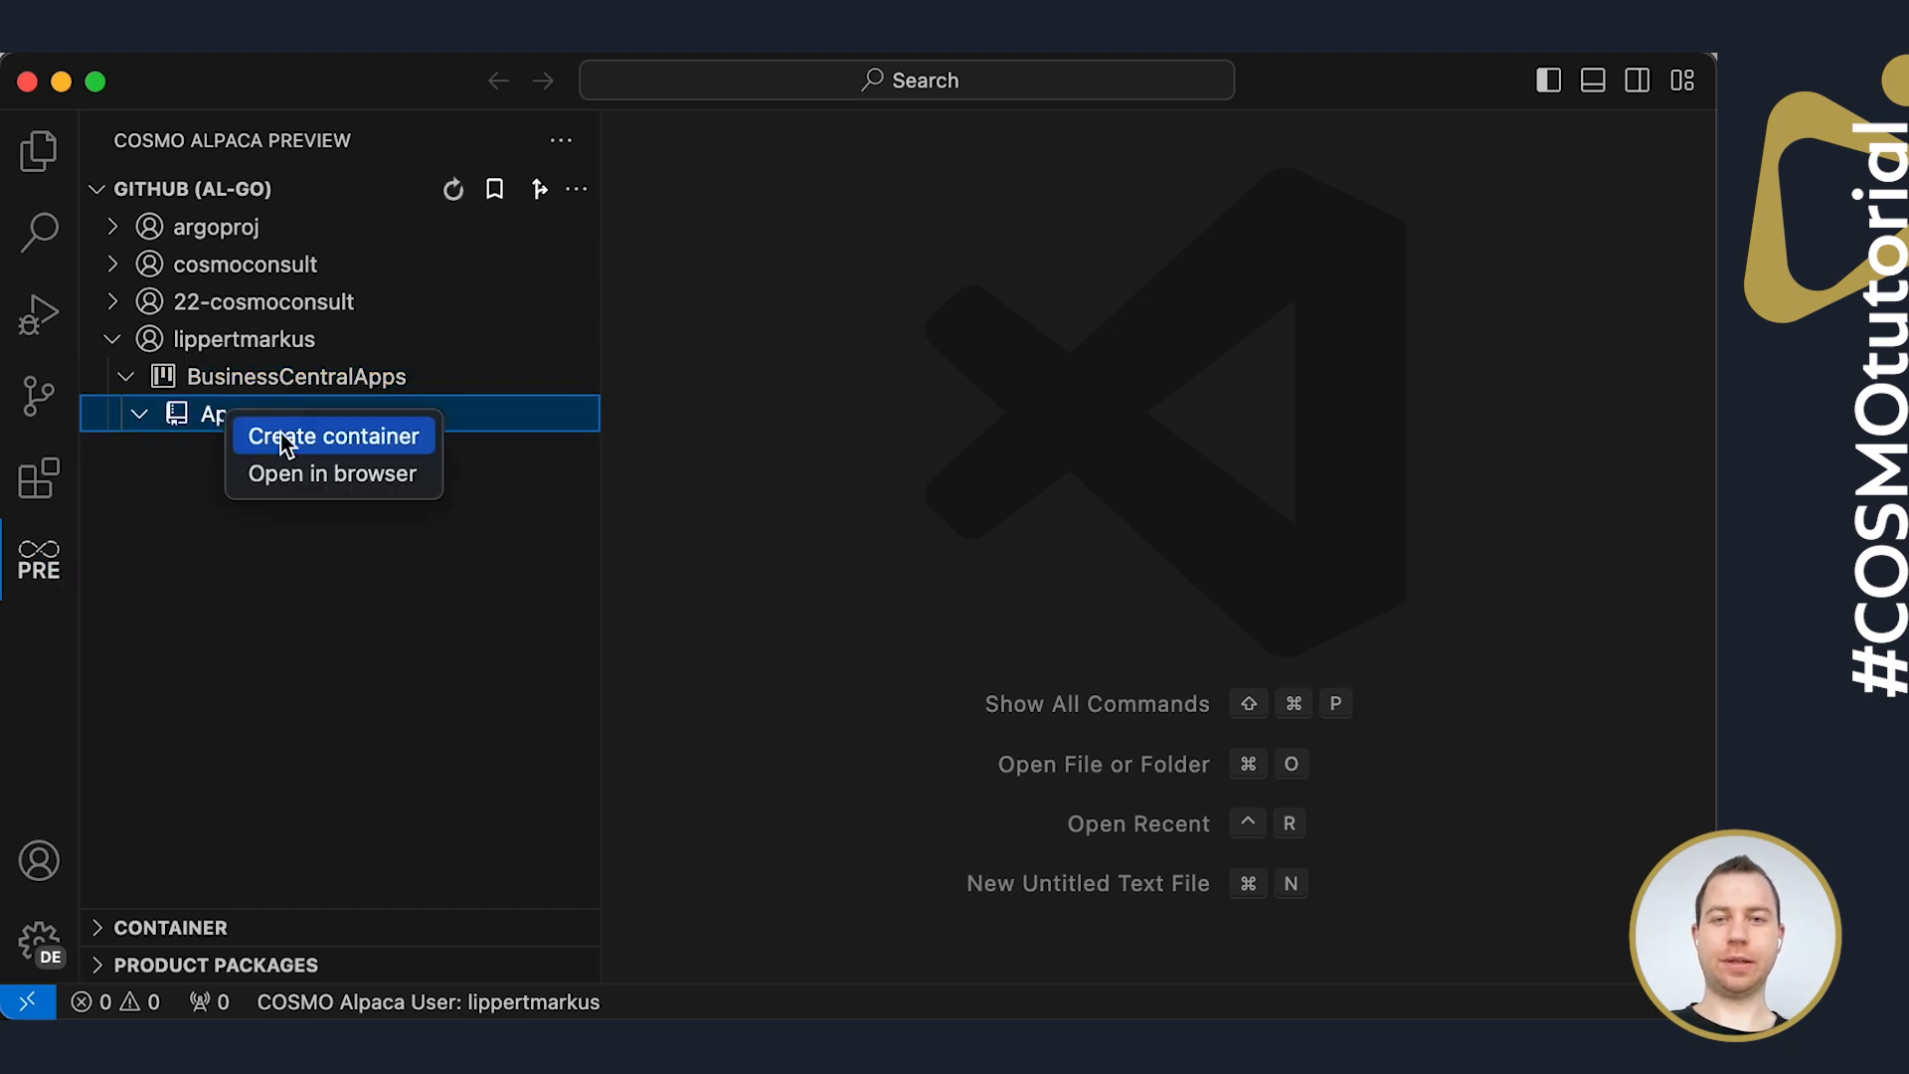
pyautogui.moveTo(410, 454)
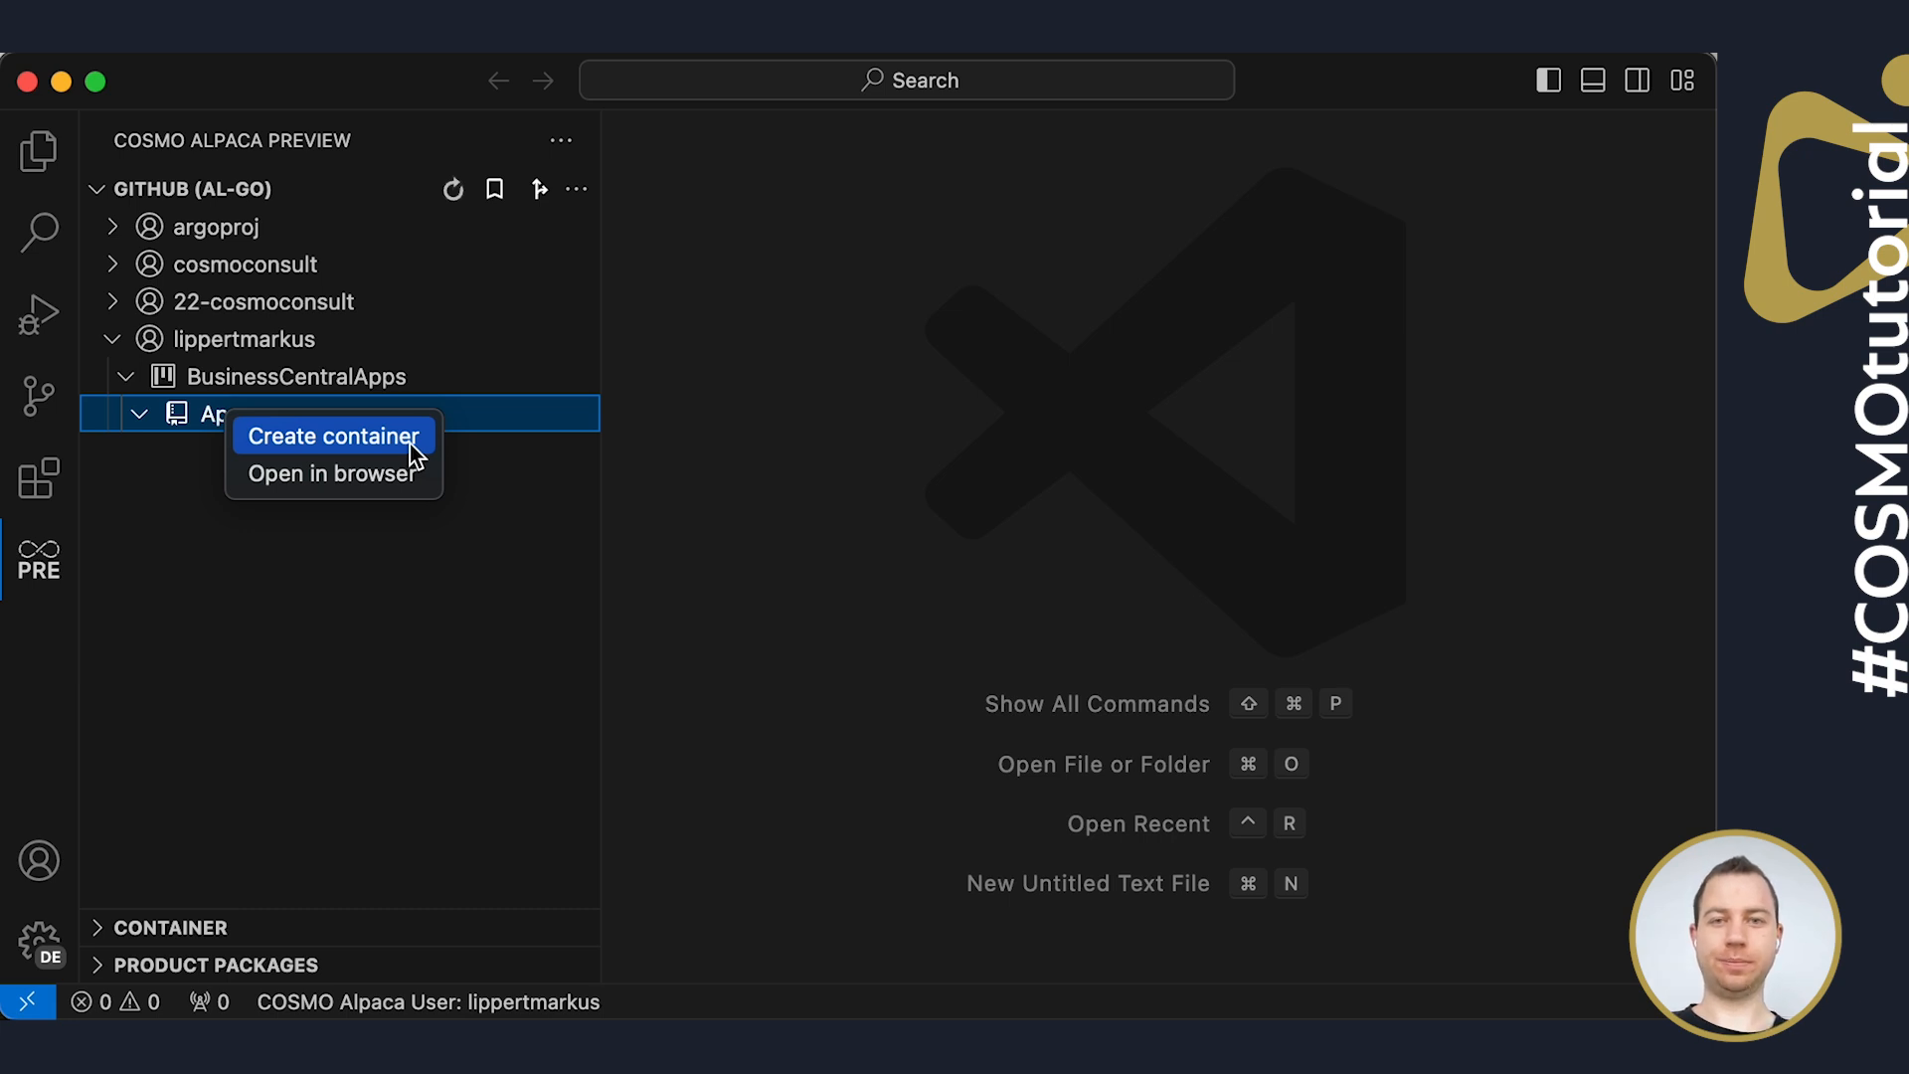
pyautogui.click(334, 436)
pyautogui.write('baseapp')
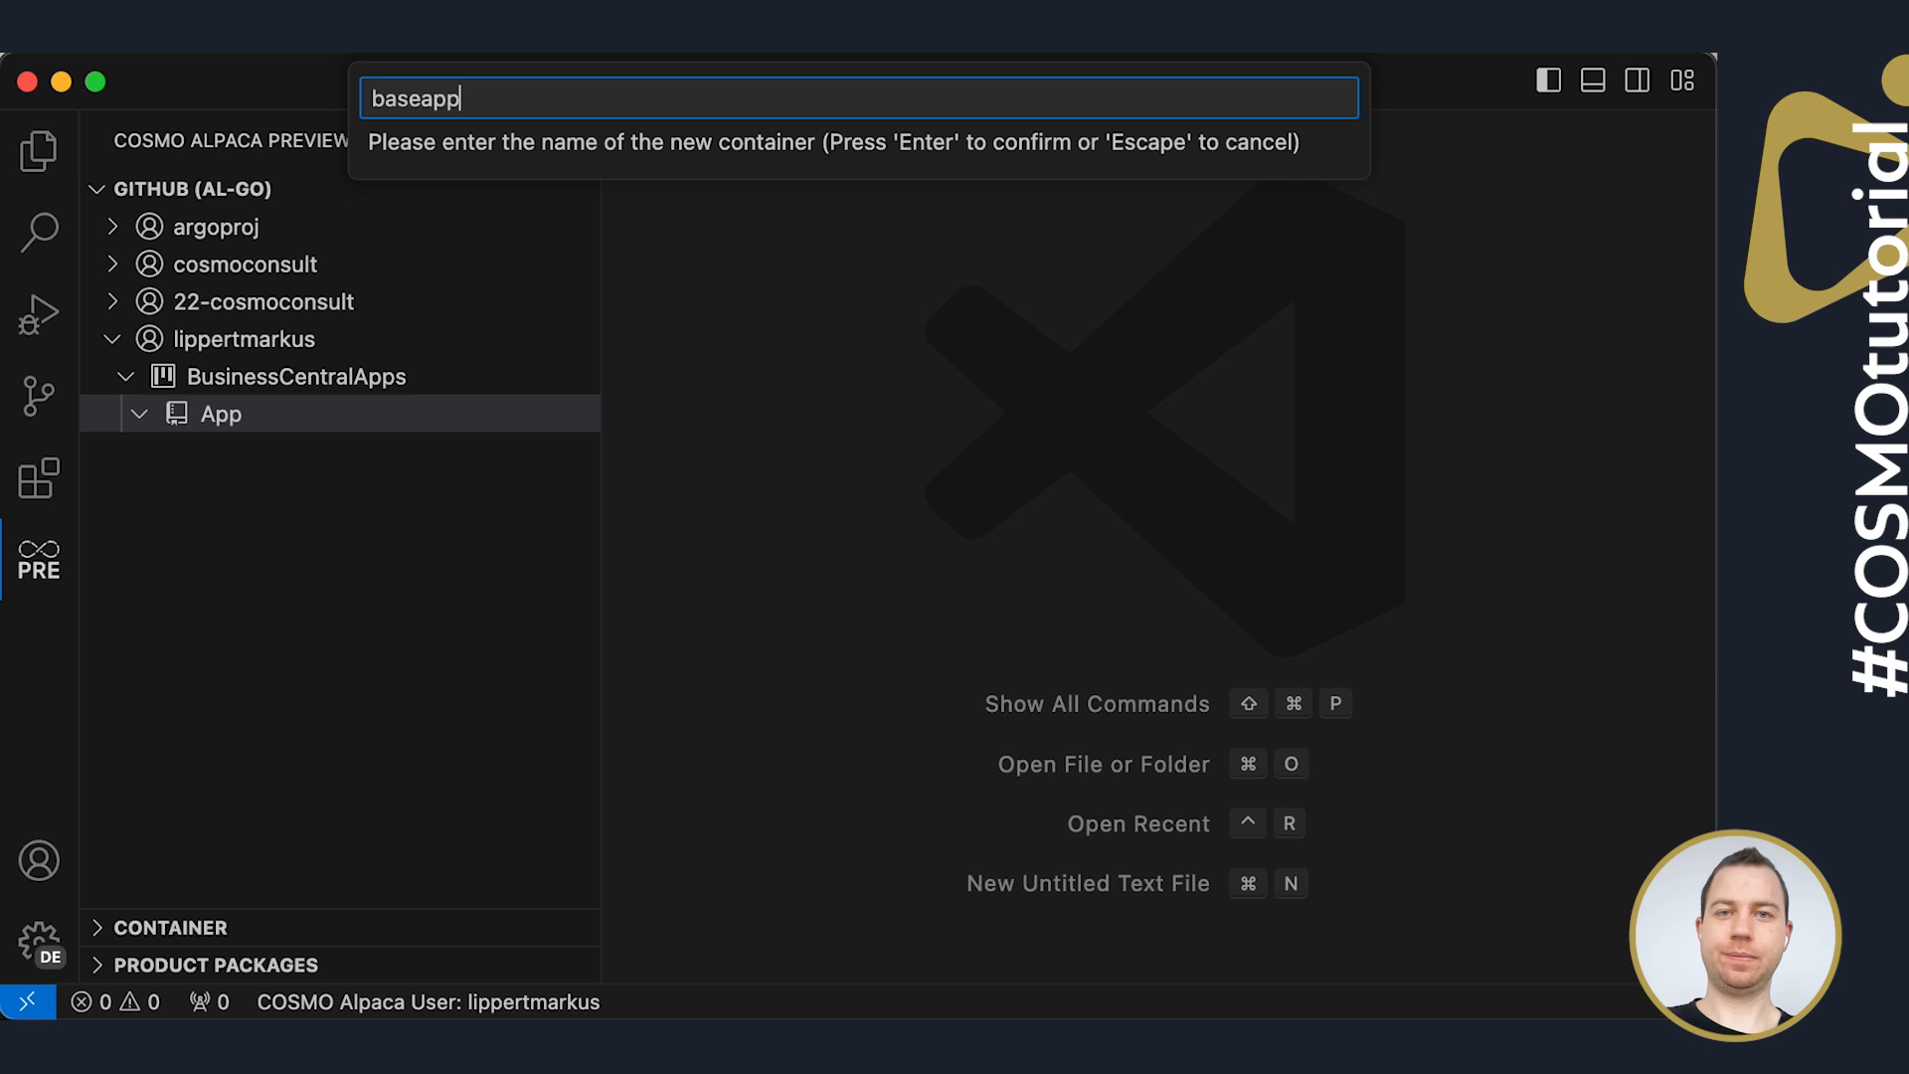
pyautogui.write('-dev-env')
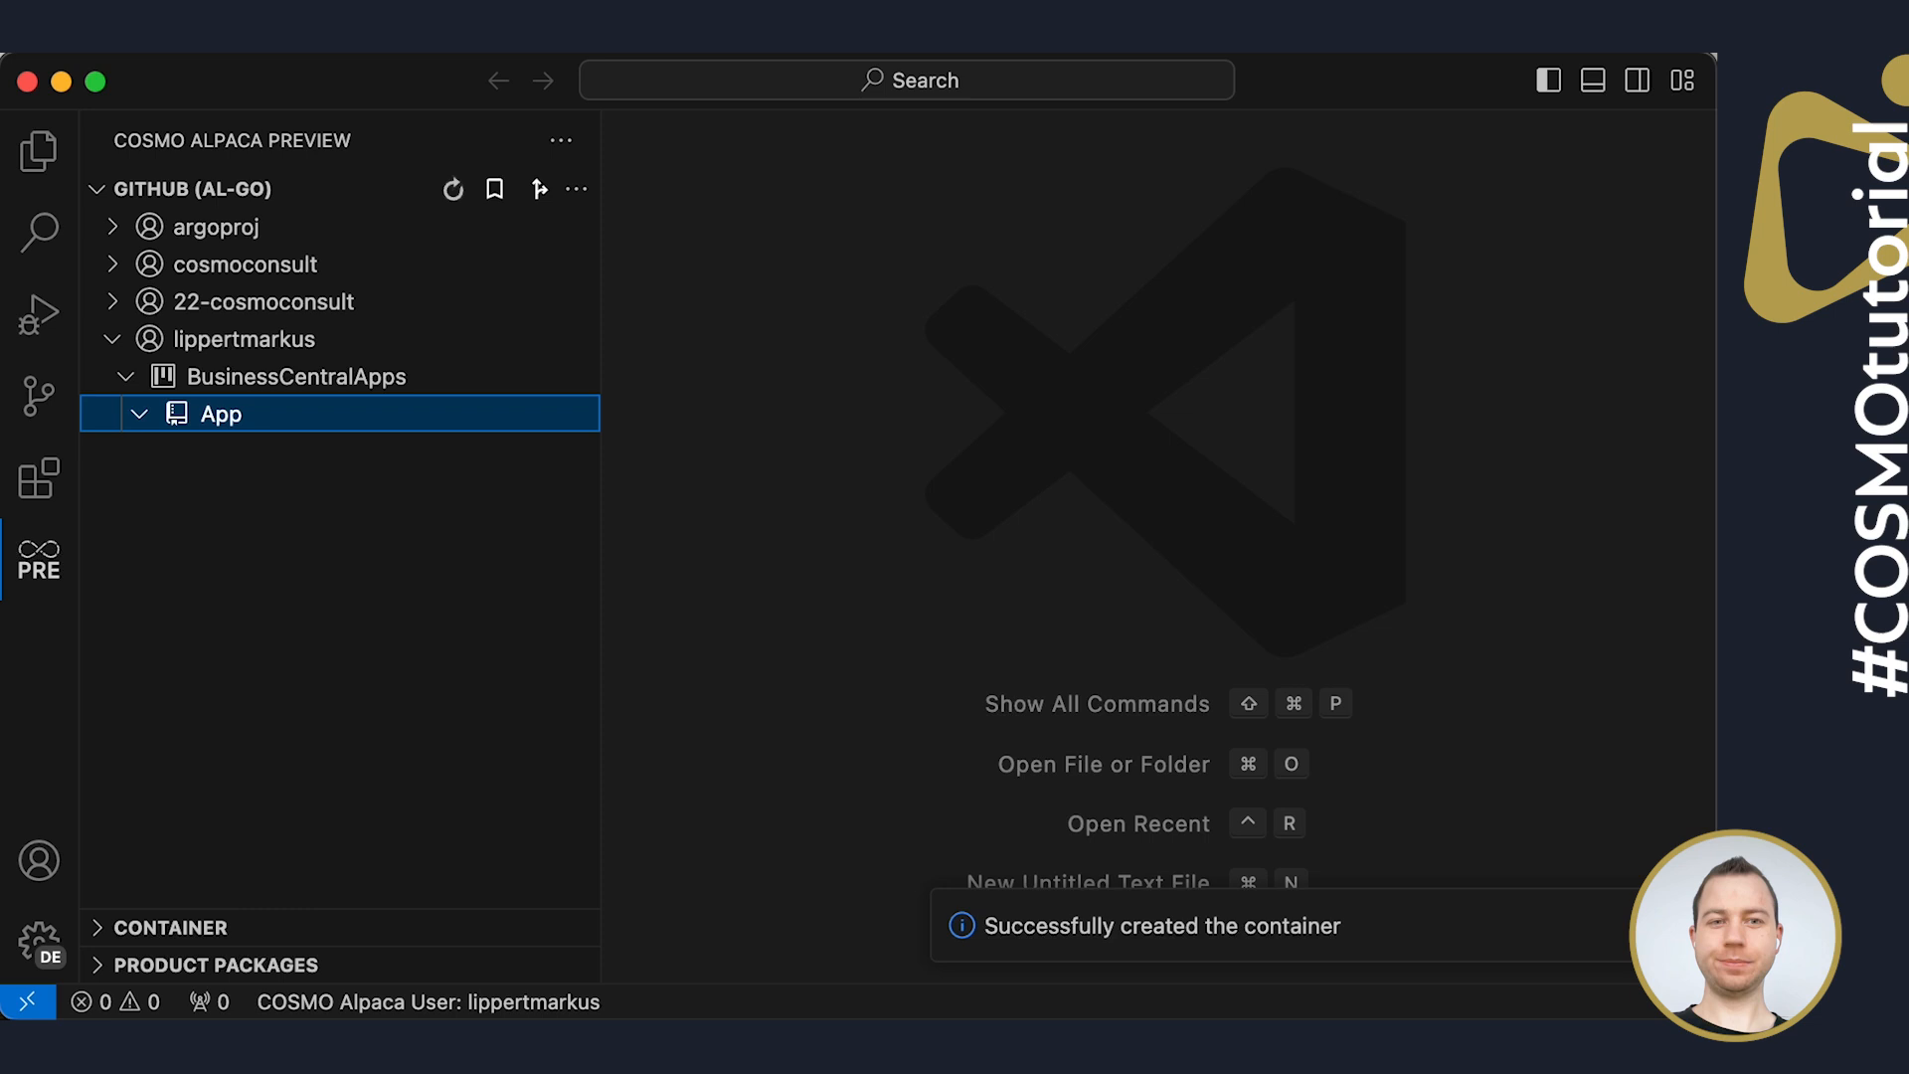
pyautogui.click(219, 414)
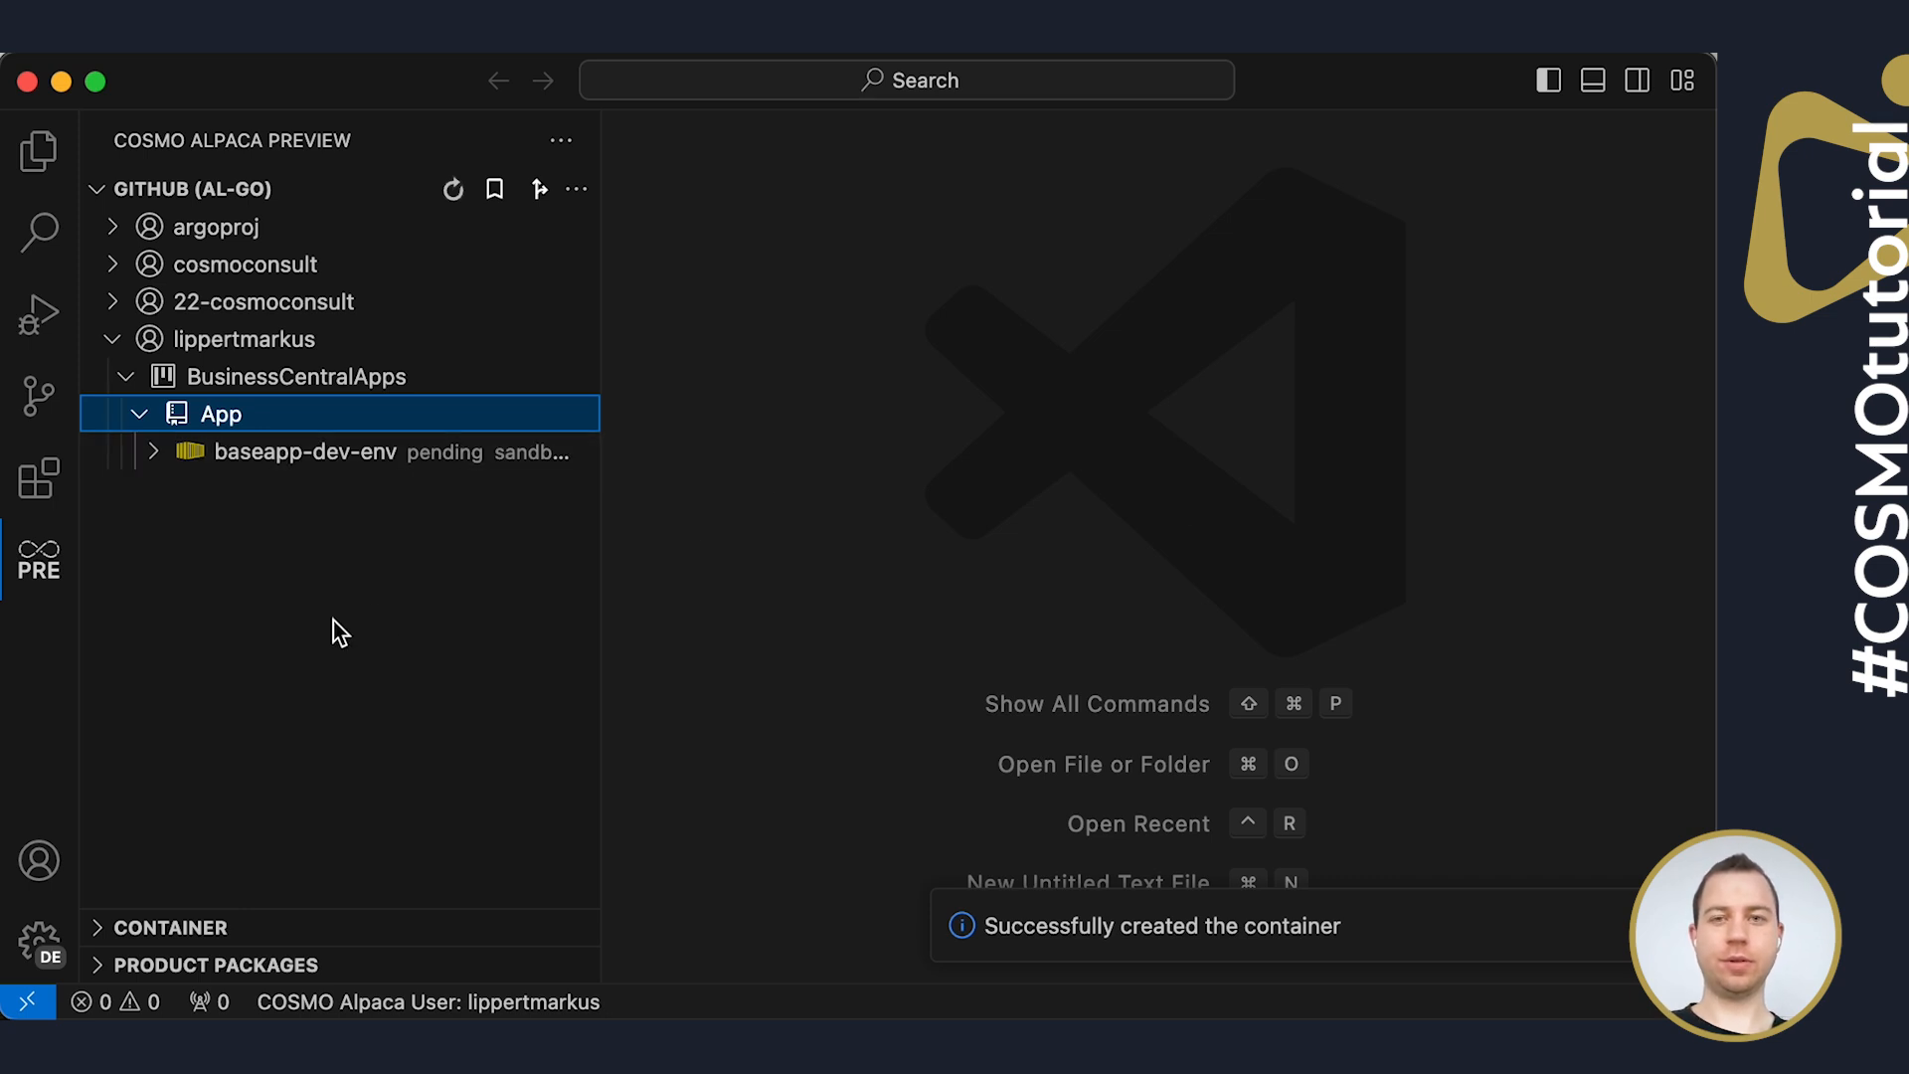
pyautogui.moveTo(221, 555)
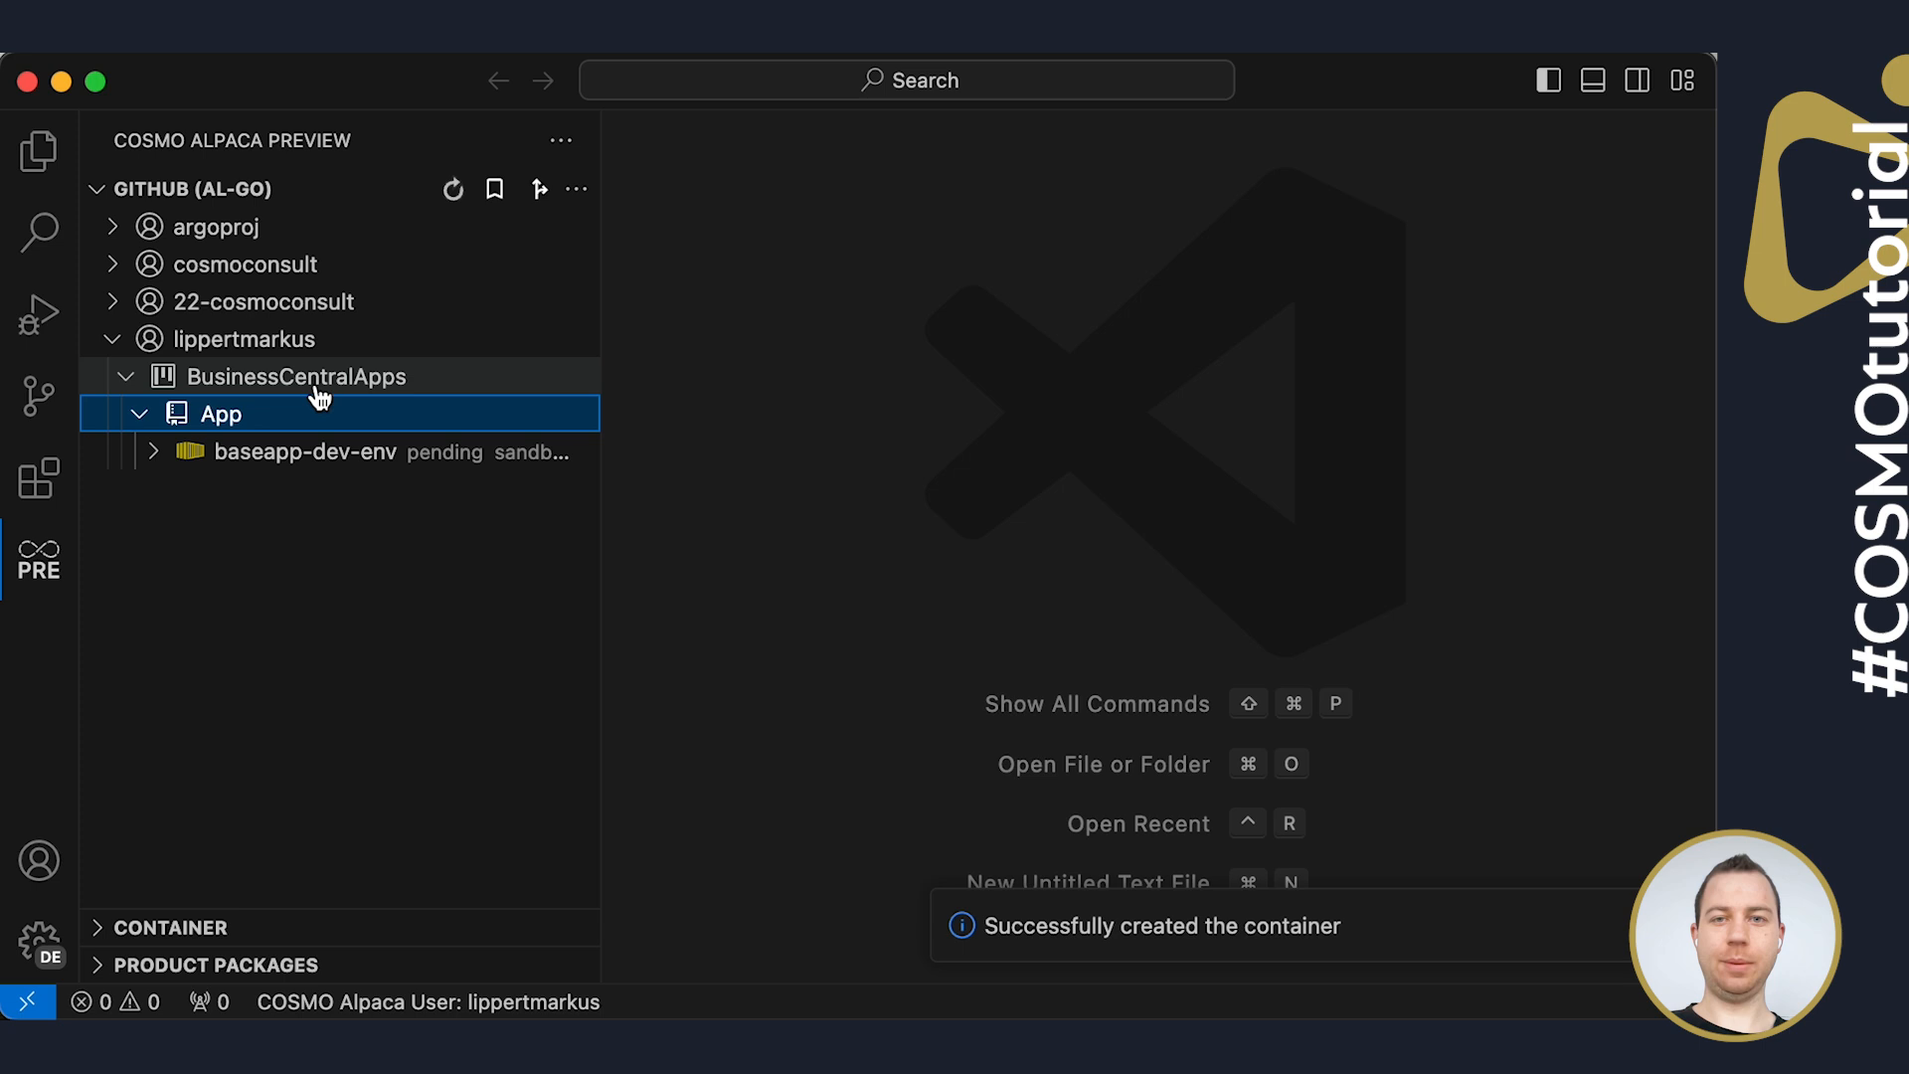
# Clone BusinessCentralApps into the demo folder inside dev as the repository destination
pyautogui.rightClick(296, 376)
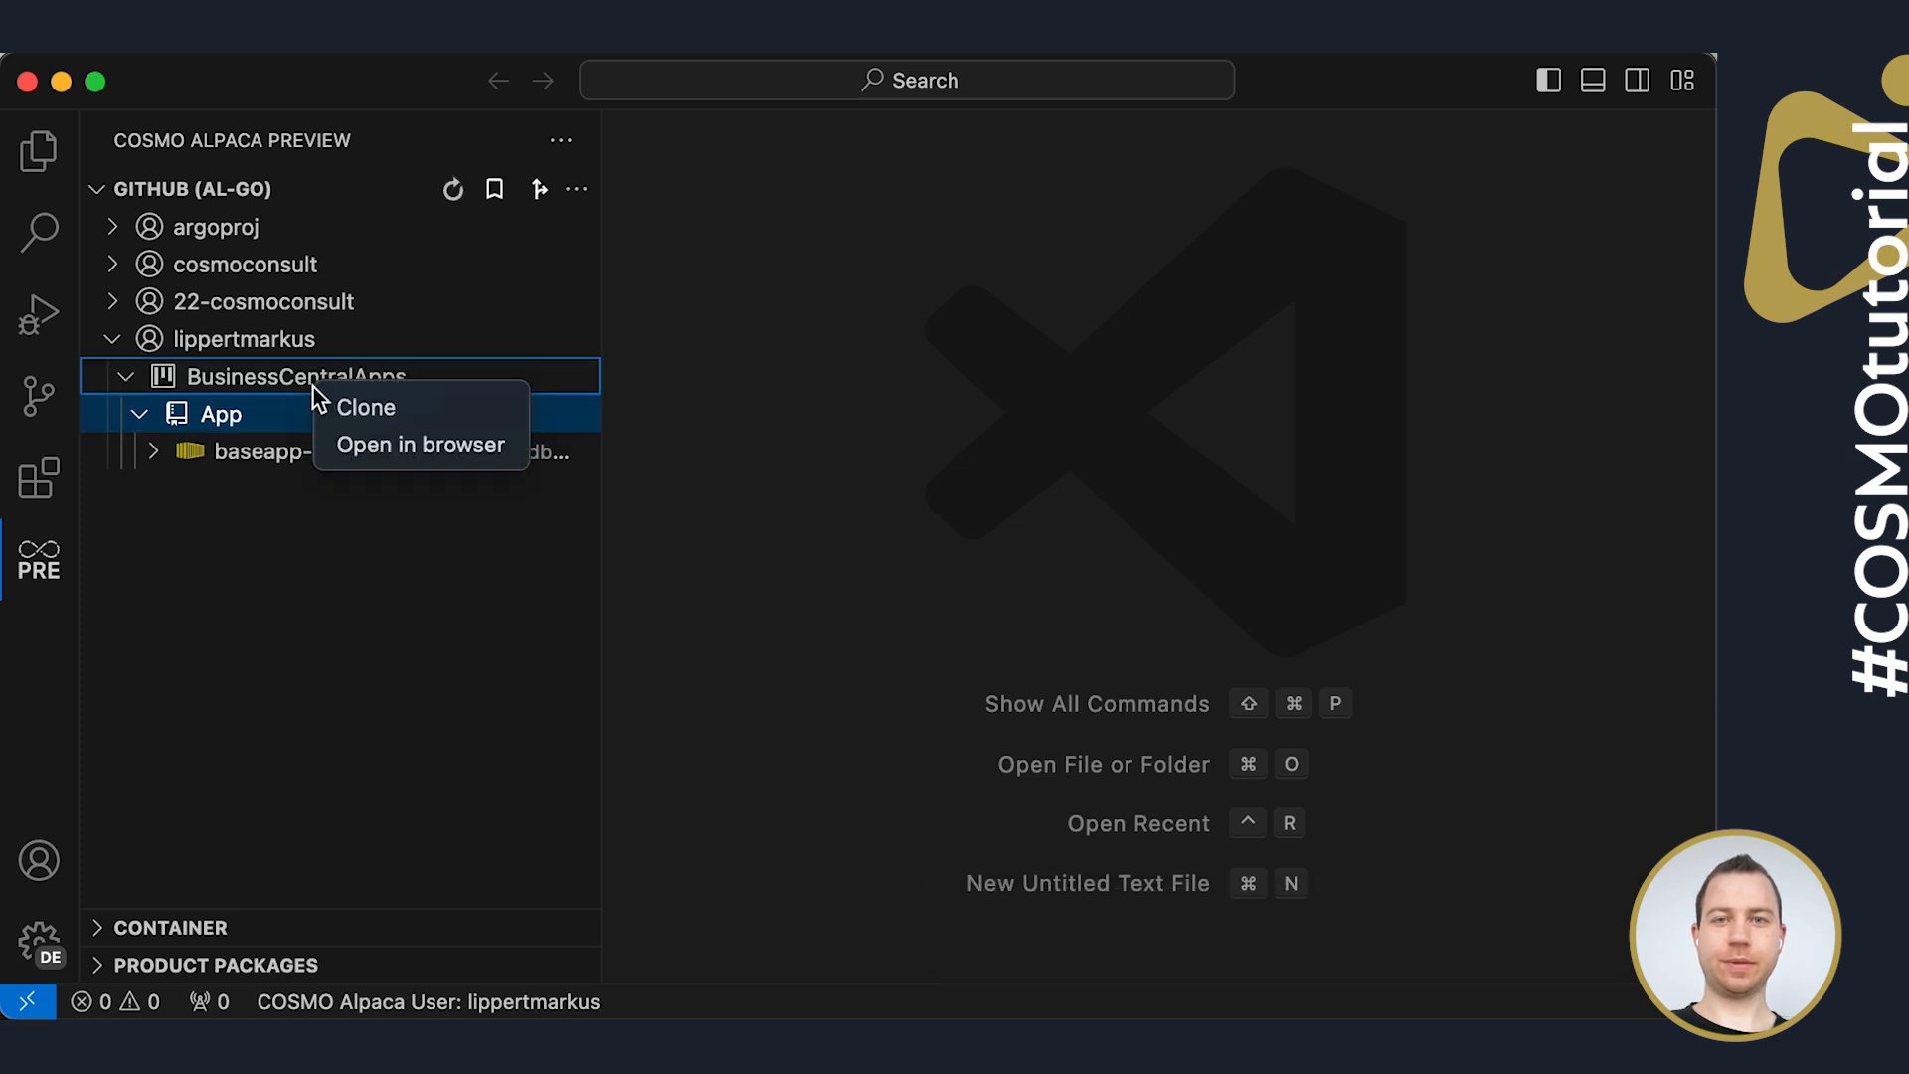
pyautogui.click(366, 406)
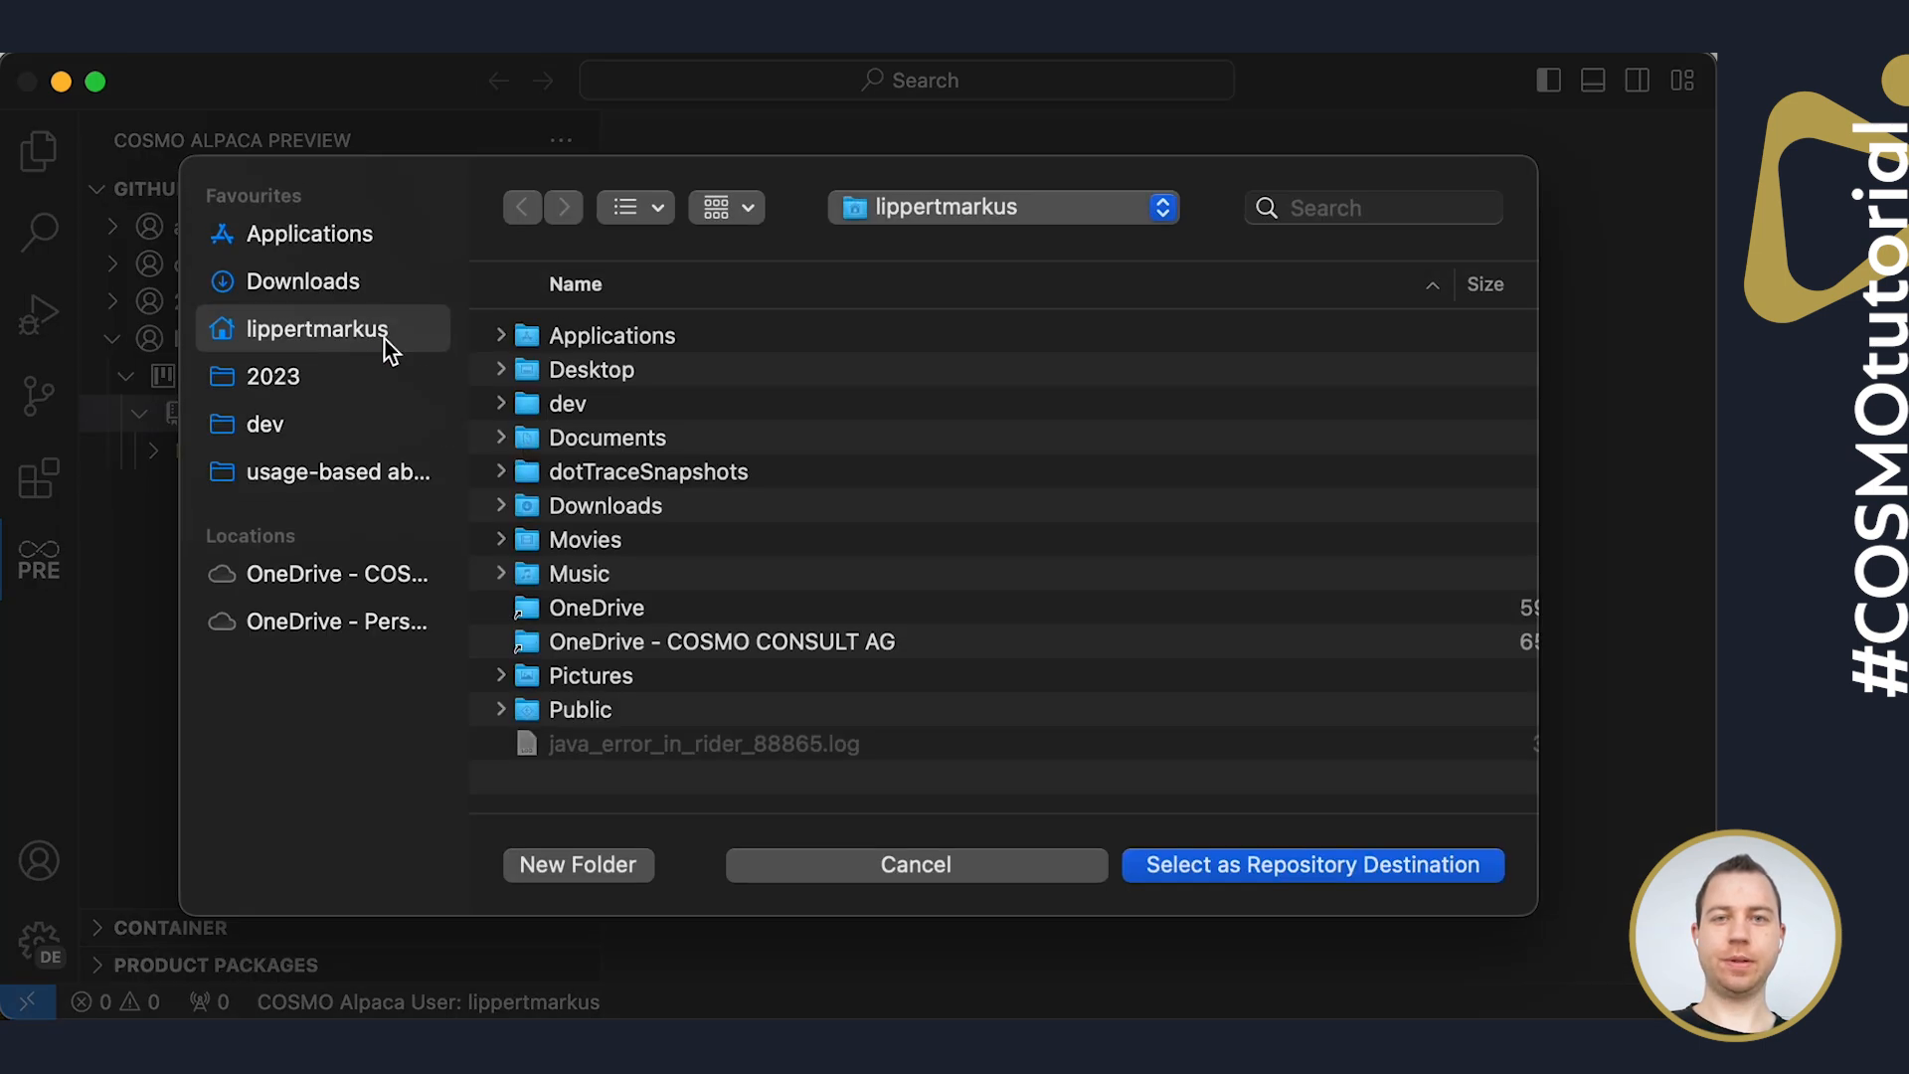
pyautogui.doubleClick(264, 424)
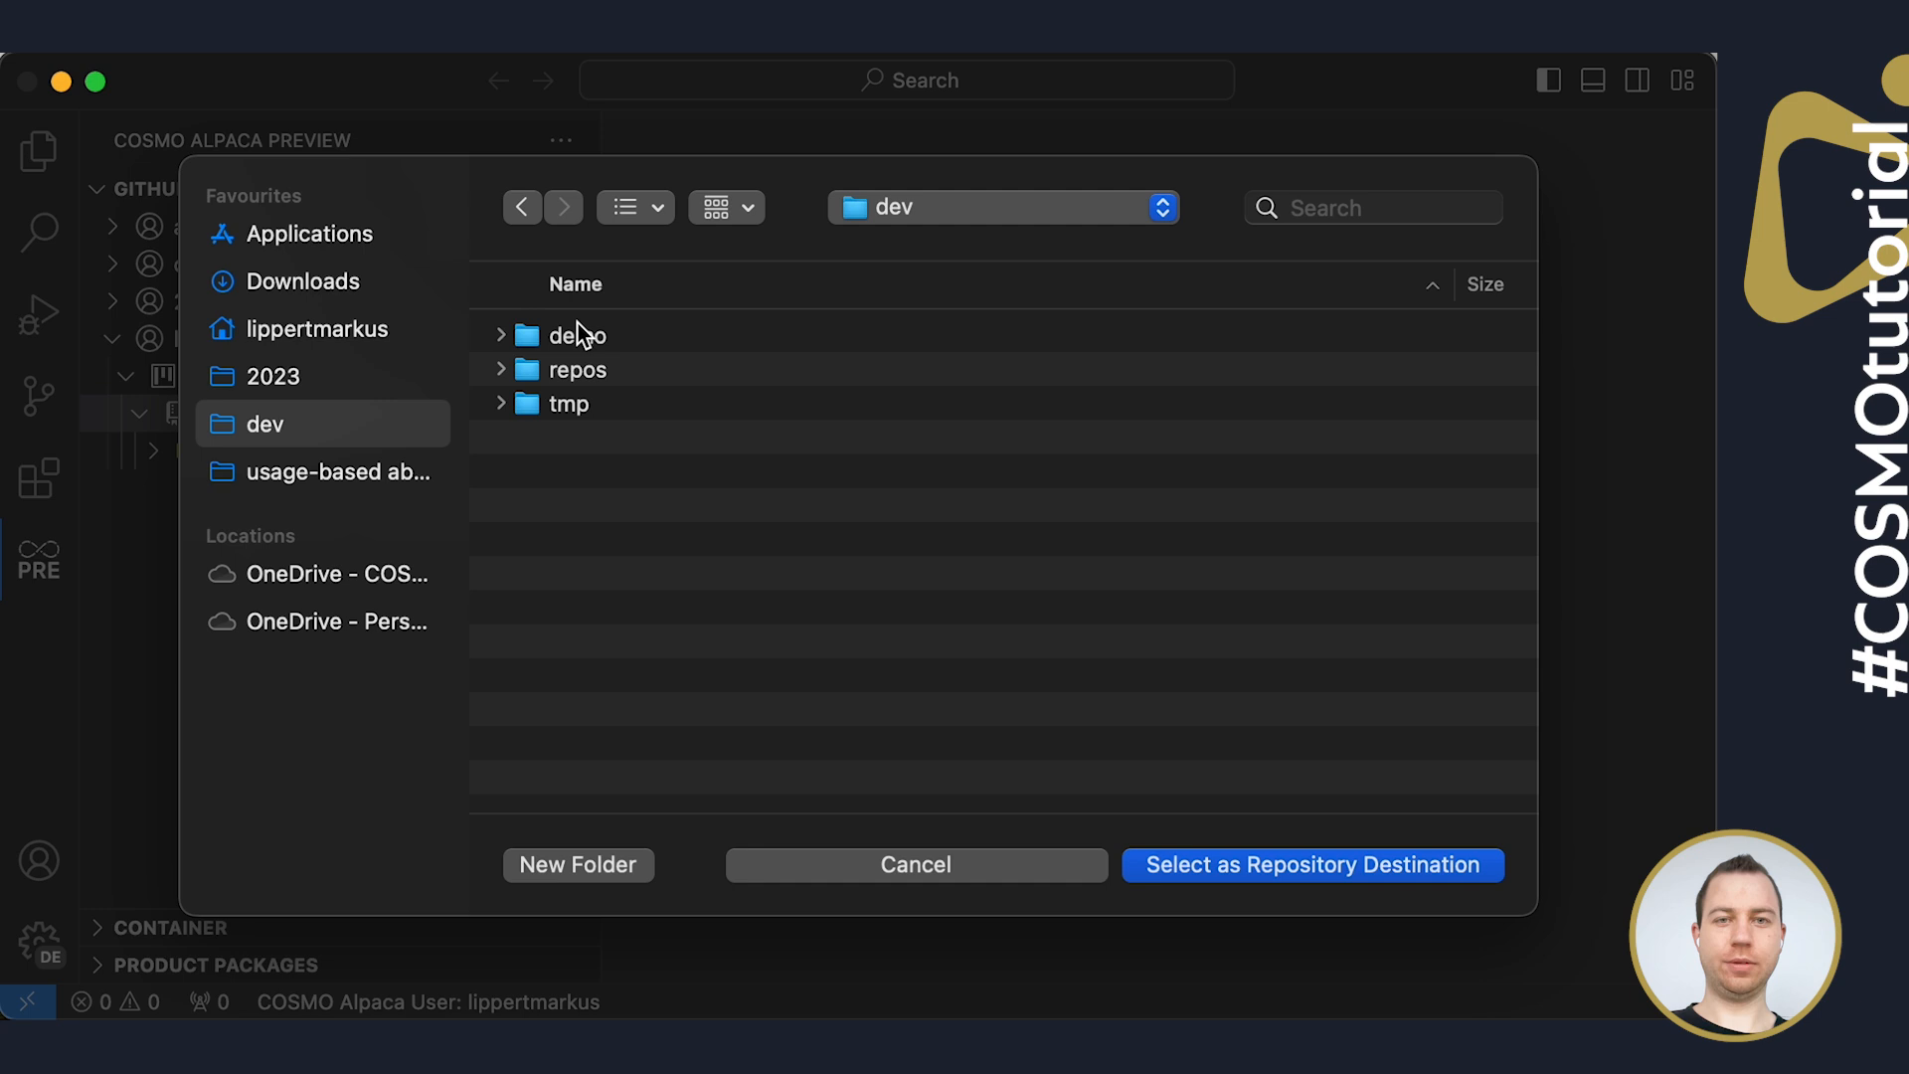
pyautogui.click(577, 334)
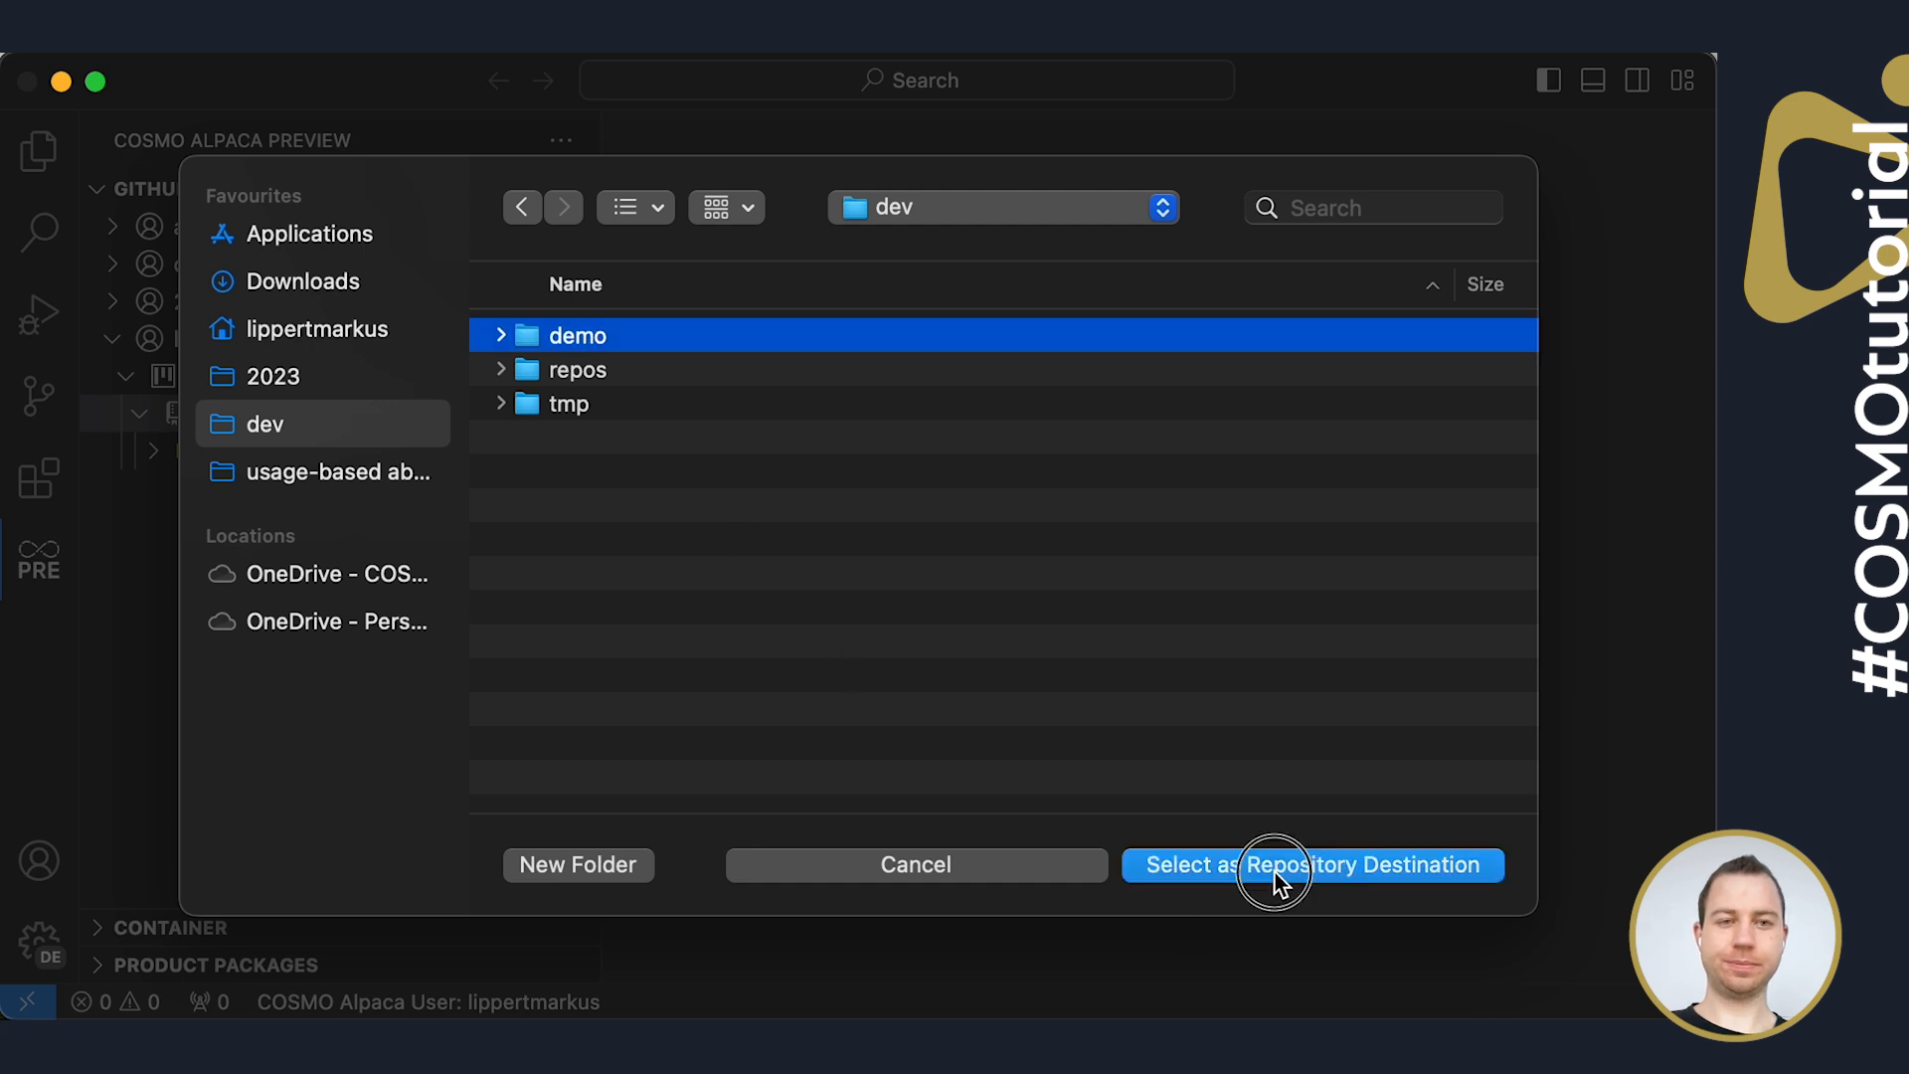
pyautogui.click(1311, 865)
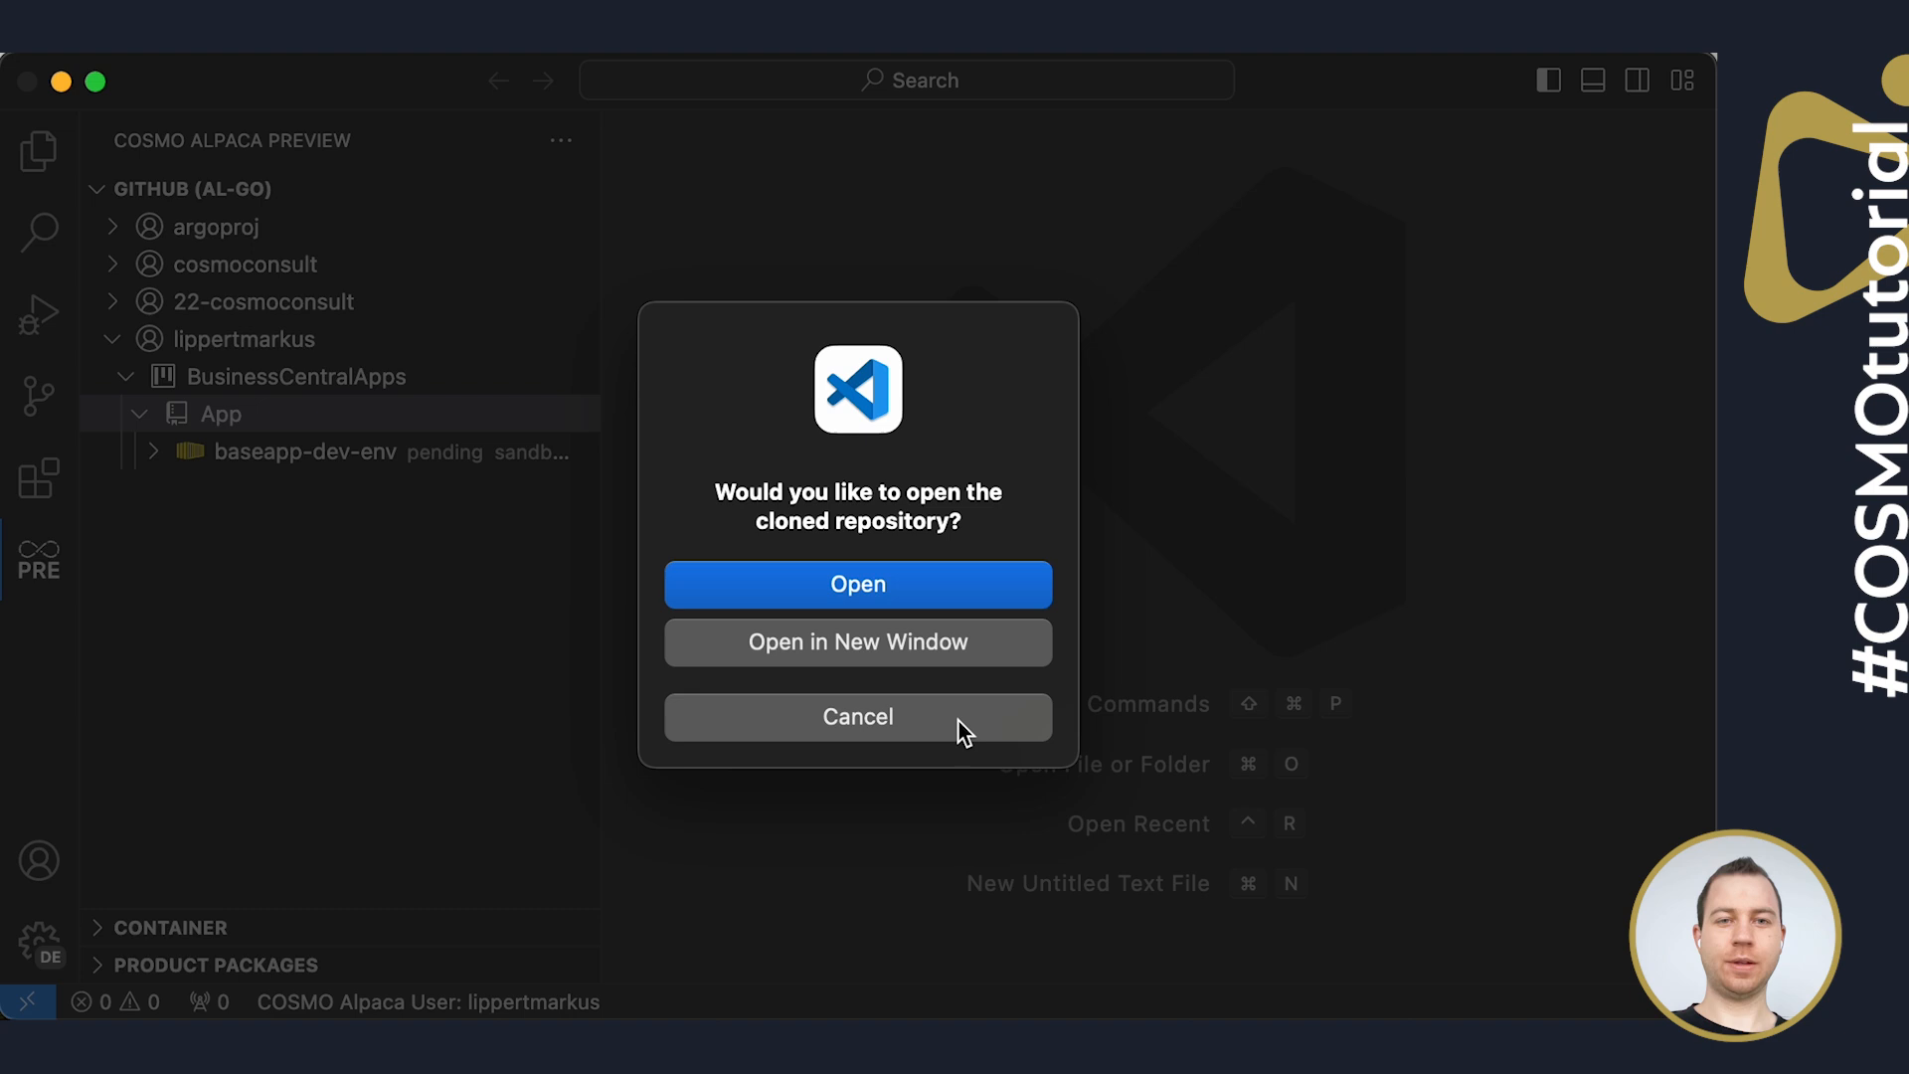
pyautogui.moveTo(861, 732)
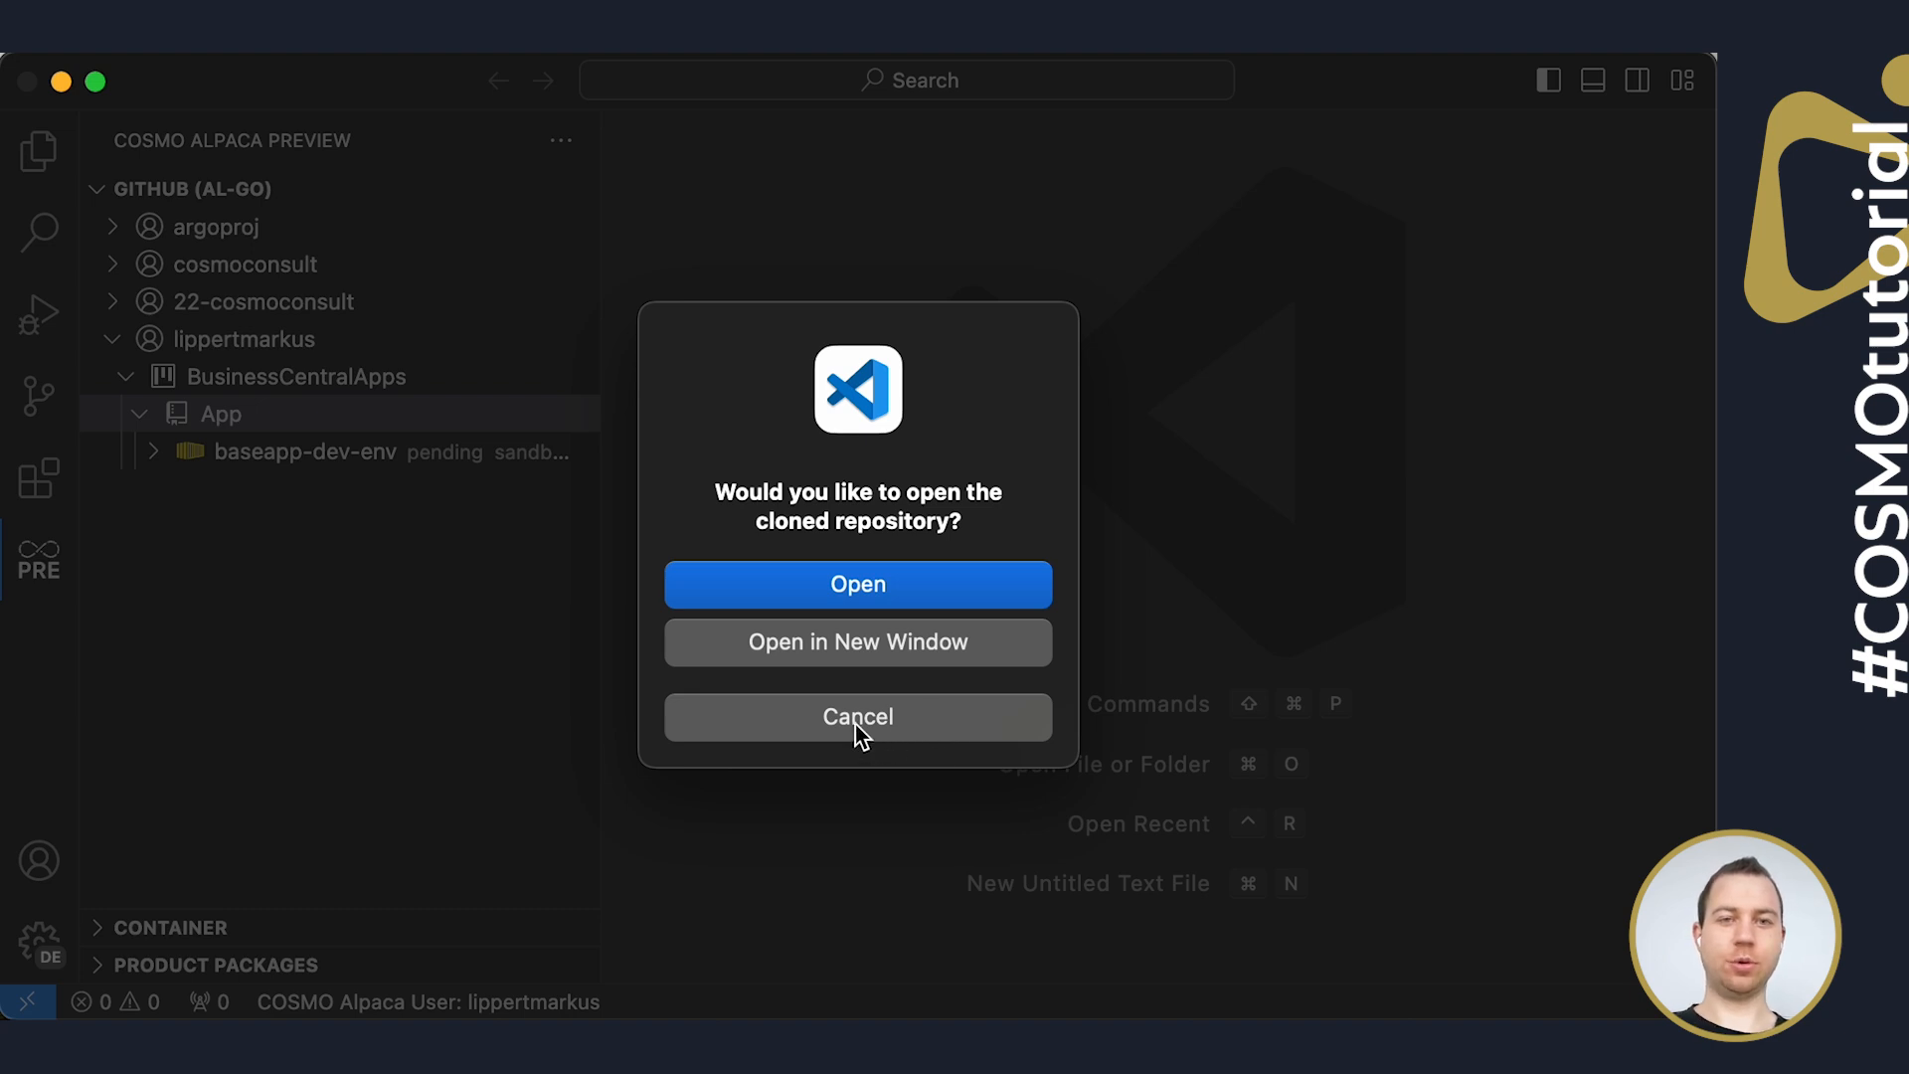
# Decline the open prompt and open demo > Layers > W1 > BaseApp as the workspace folder
pyautogui.click(858, 716)
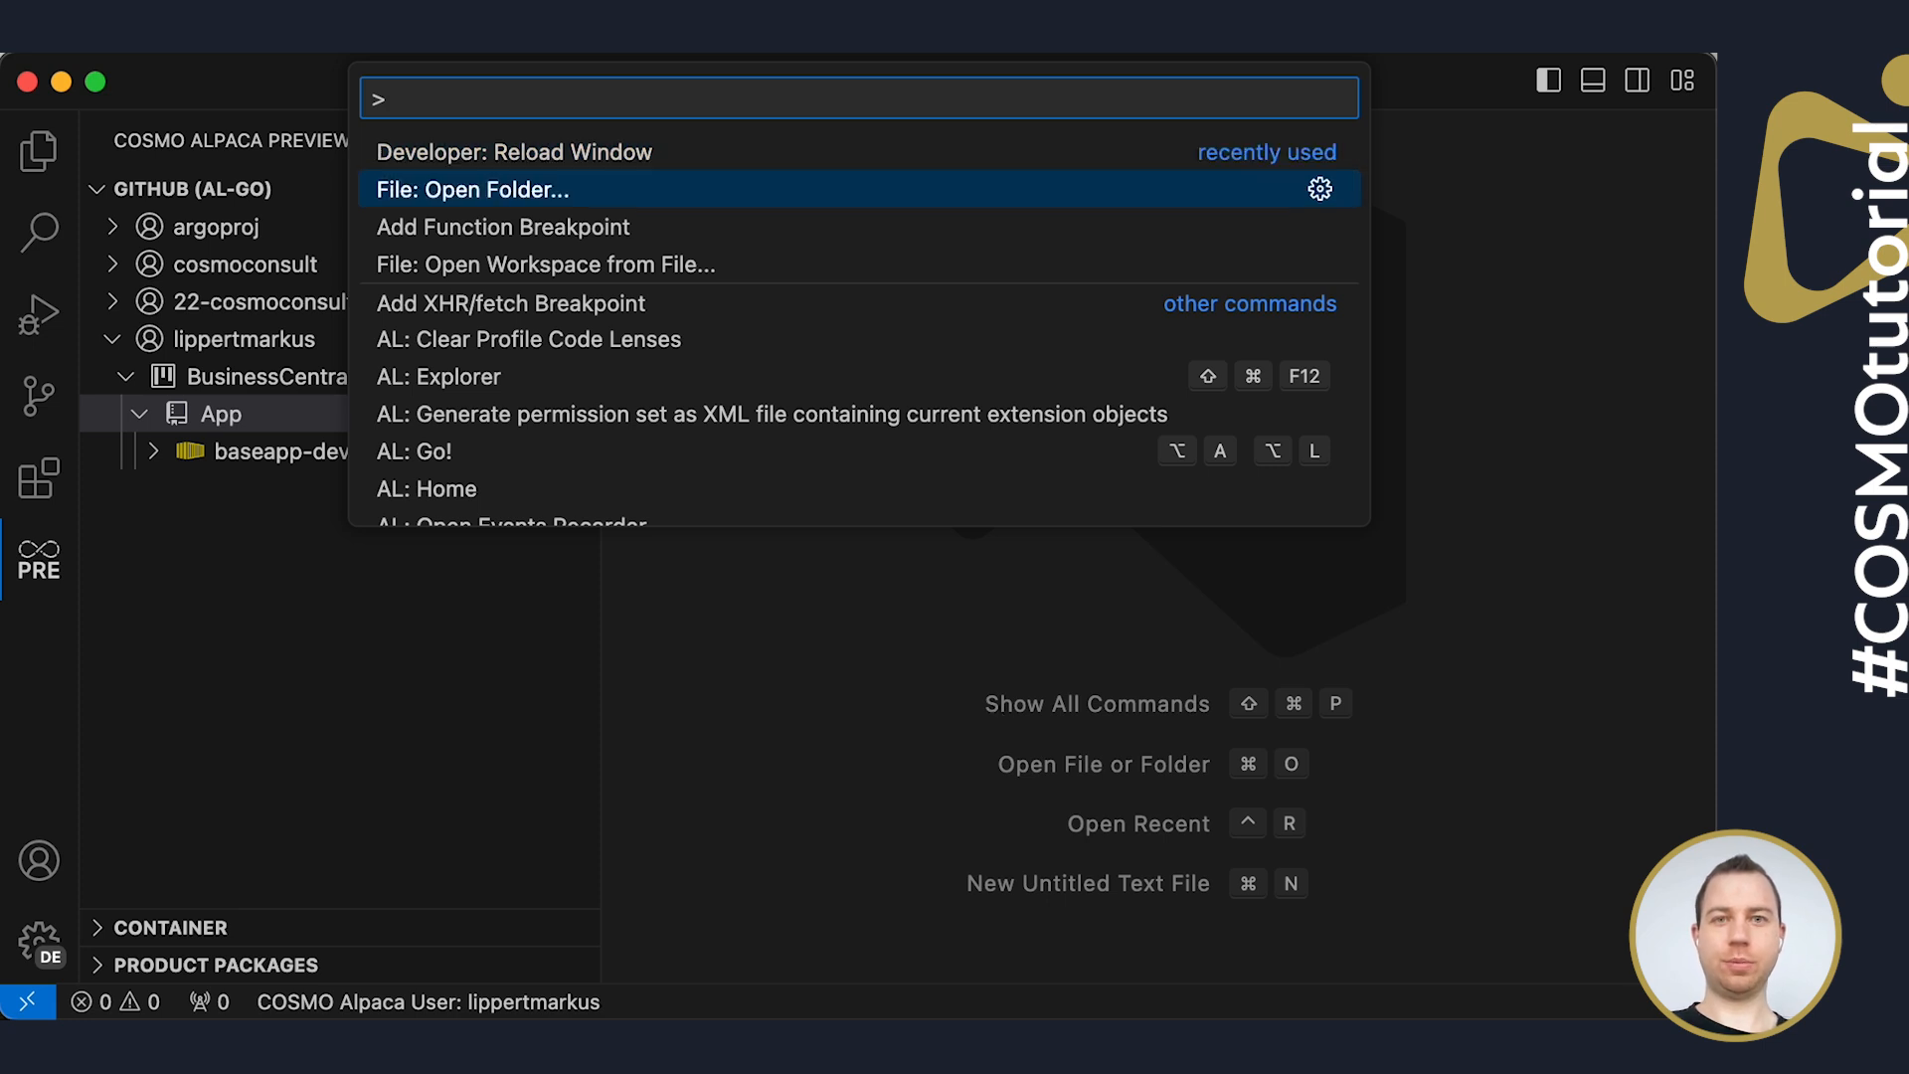
pyautogui.click(474, 189)
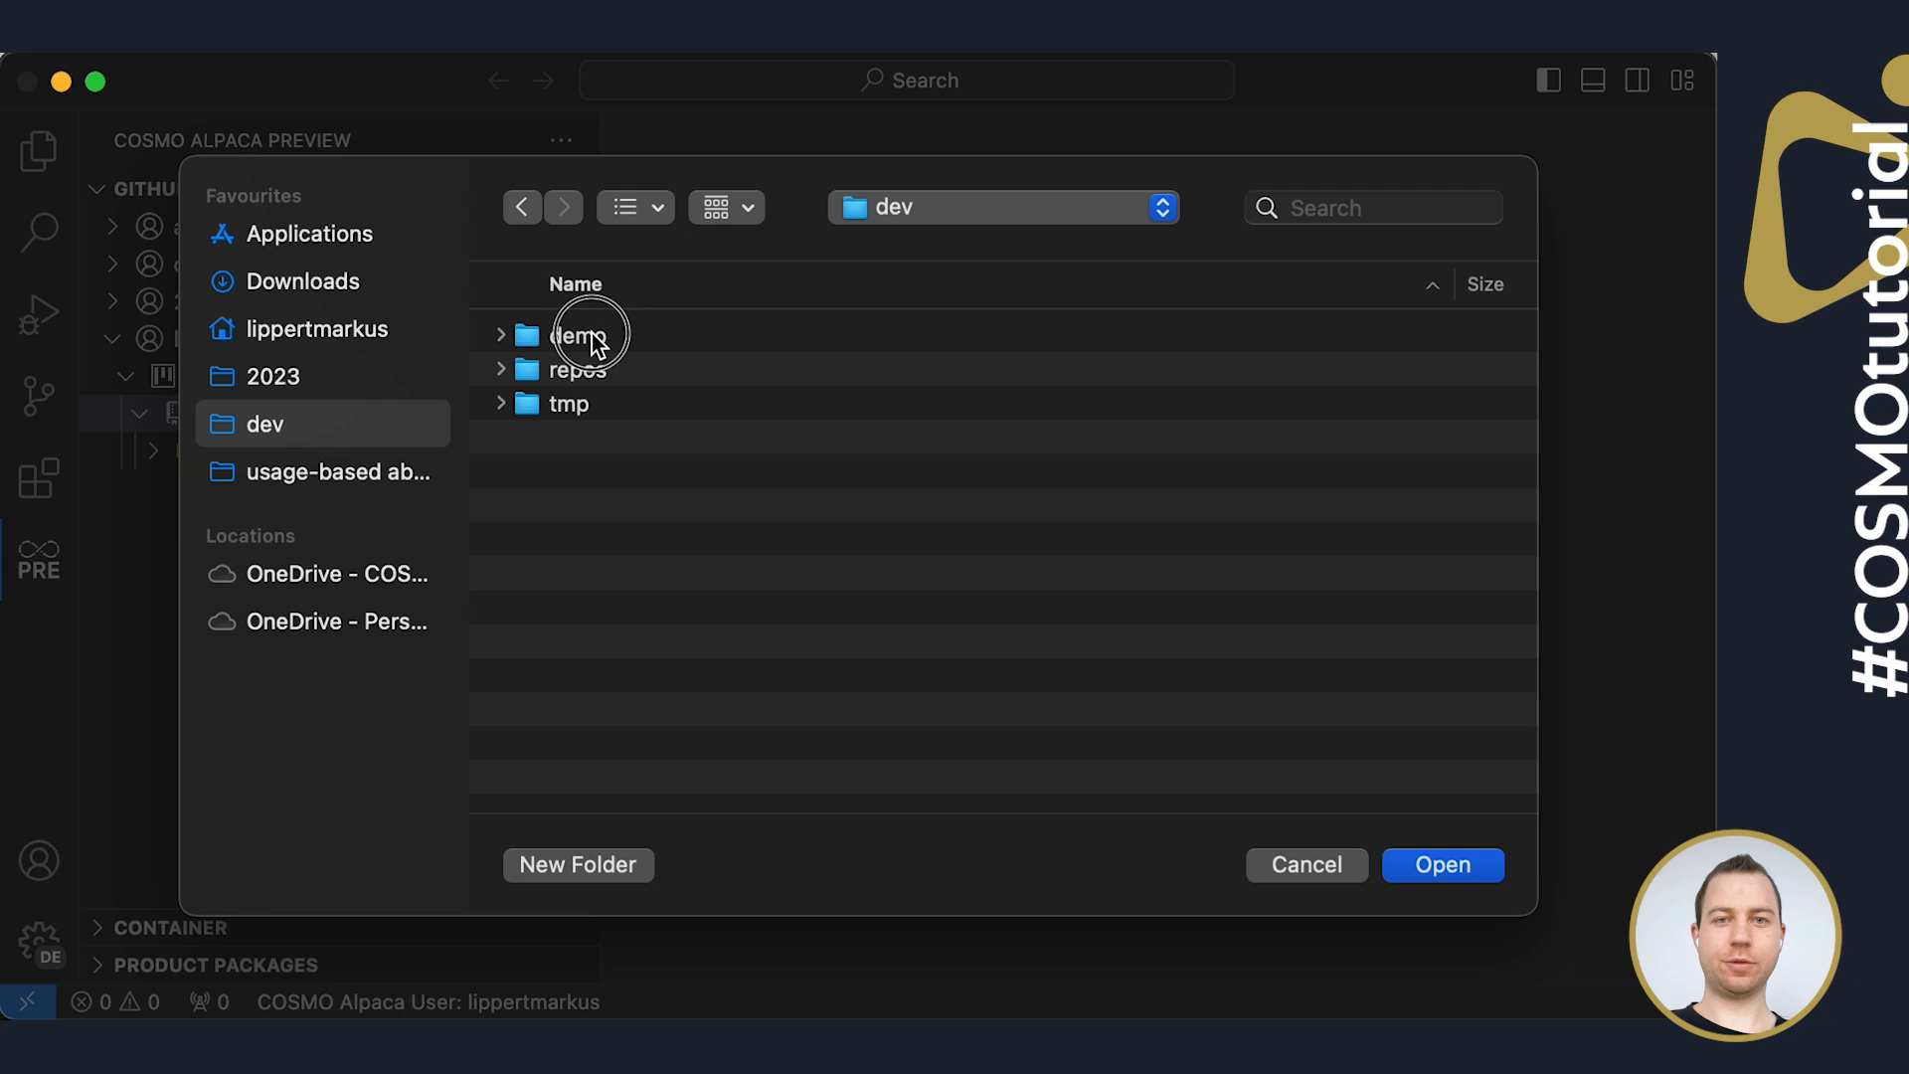
pyautogui.doubleClick(579, 336)
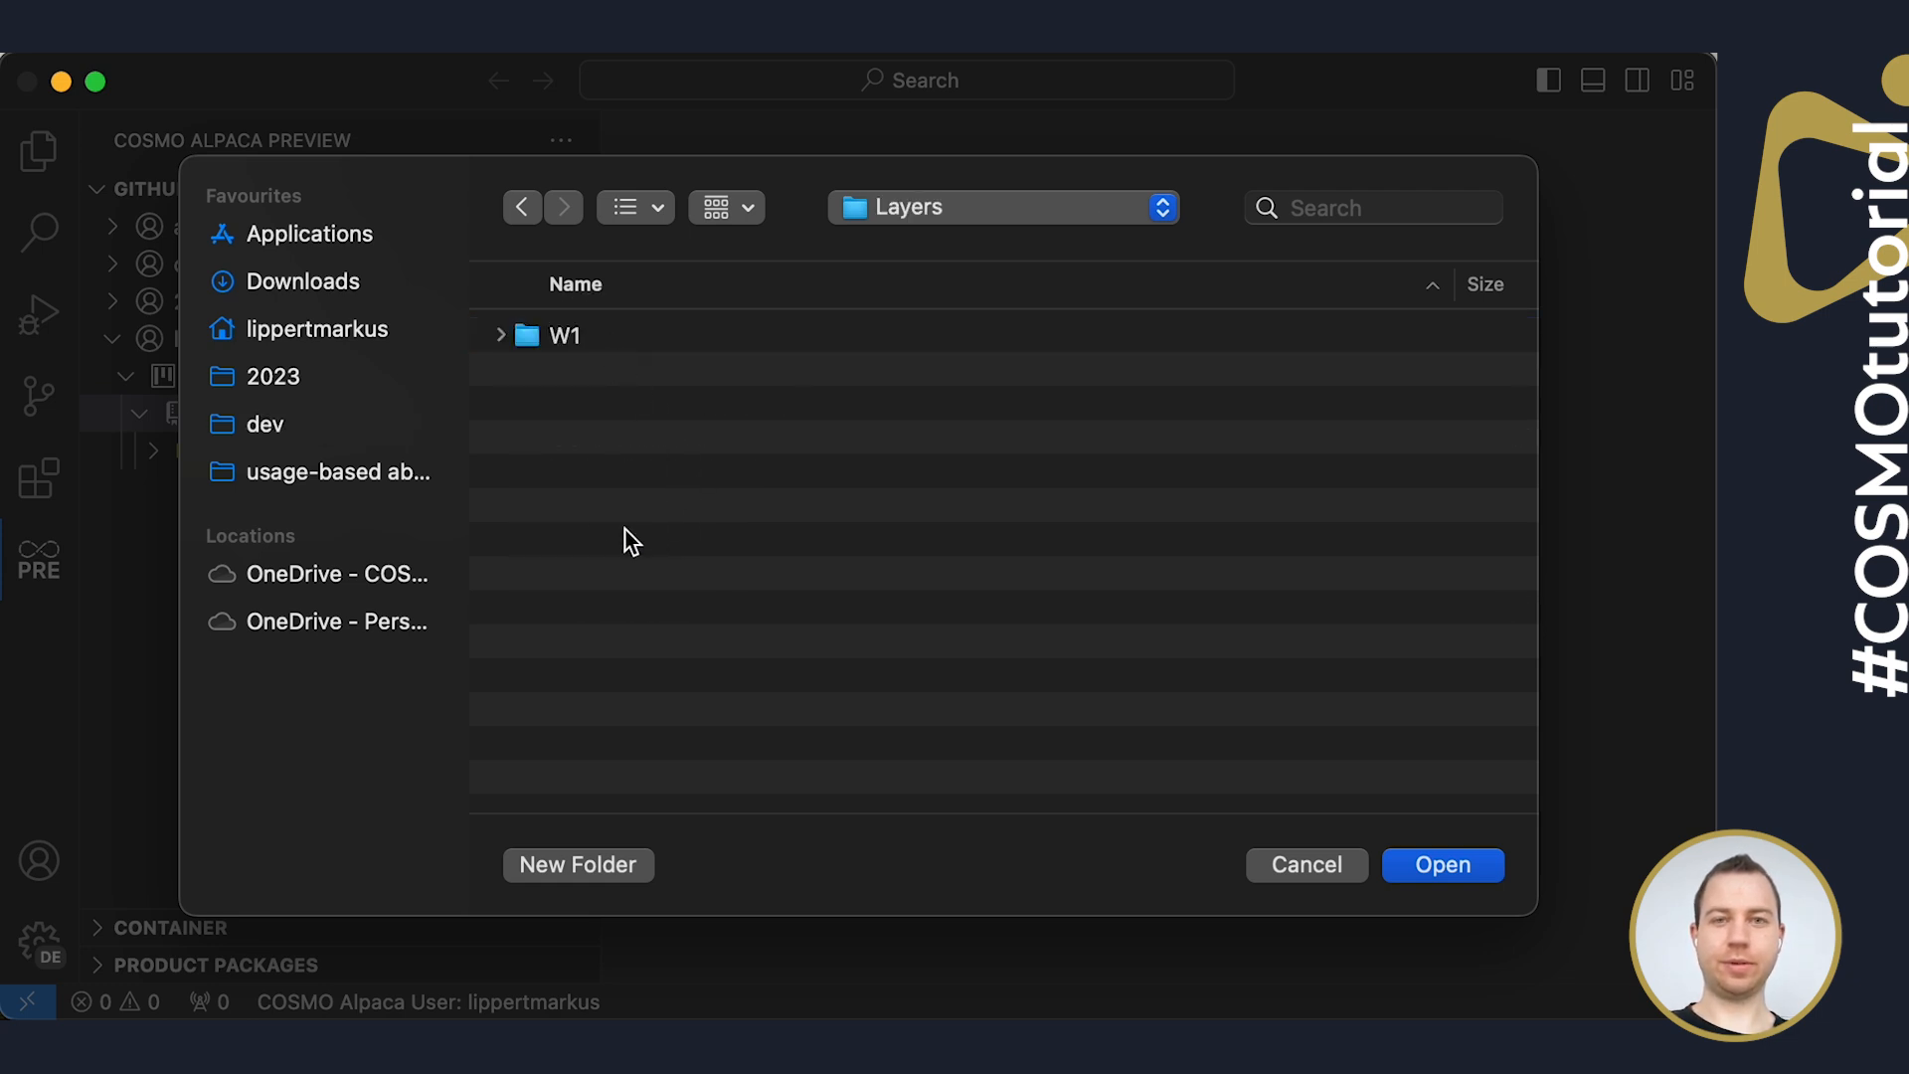
pyautogui.doubleClick(563, 334)
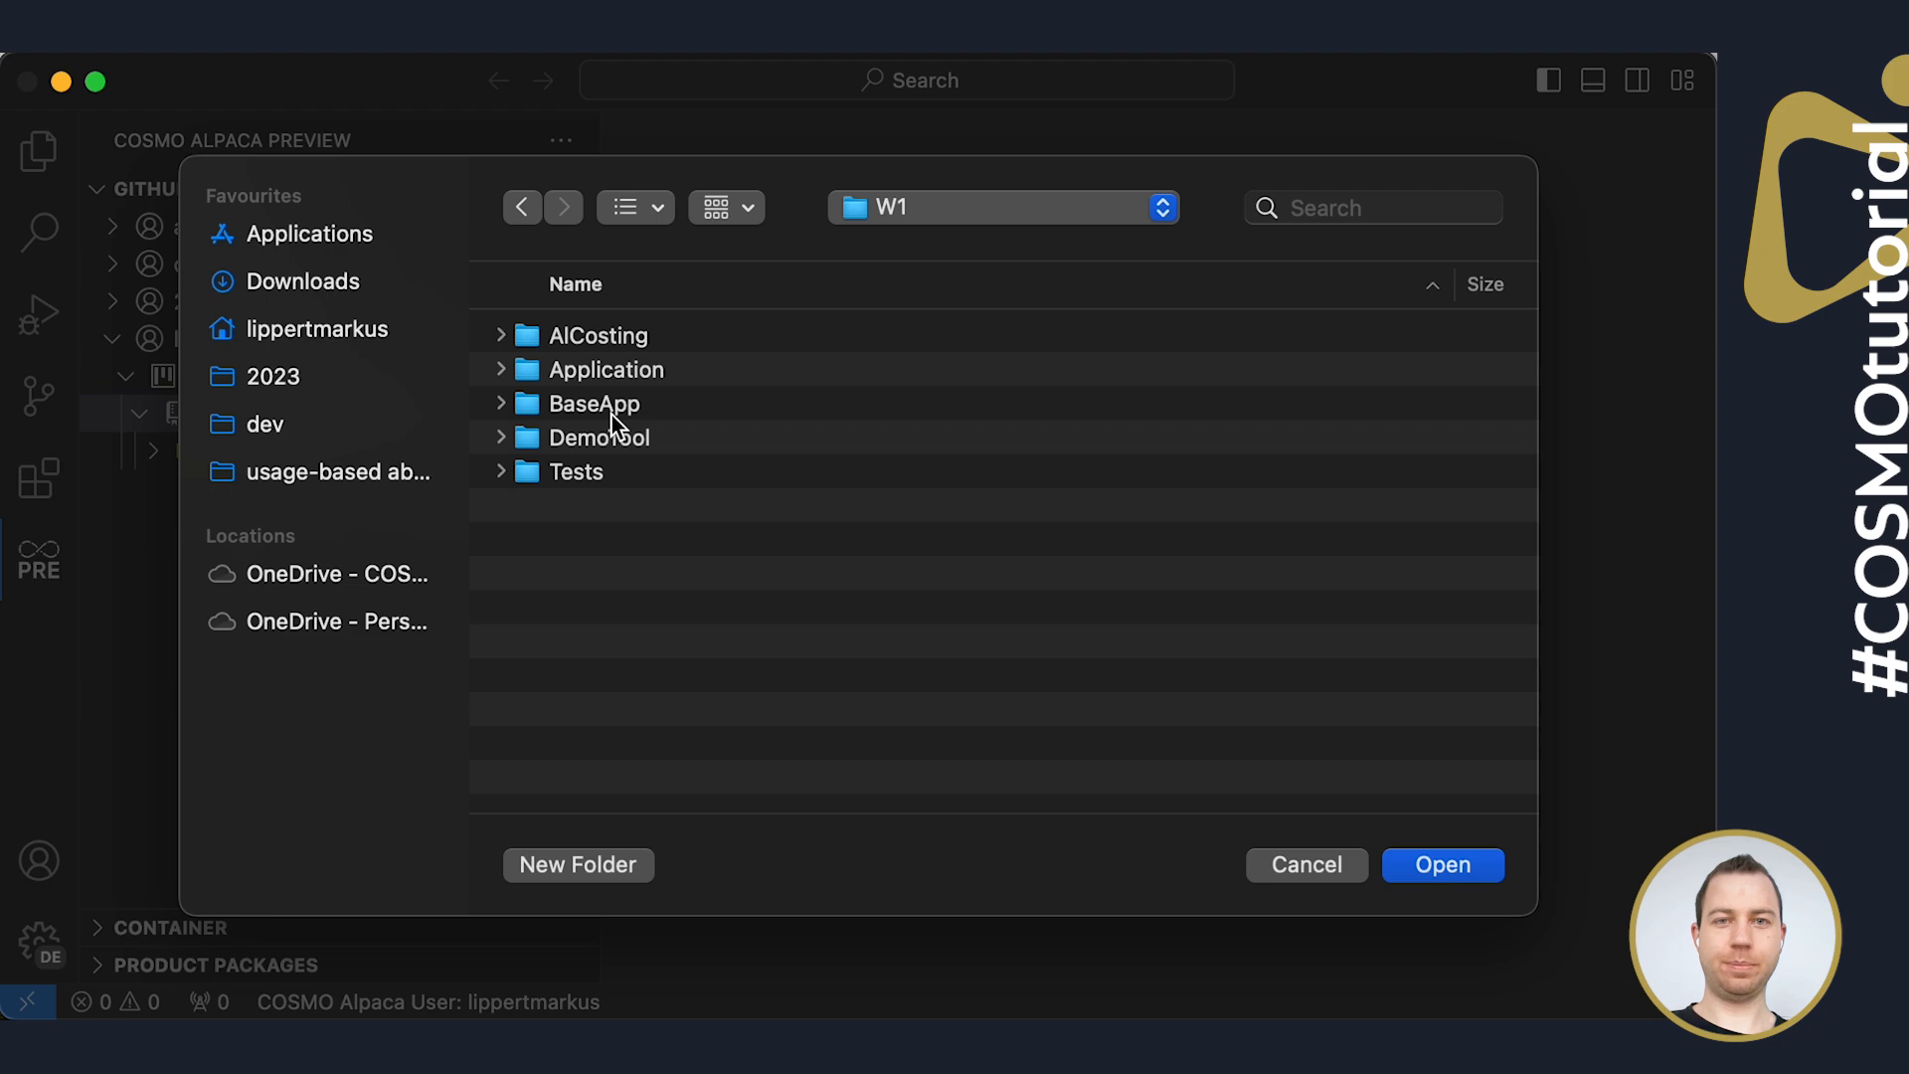
pyautogui.click(593, 403)
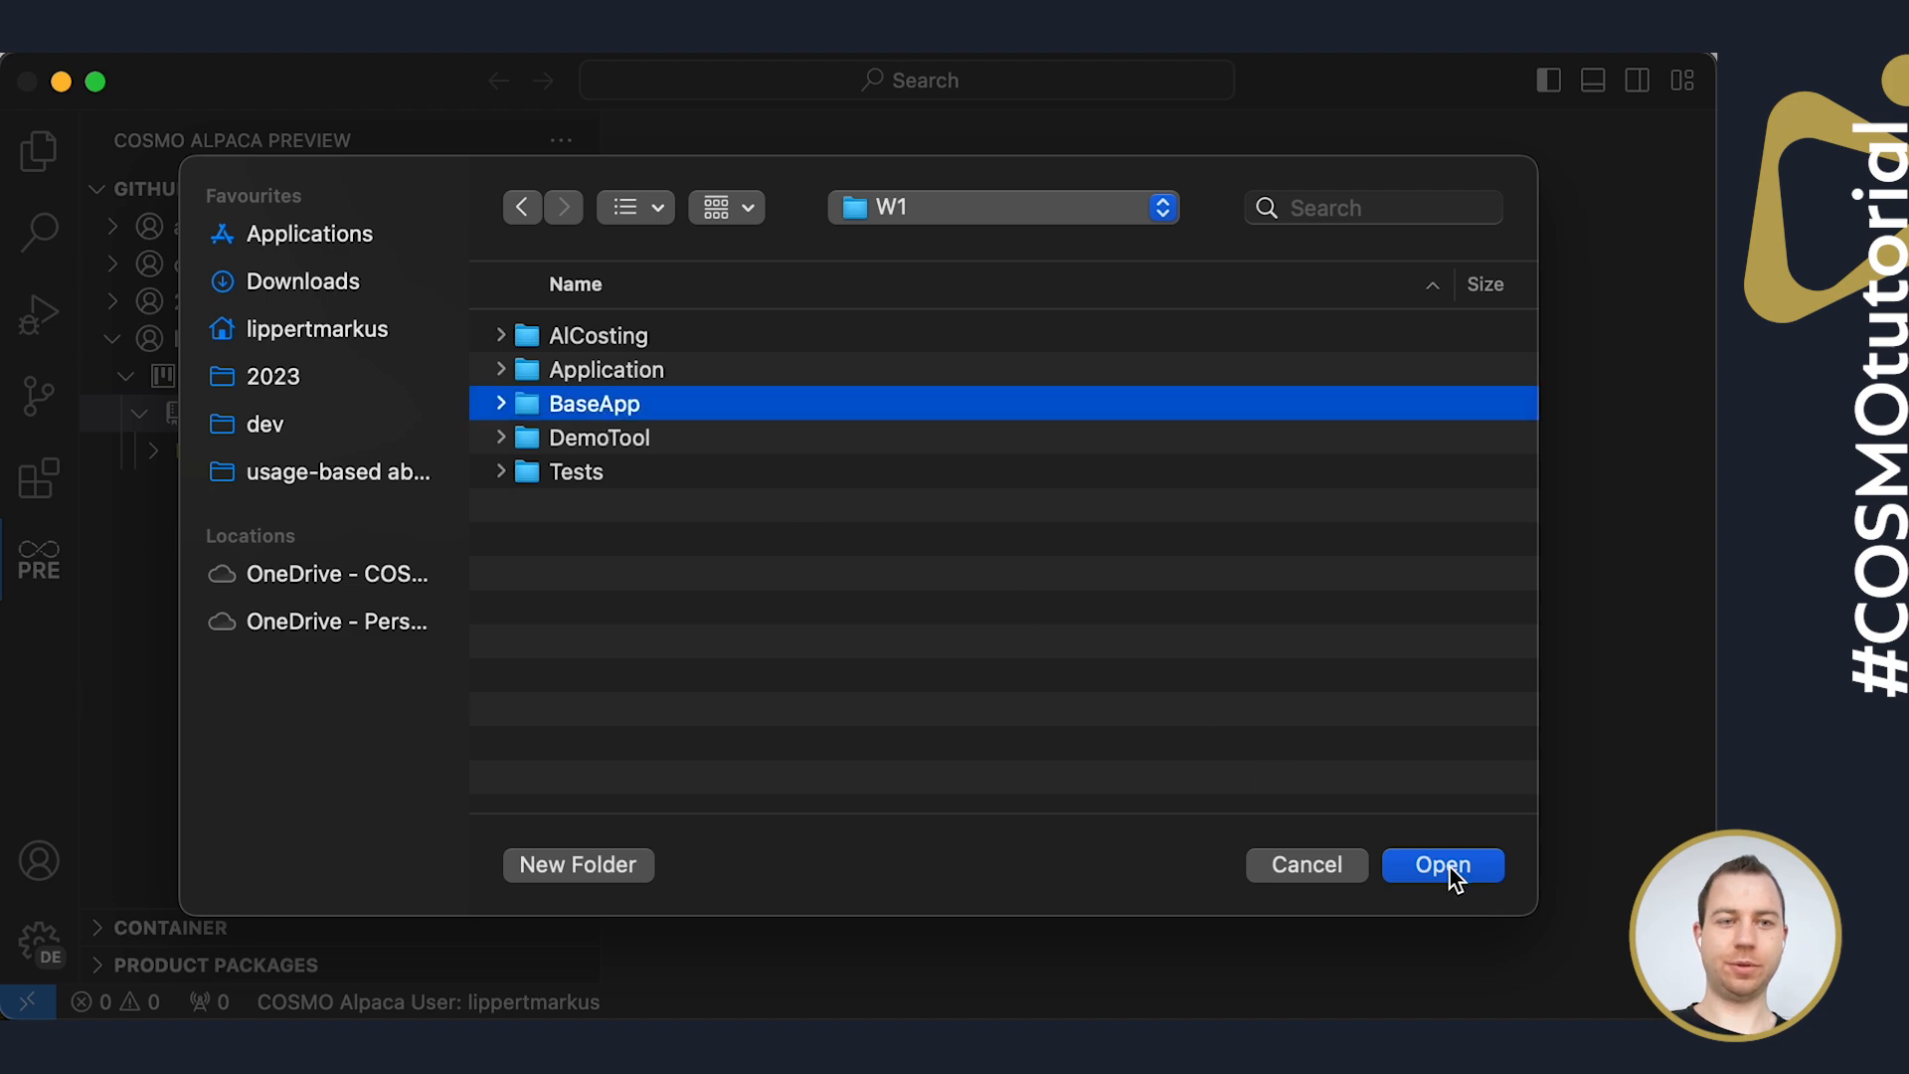
pyautogui.click(1444, 866)
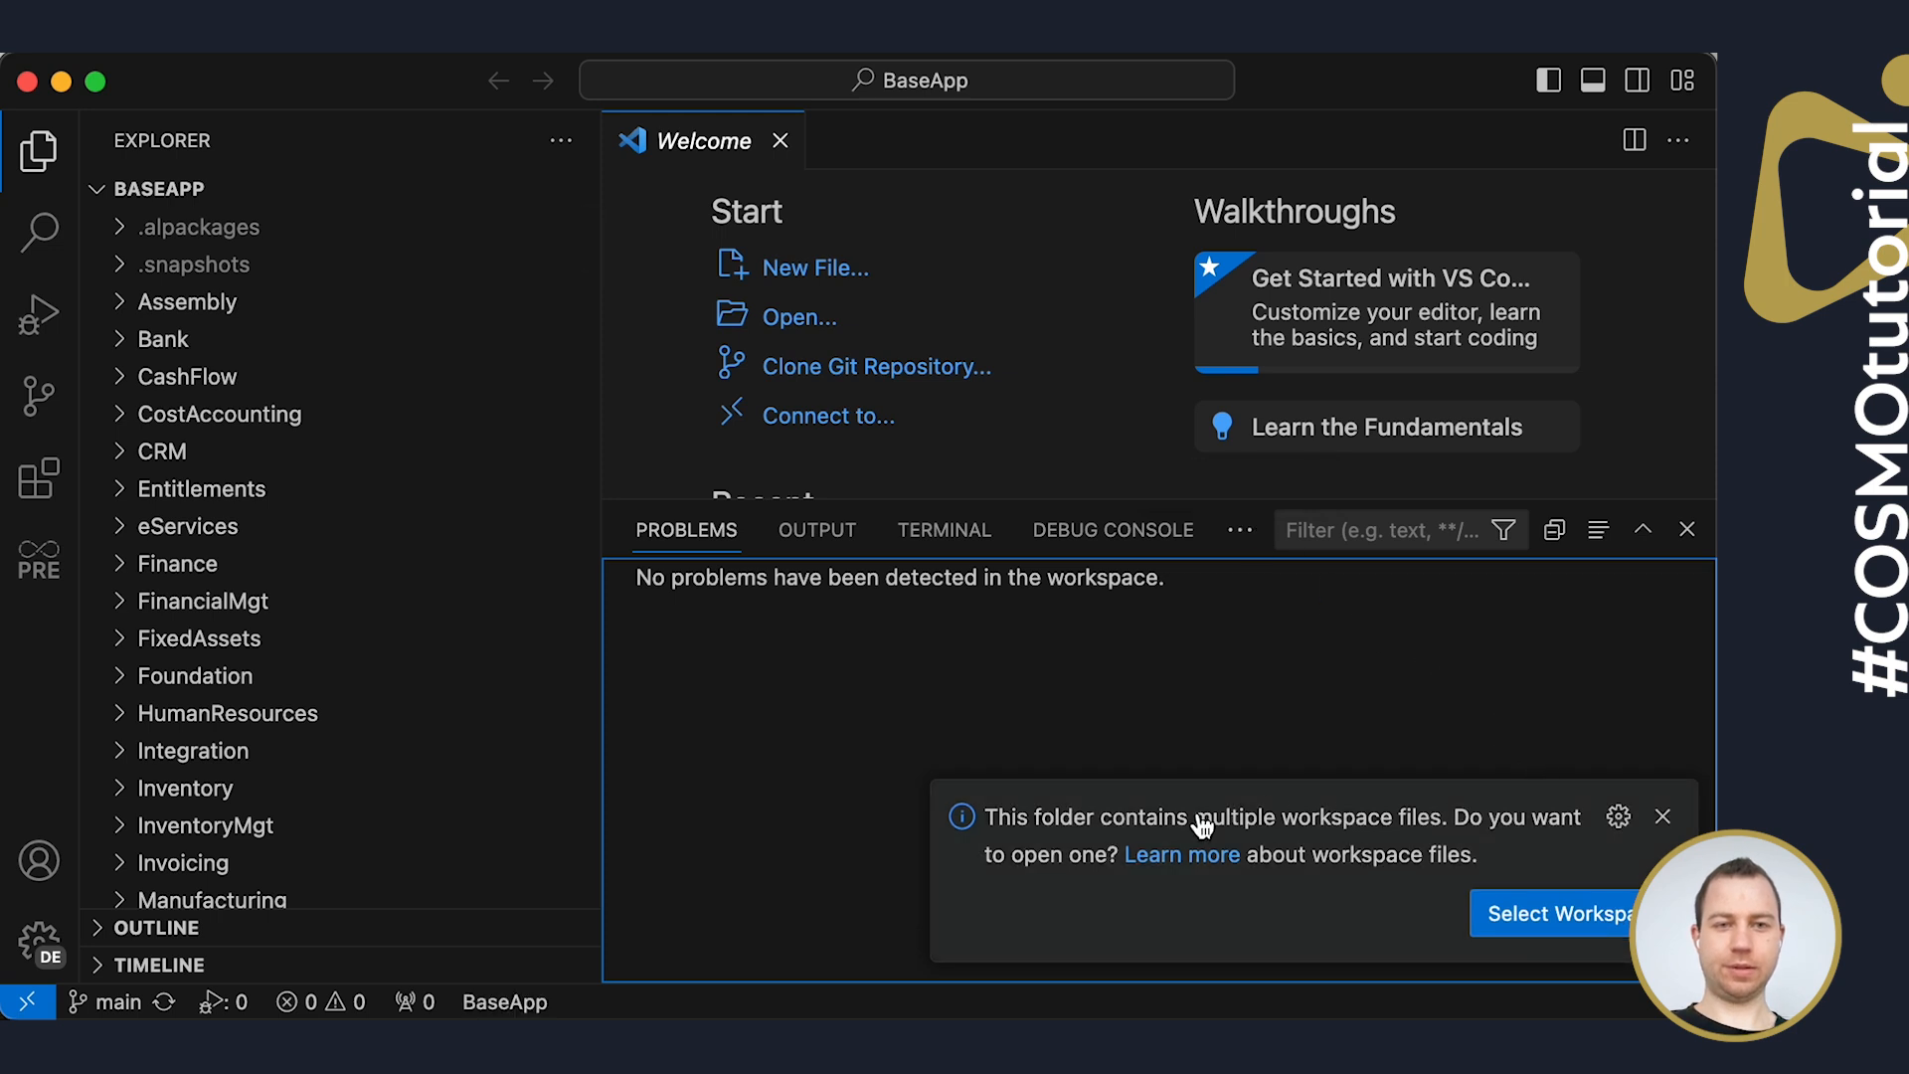
pyautogui.moveTo(1199, 871)
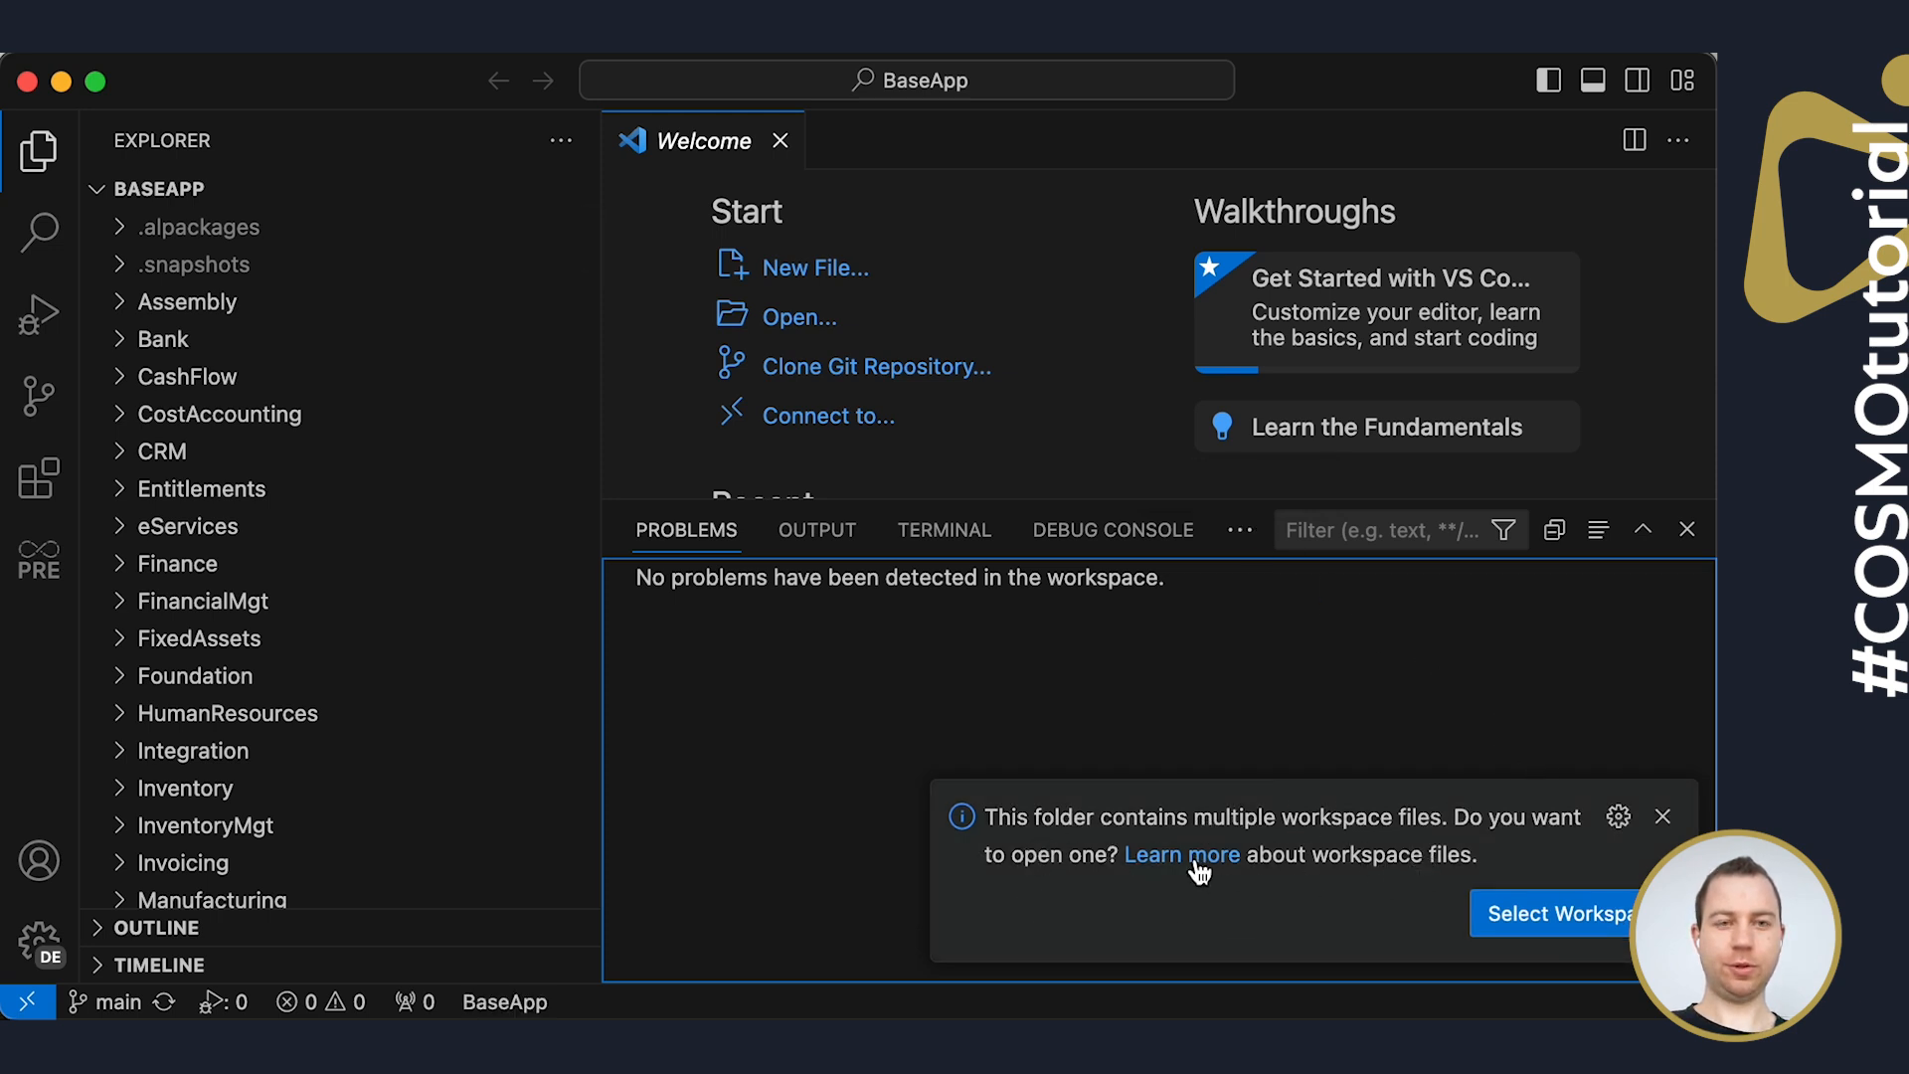
# Open BaseAndTests.code-workspace, dismiss the Welcome page and return to the COSMO Alpaca view
pyautogui.click(1559, 913)
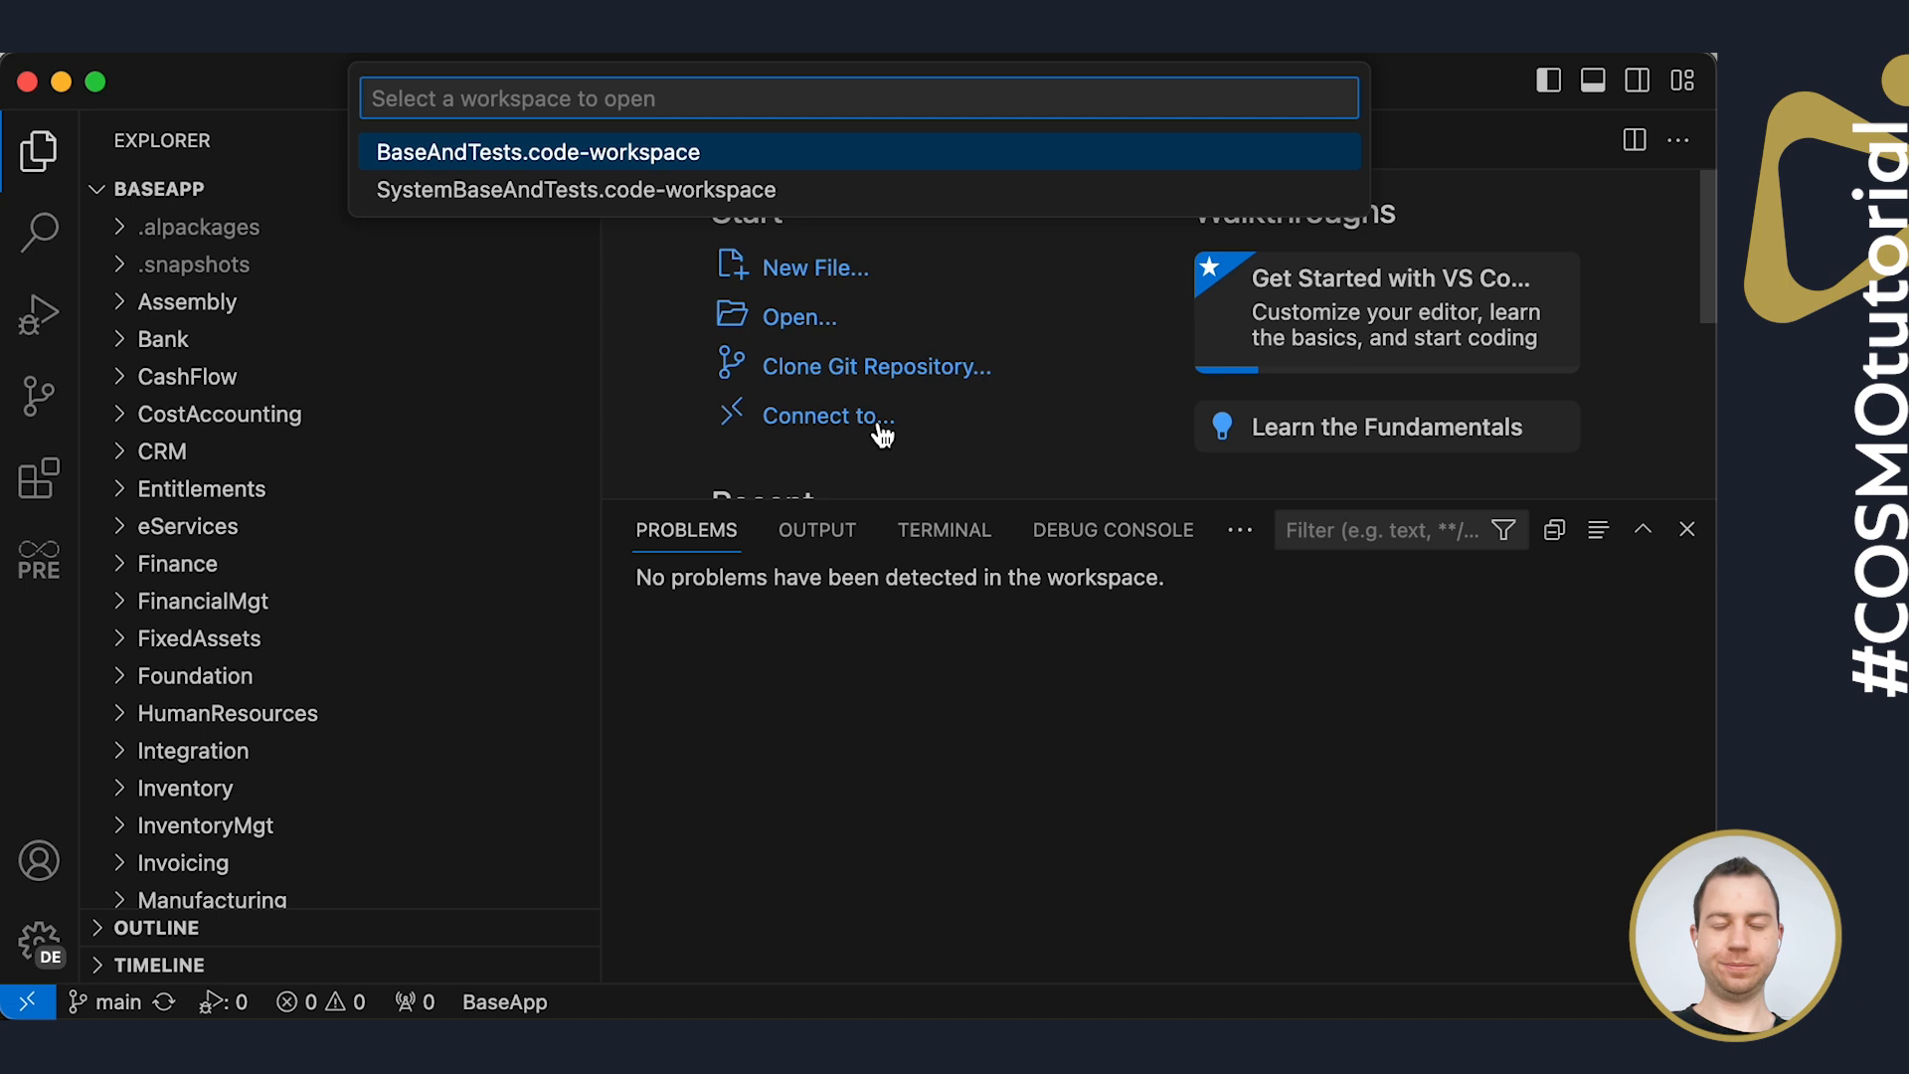
pyautogui.moveTo(451, 163)
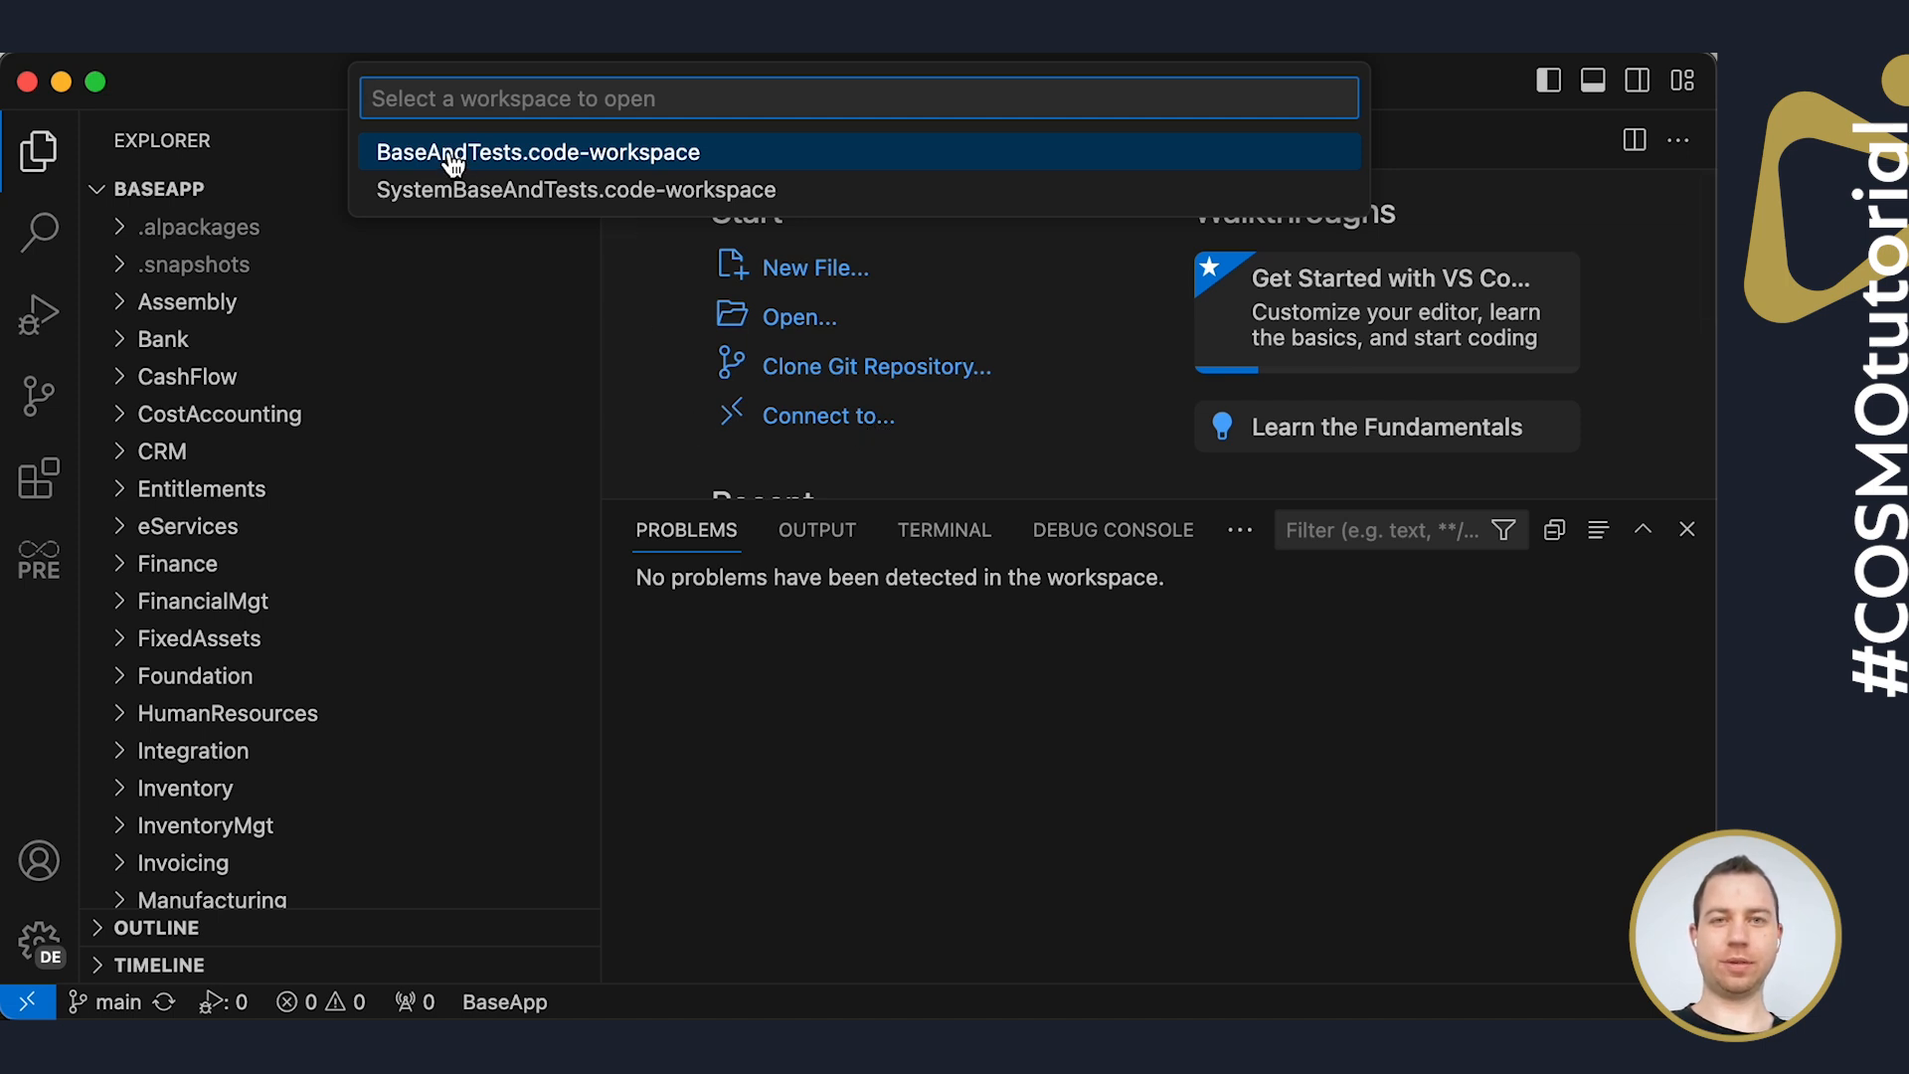
pyautogui.click(539, 151)
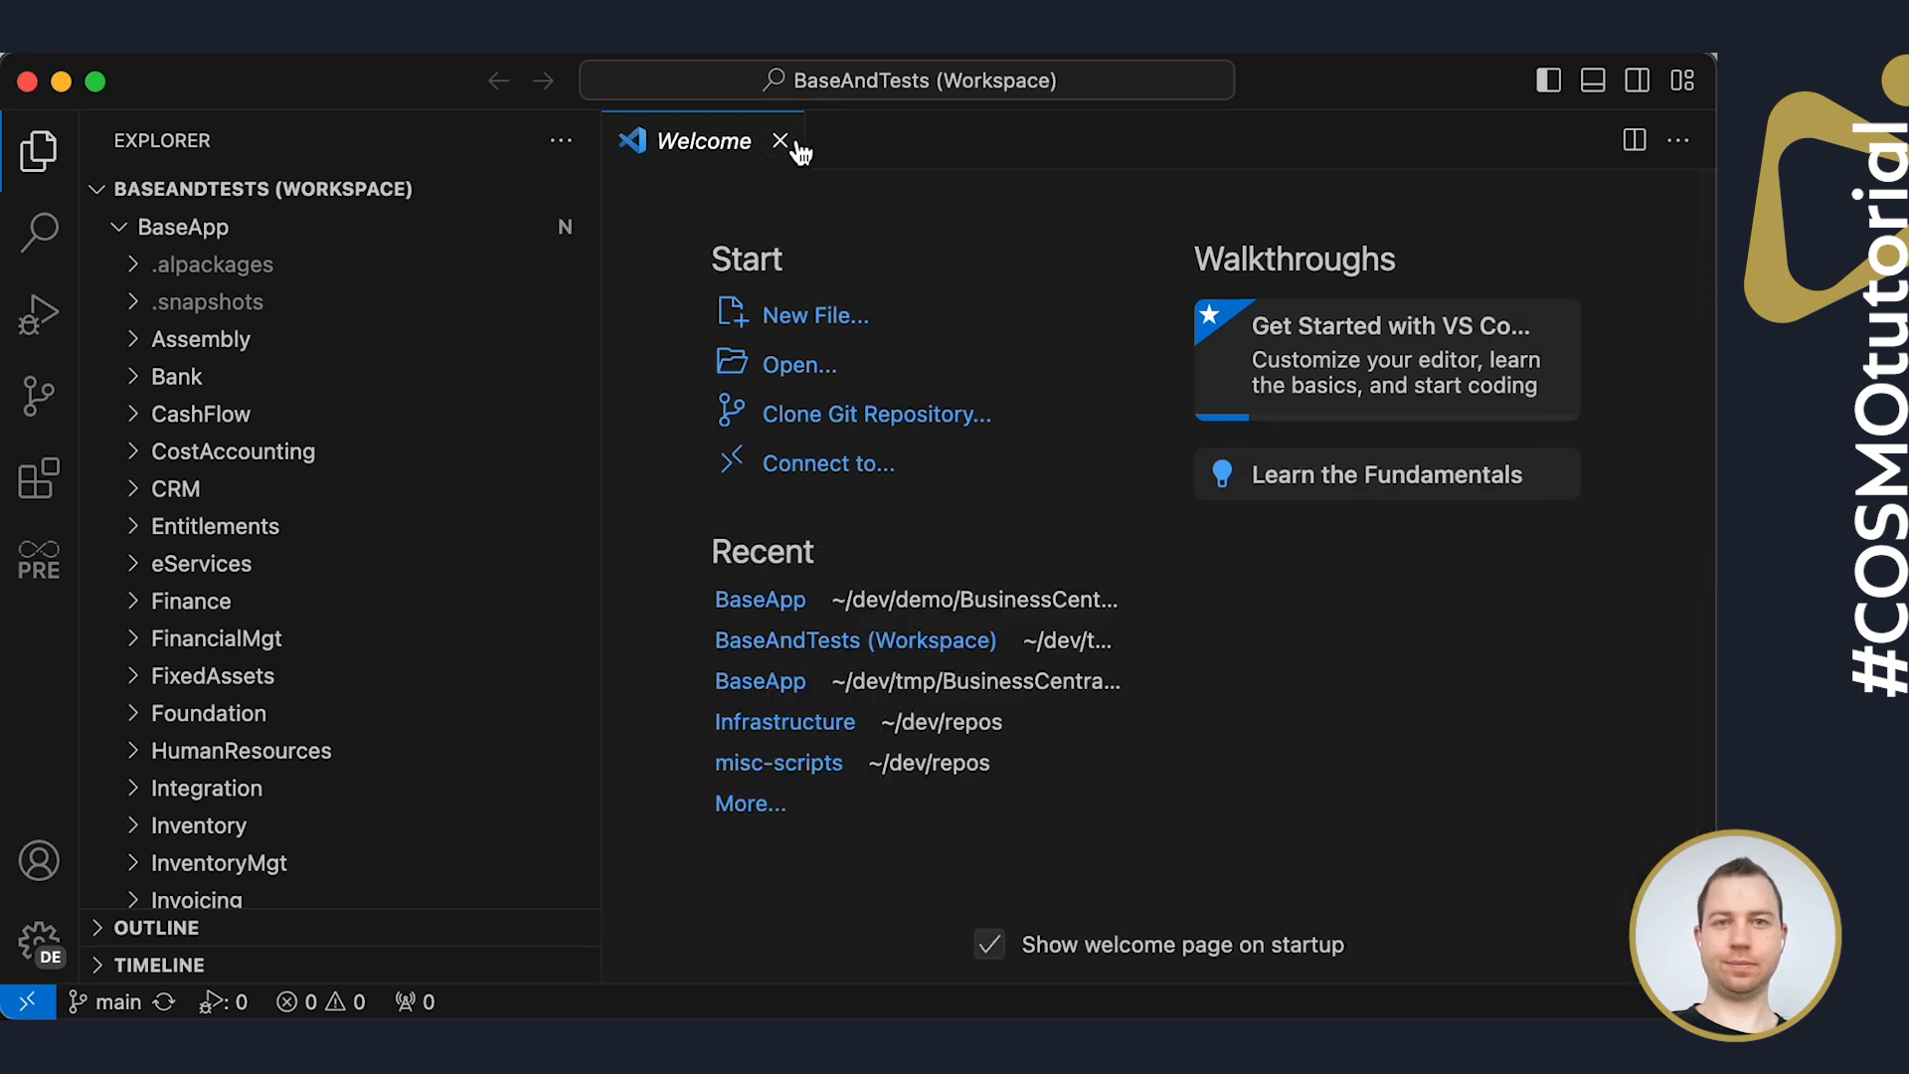
pyautogui.click(783, 139)
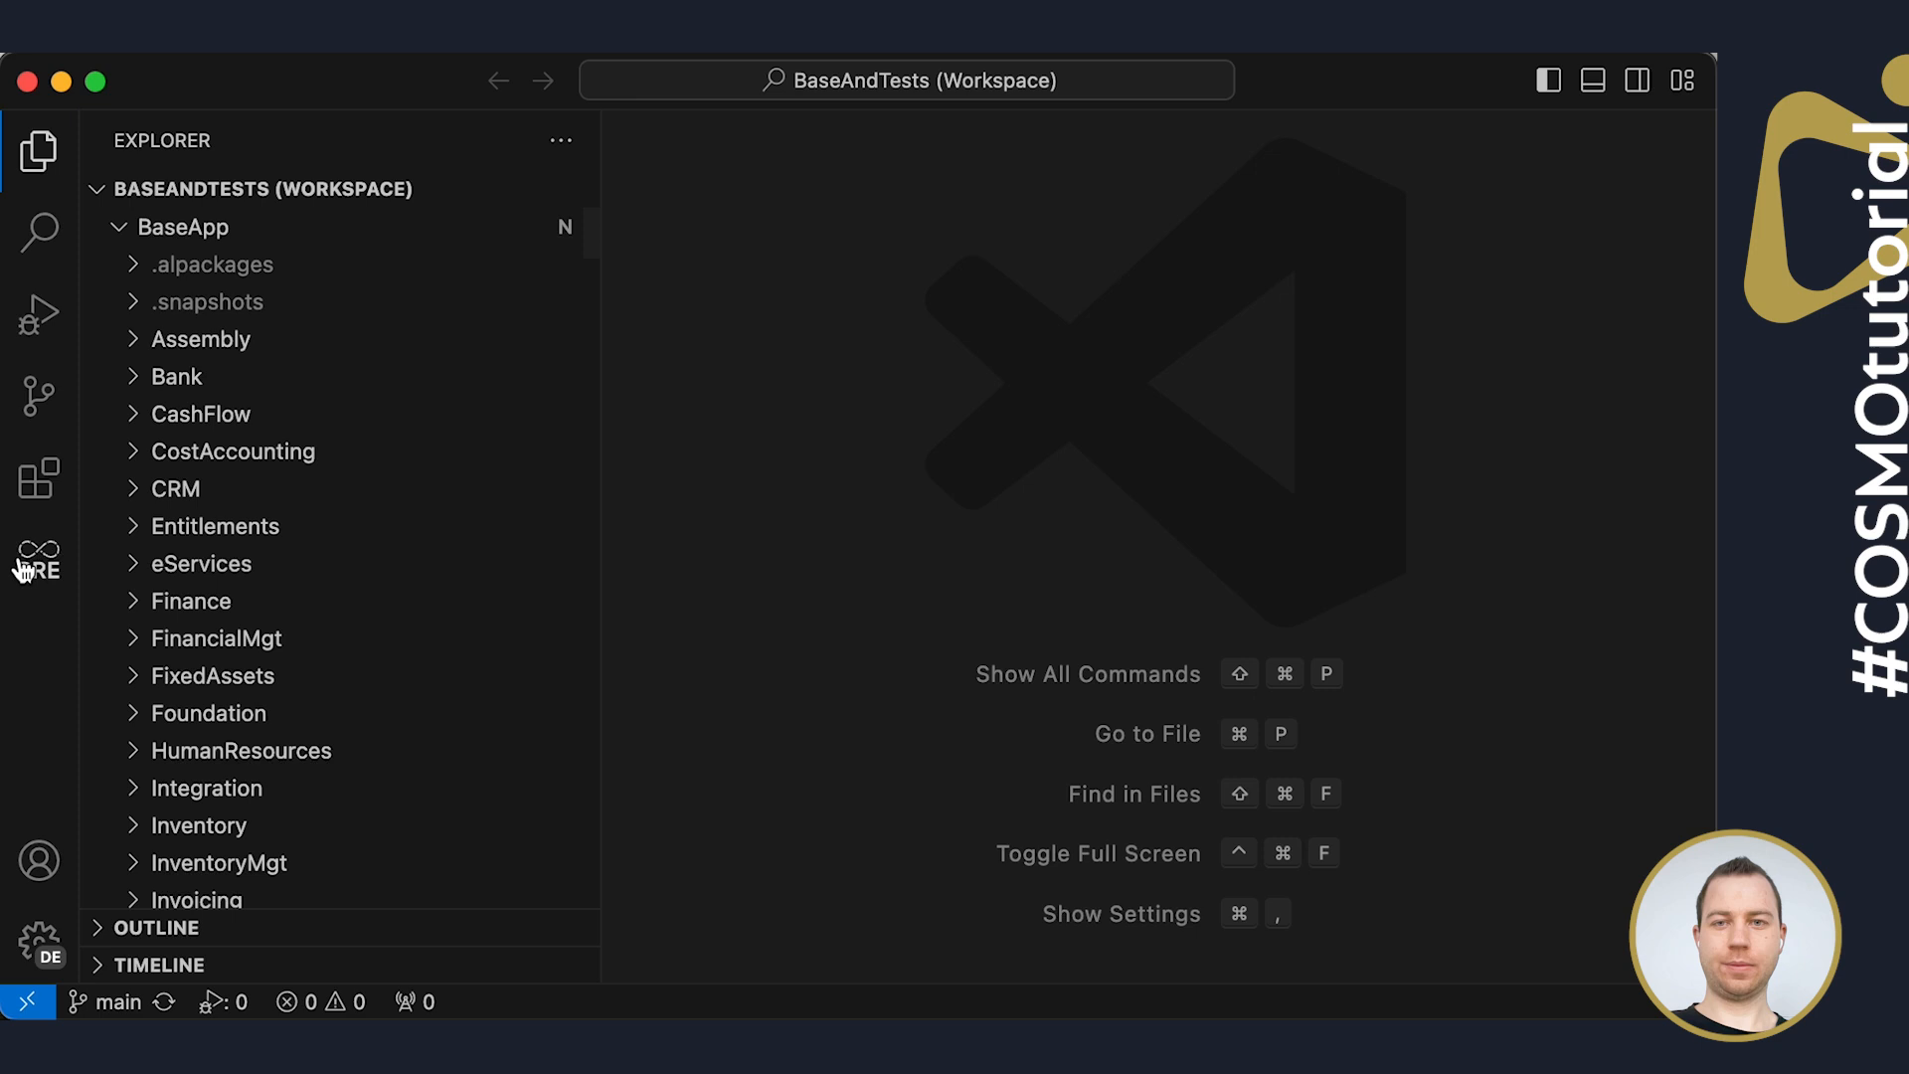
pyautogui.click(38, 557)
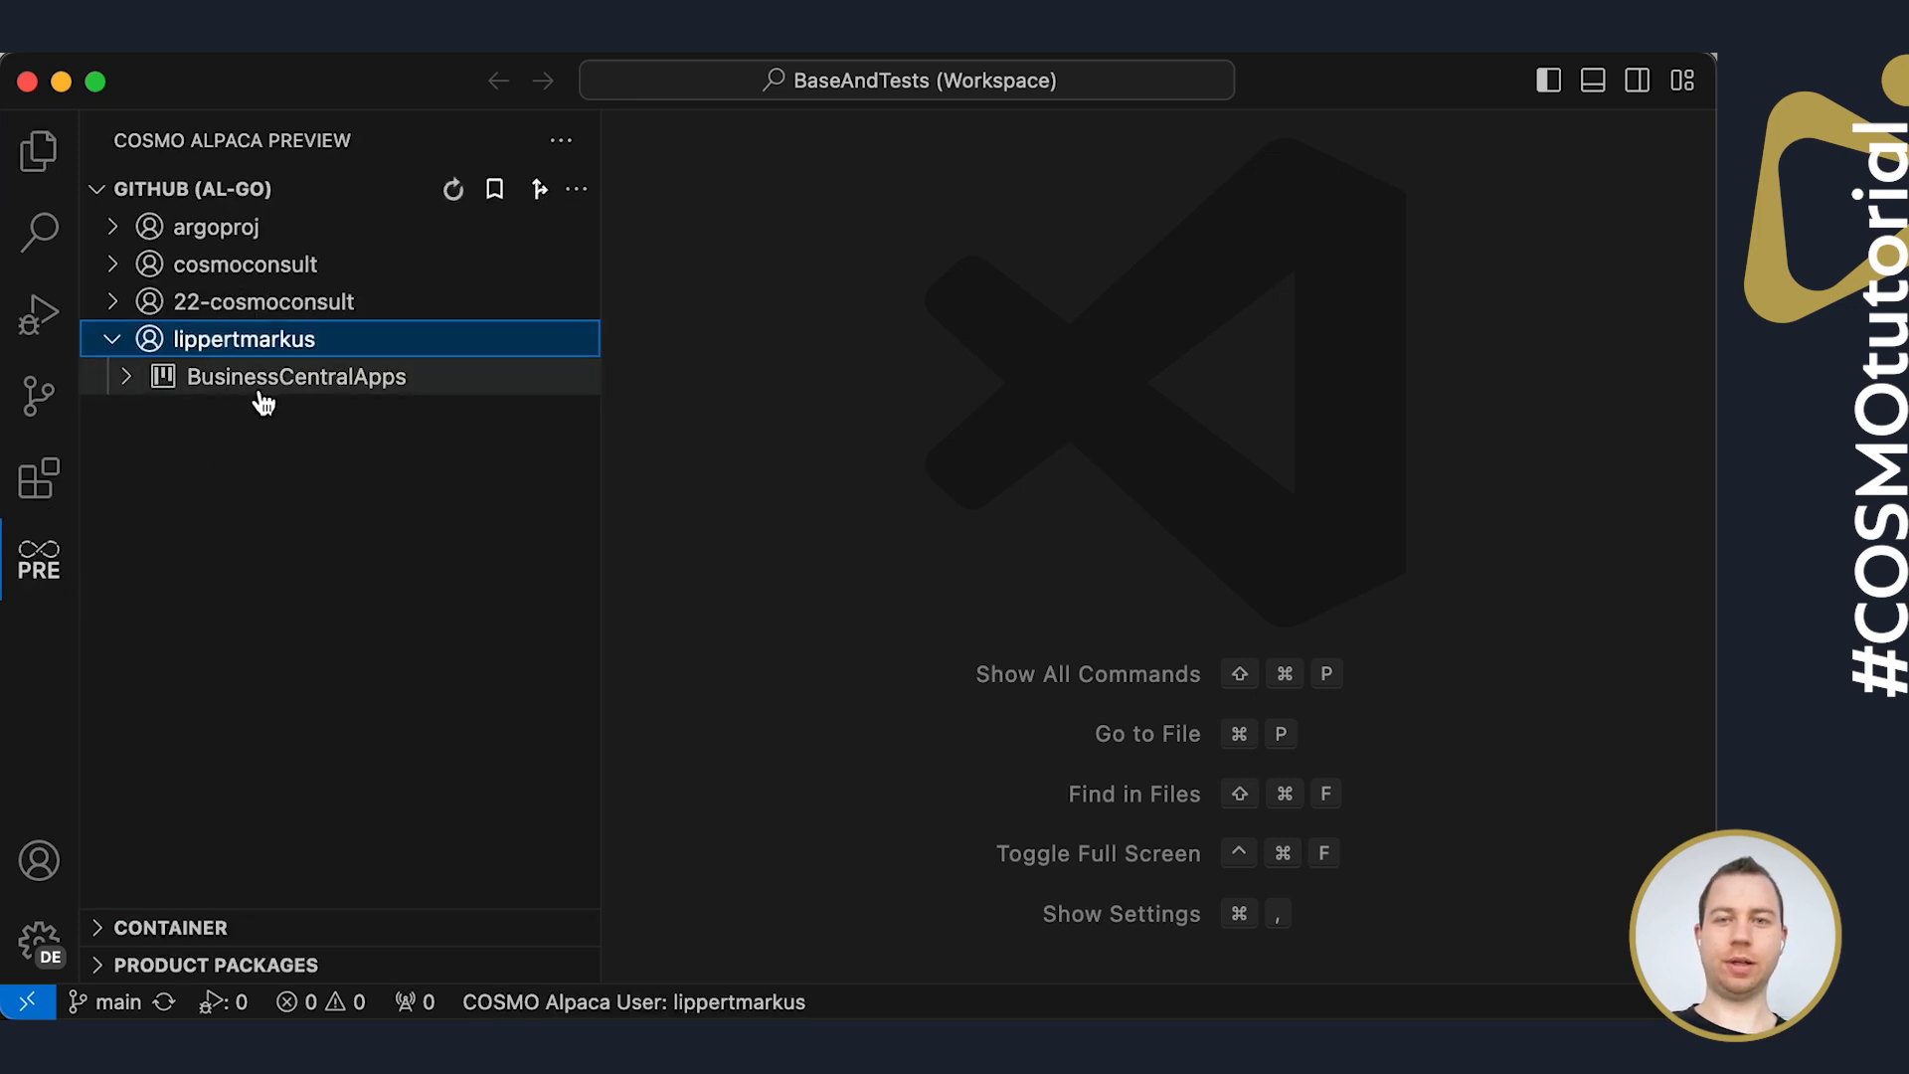
# Expand BusinessCentralApps > App to check the baseapp-dev-env container shows healthy
pyautogui.click(296, 375)
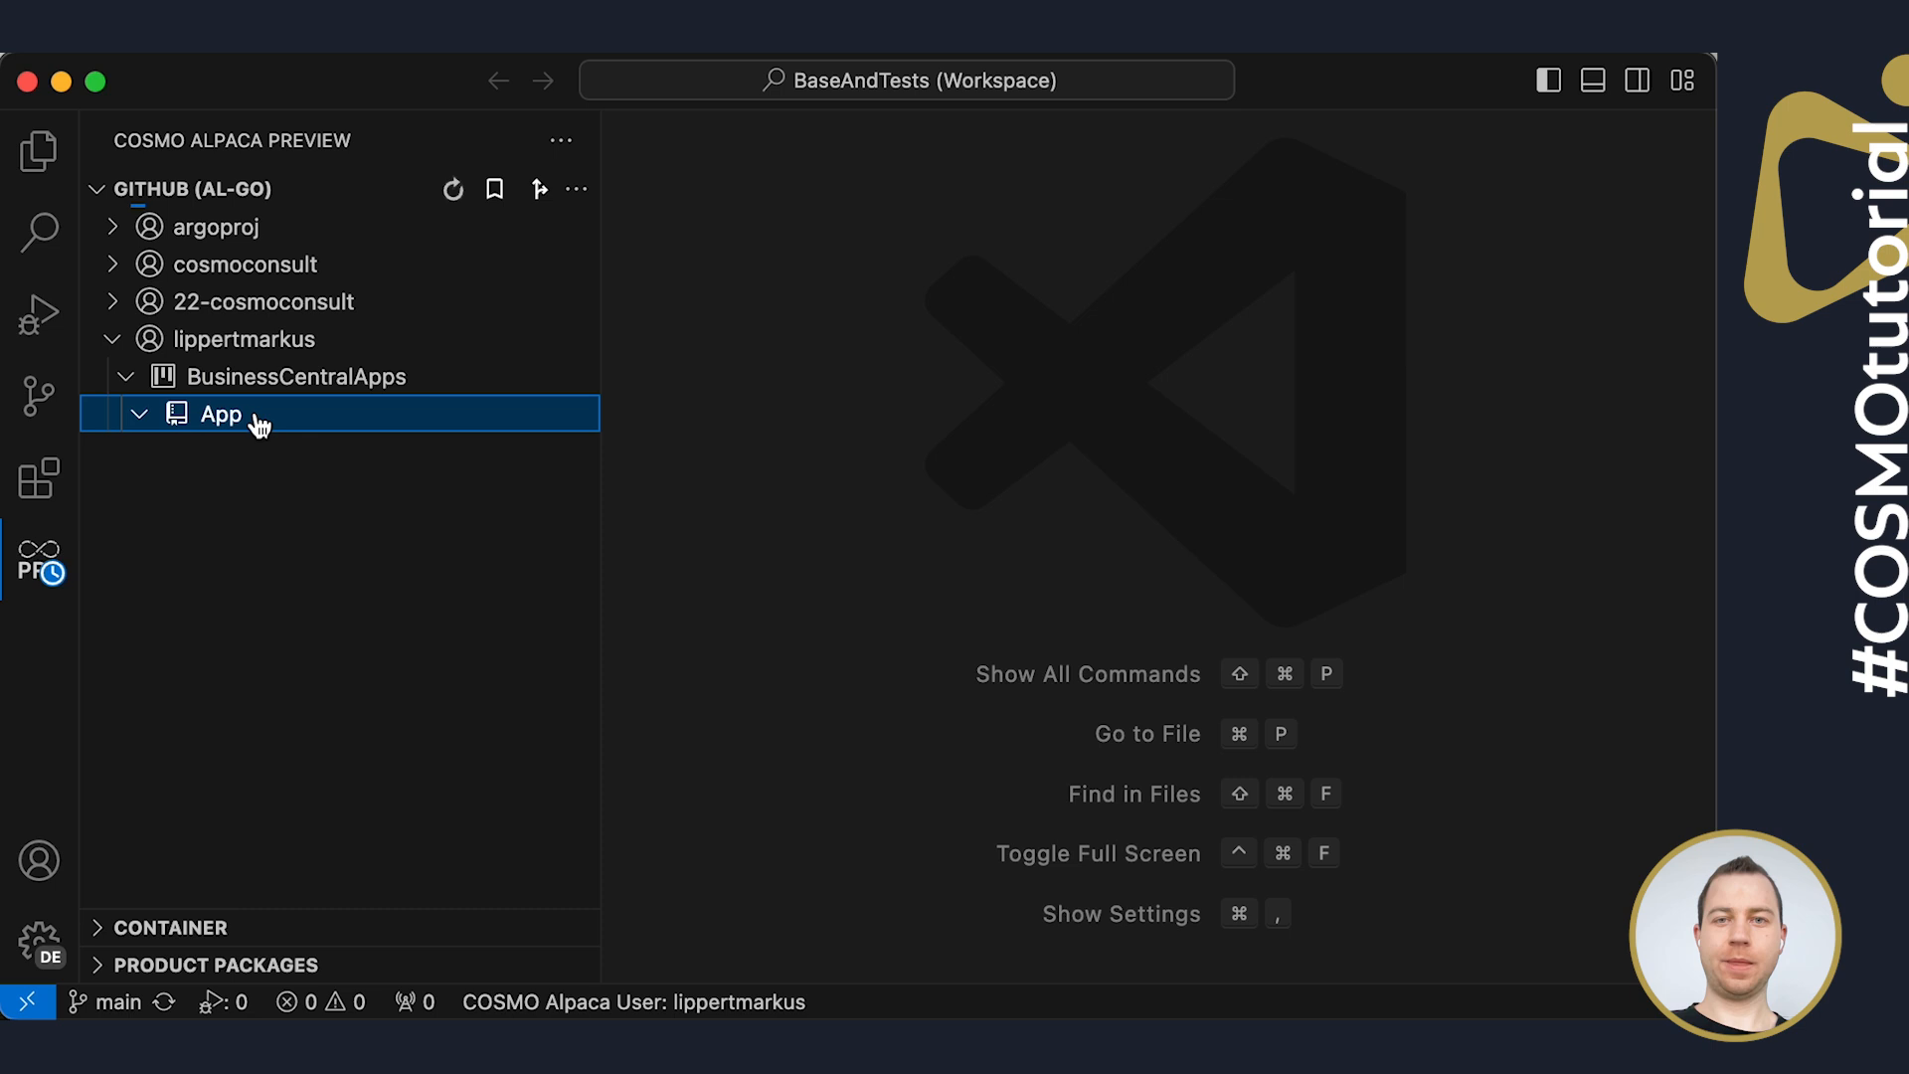
pyautogui.click(220, 414)
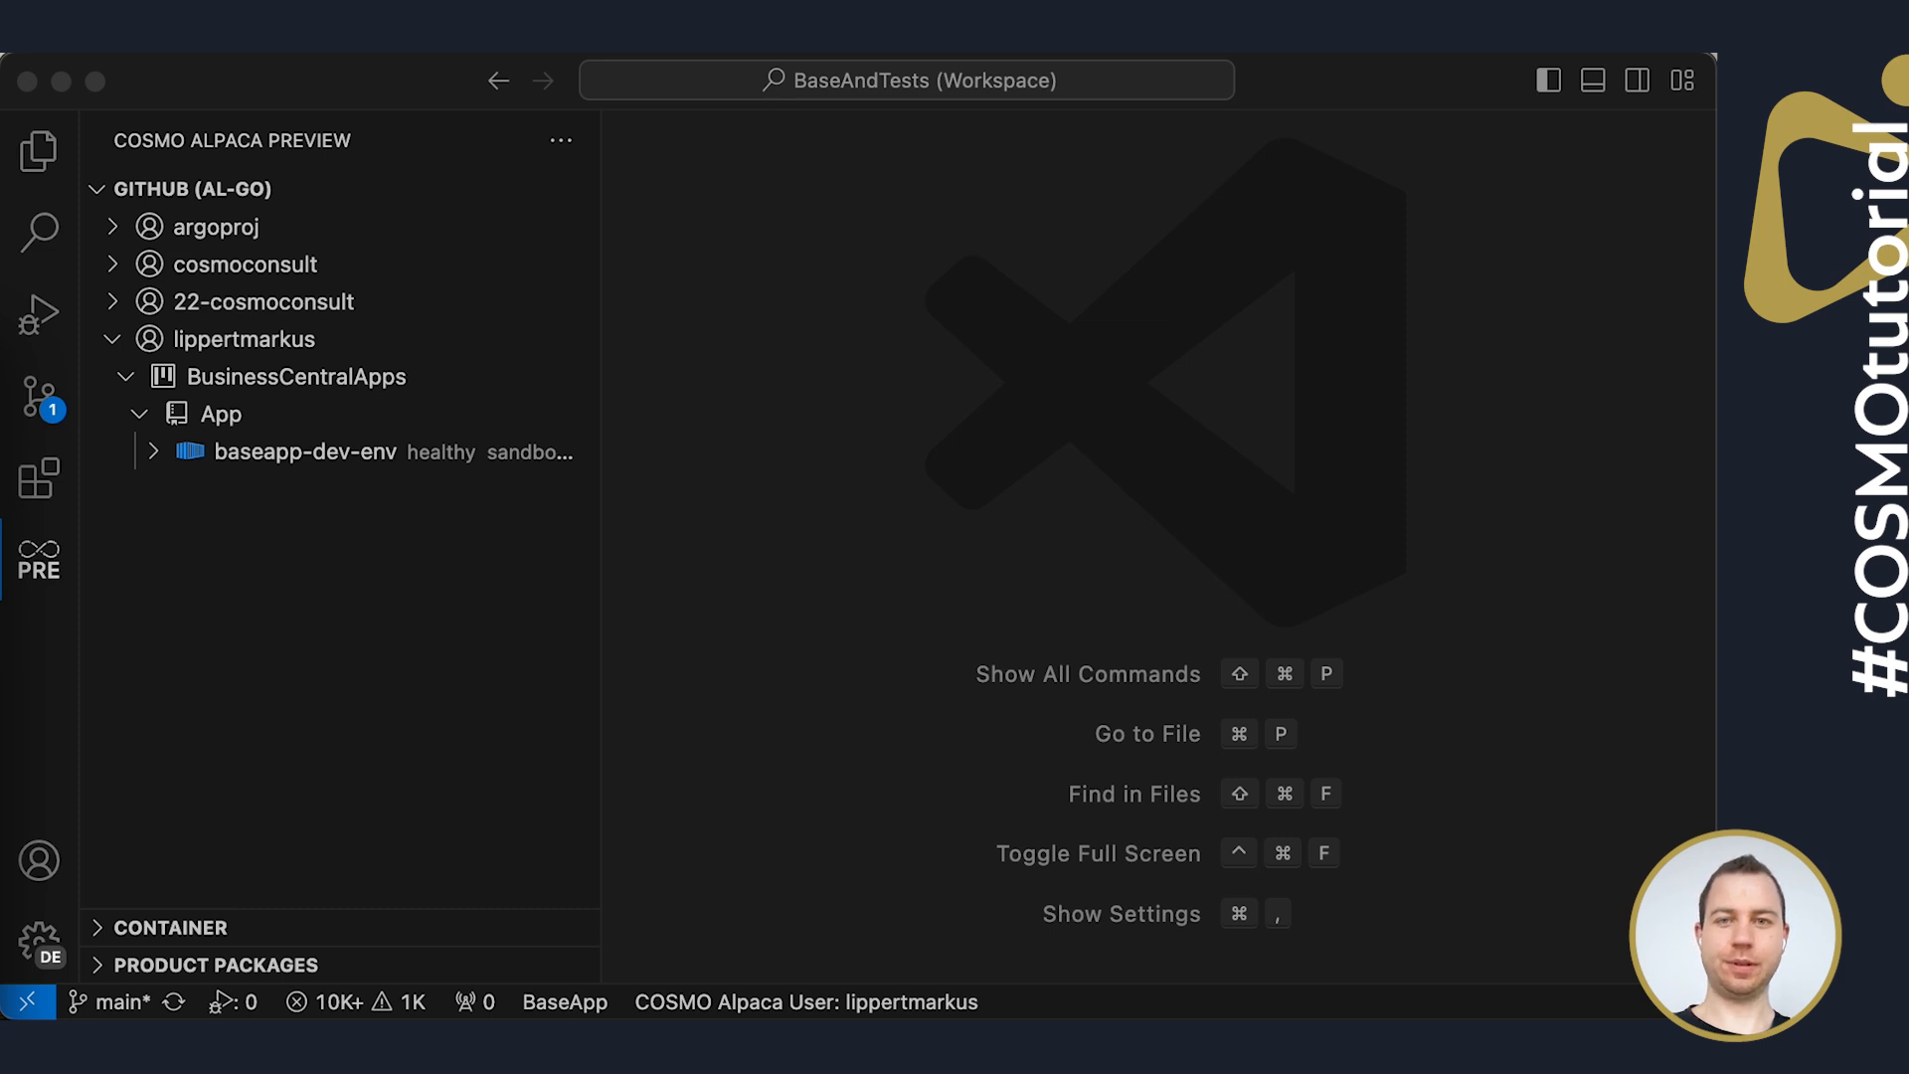
pyautogui.moveTo(364, 561)
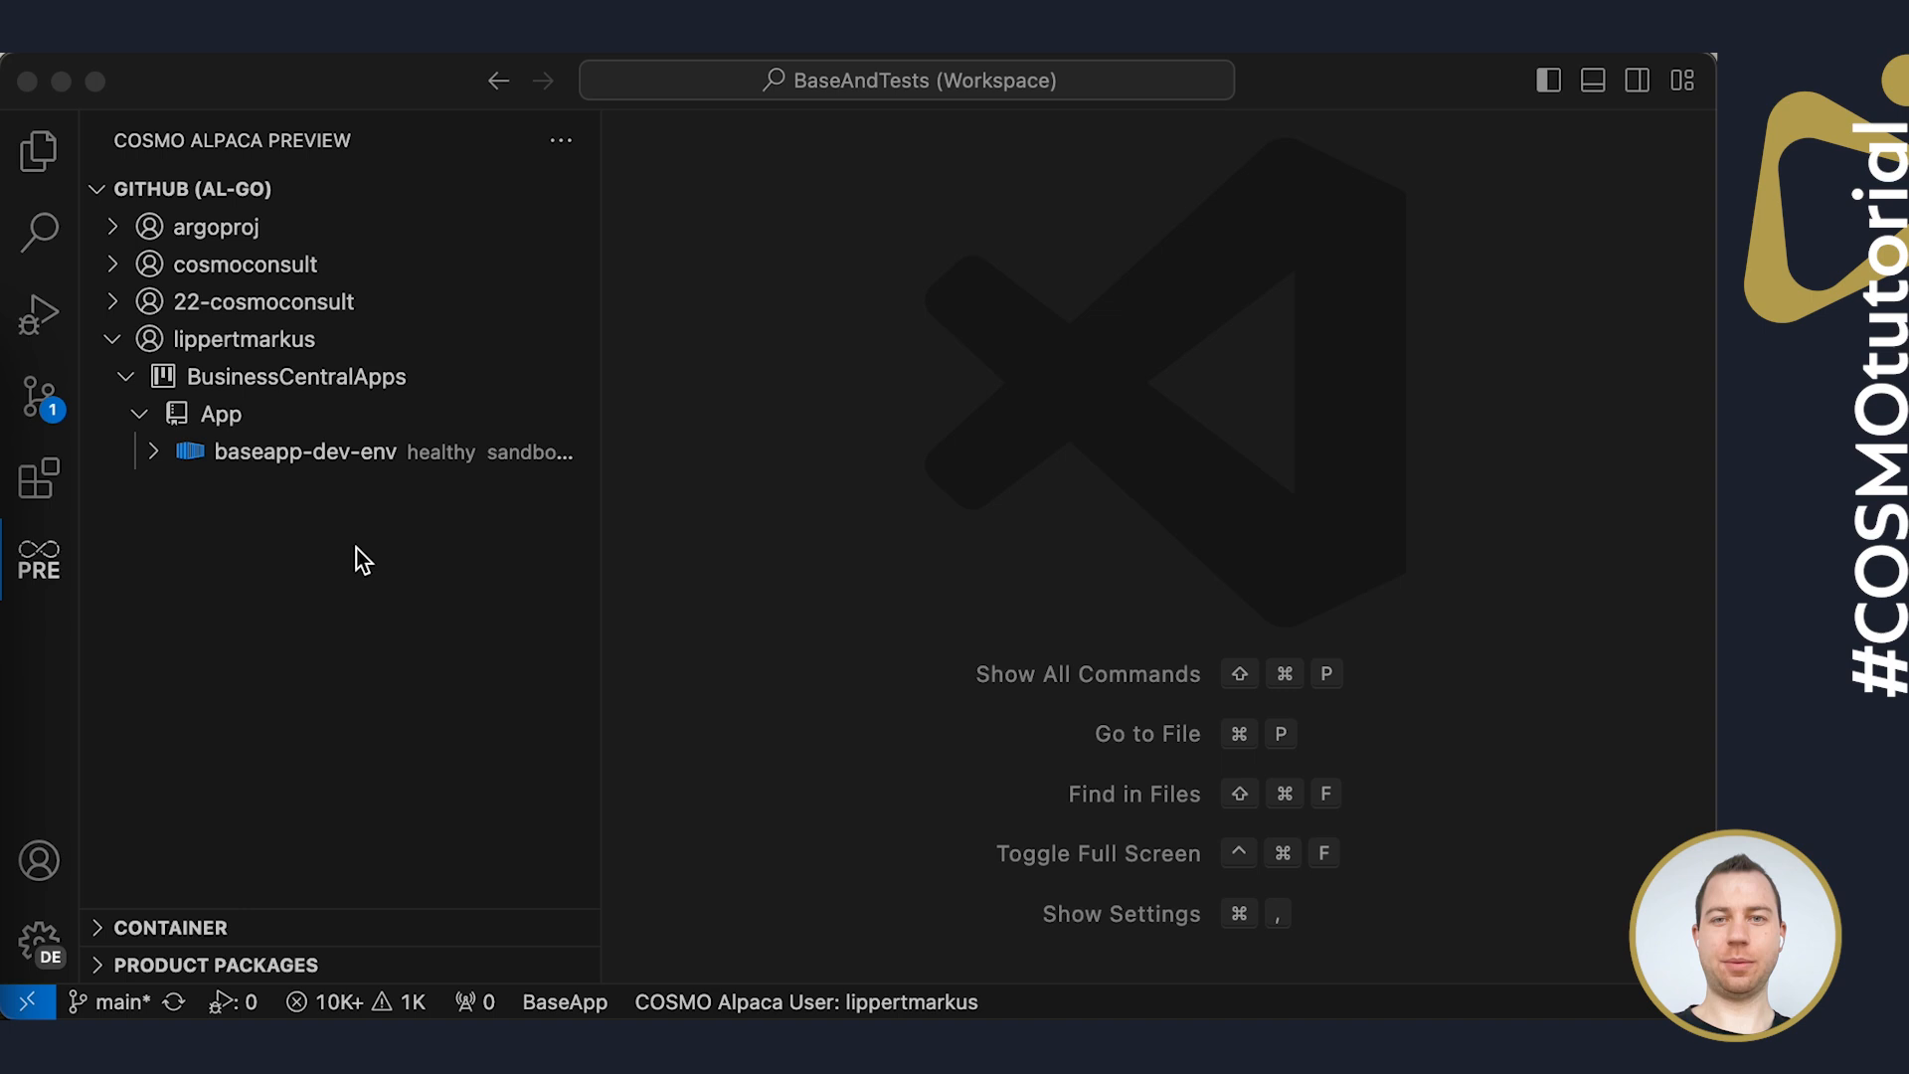
pyautogui.moveTo(292, 475)
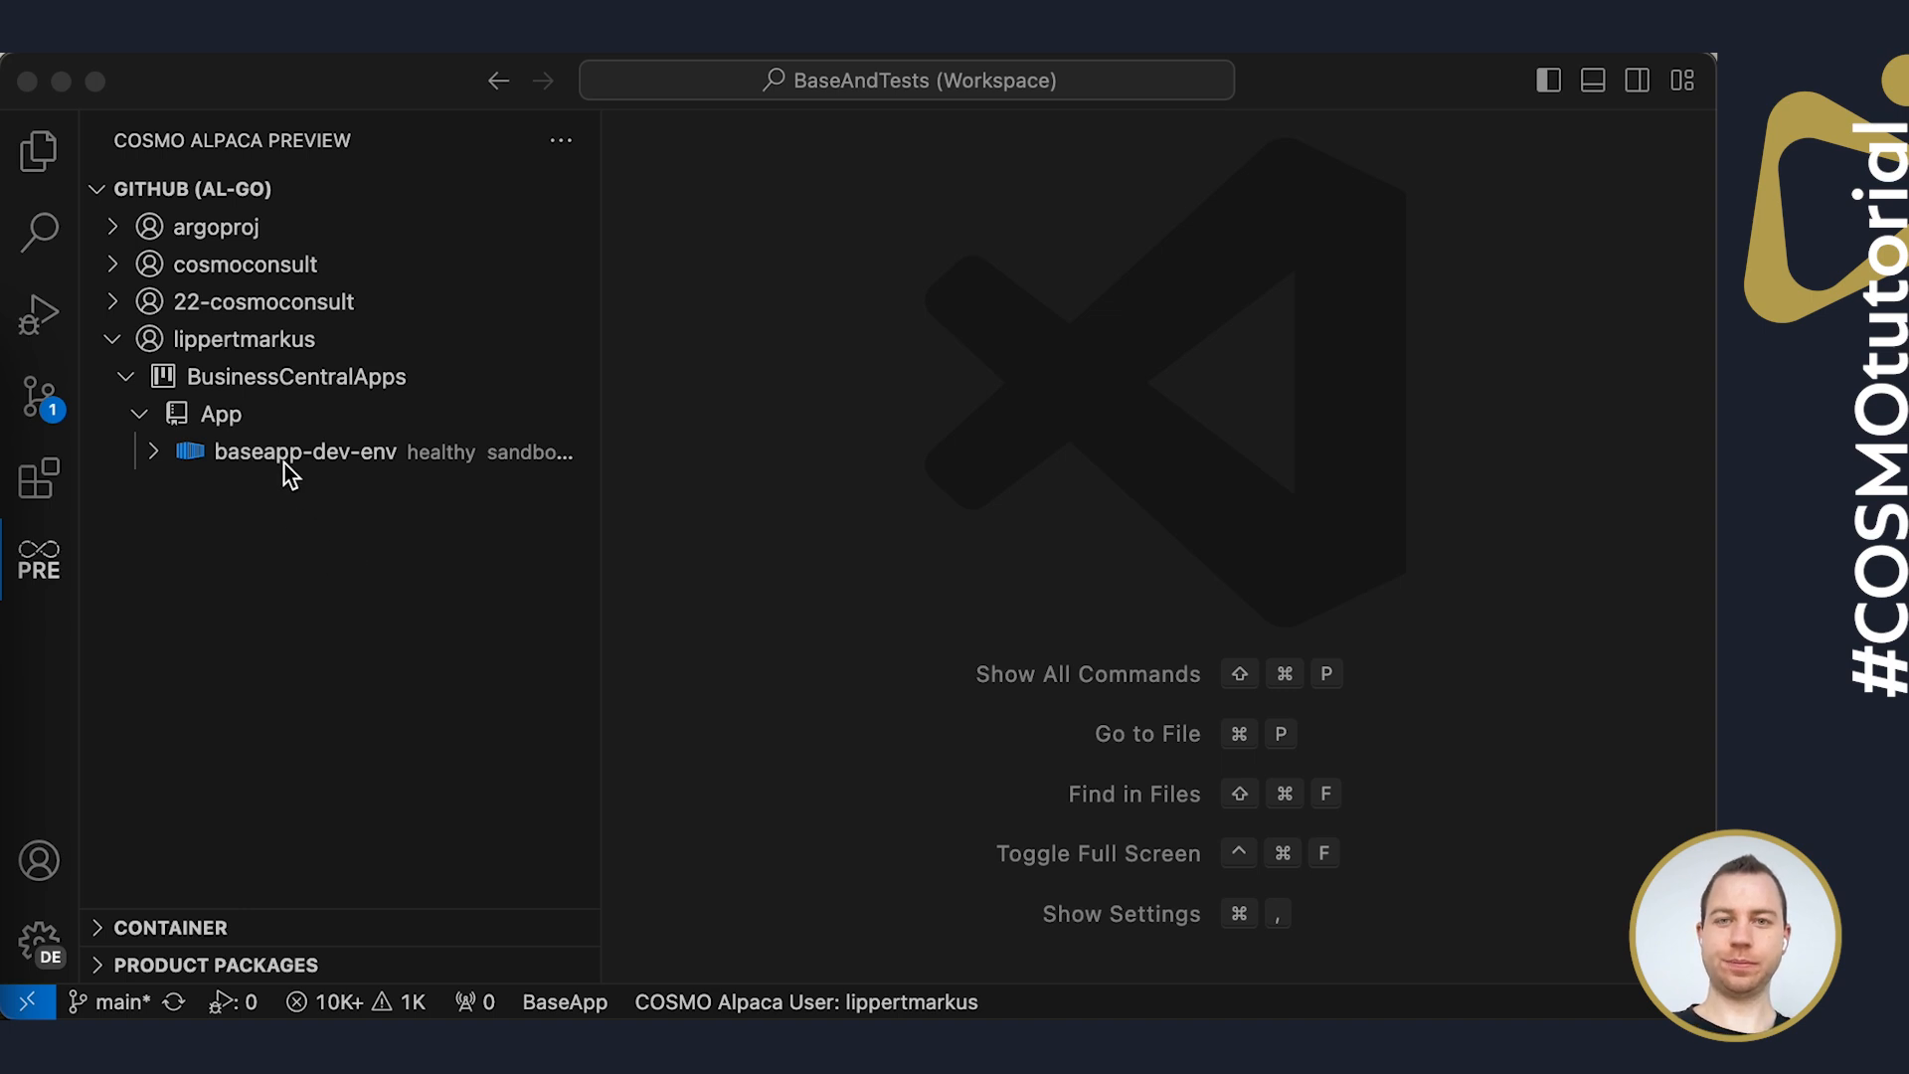
# Generate a launch.json for the baseapp-dev-env container in BaseApp's .vscode folder
pyautogui.rightClick(304, 452)
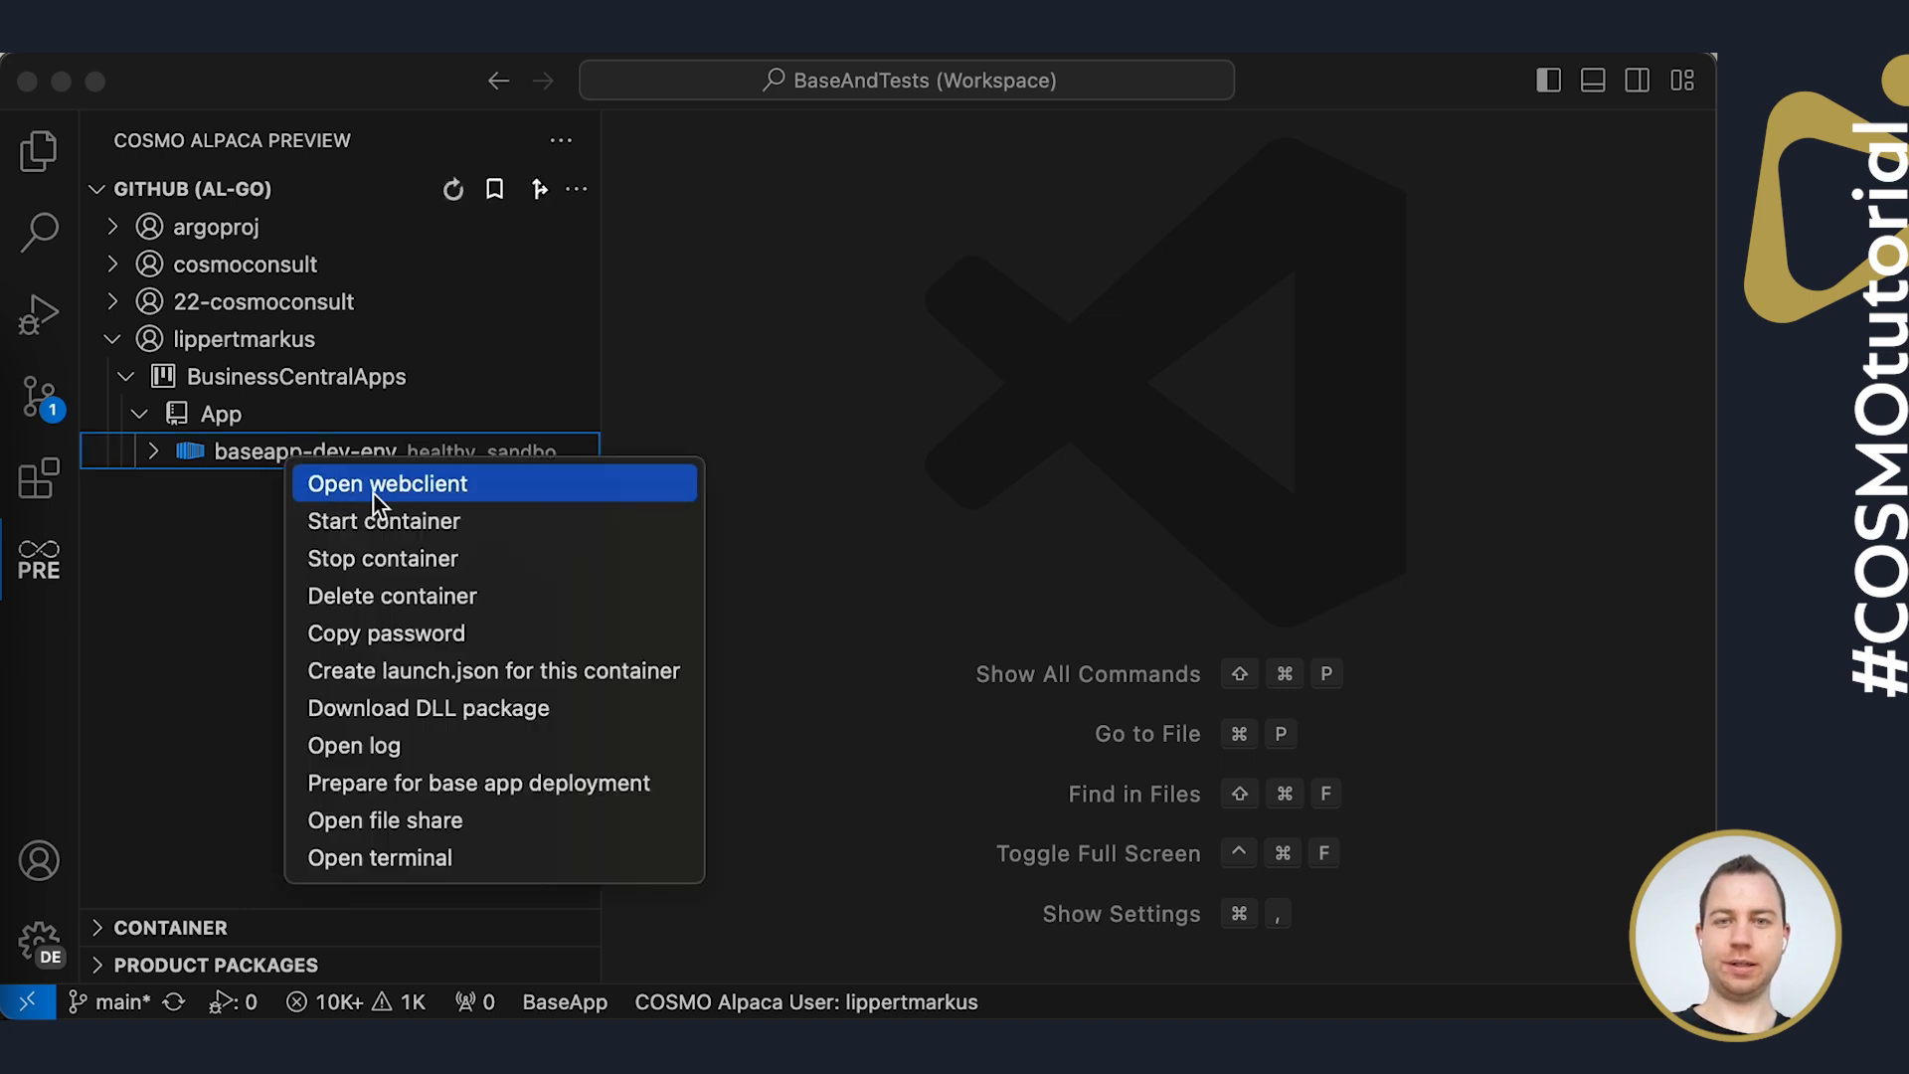
pyautogui.click(493, 671)
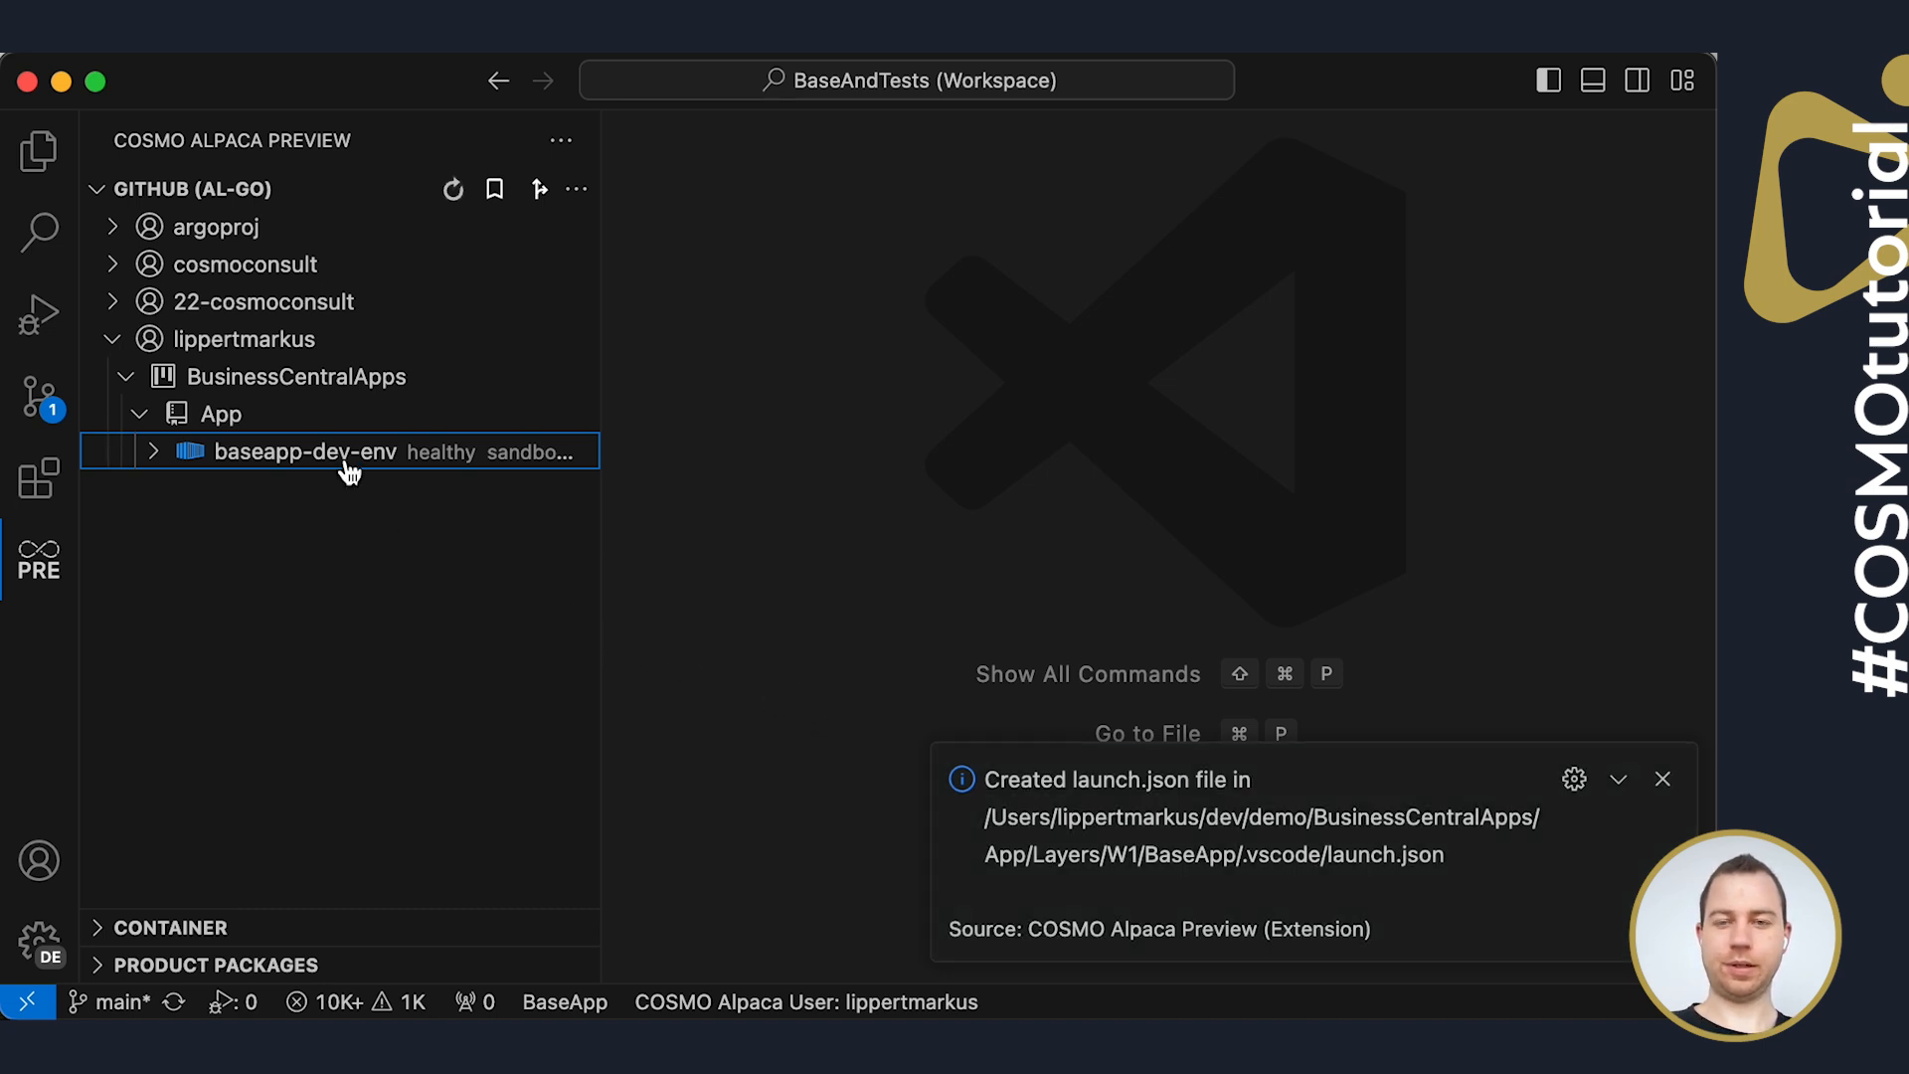
pyautogui.moveTo(292, 460)
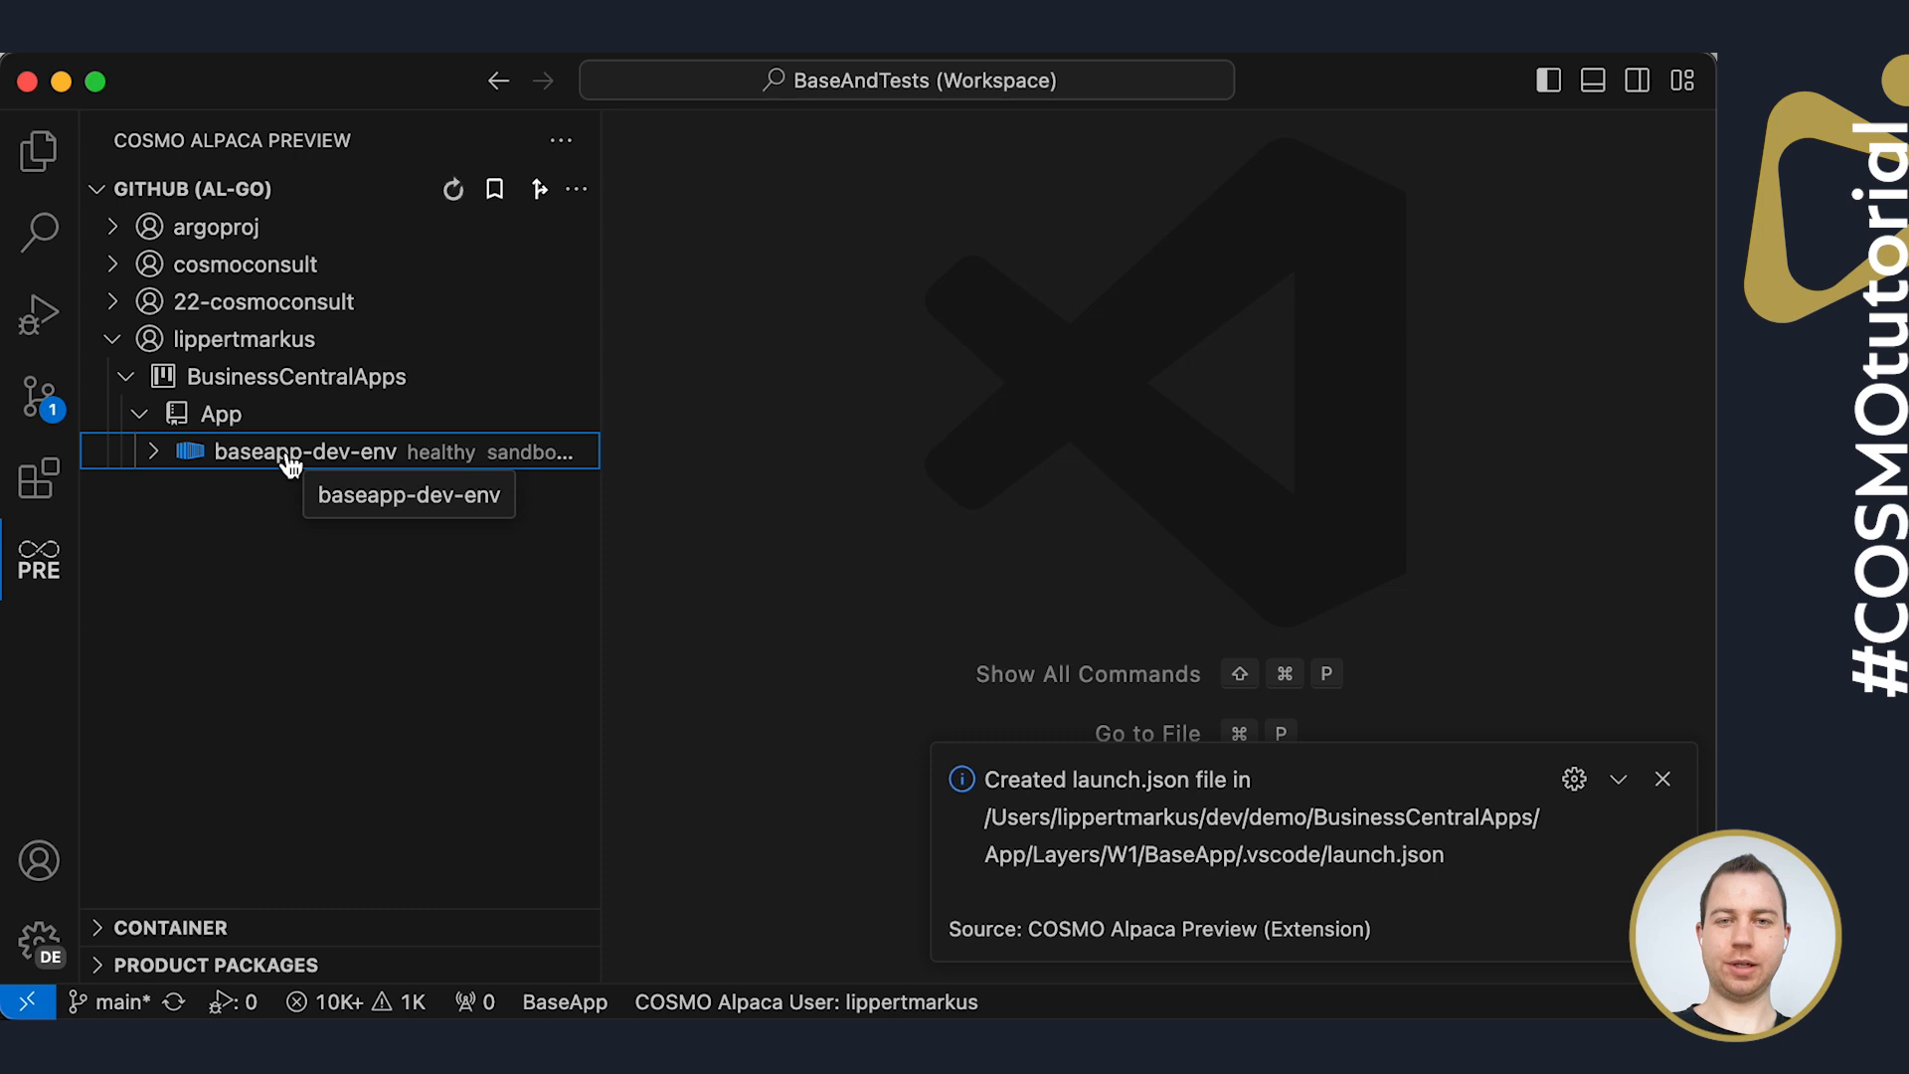
# Copy the baseapp-dev-env container password and open BankAccount.Table.al
pyautogui.rightClick(301, 451)
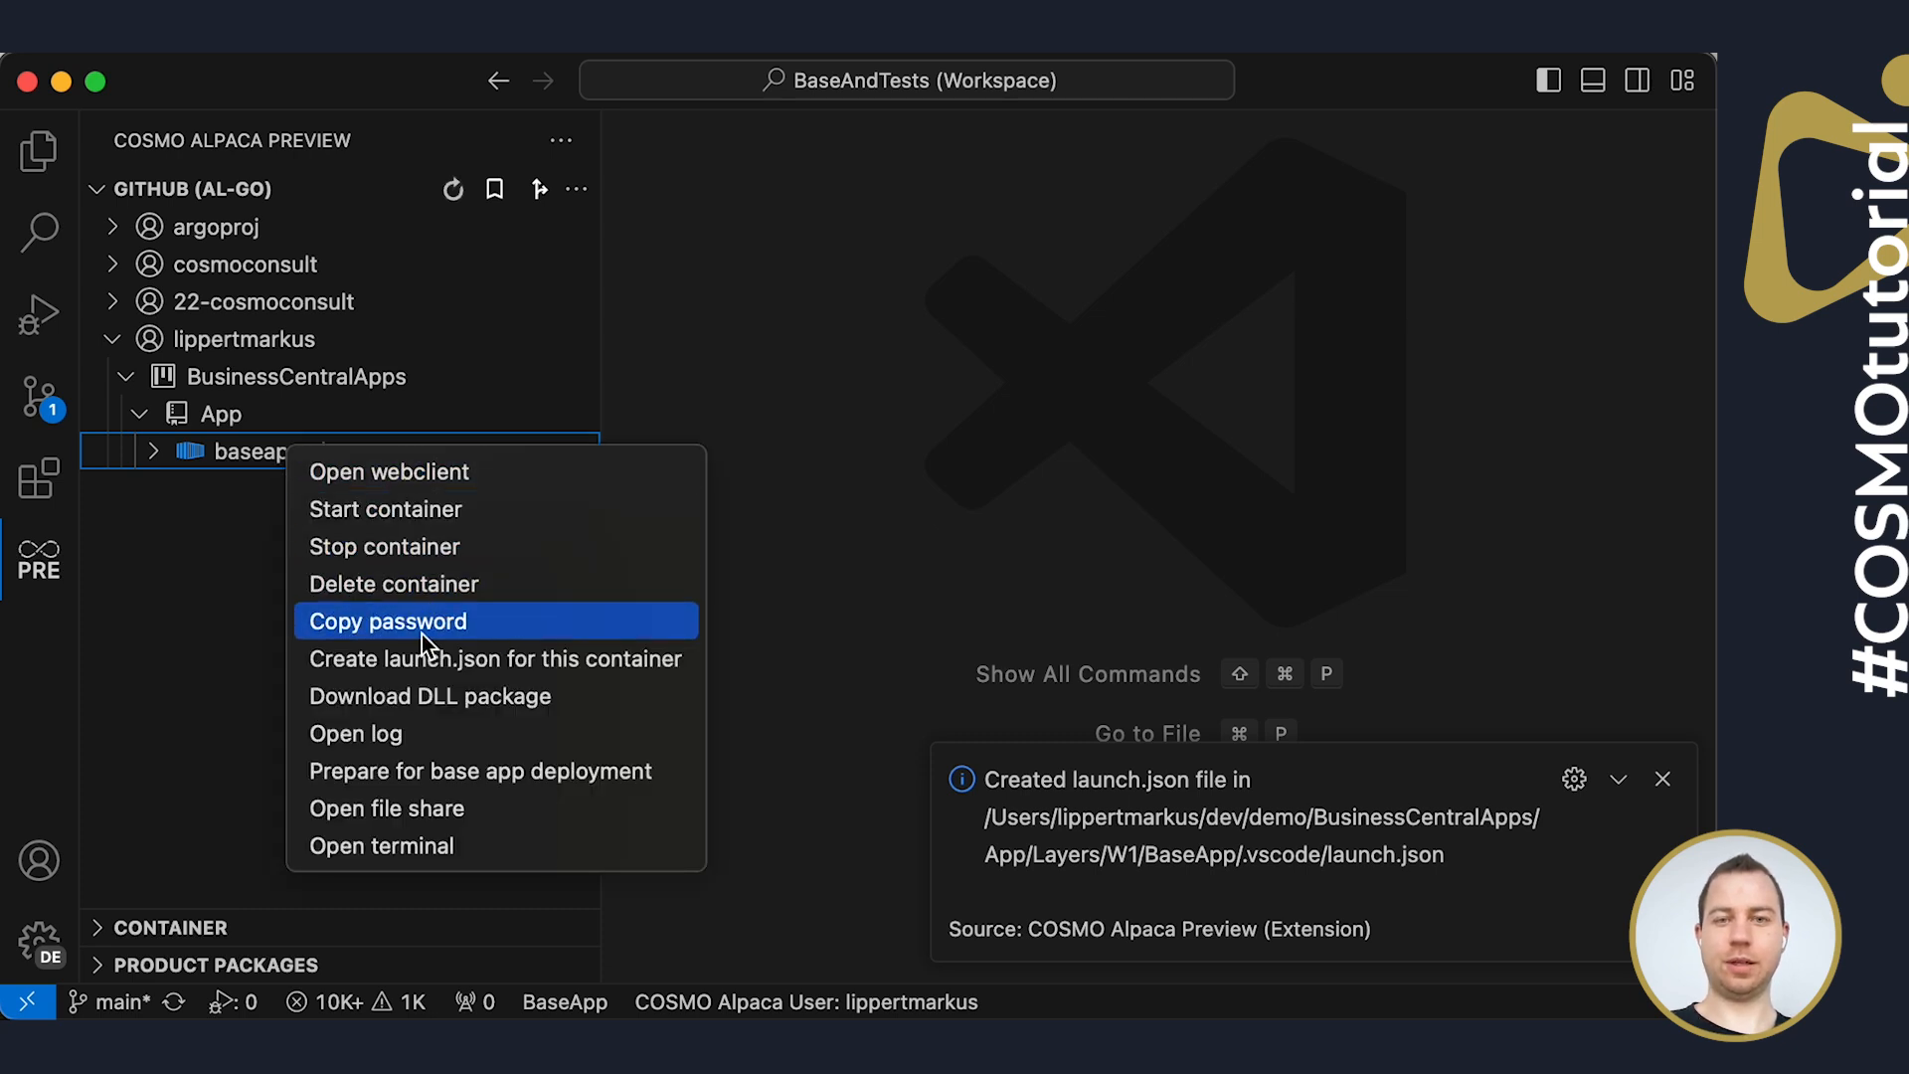
pyautogui.click(388, 620)
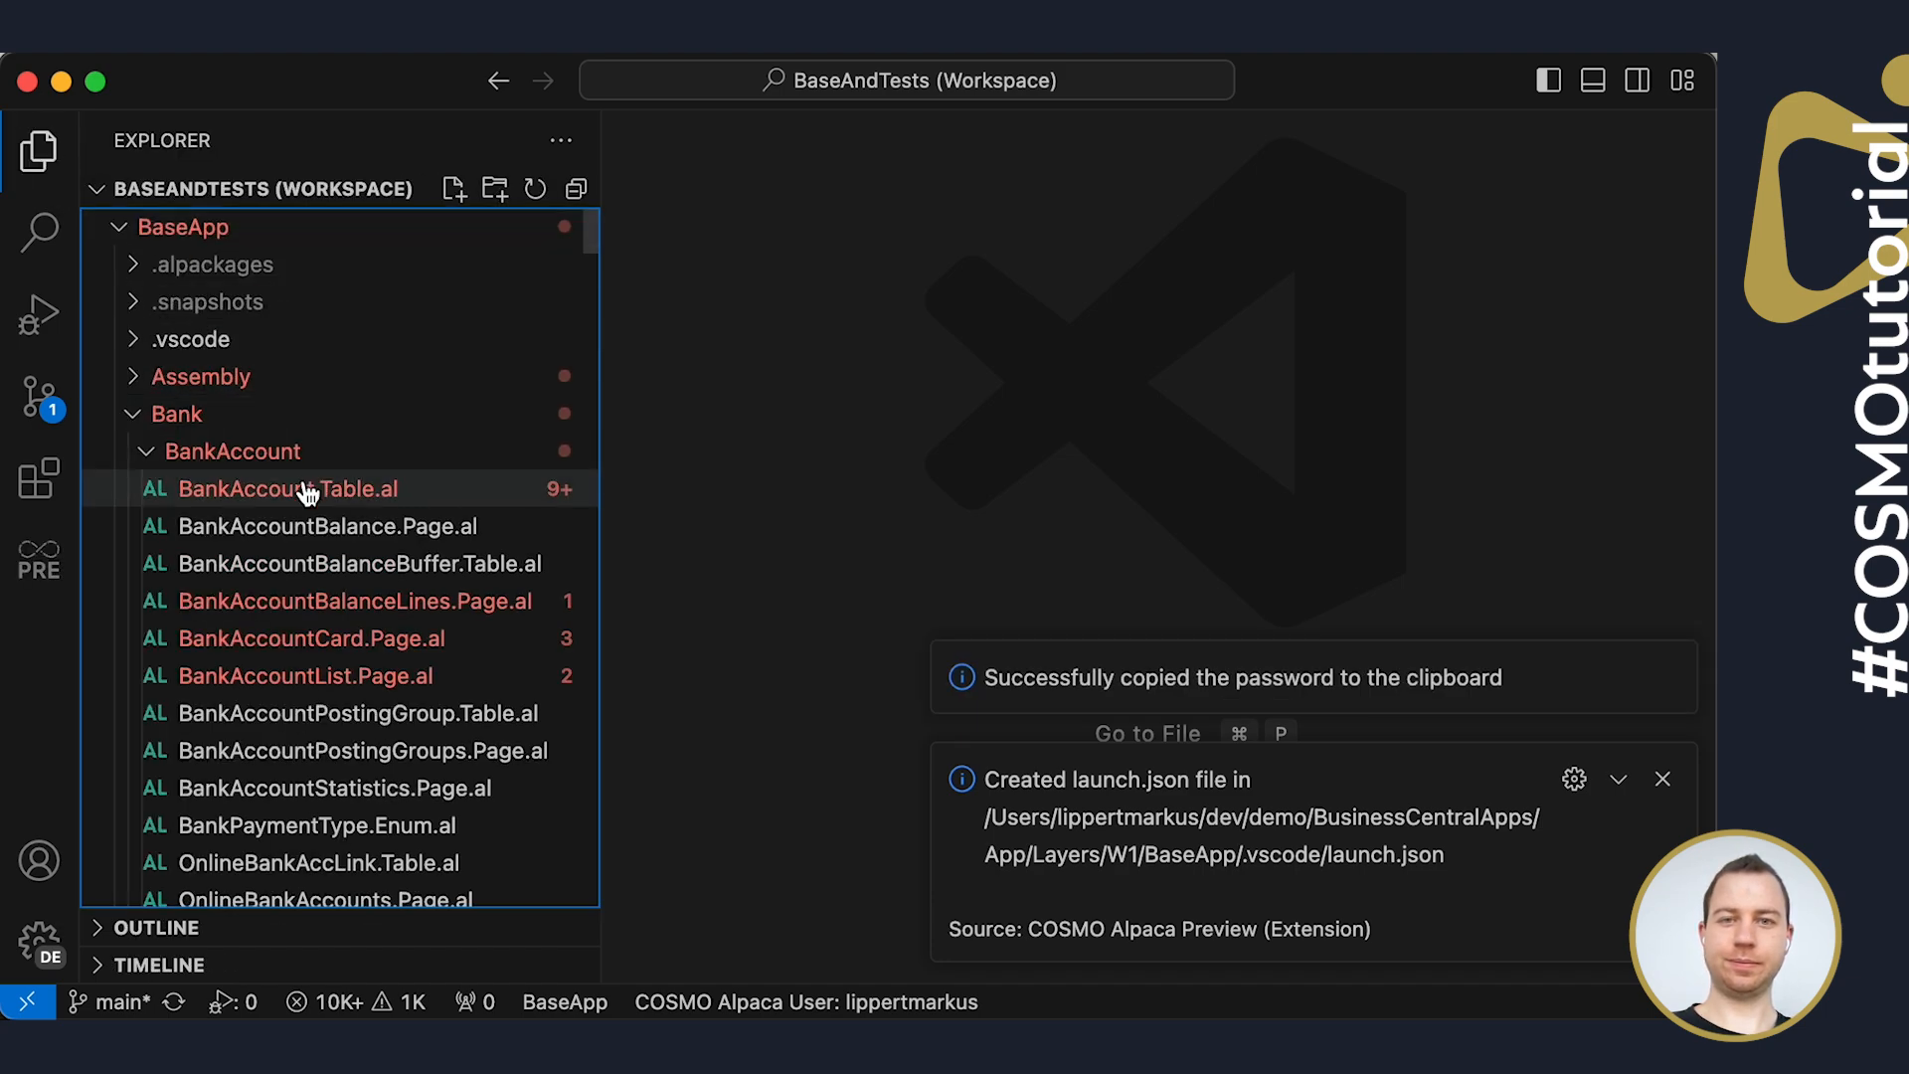
pyautogui.doubleClick(287, 489)
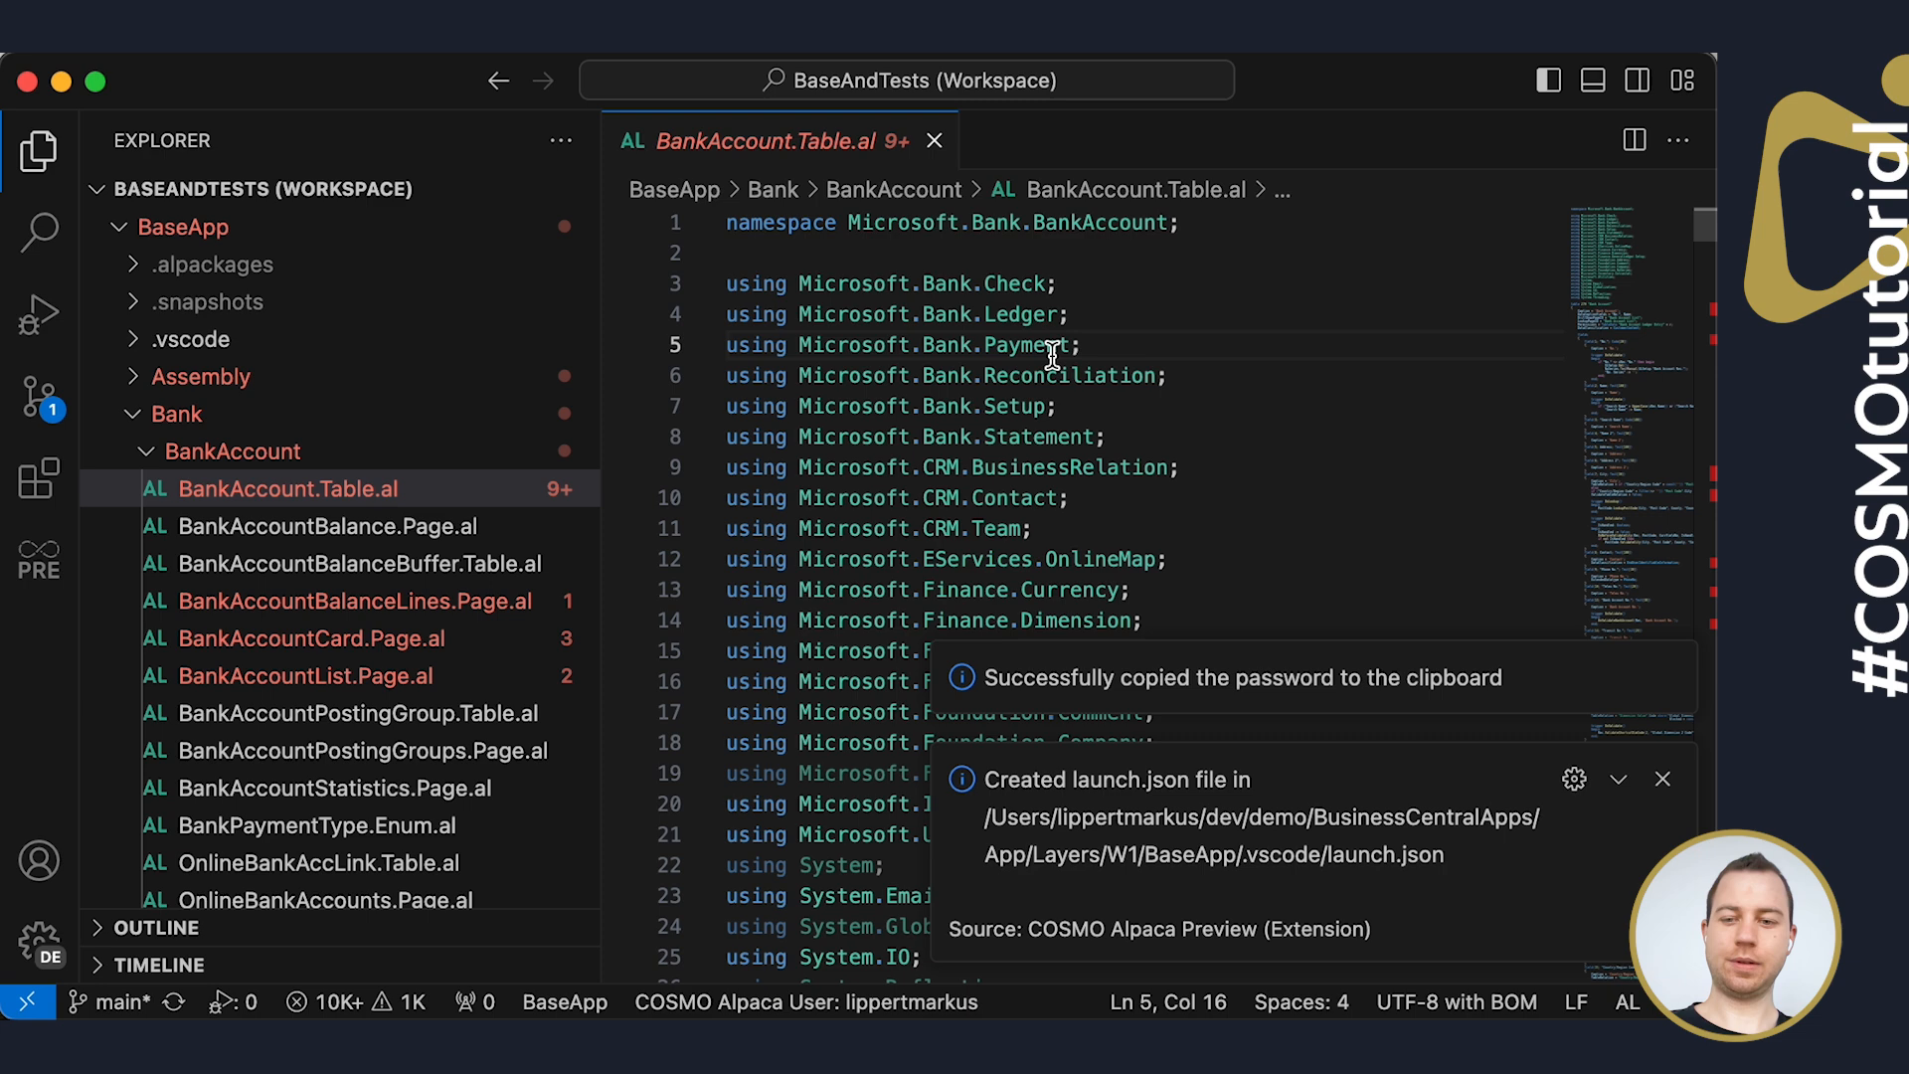
# Run AL: Download symbols against launch: baseapp-dev-env, authenticating as lippertmarkus
pyautogui.press('Cmd+Shift+P')
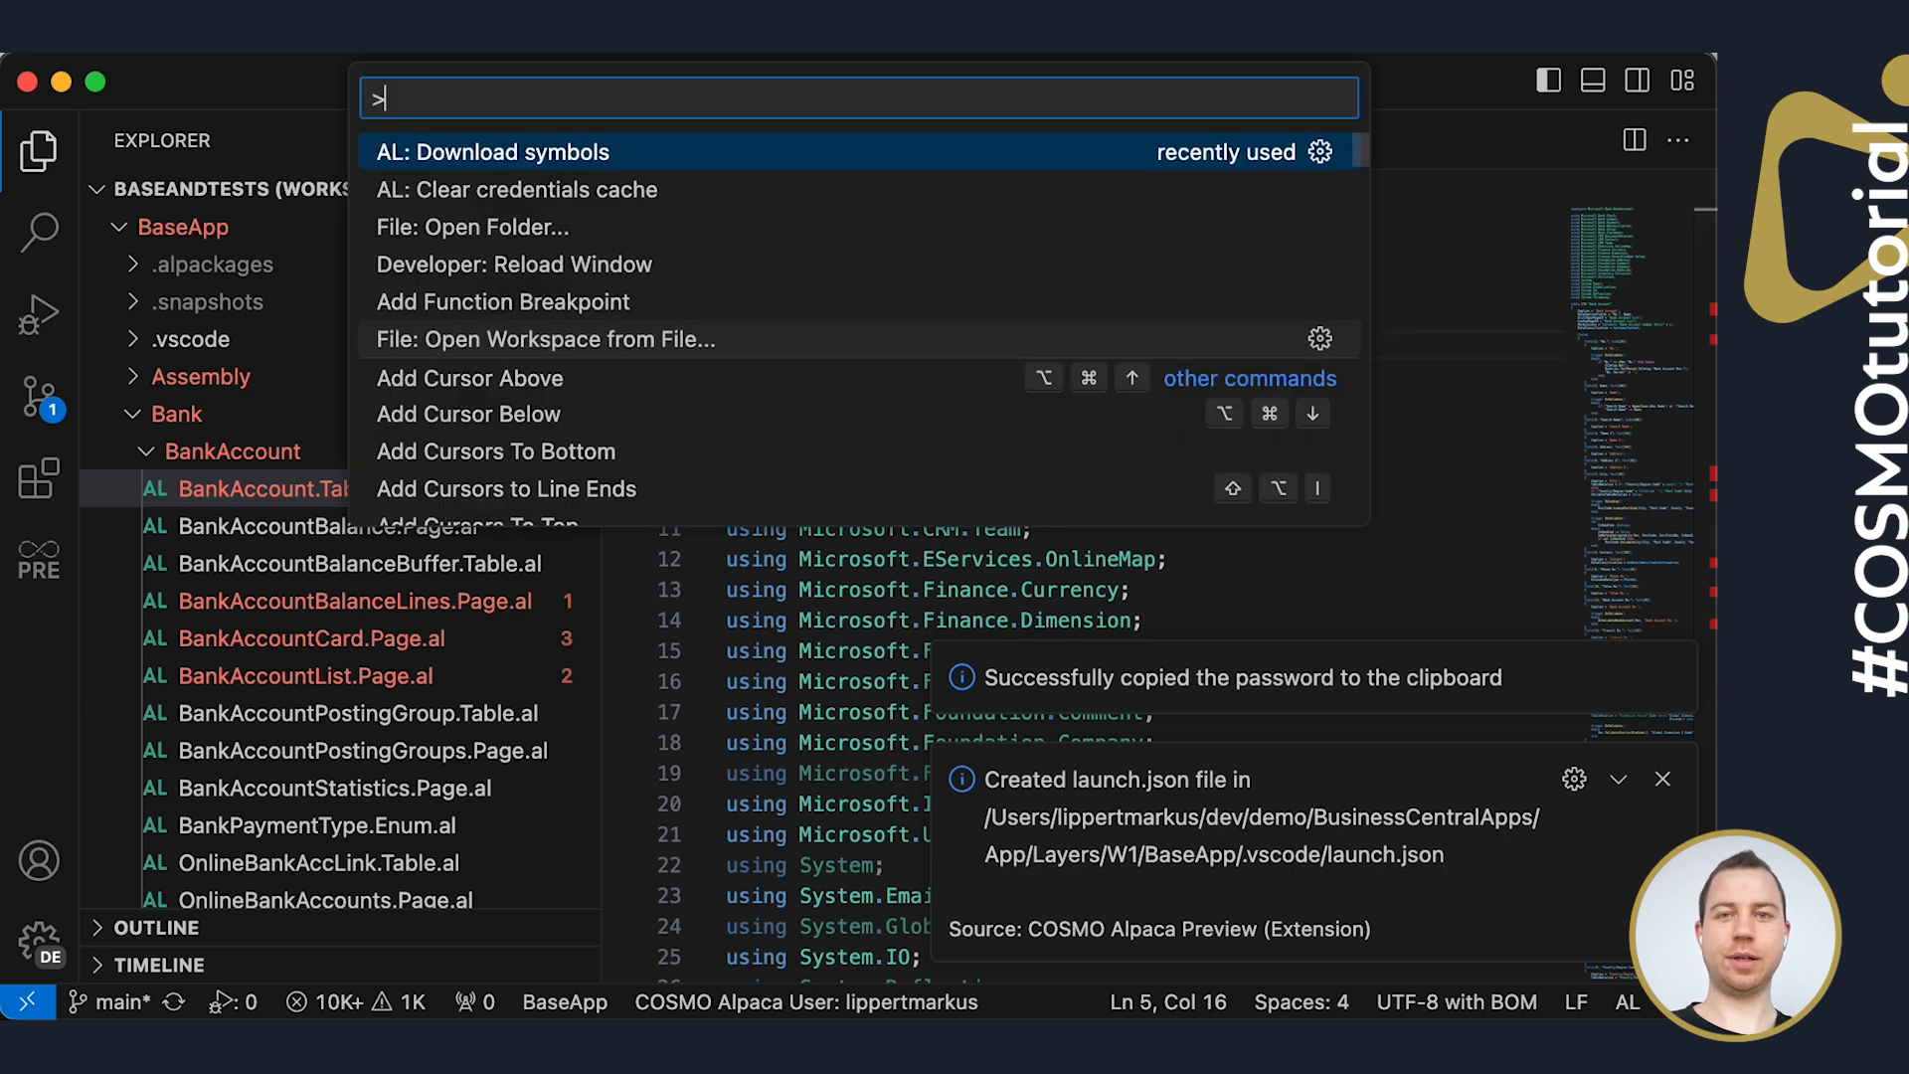
pyautogui.click(491, 151)
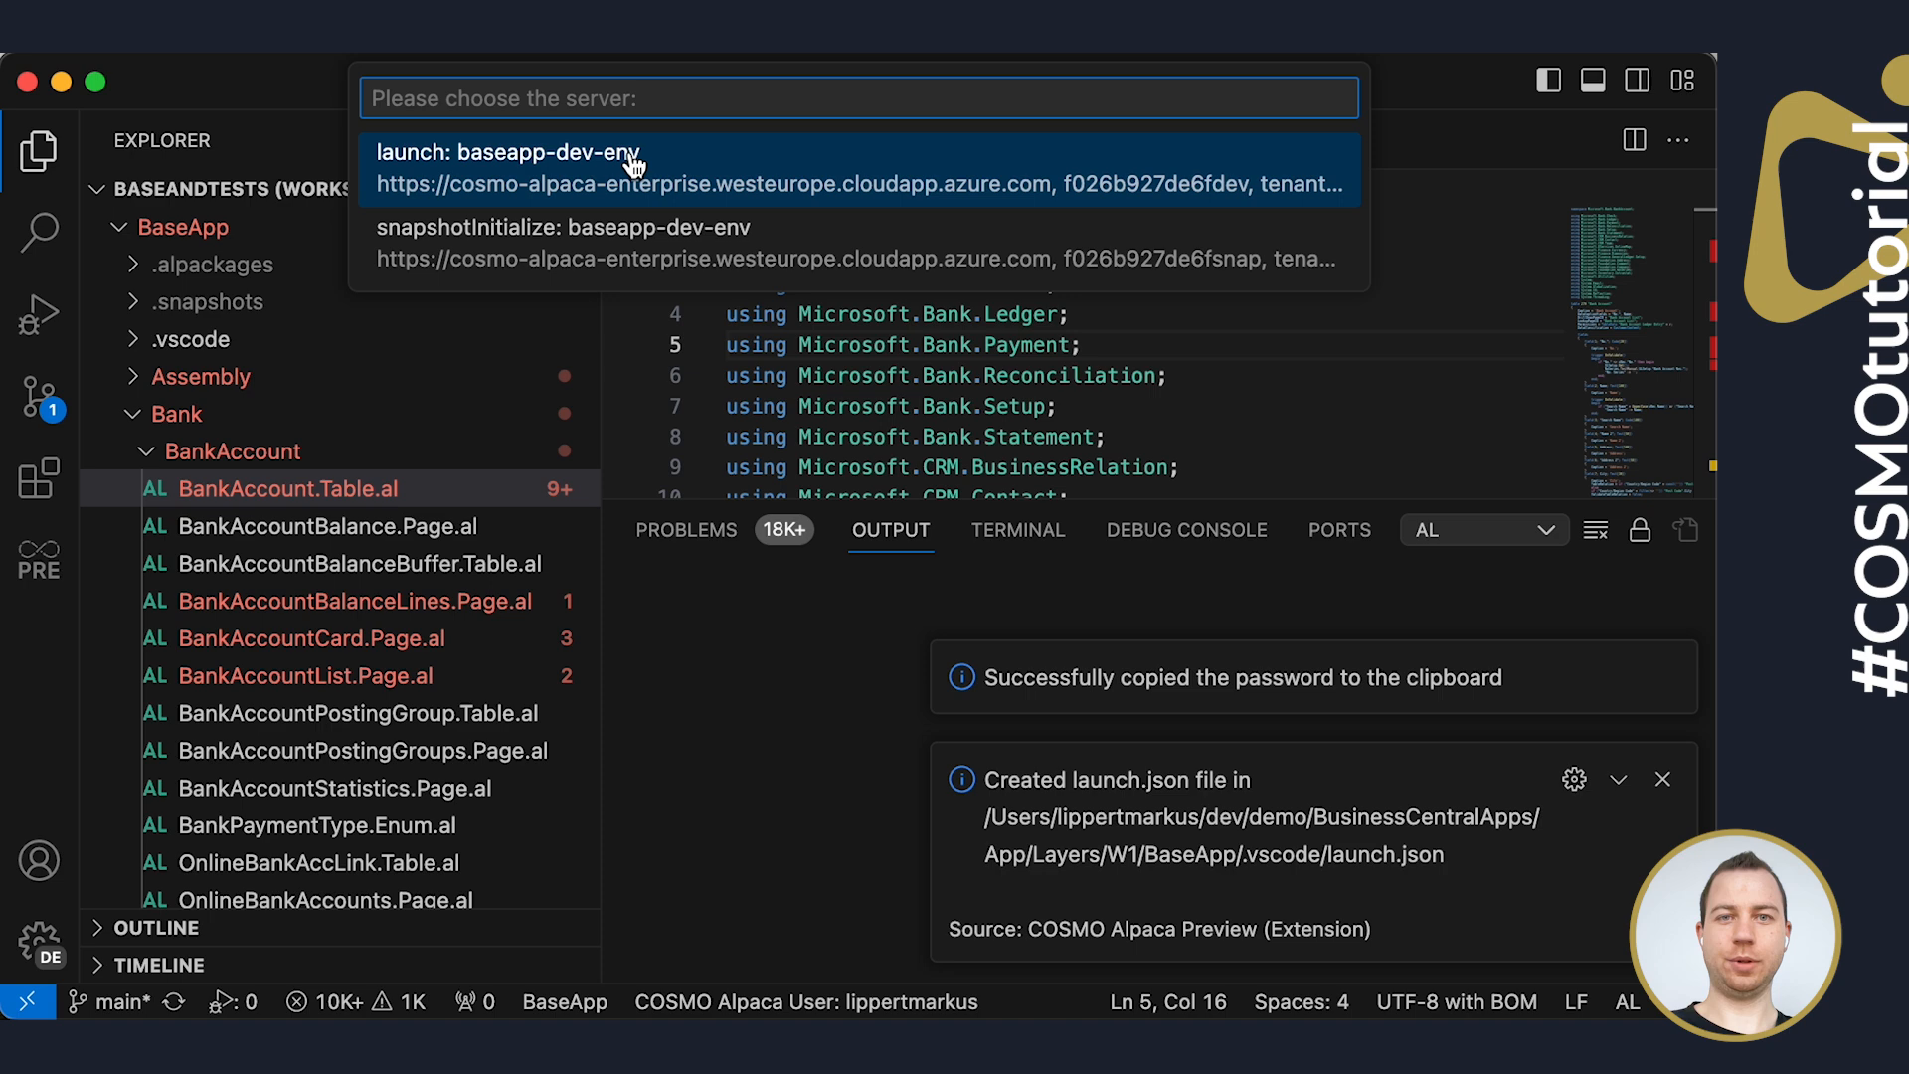
pyautogui.click(509, 167)
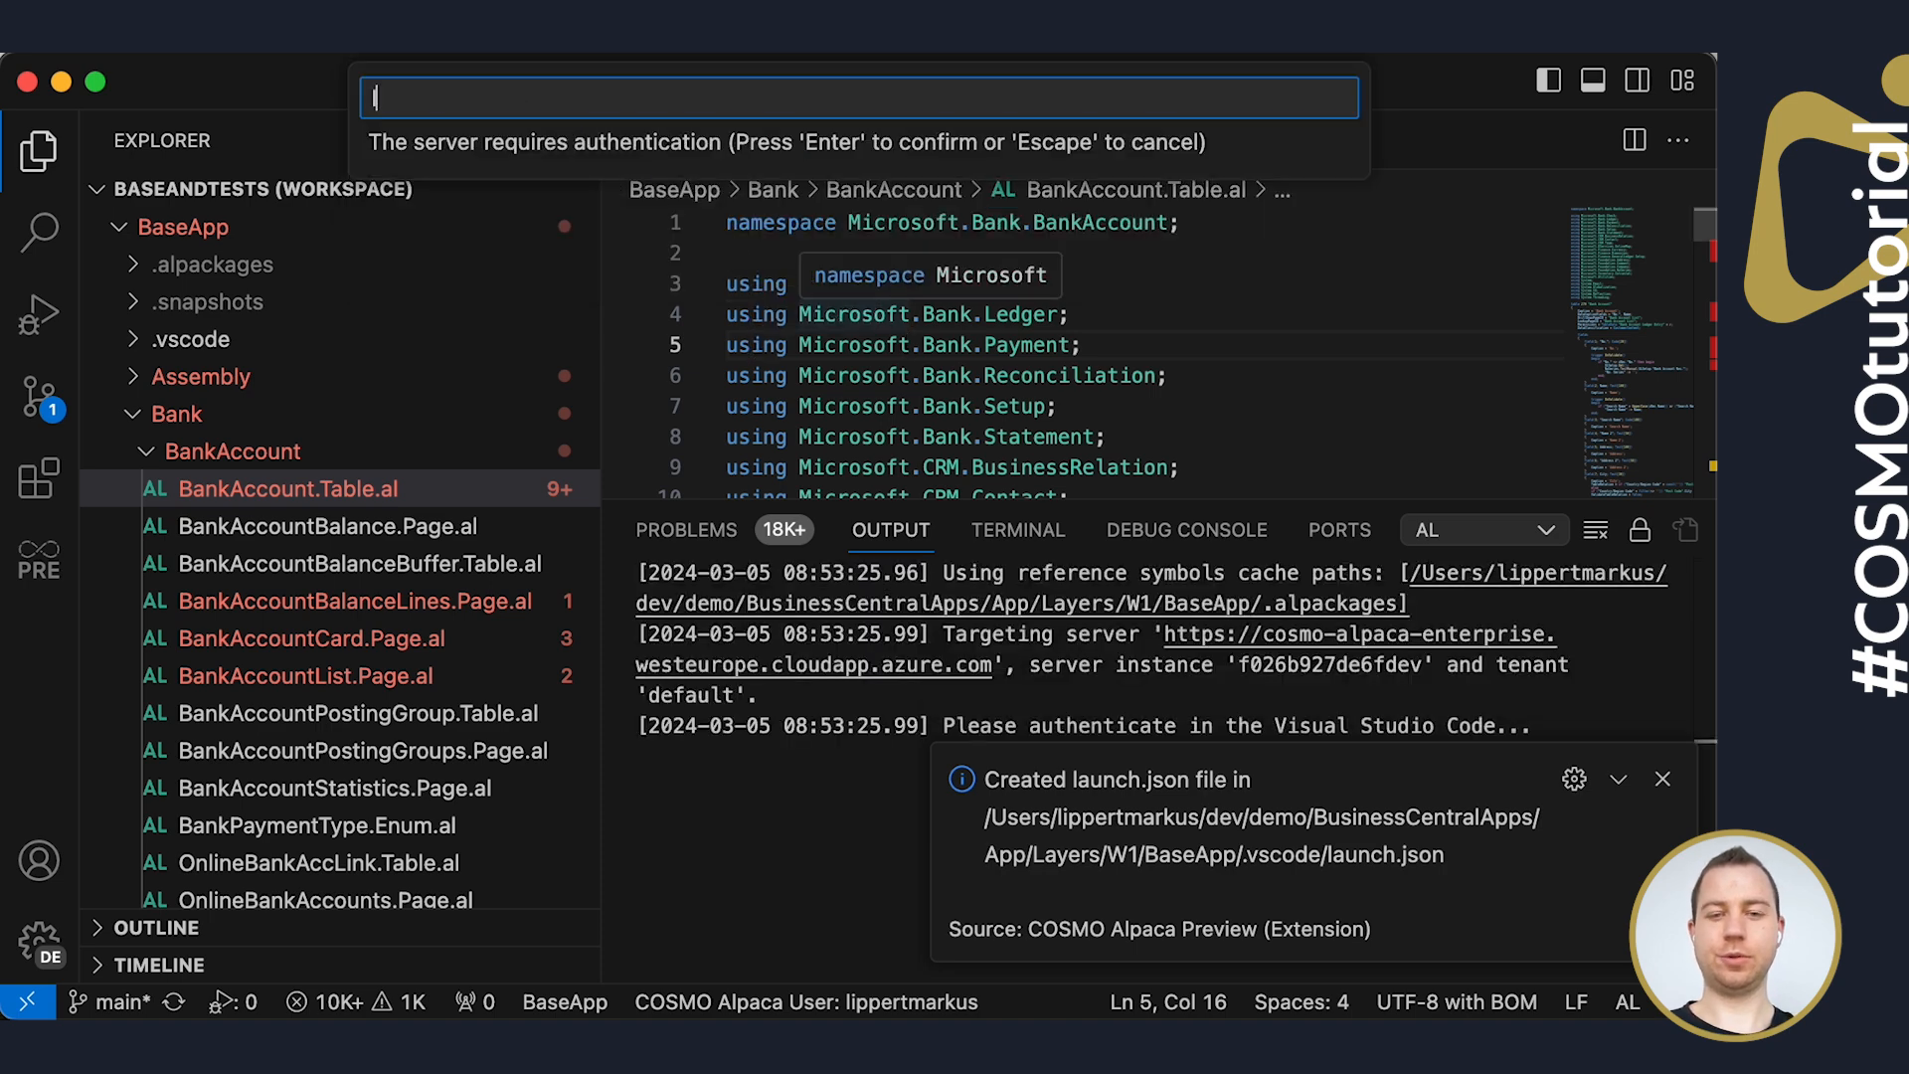
pyautogui.write('lippertmarkus')
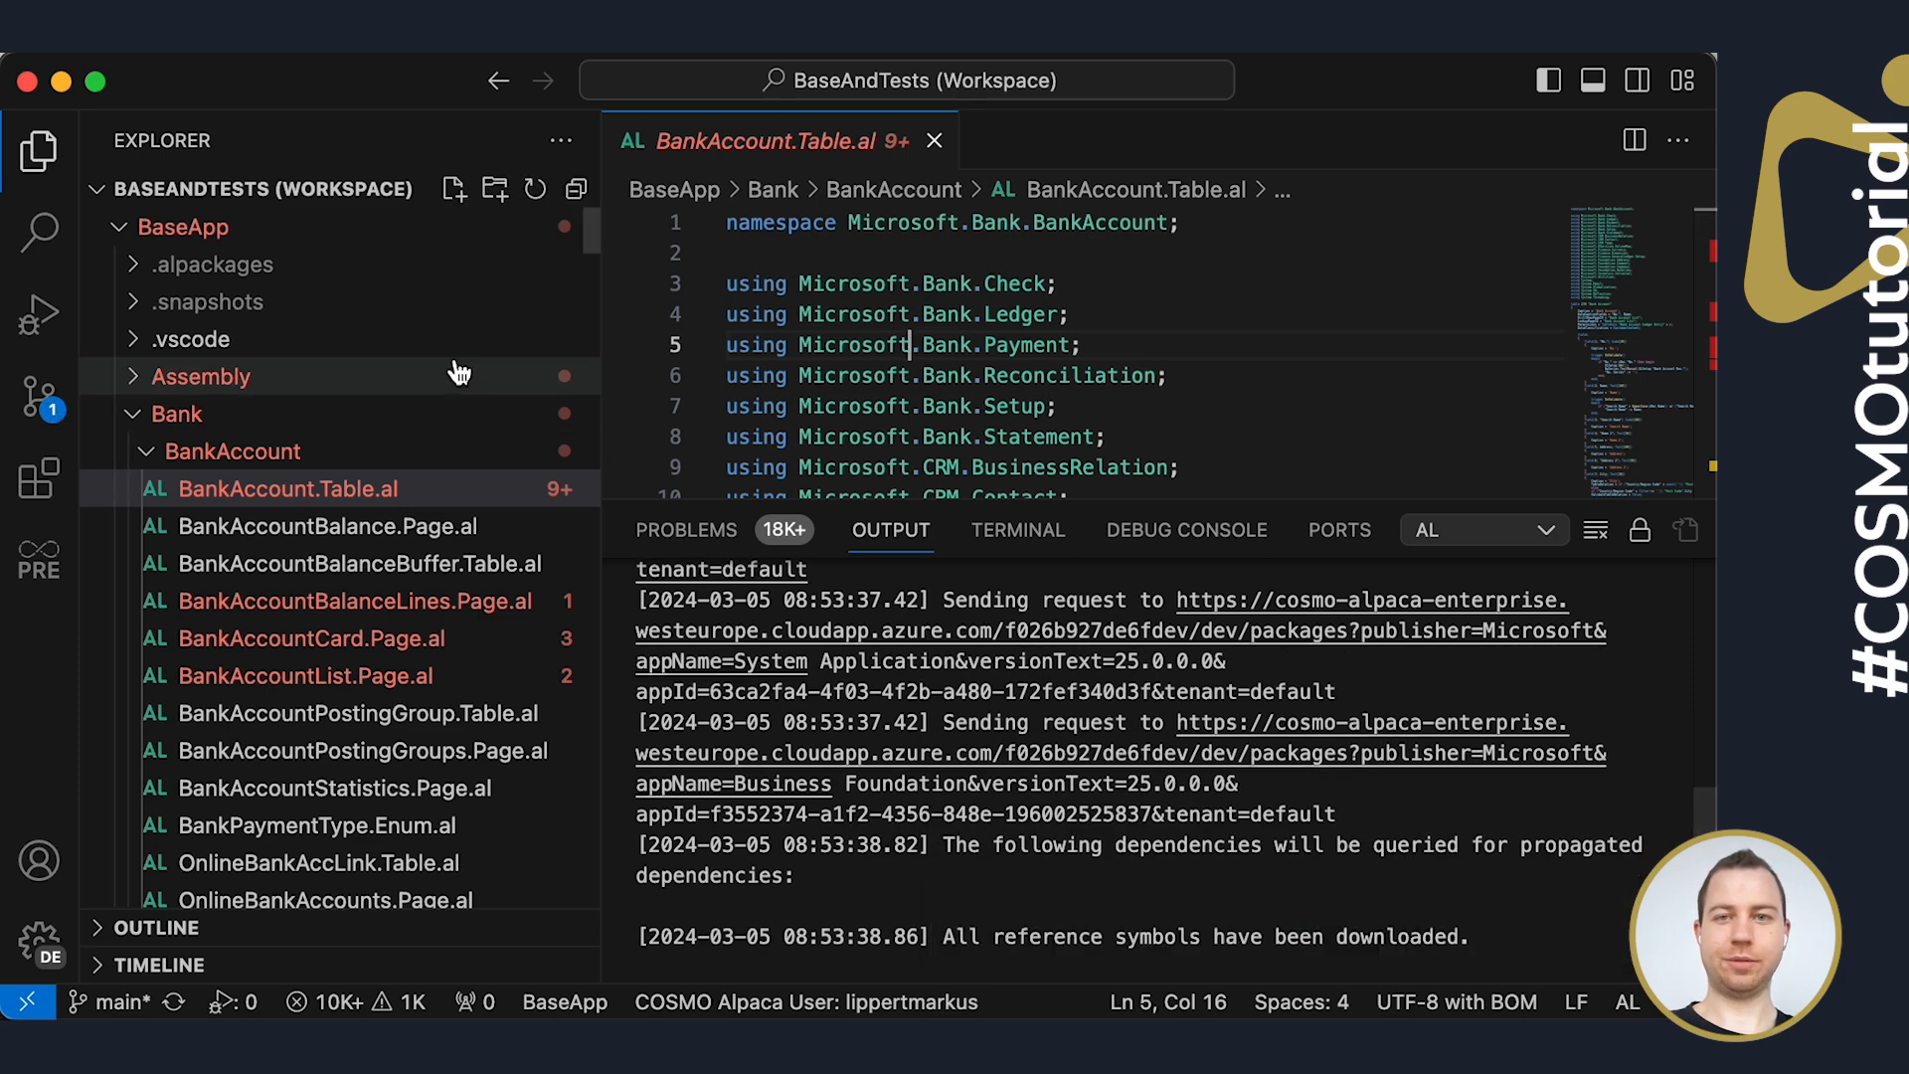
# Reveal the Business Foundation, System Application and System symbols in .alpackages, then return to the Alpaca containers
pyautogui.click(191, 339)
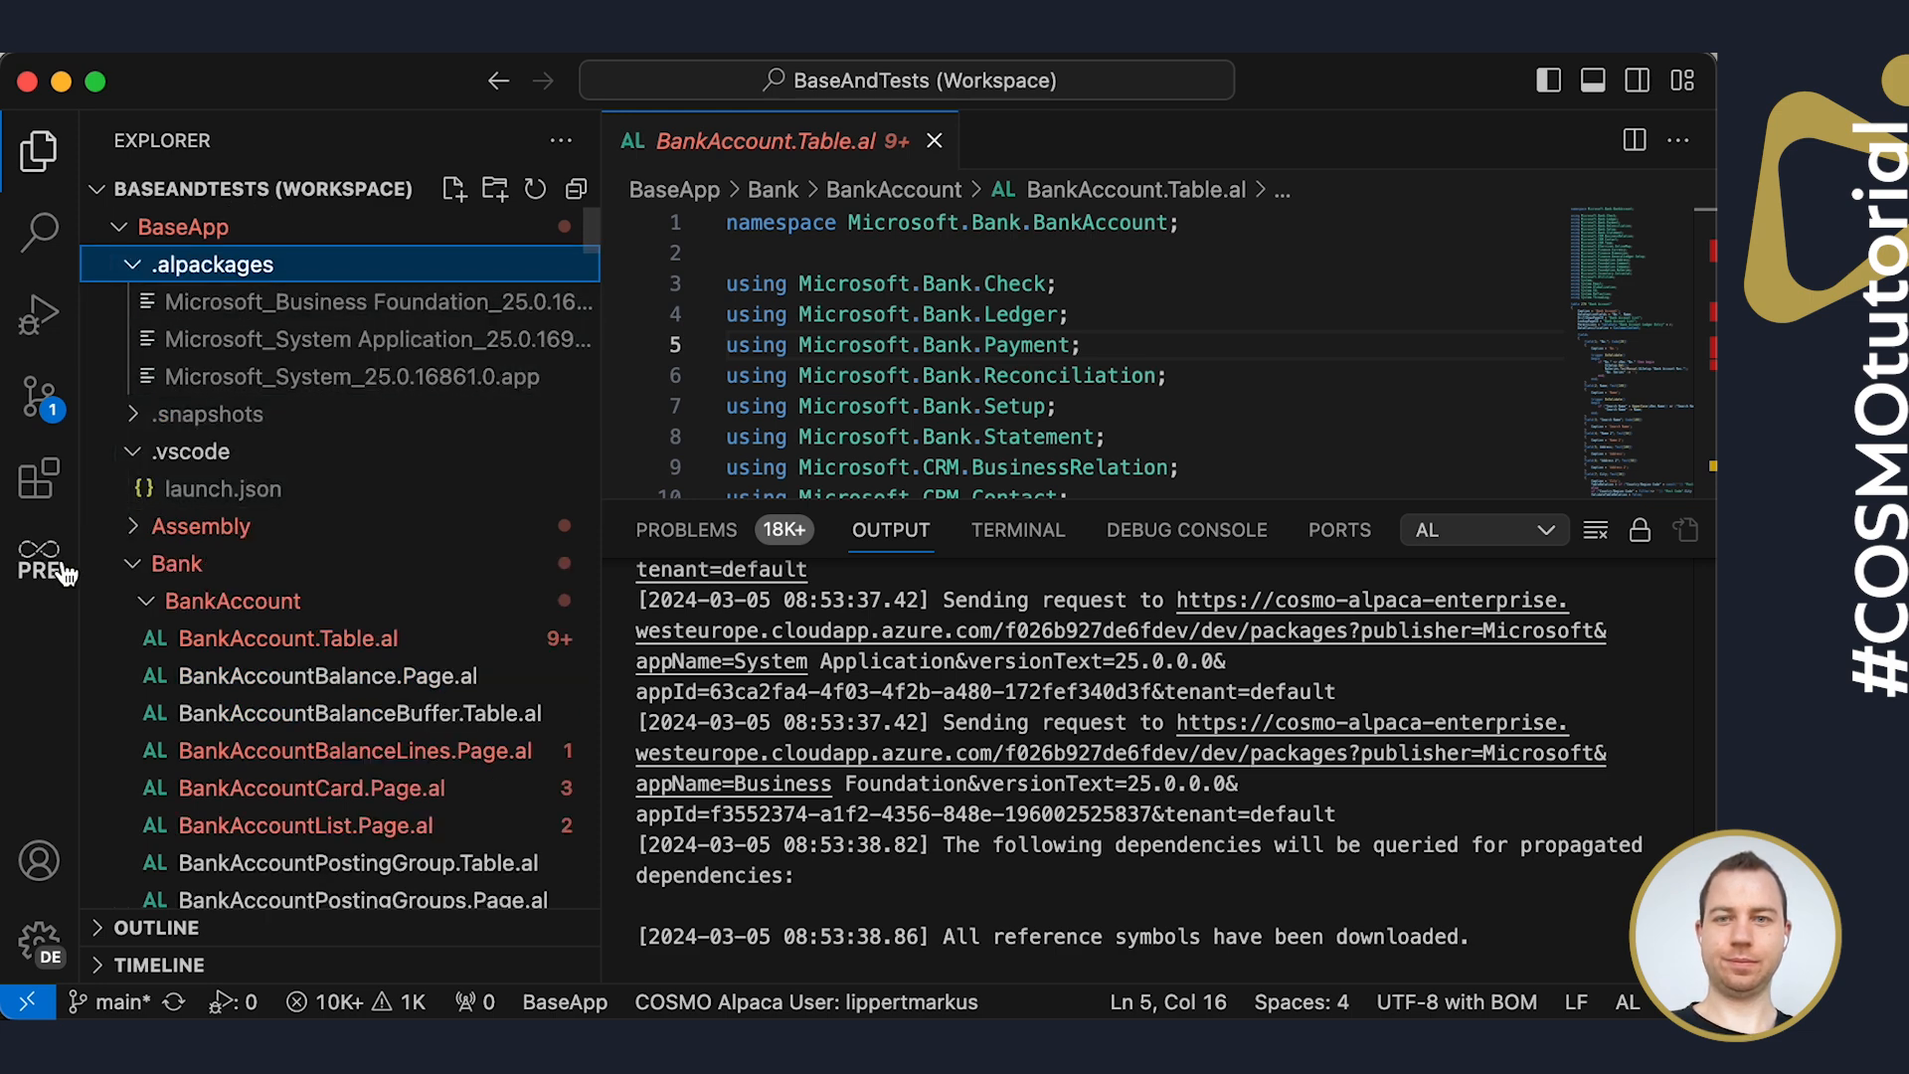
pyautogui.click(39, 557)
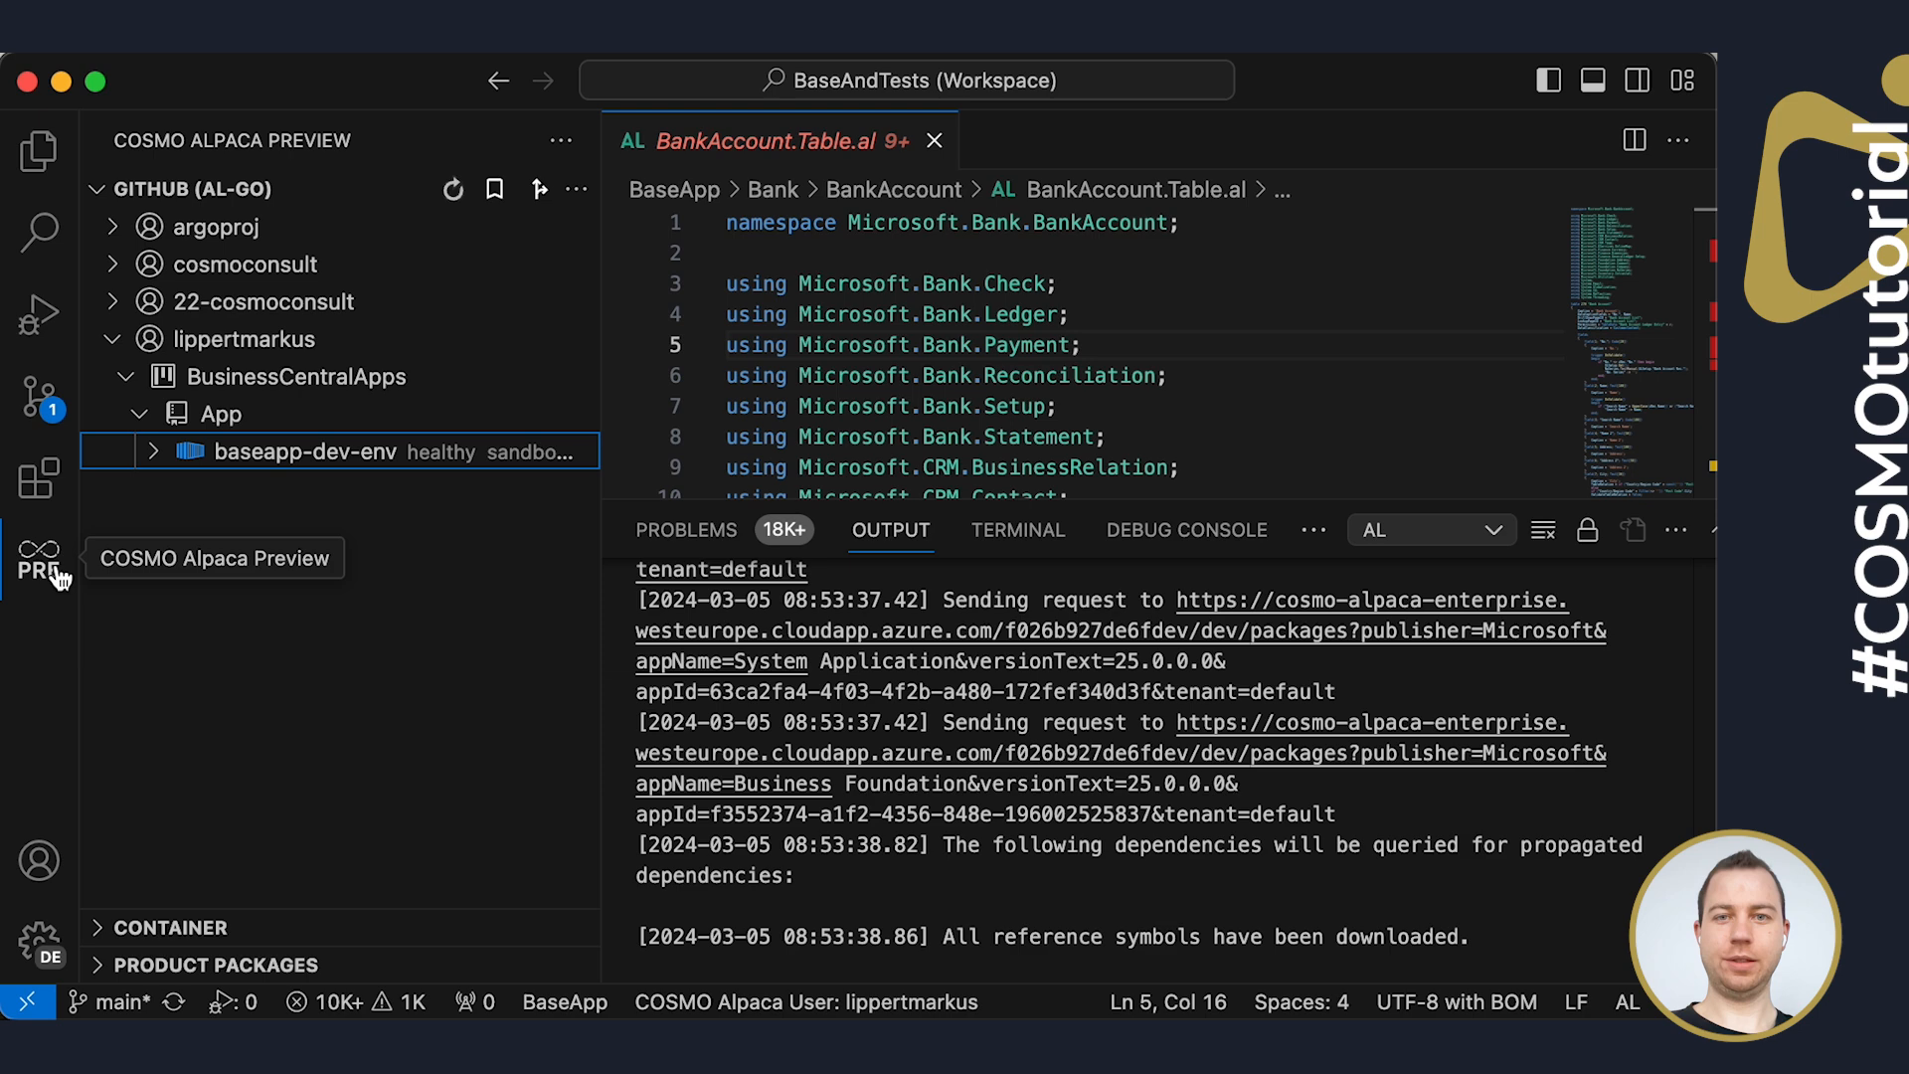
pyautogui.moveTo(905, 481)
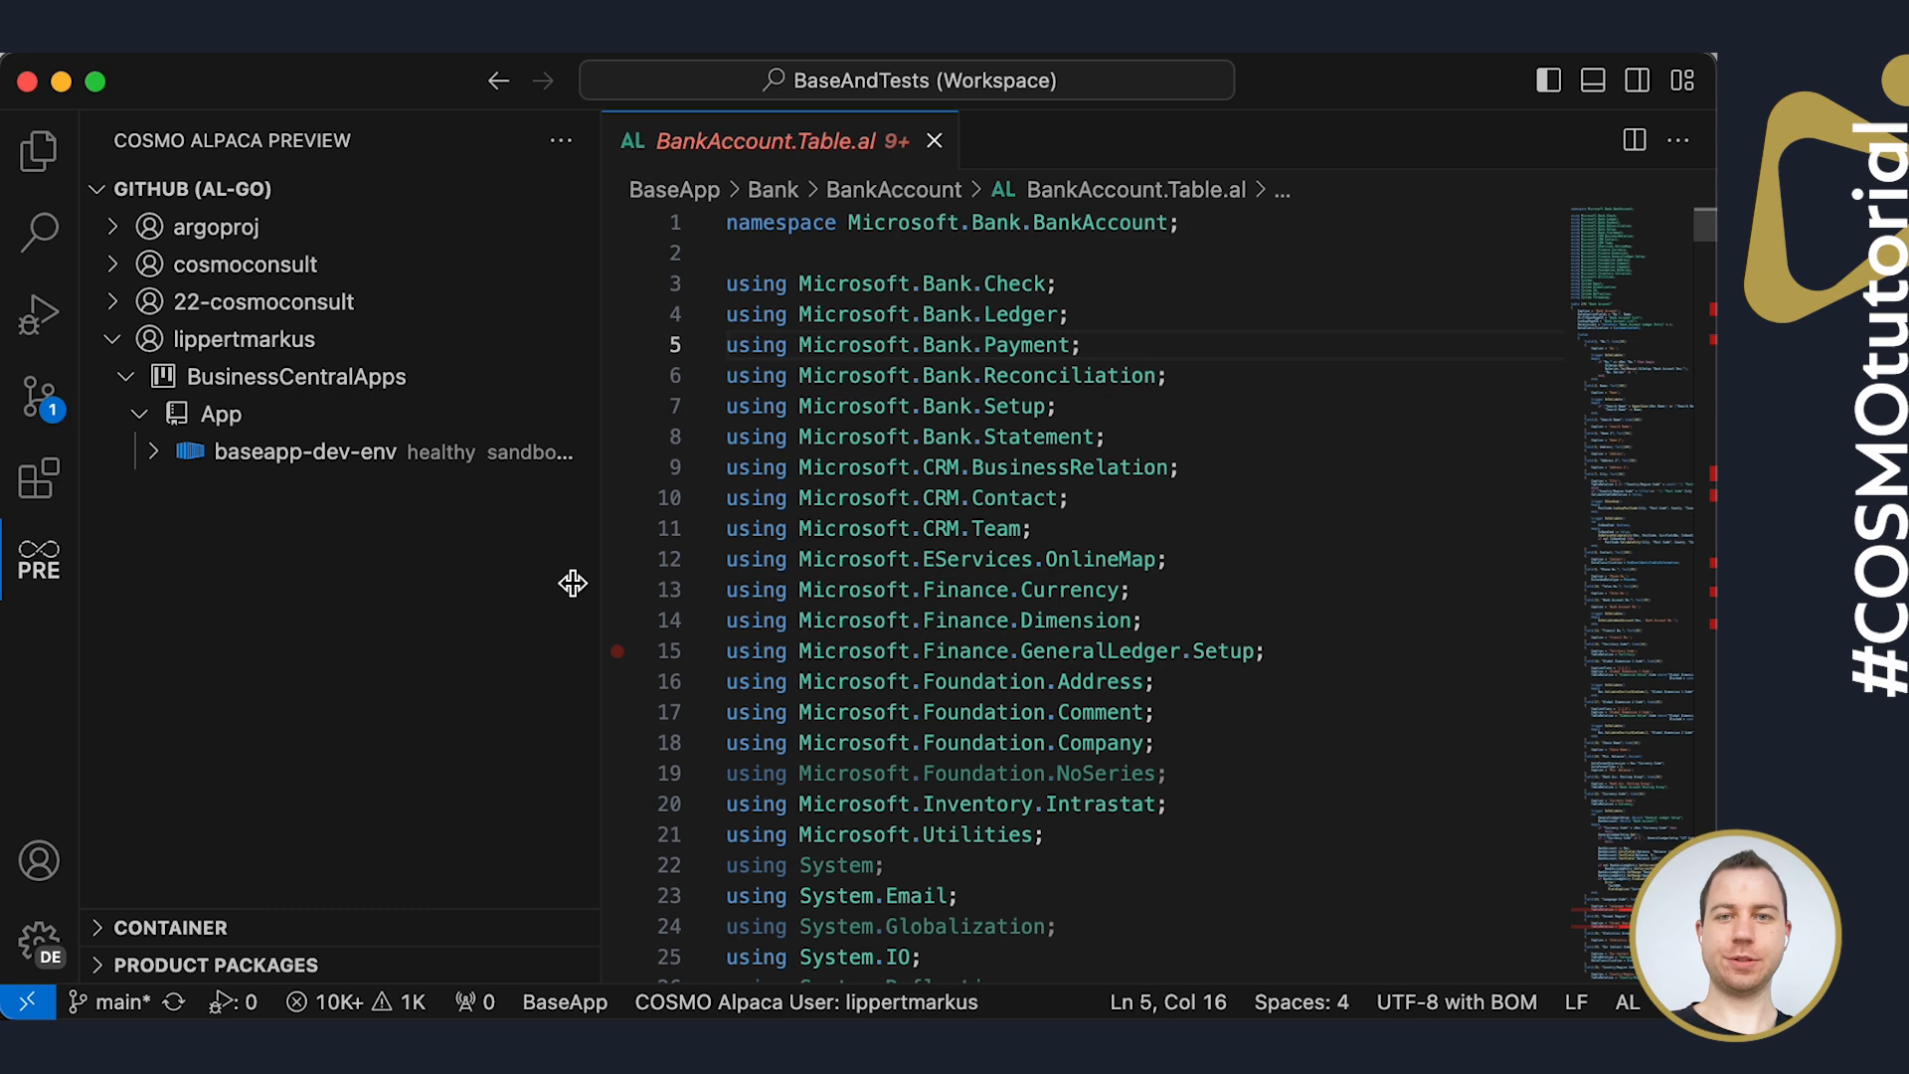
# Run 'Prepare for base app deployment' on baseapp-dev-env, updating app.json version to 25.1.16910.0
pyautogui.rightClick(304, 451)
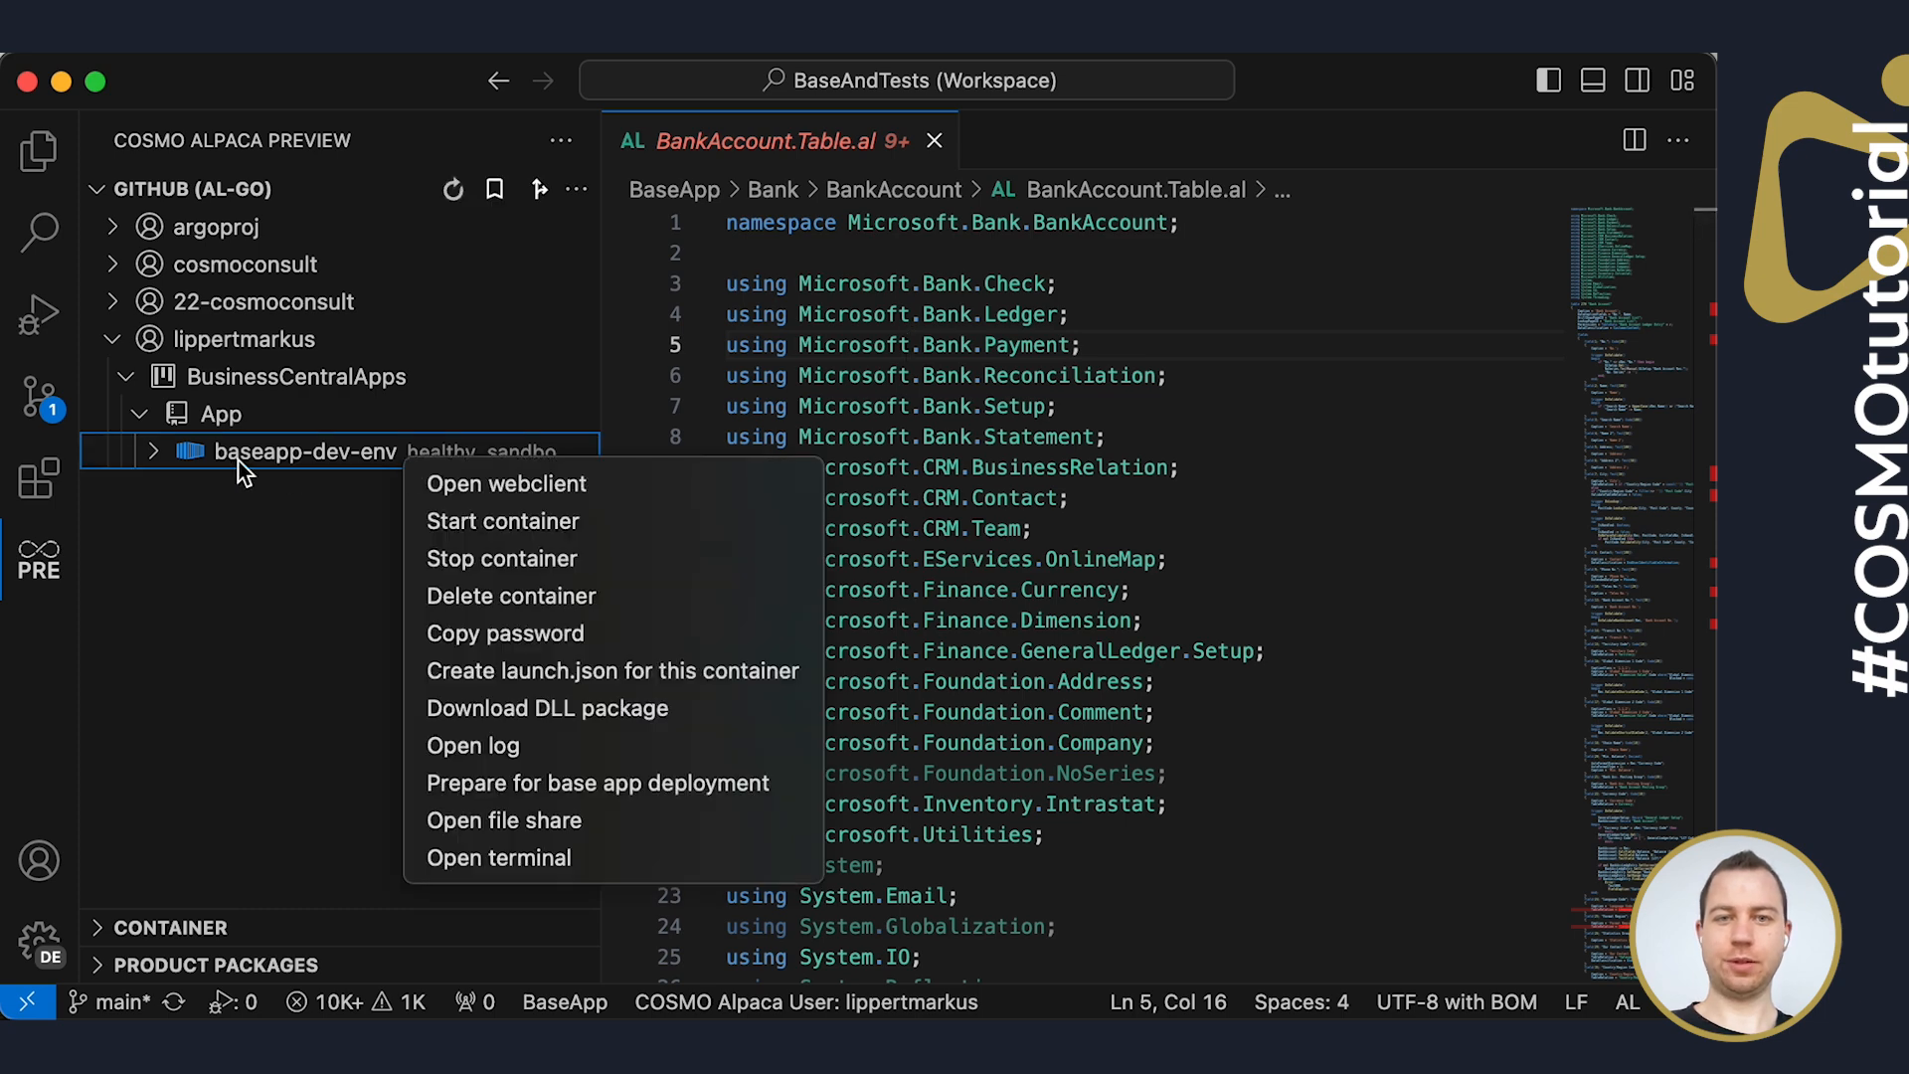
pyautogui.moveTo(646, 784)
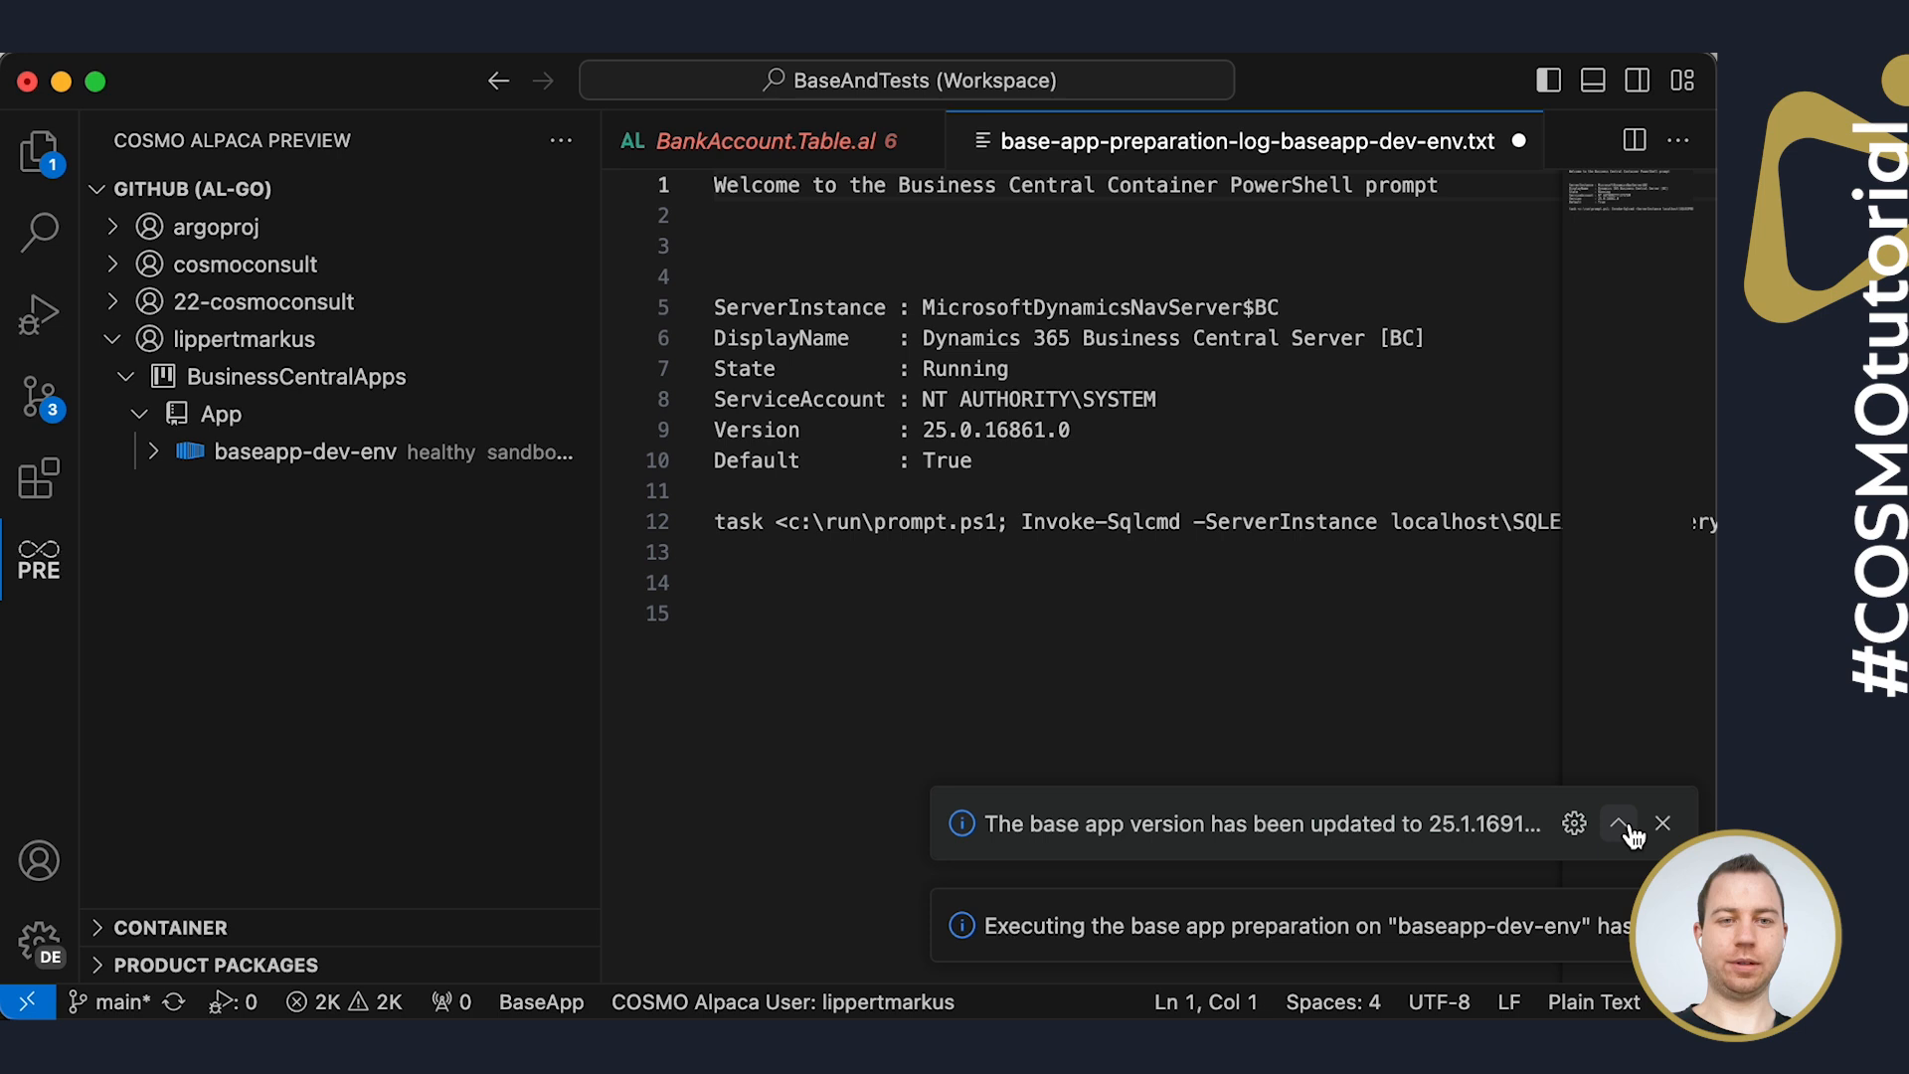
pyautogui.click(1619, 823)
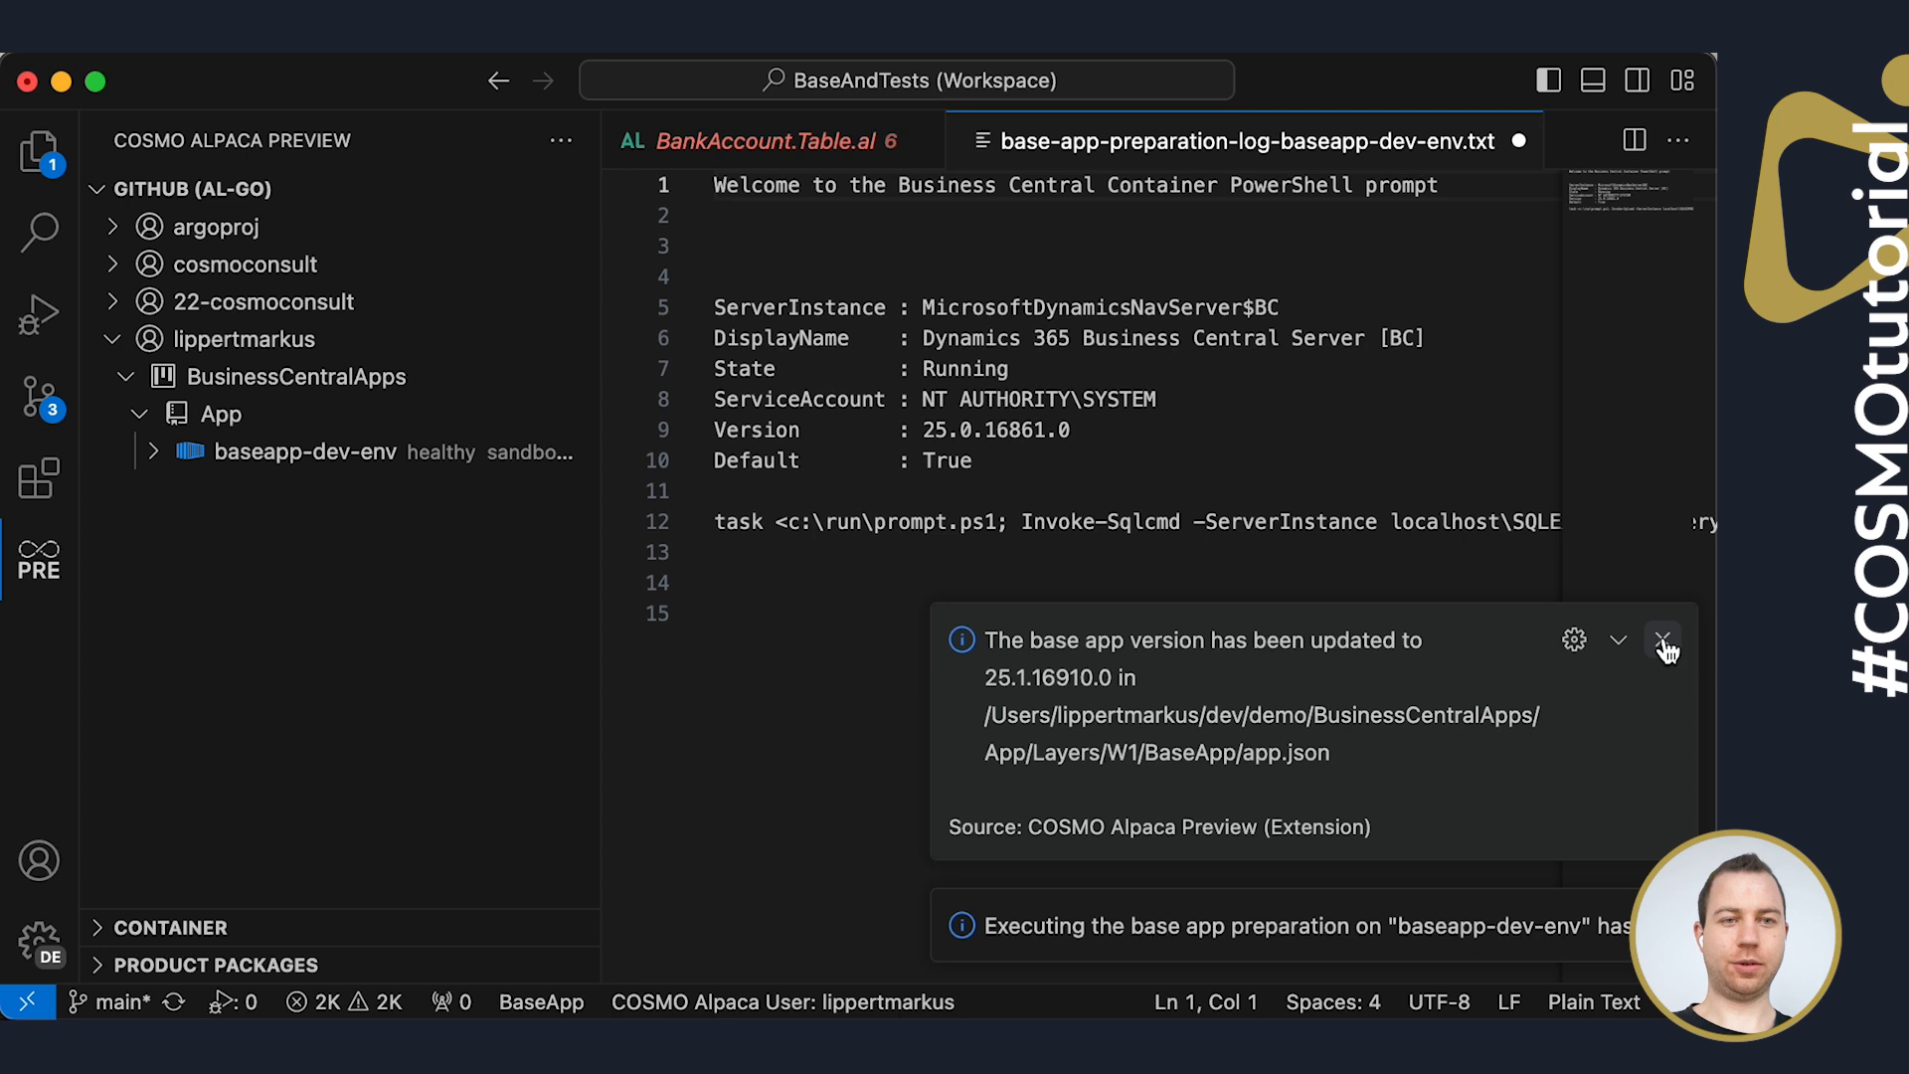
pyautogui.click(1664, 639)
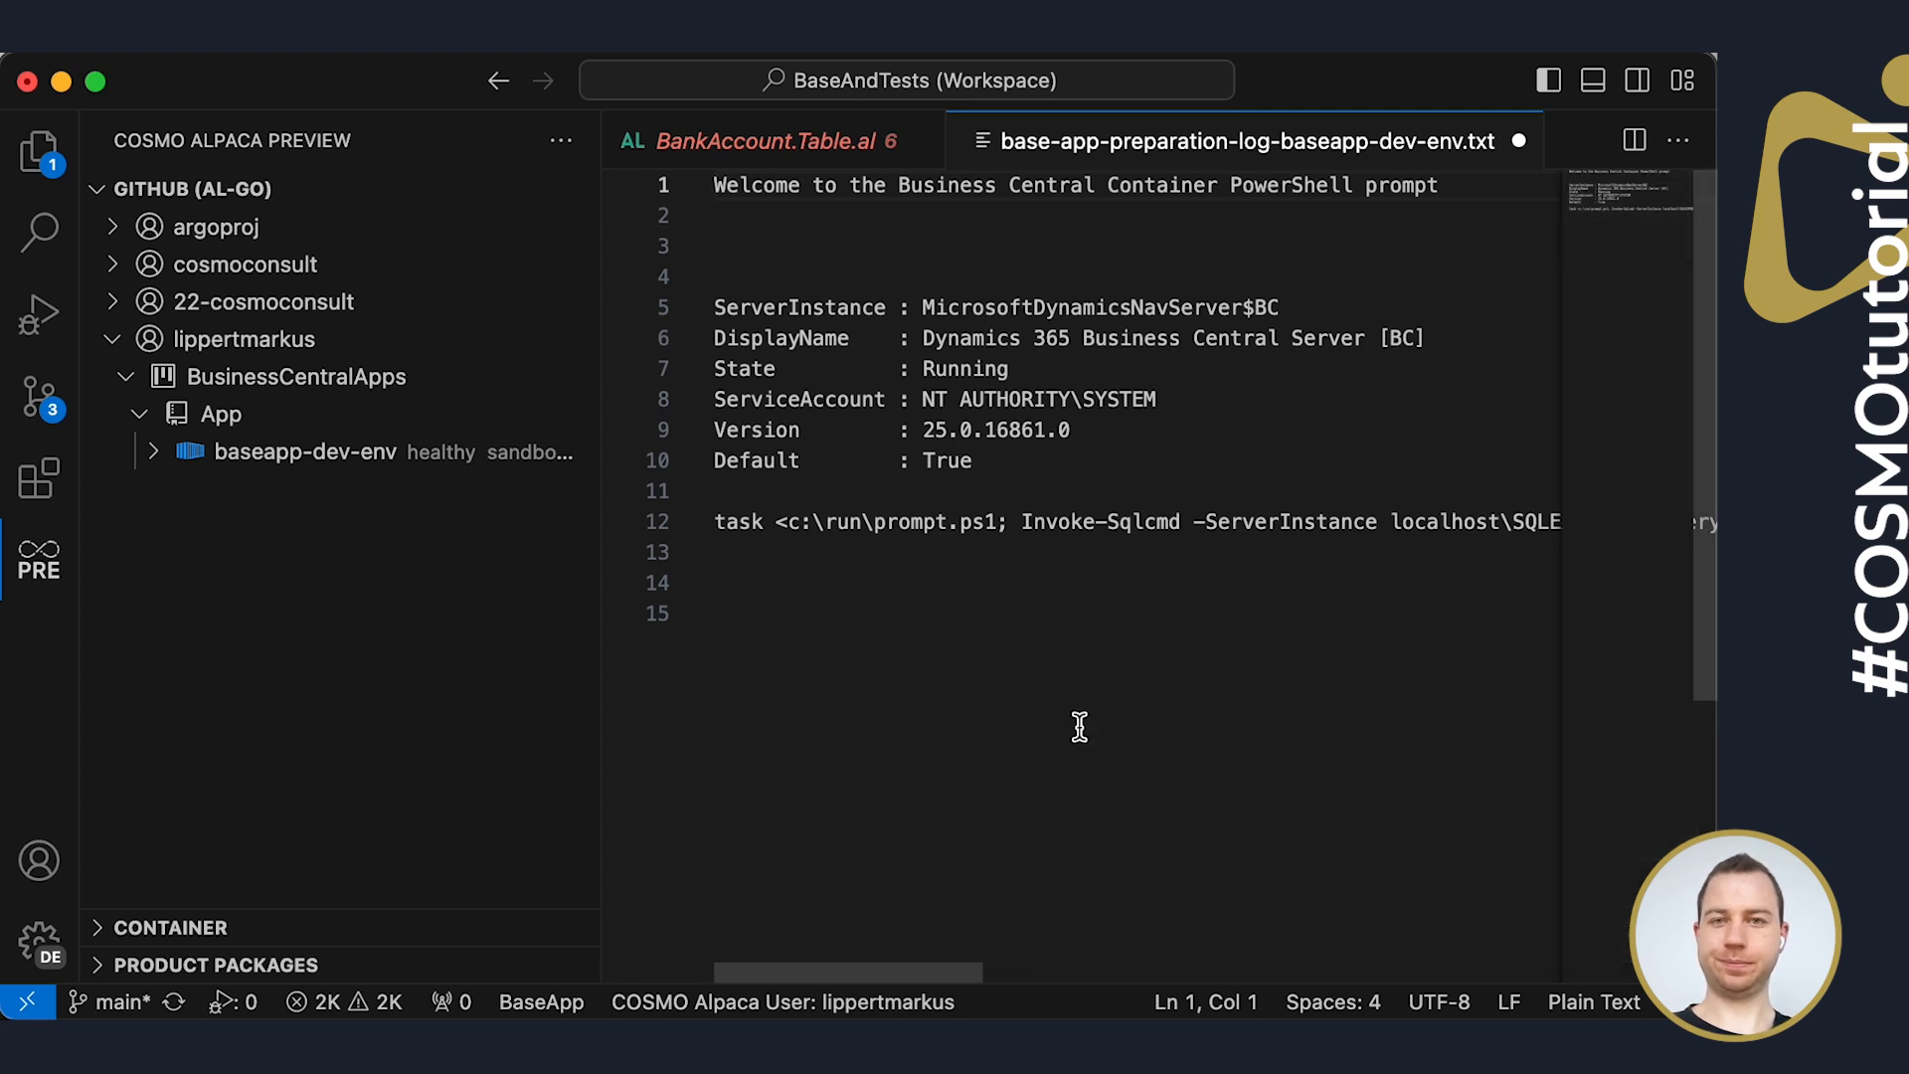
pyautogui.moveTo(849, 507)
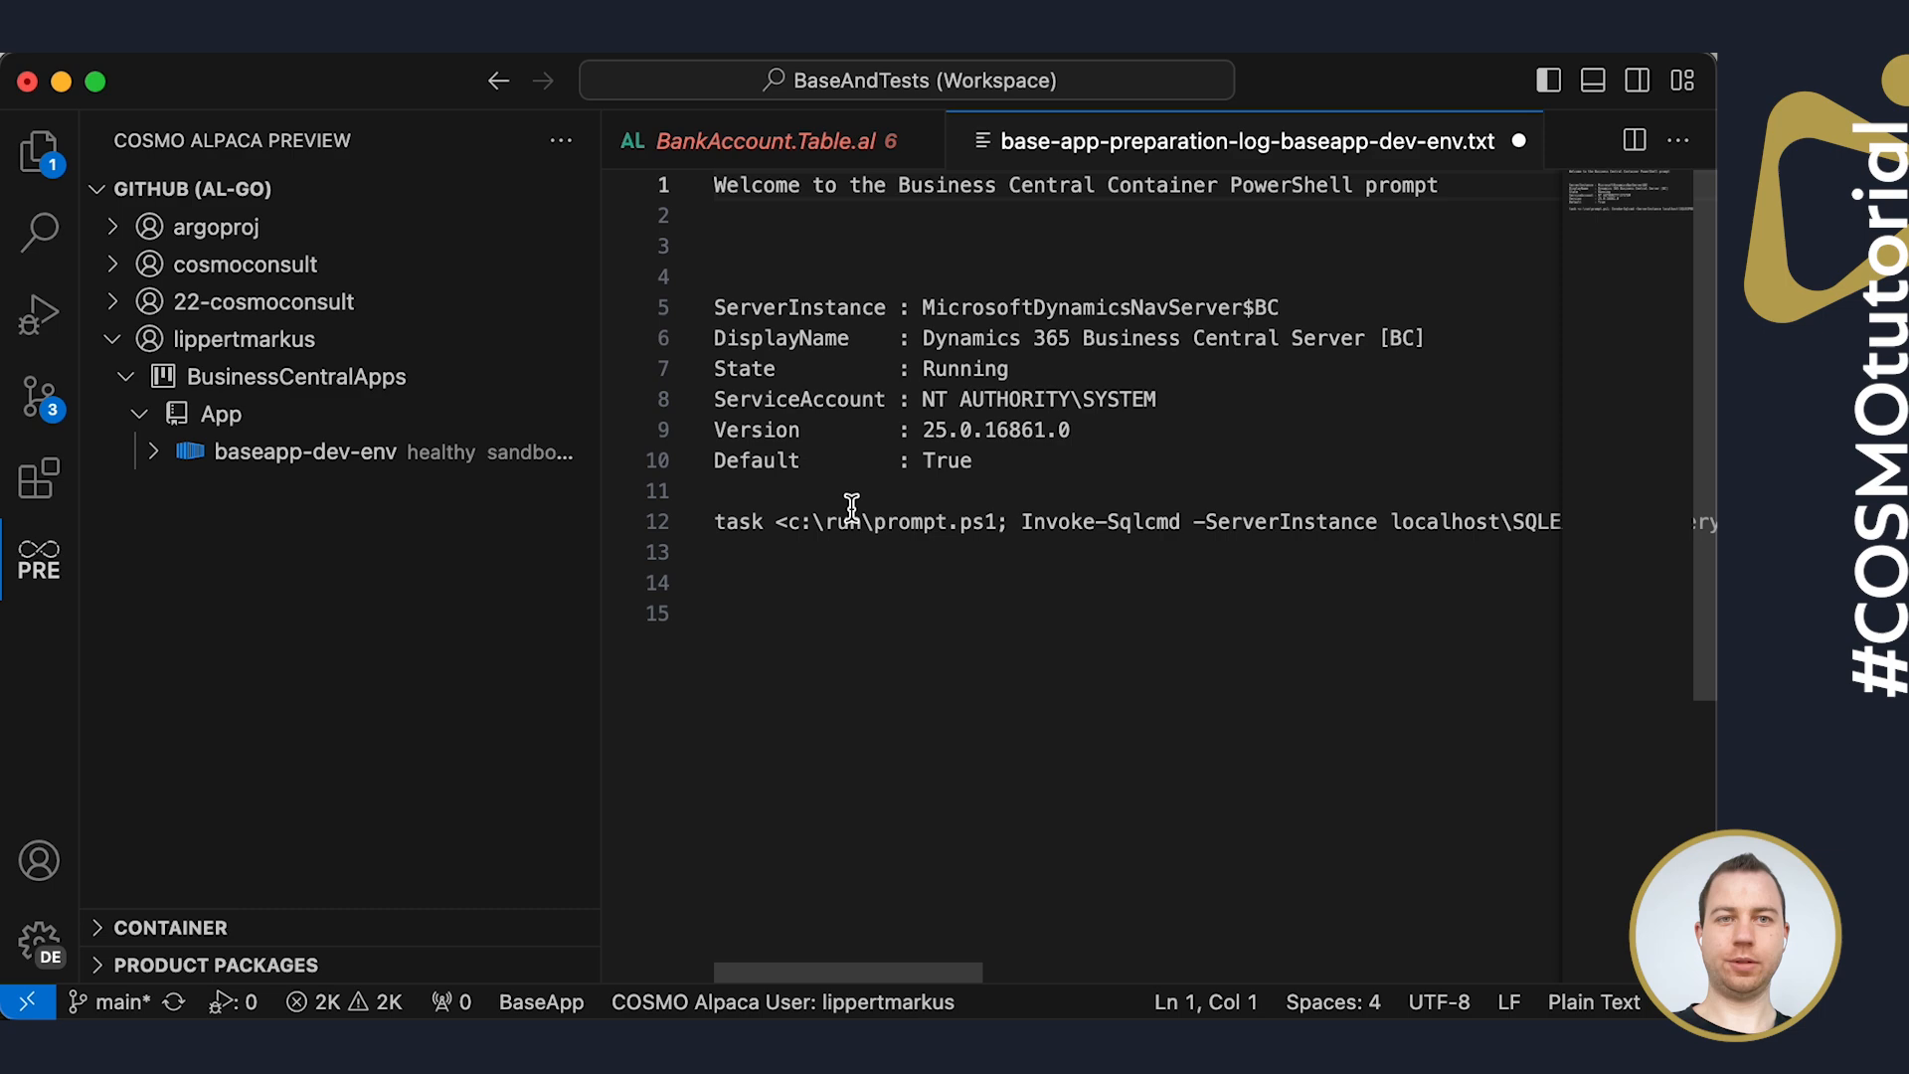
# Discard the preparation log without saving and reopen the container's action menu
pyautogui.click(1518, 139)
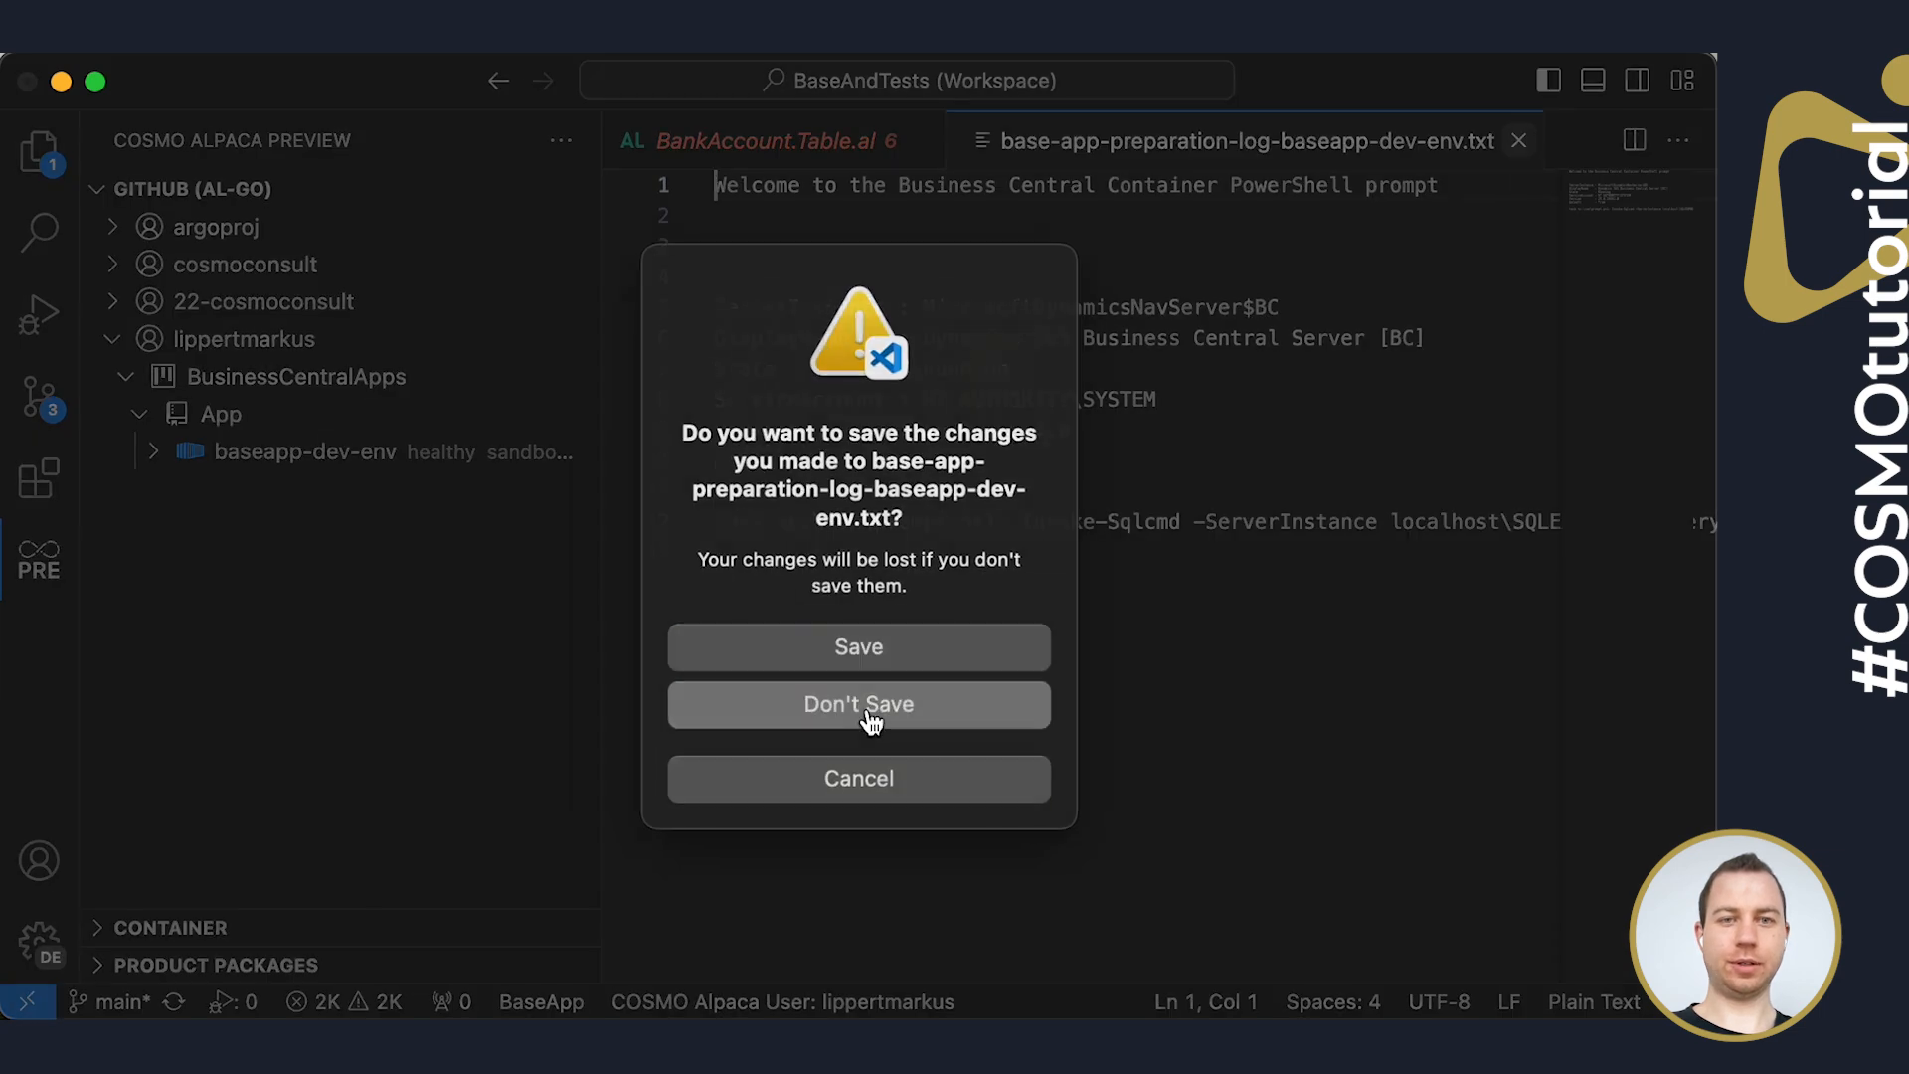
pyautogui.click(859, 704)
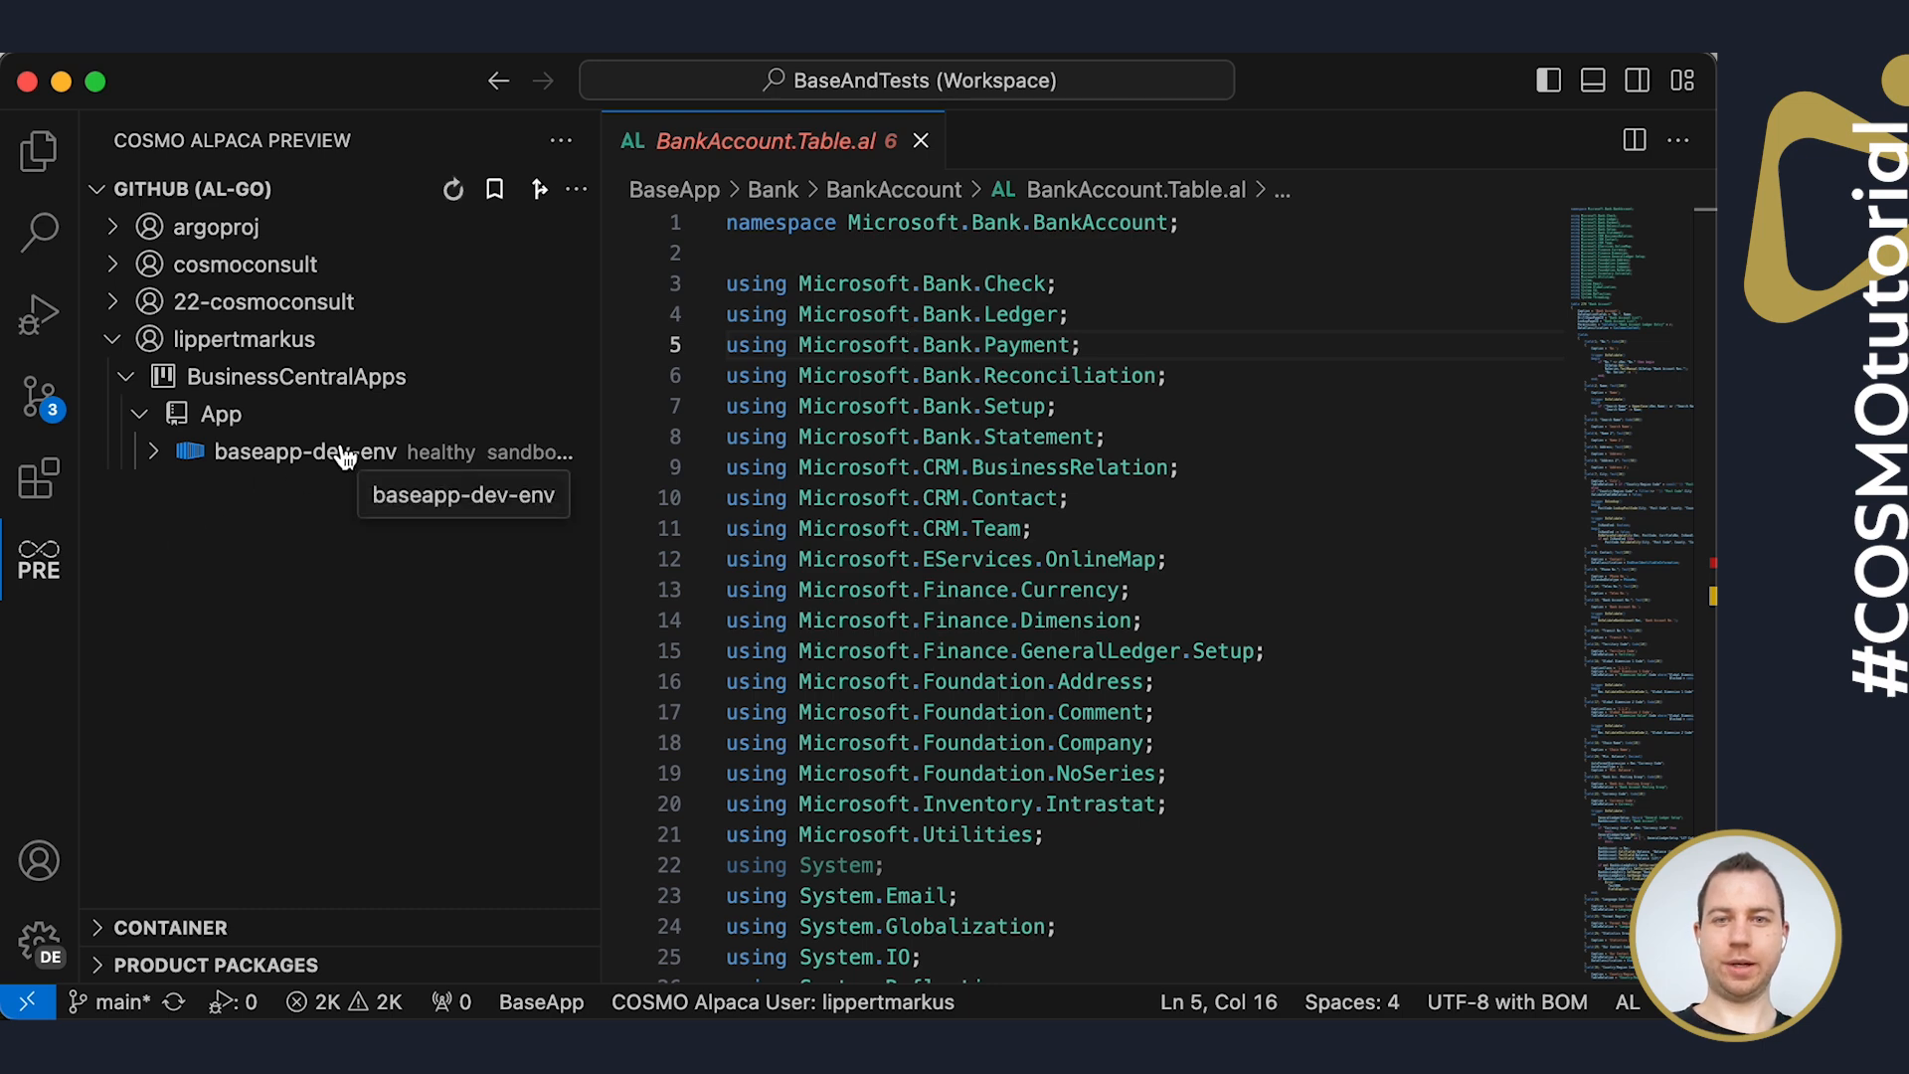
pyautogui.rightClick(305, 451)
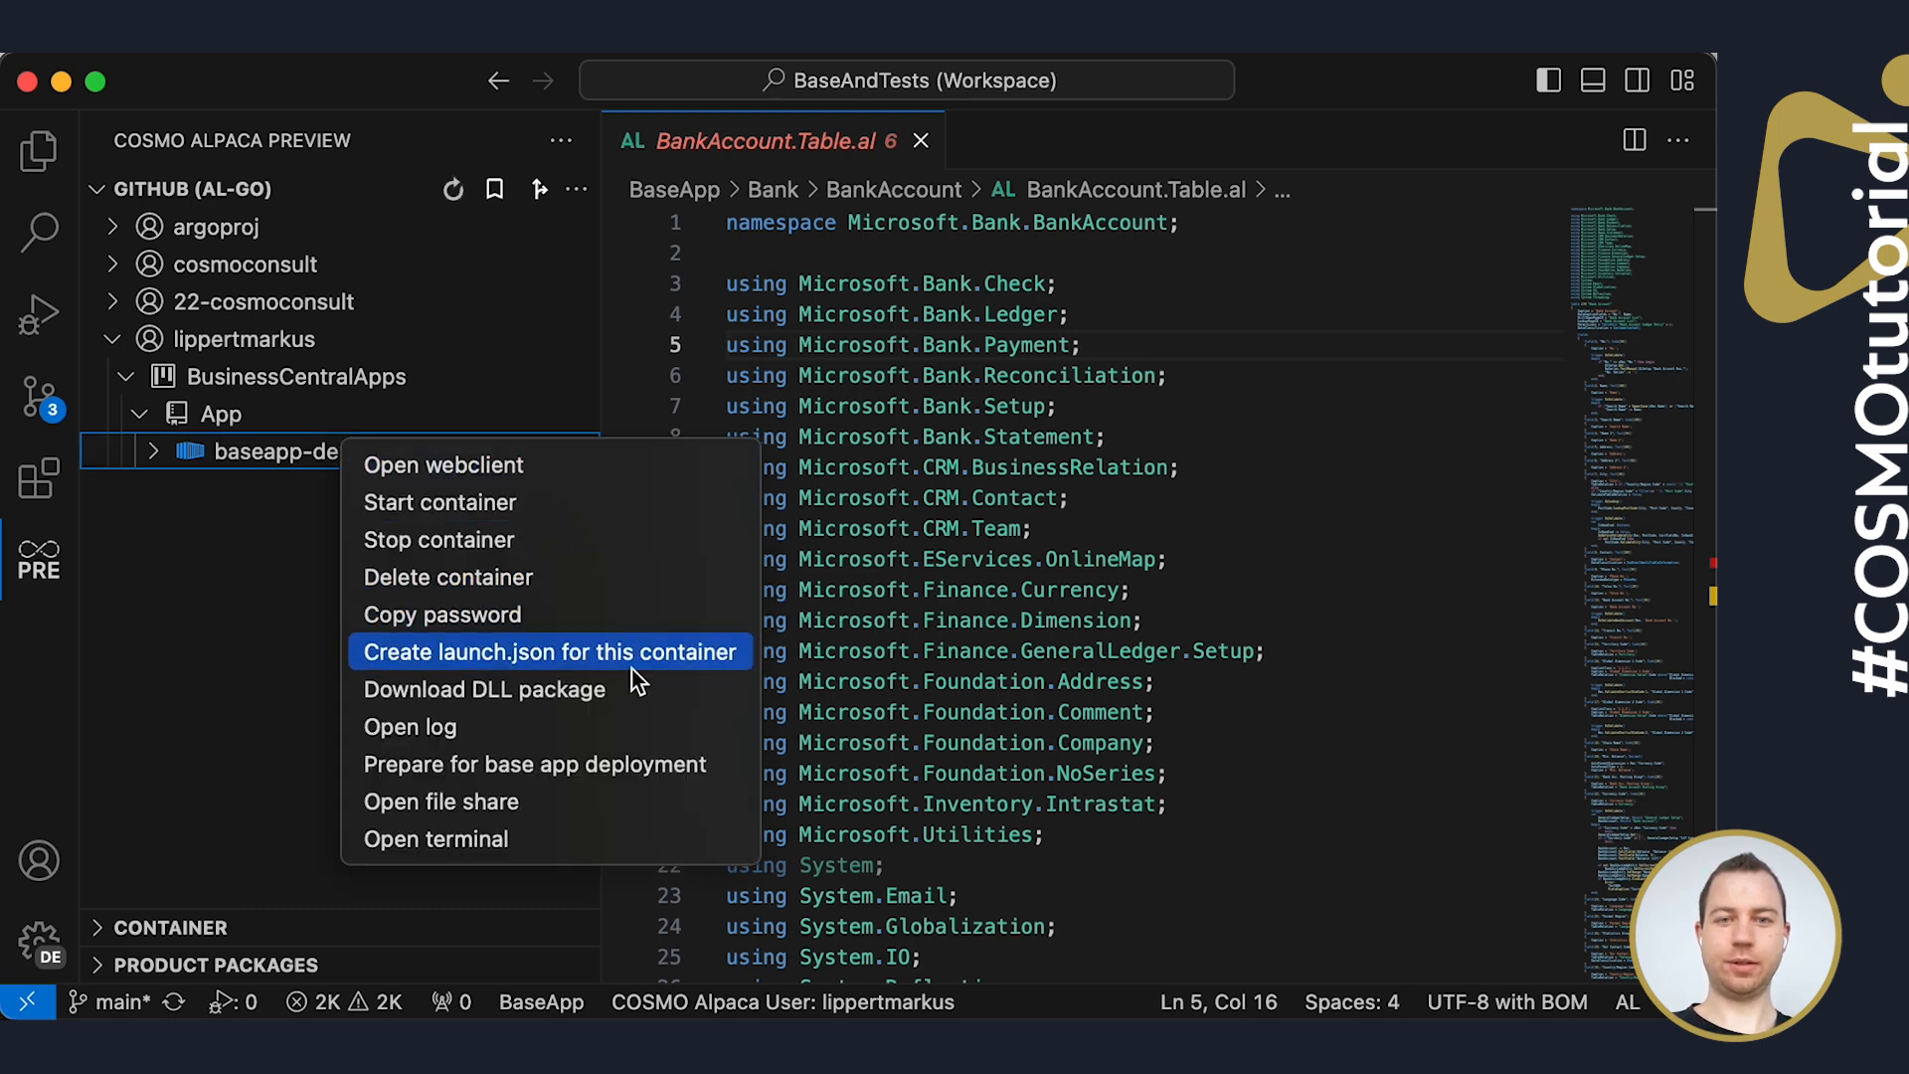
pyautogui.moveTo(535, 702)
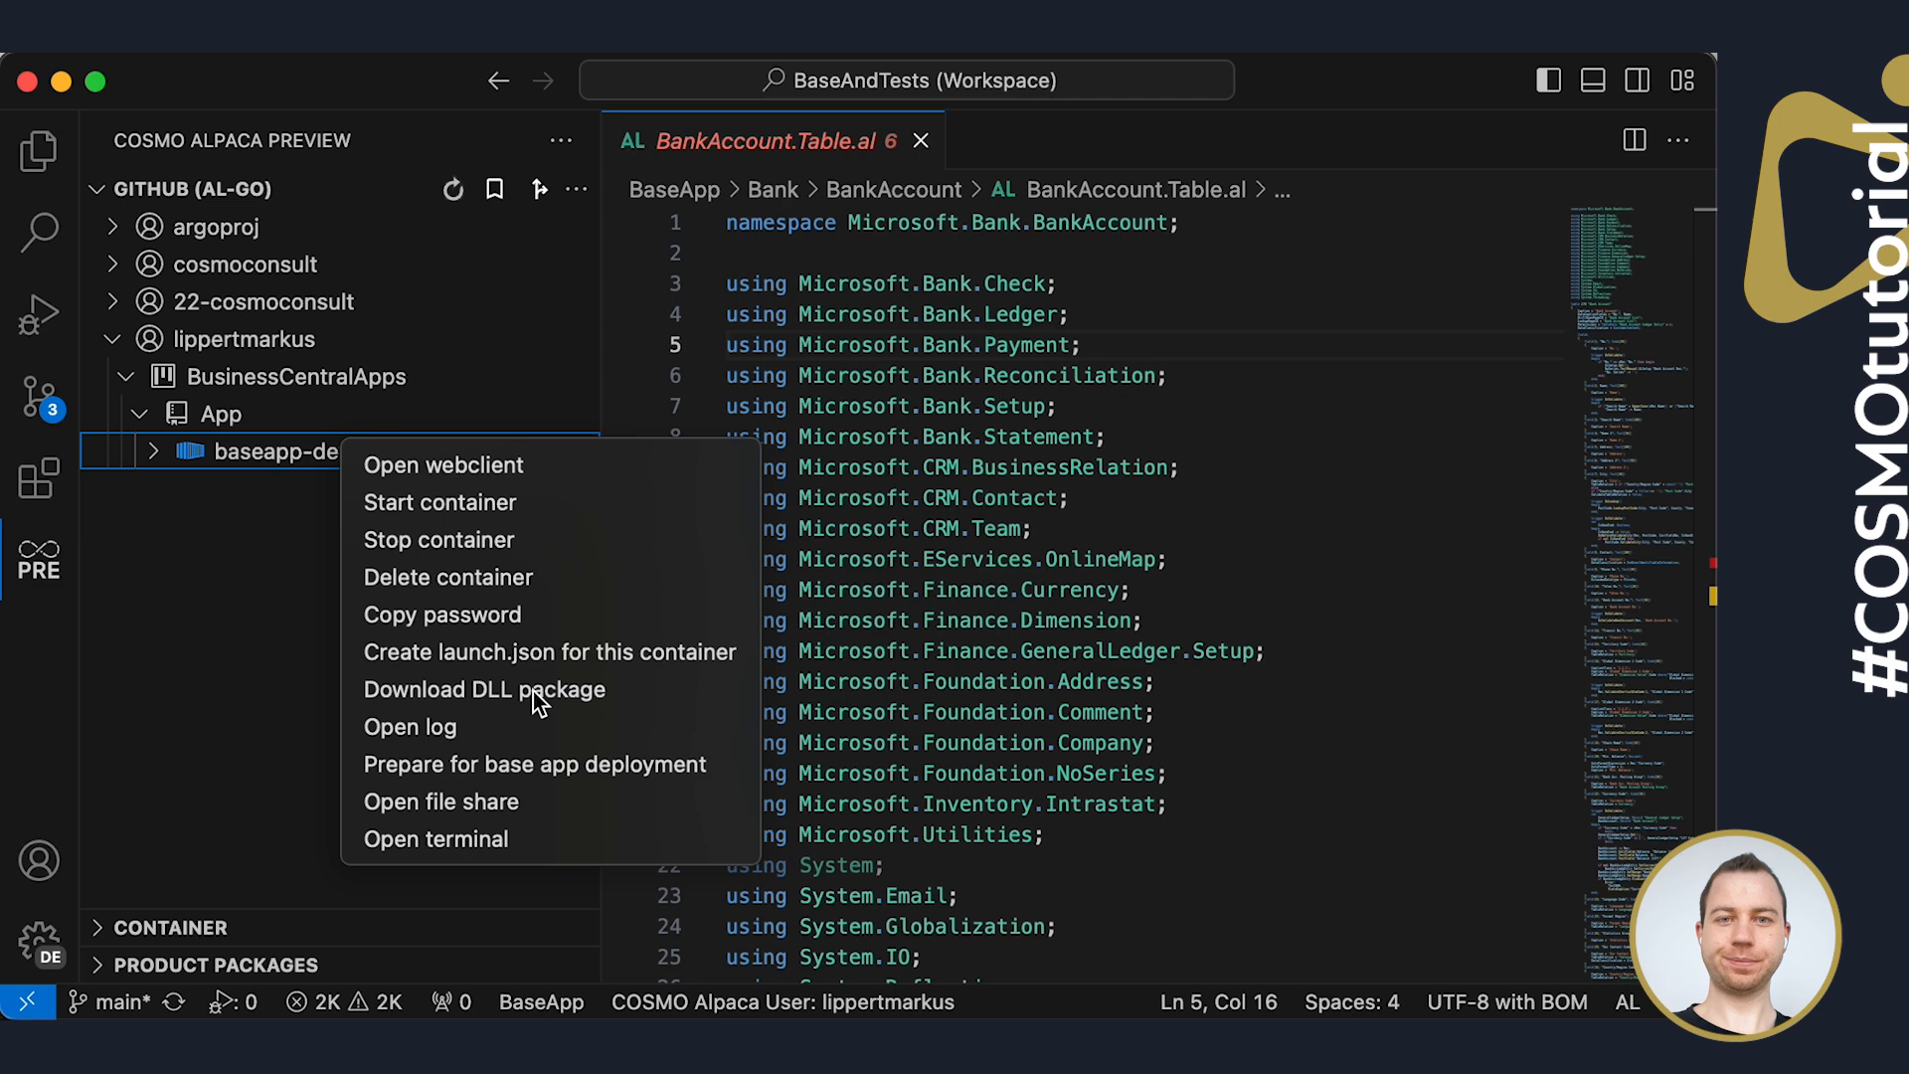
# Download the DLL package from baseapp-dev-env as an AllAssemblies zip into Downloads
pyautogui.click(484, 690)
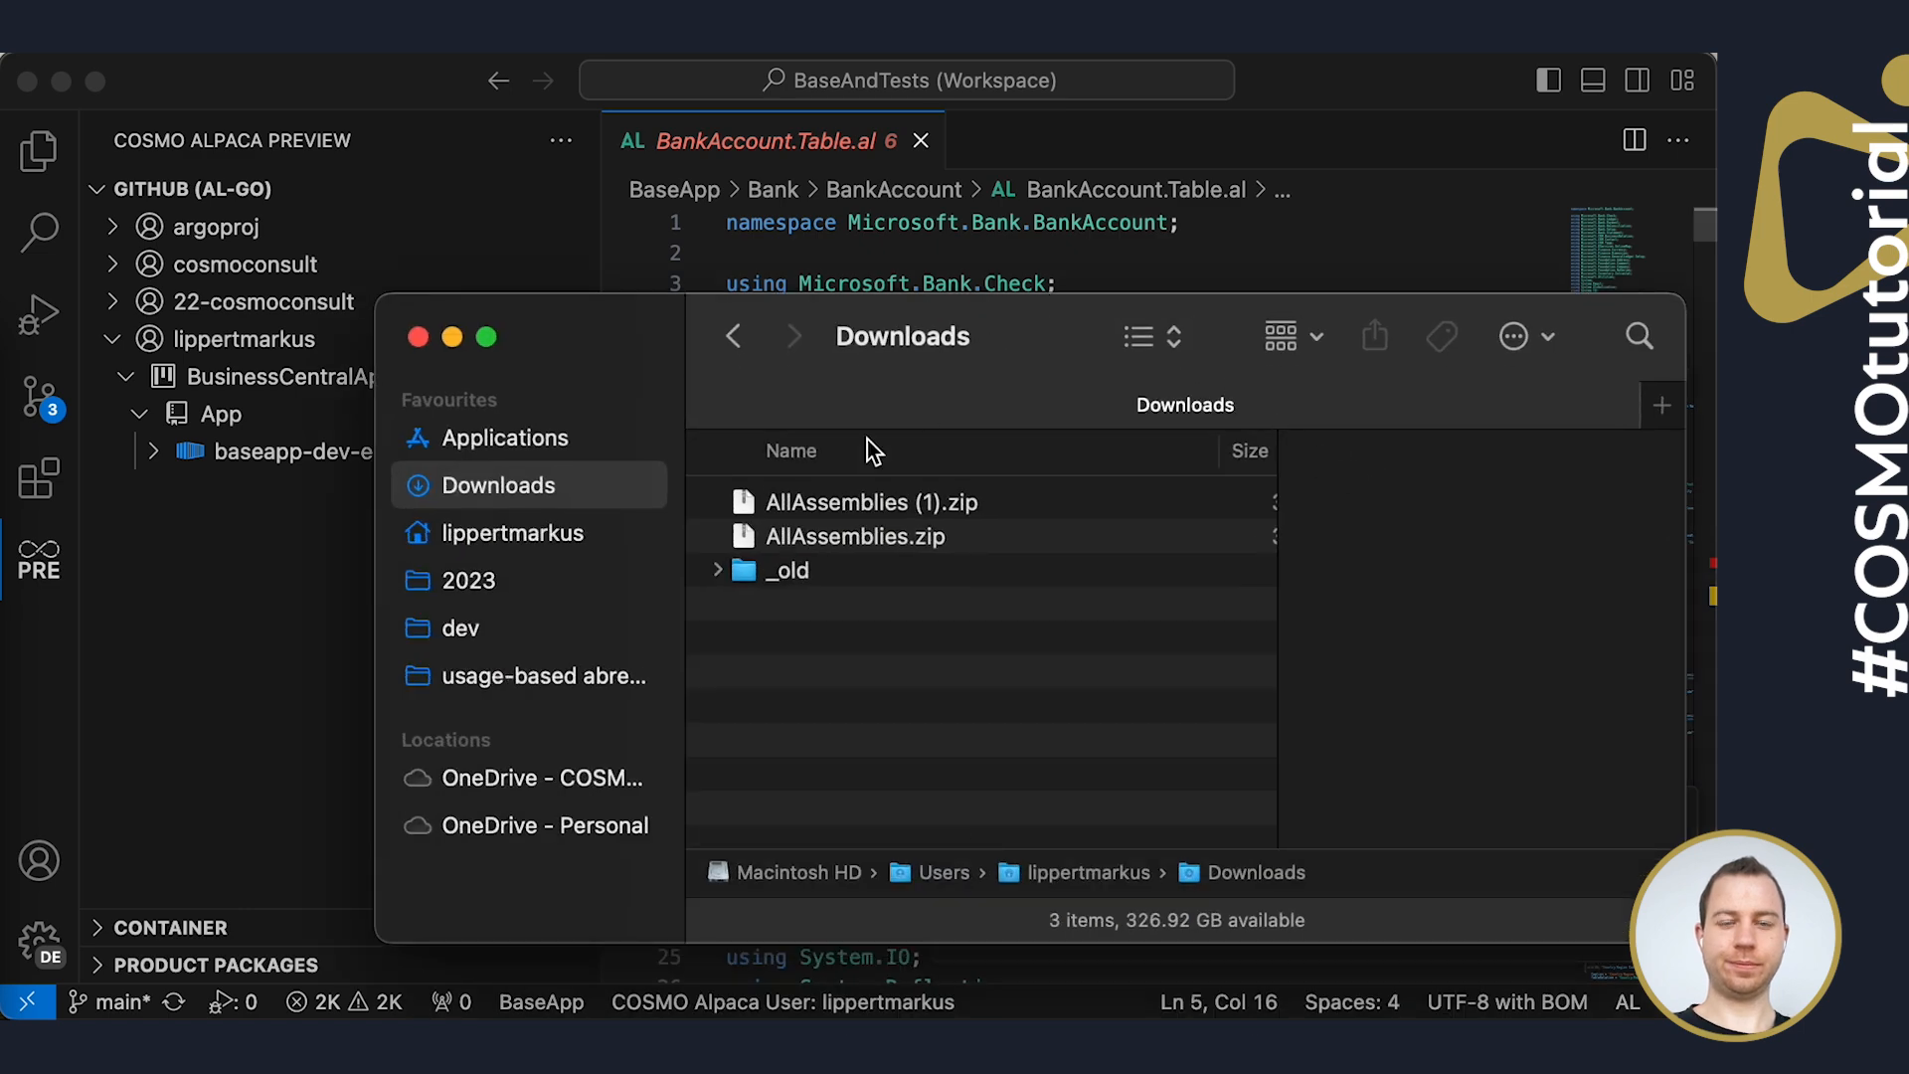
# Unzip AllAssemblies (1).zip in Finder and view its shared and Service folders
pyautogui.click(871, 501)
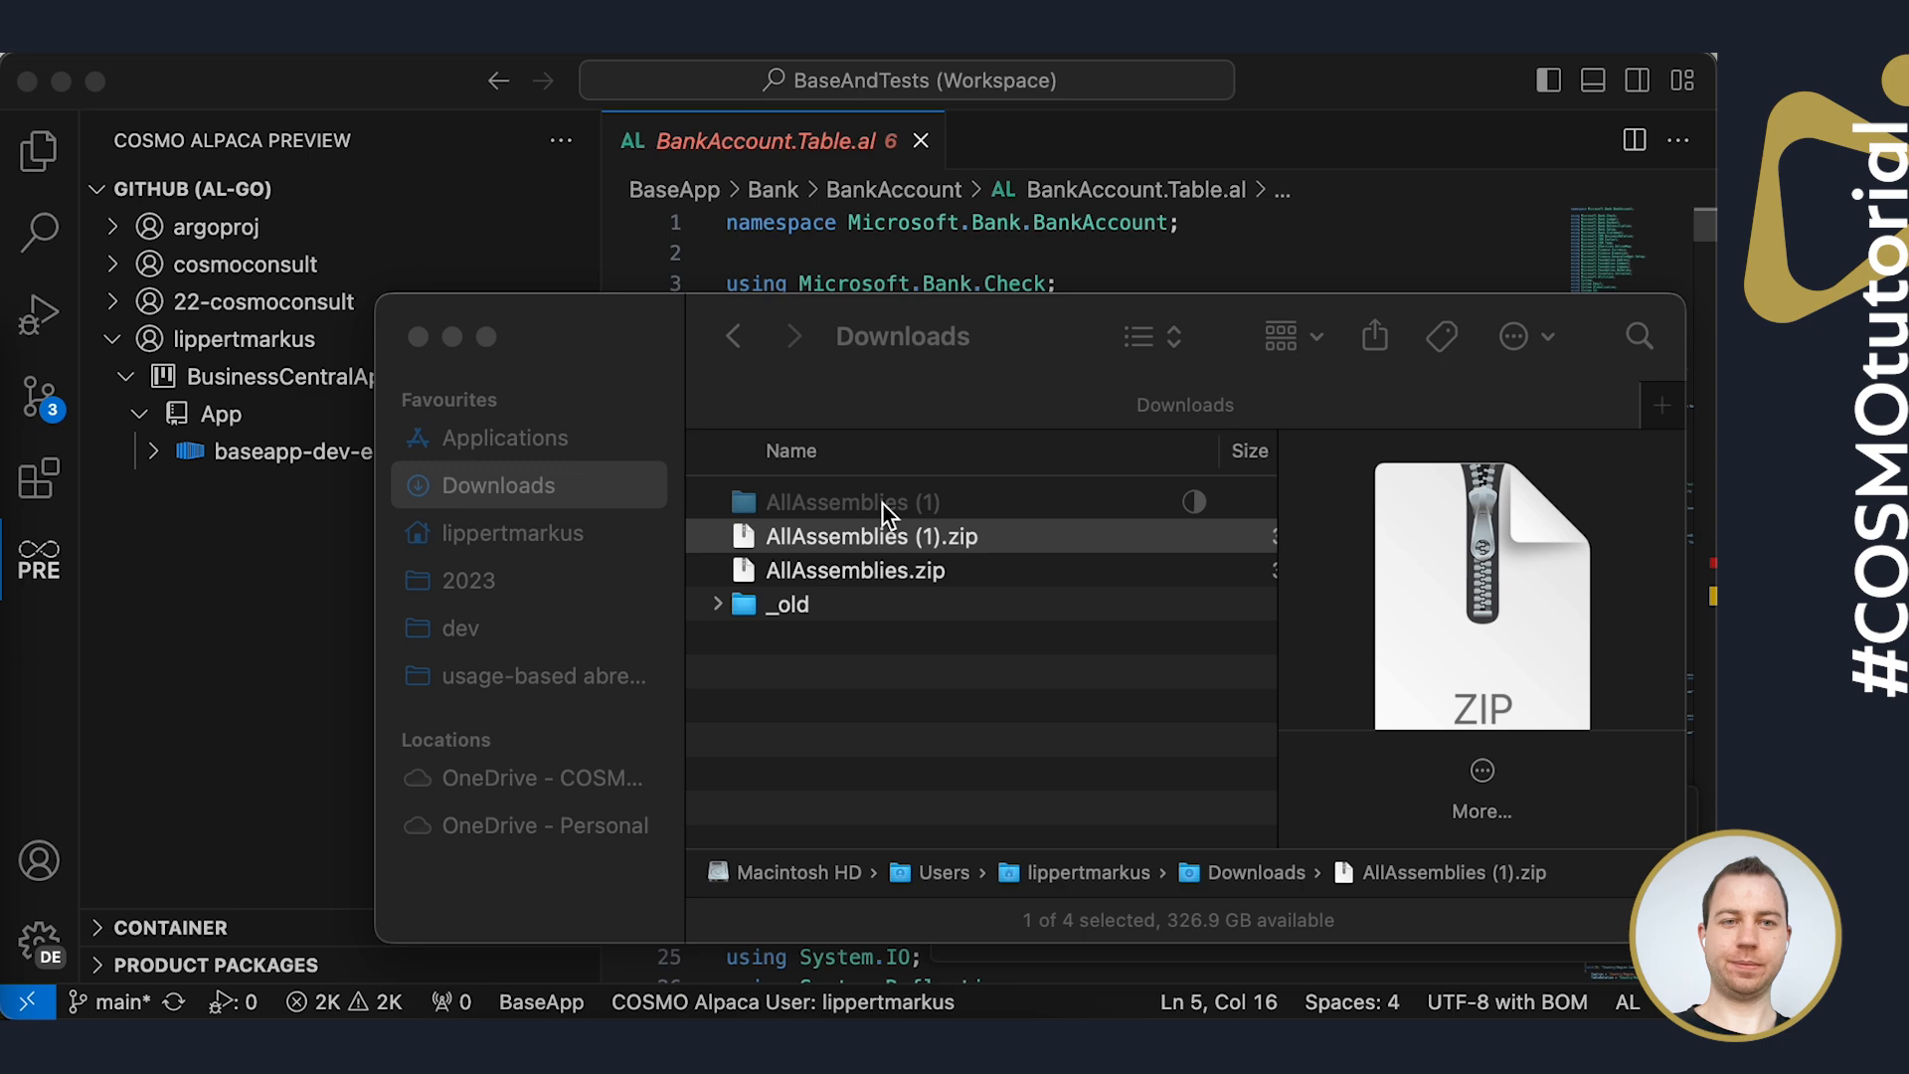
pyautogui.click(853, 501)
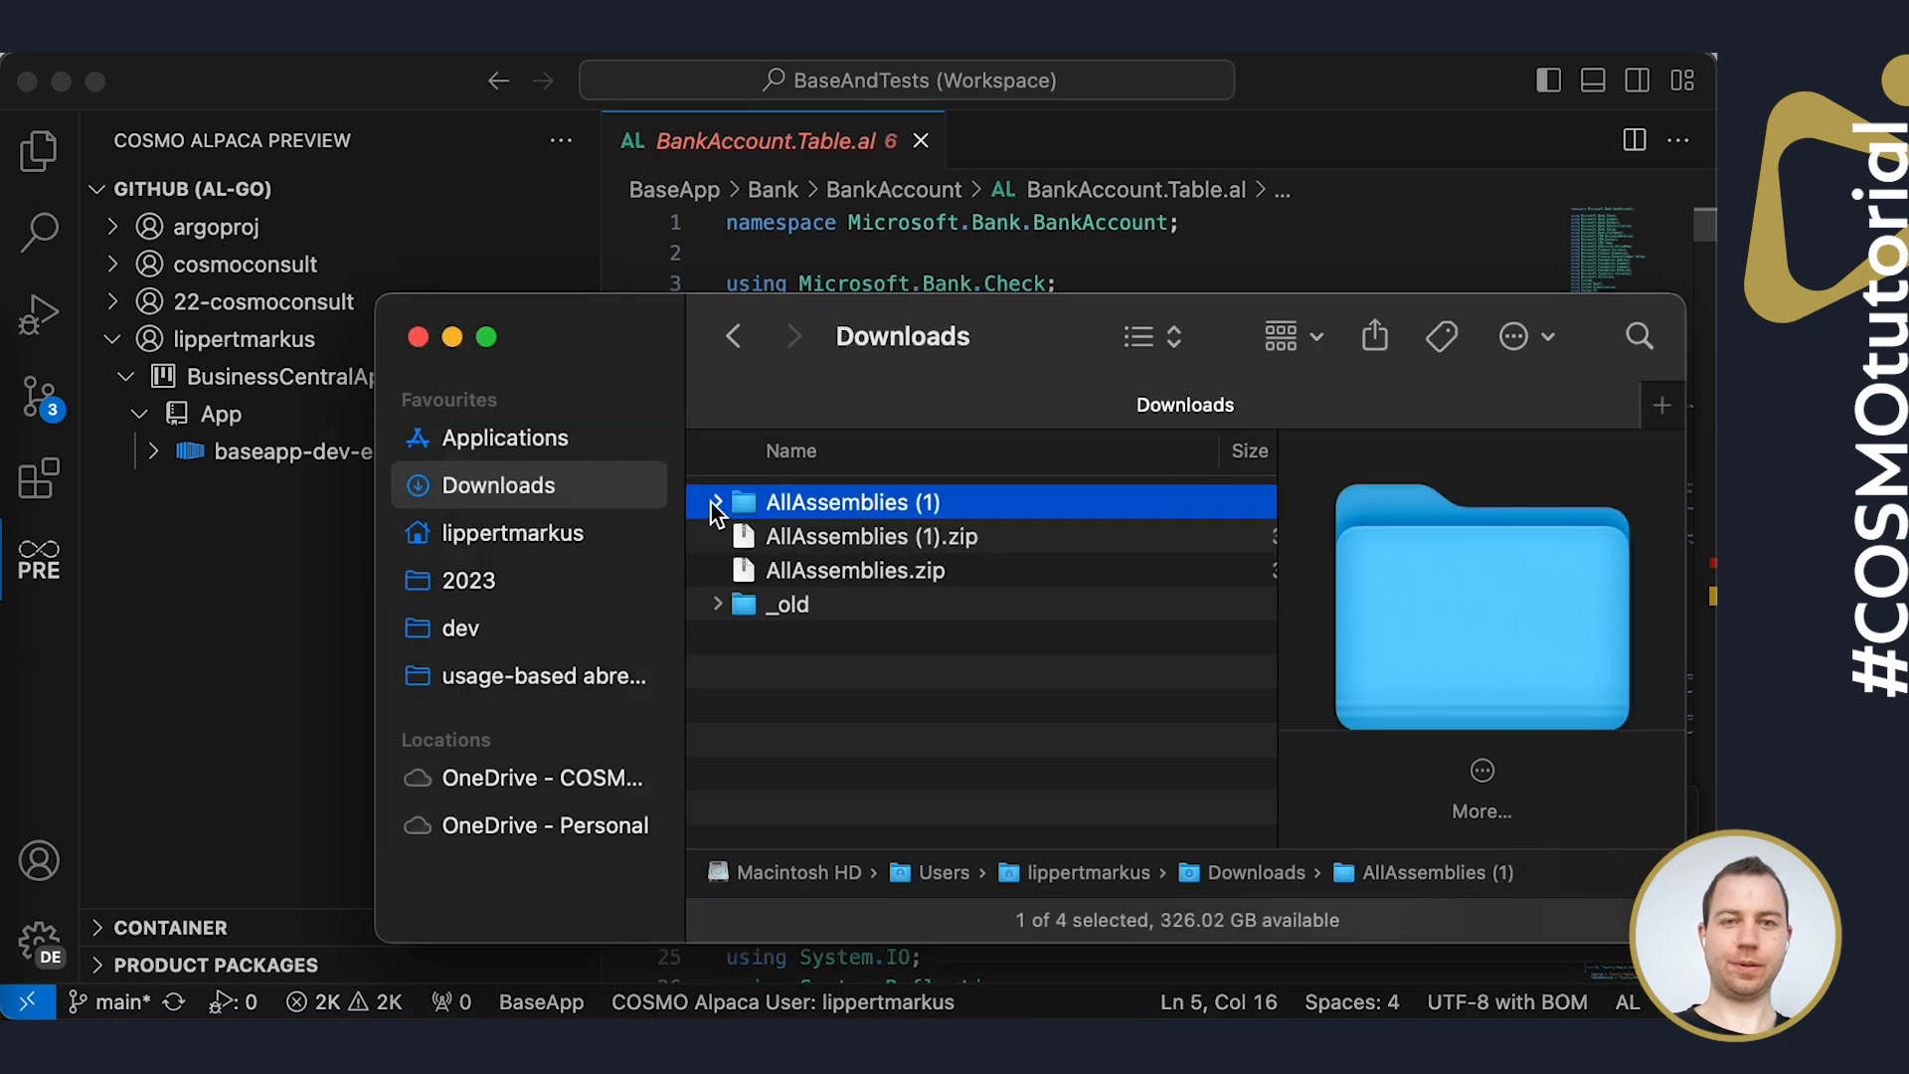
pyautogui.click(718, 501)
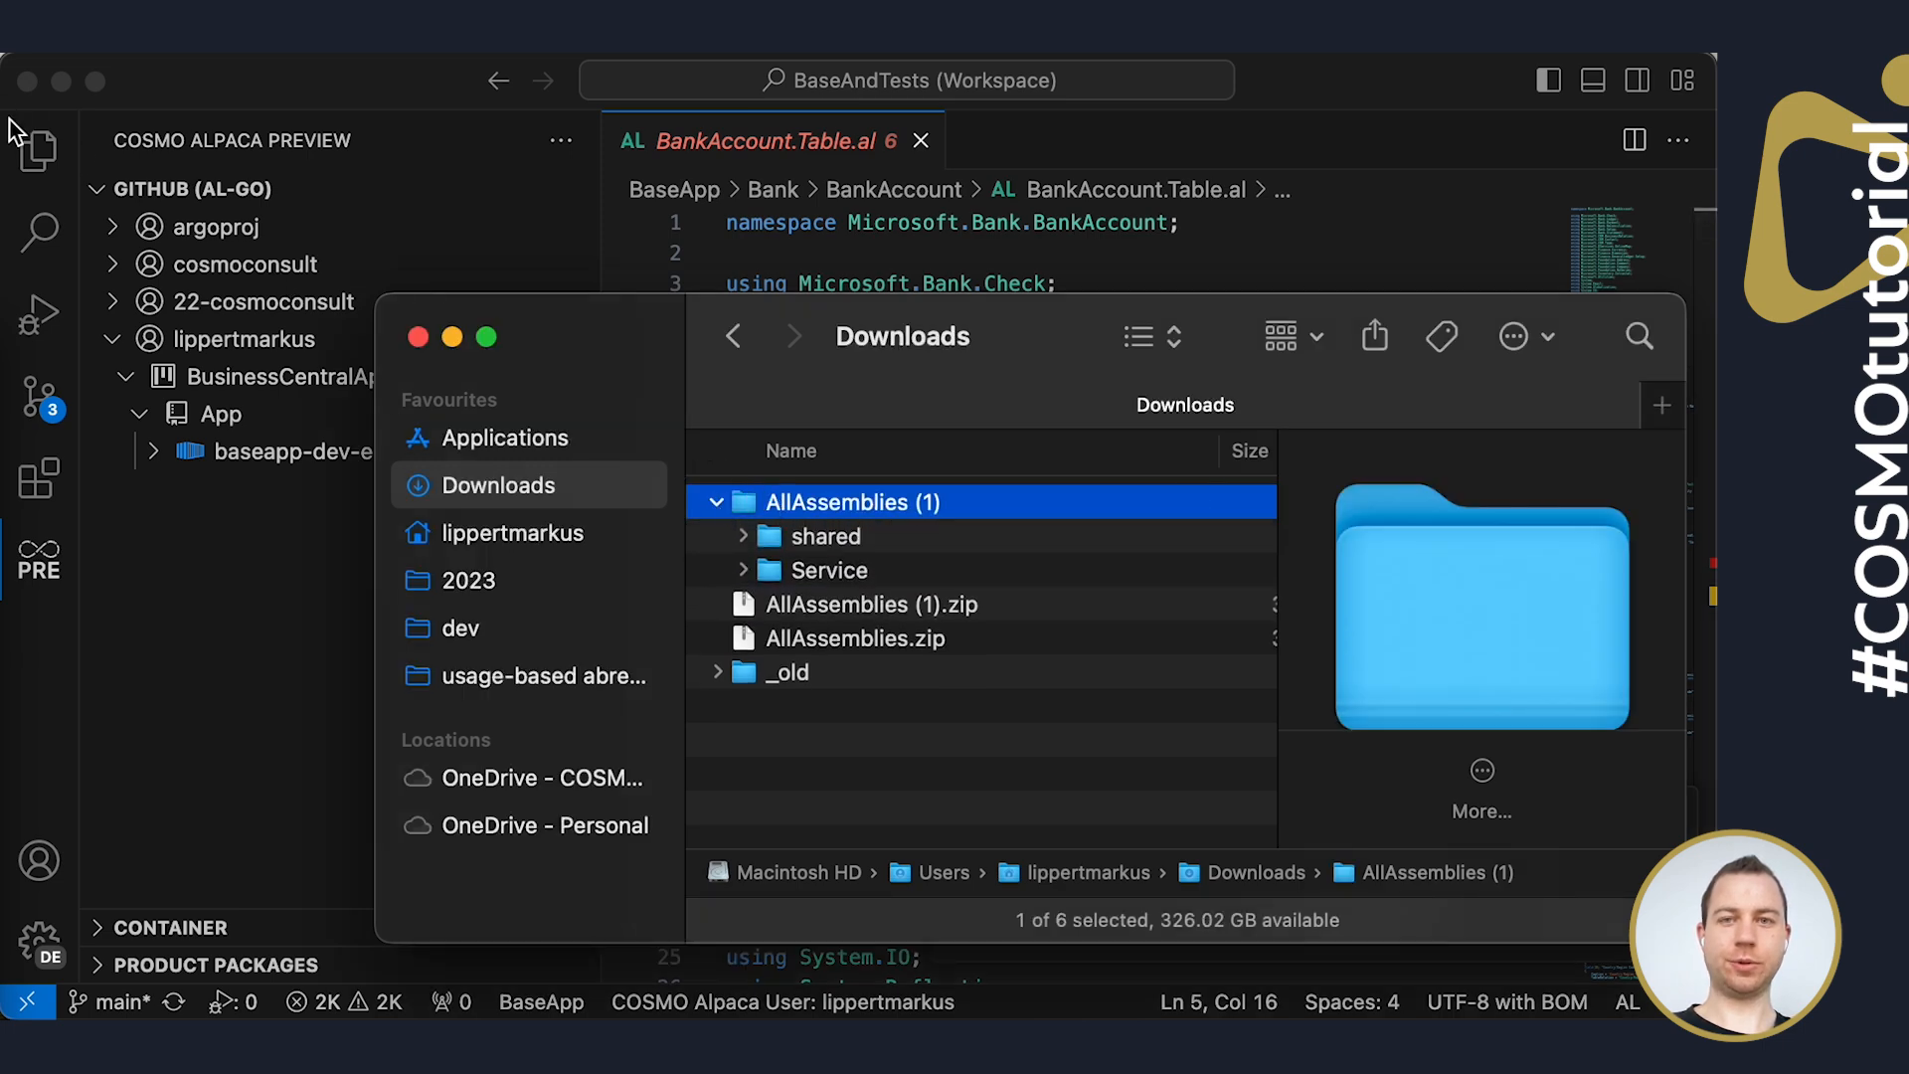
# Show the shared and Service folders now inside BaseApp's .netpackages, then return to the BankAccount table
pyautogui.click(40, 152)
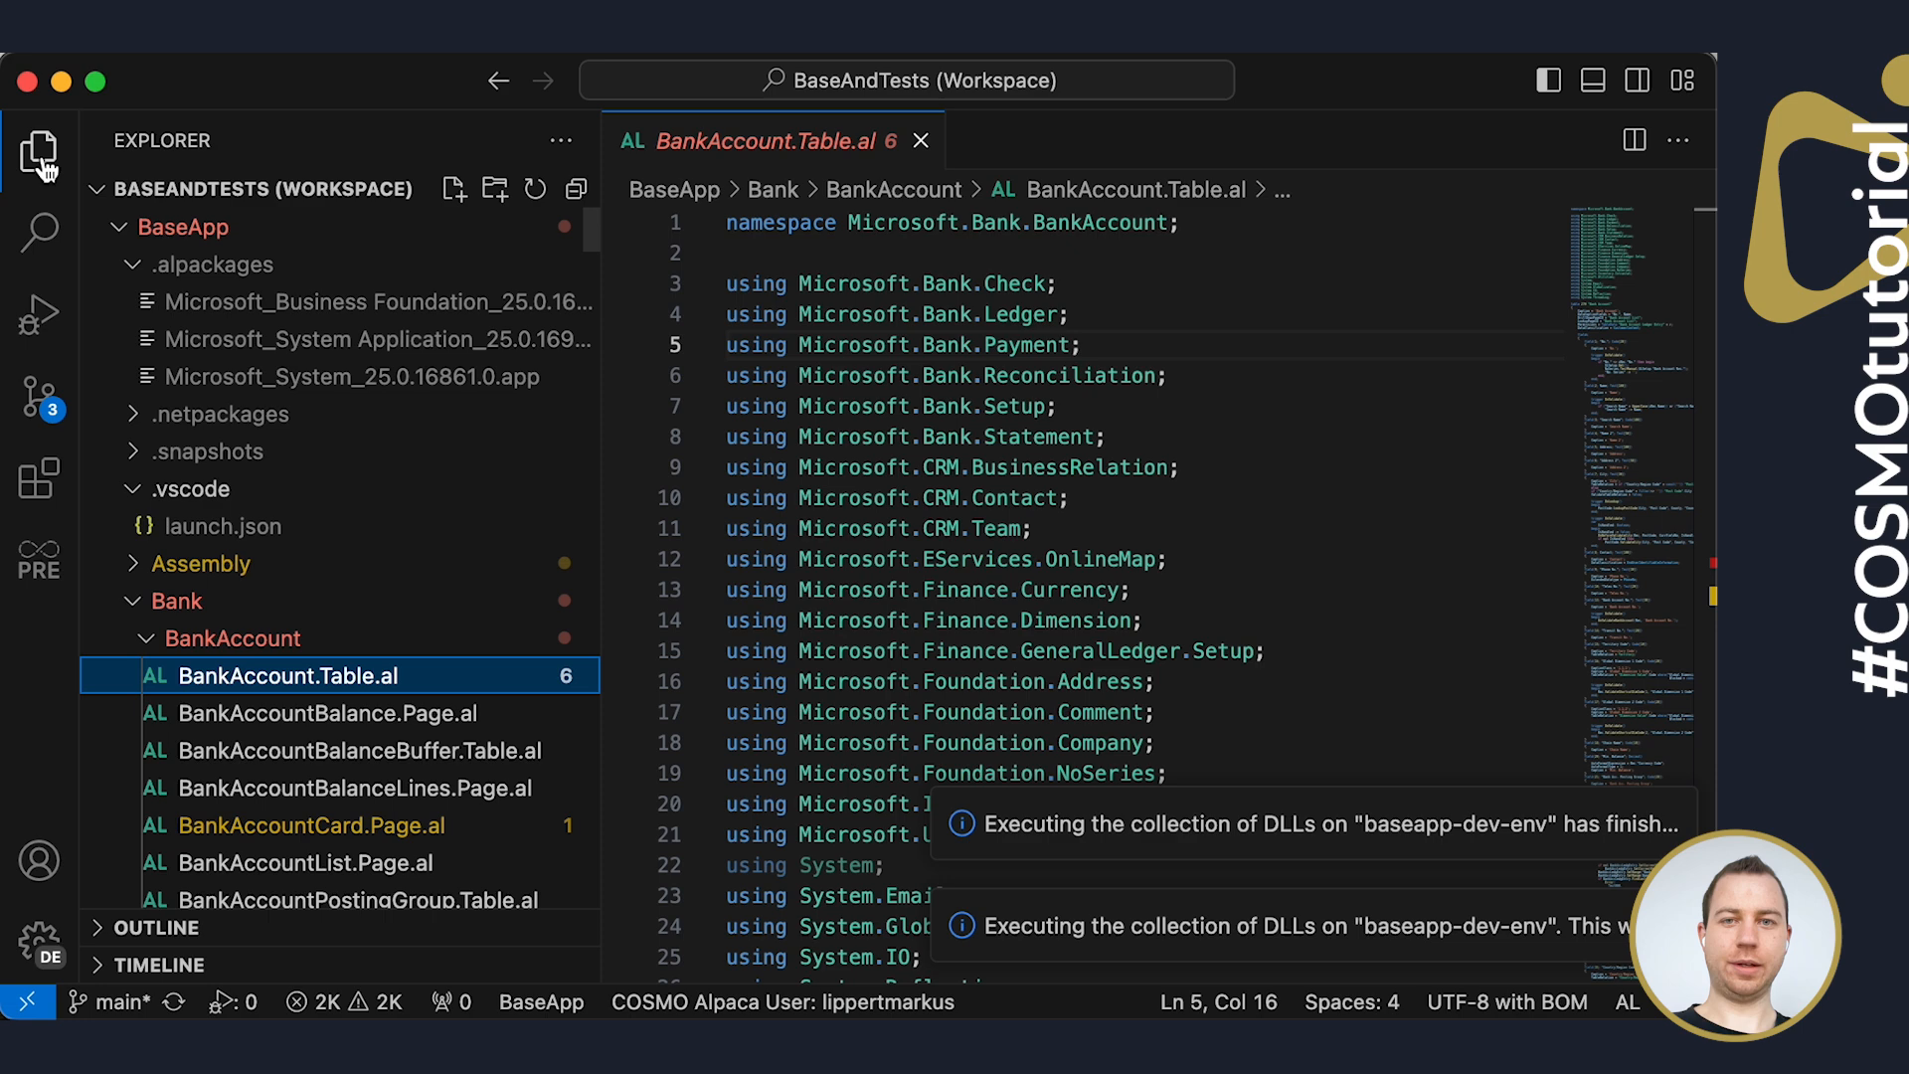
pyautogui.click(223, 414)
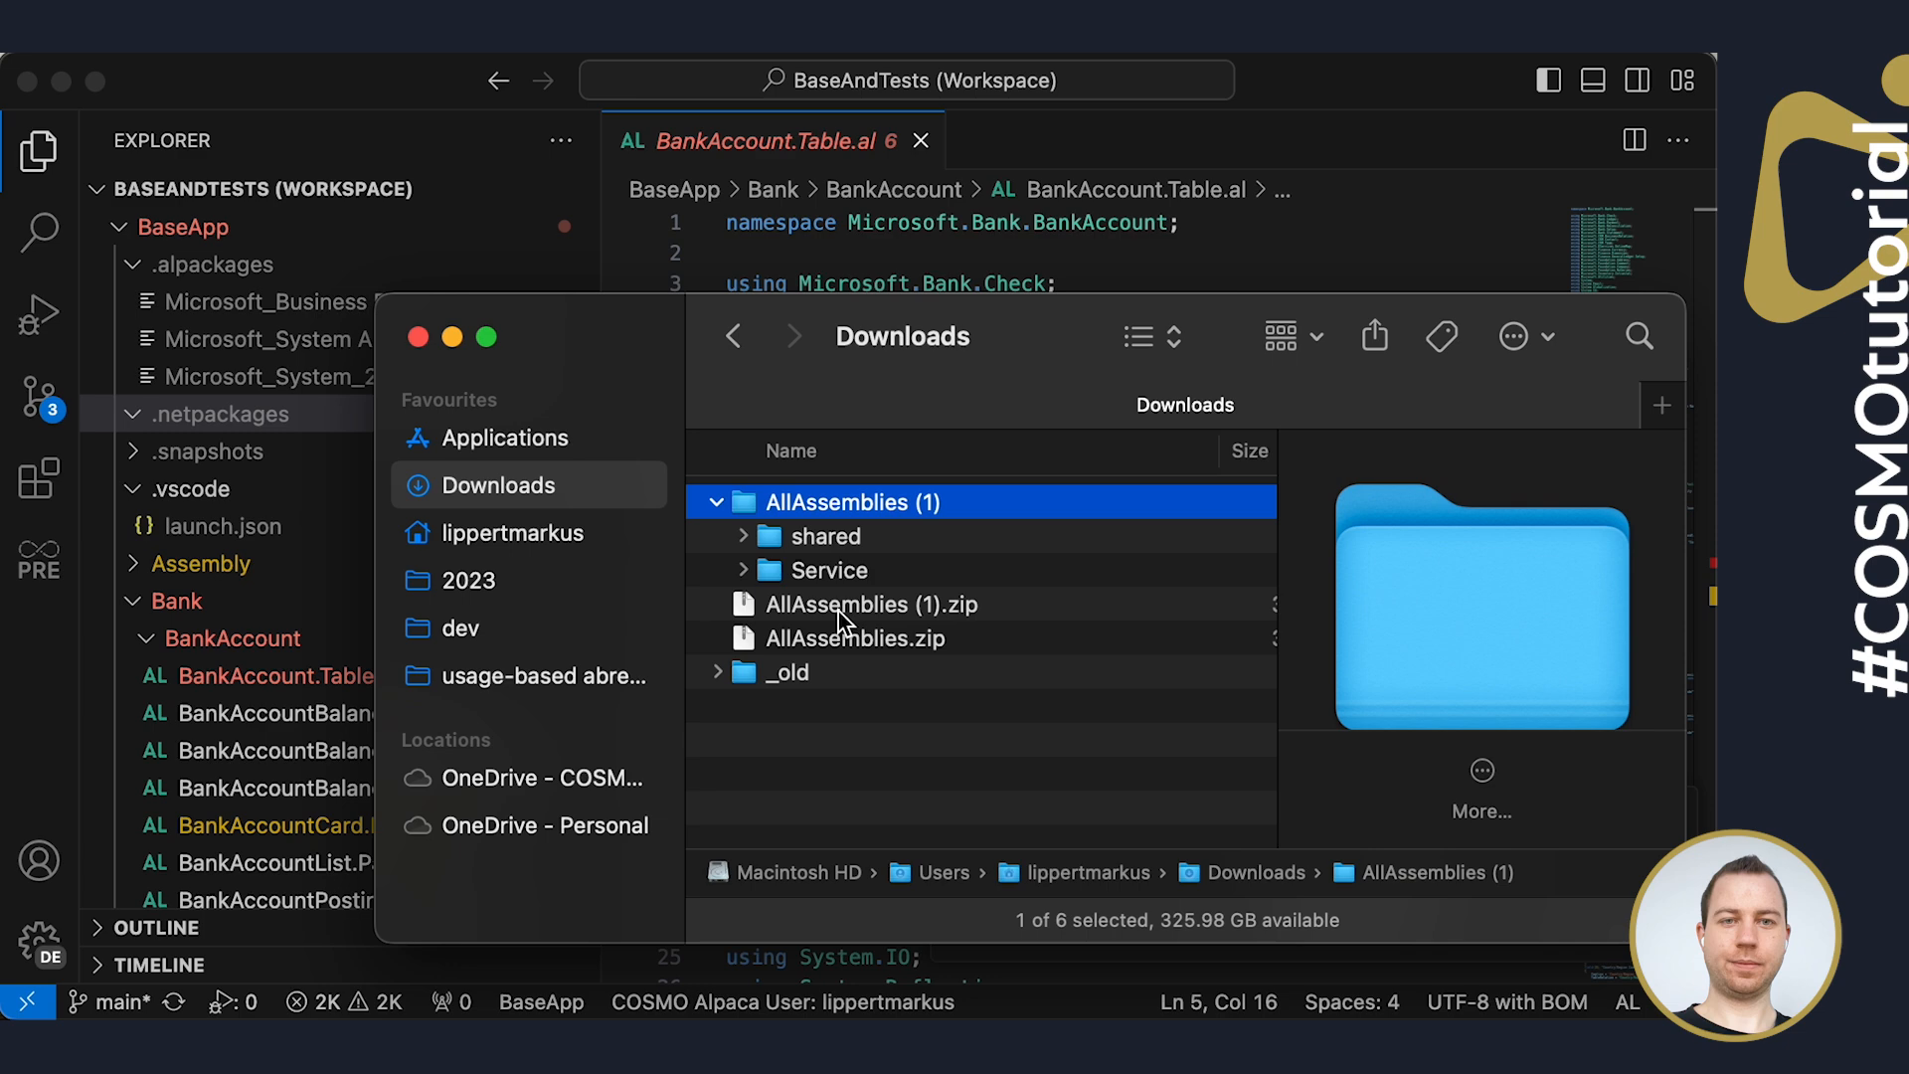
pyautogui.click(828, 535)
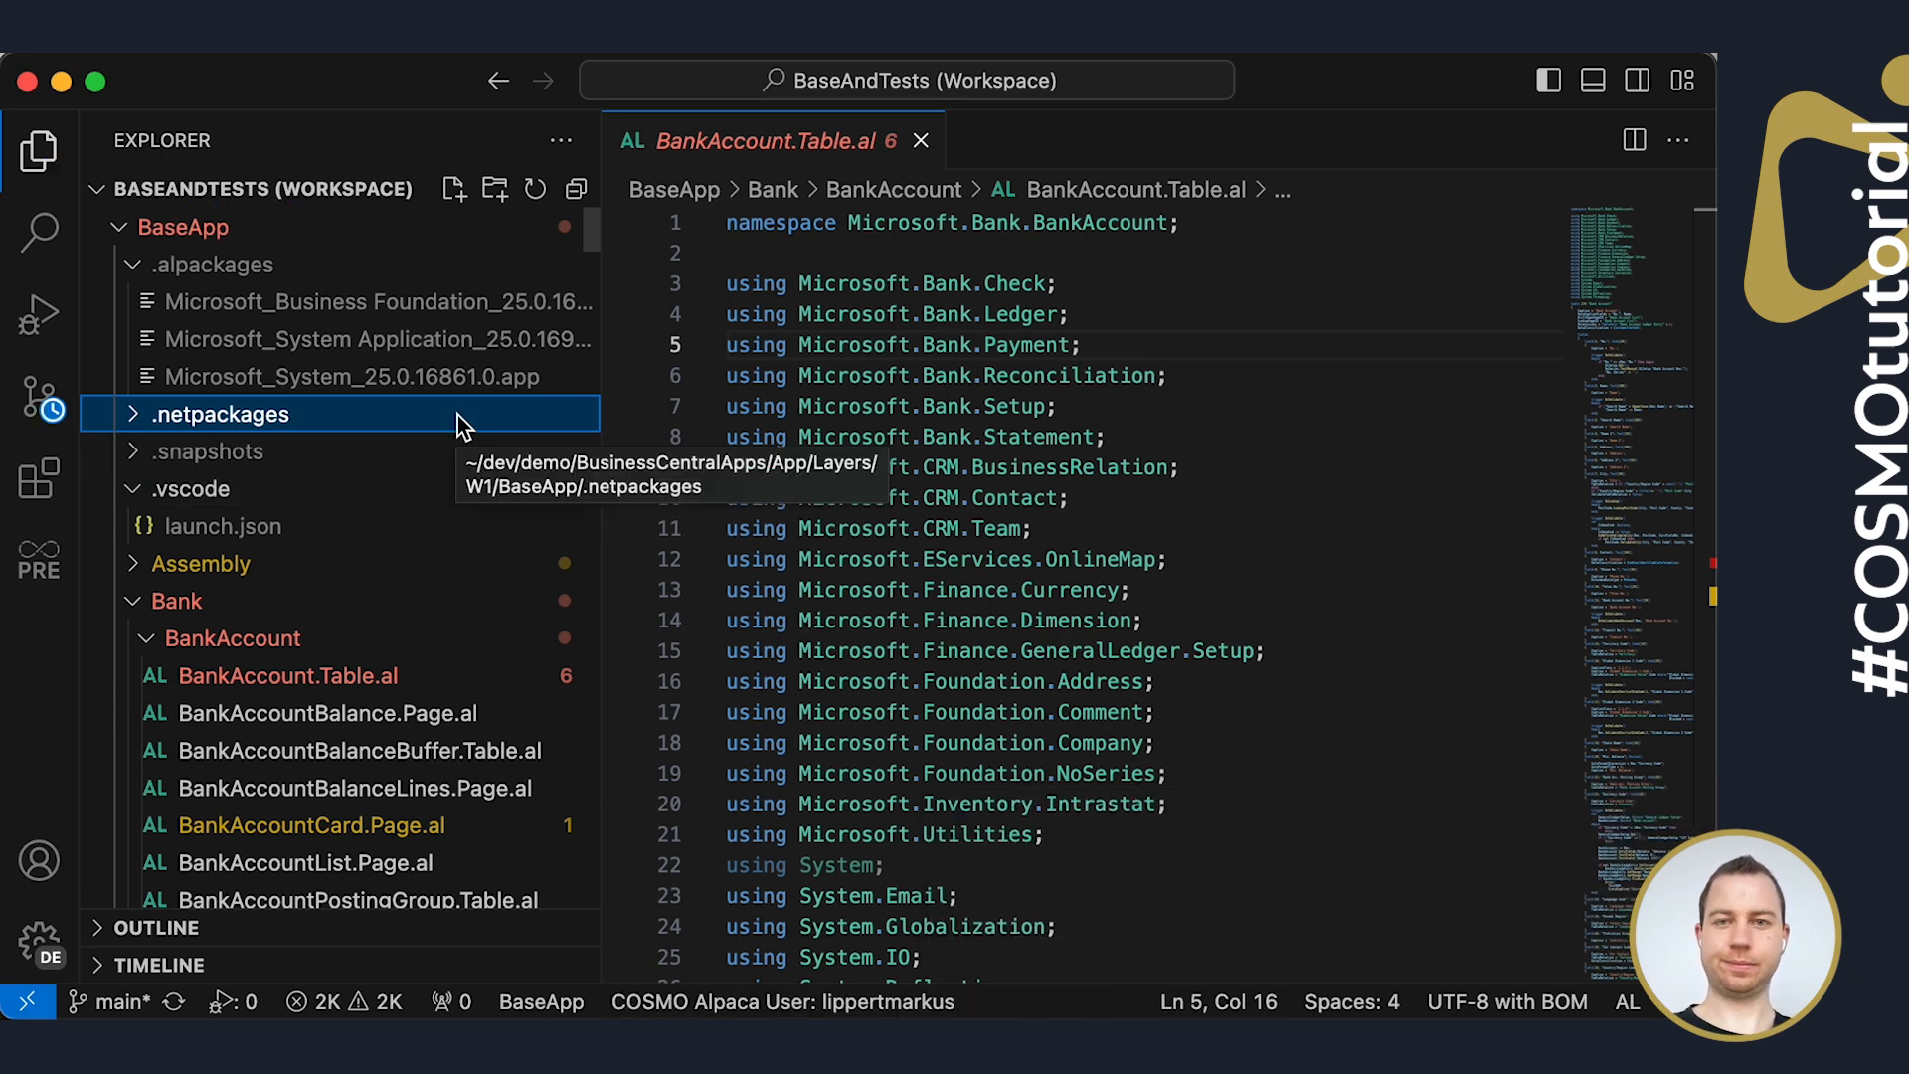
pyautogui.click(221, 414)
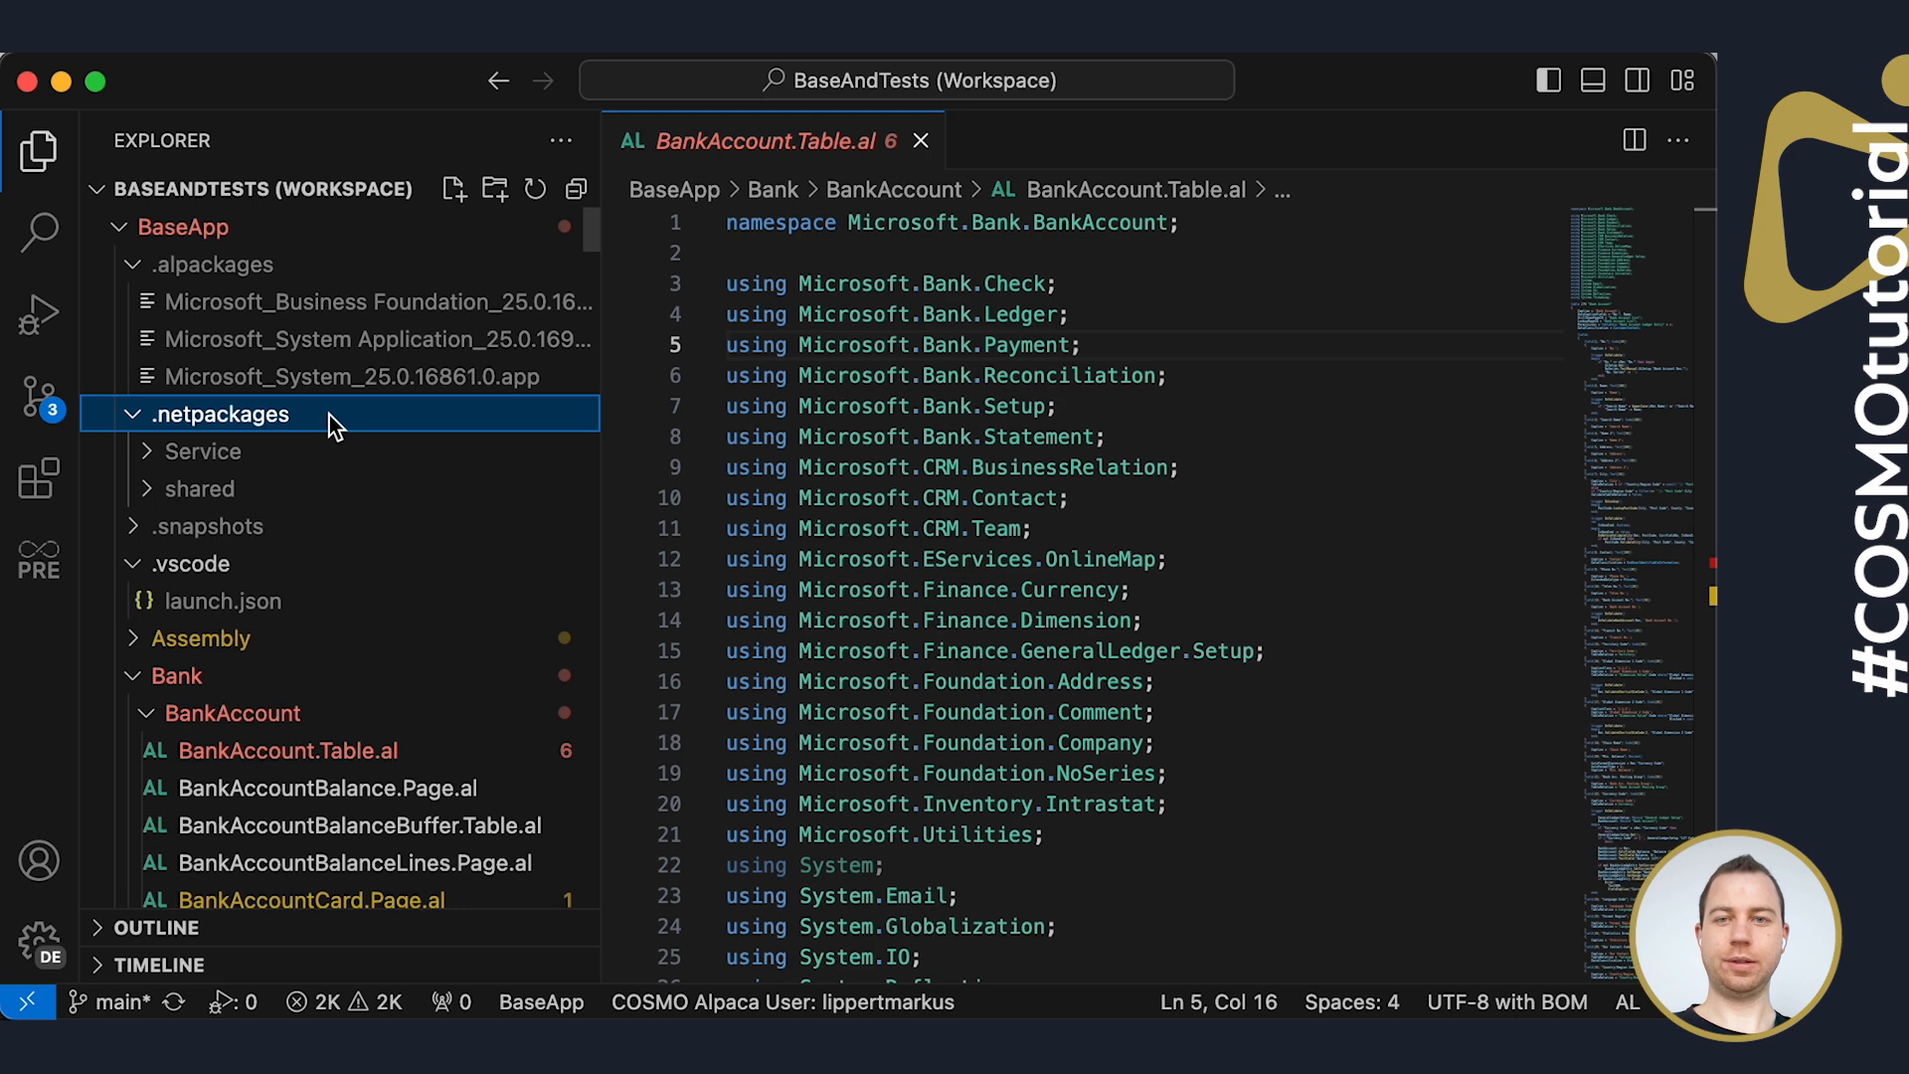
pyautogui.click(1021, 405)
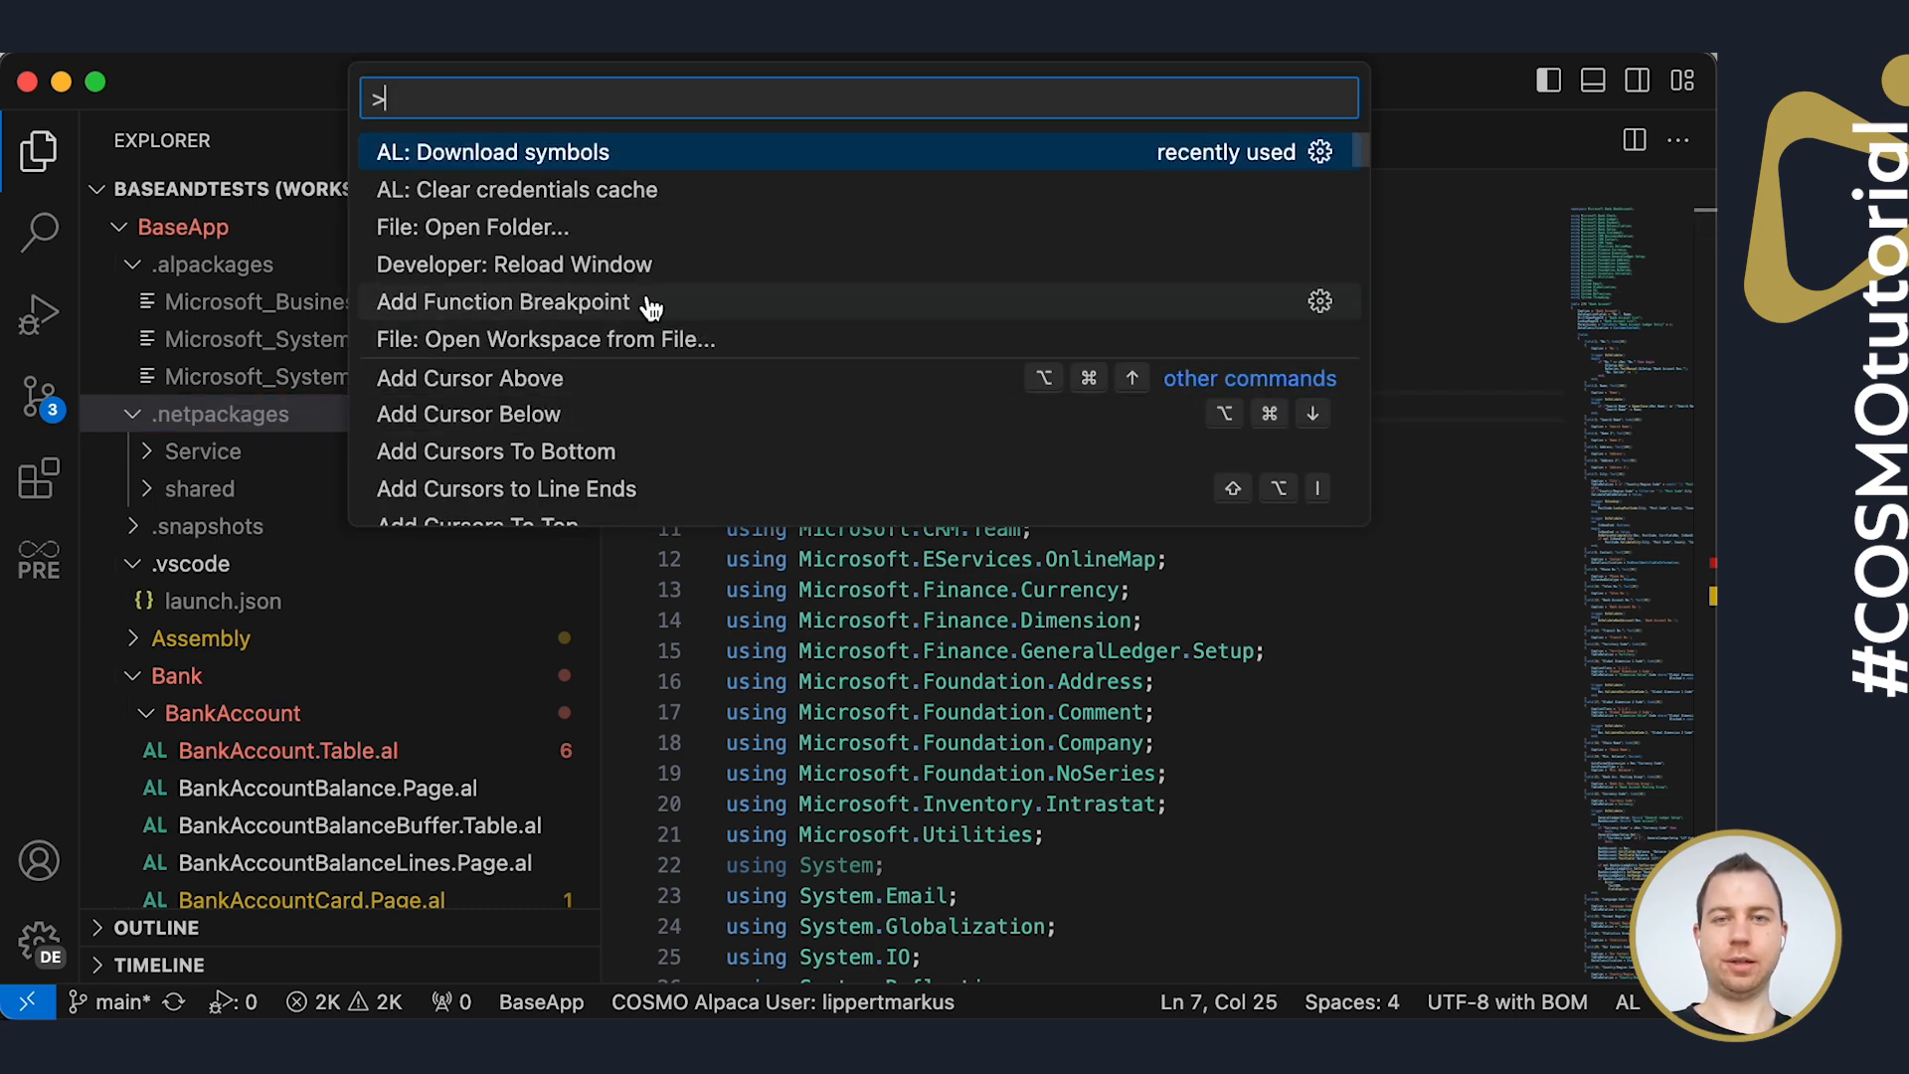
pyautogui.moveTo(515, 239)
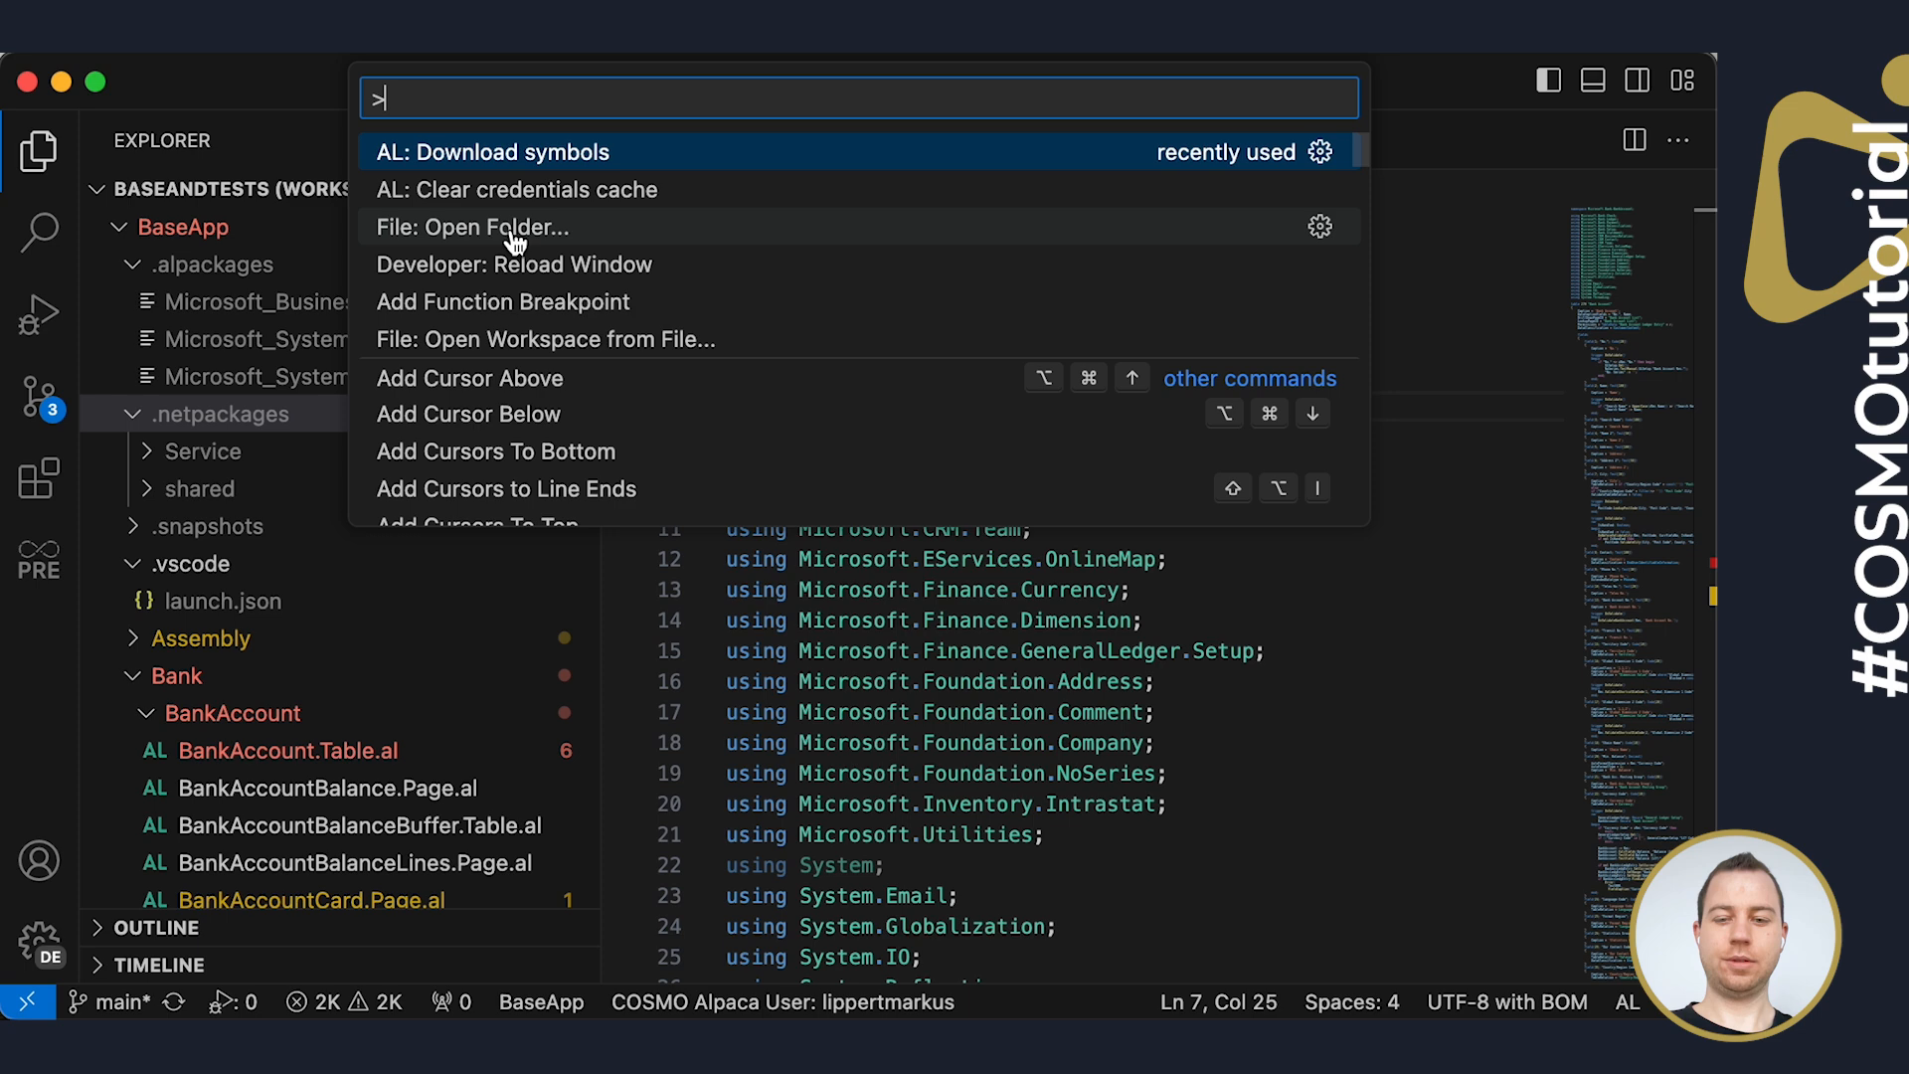
# Run 'AL: Download symbols' so BaseApp reports zero errors and only removal warnings
pyautogui.press('Escape')
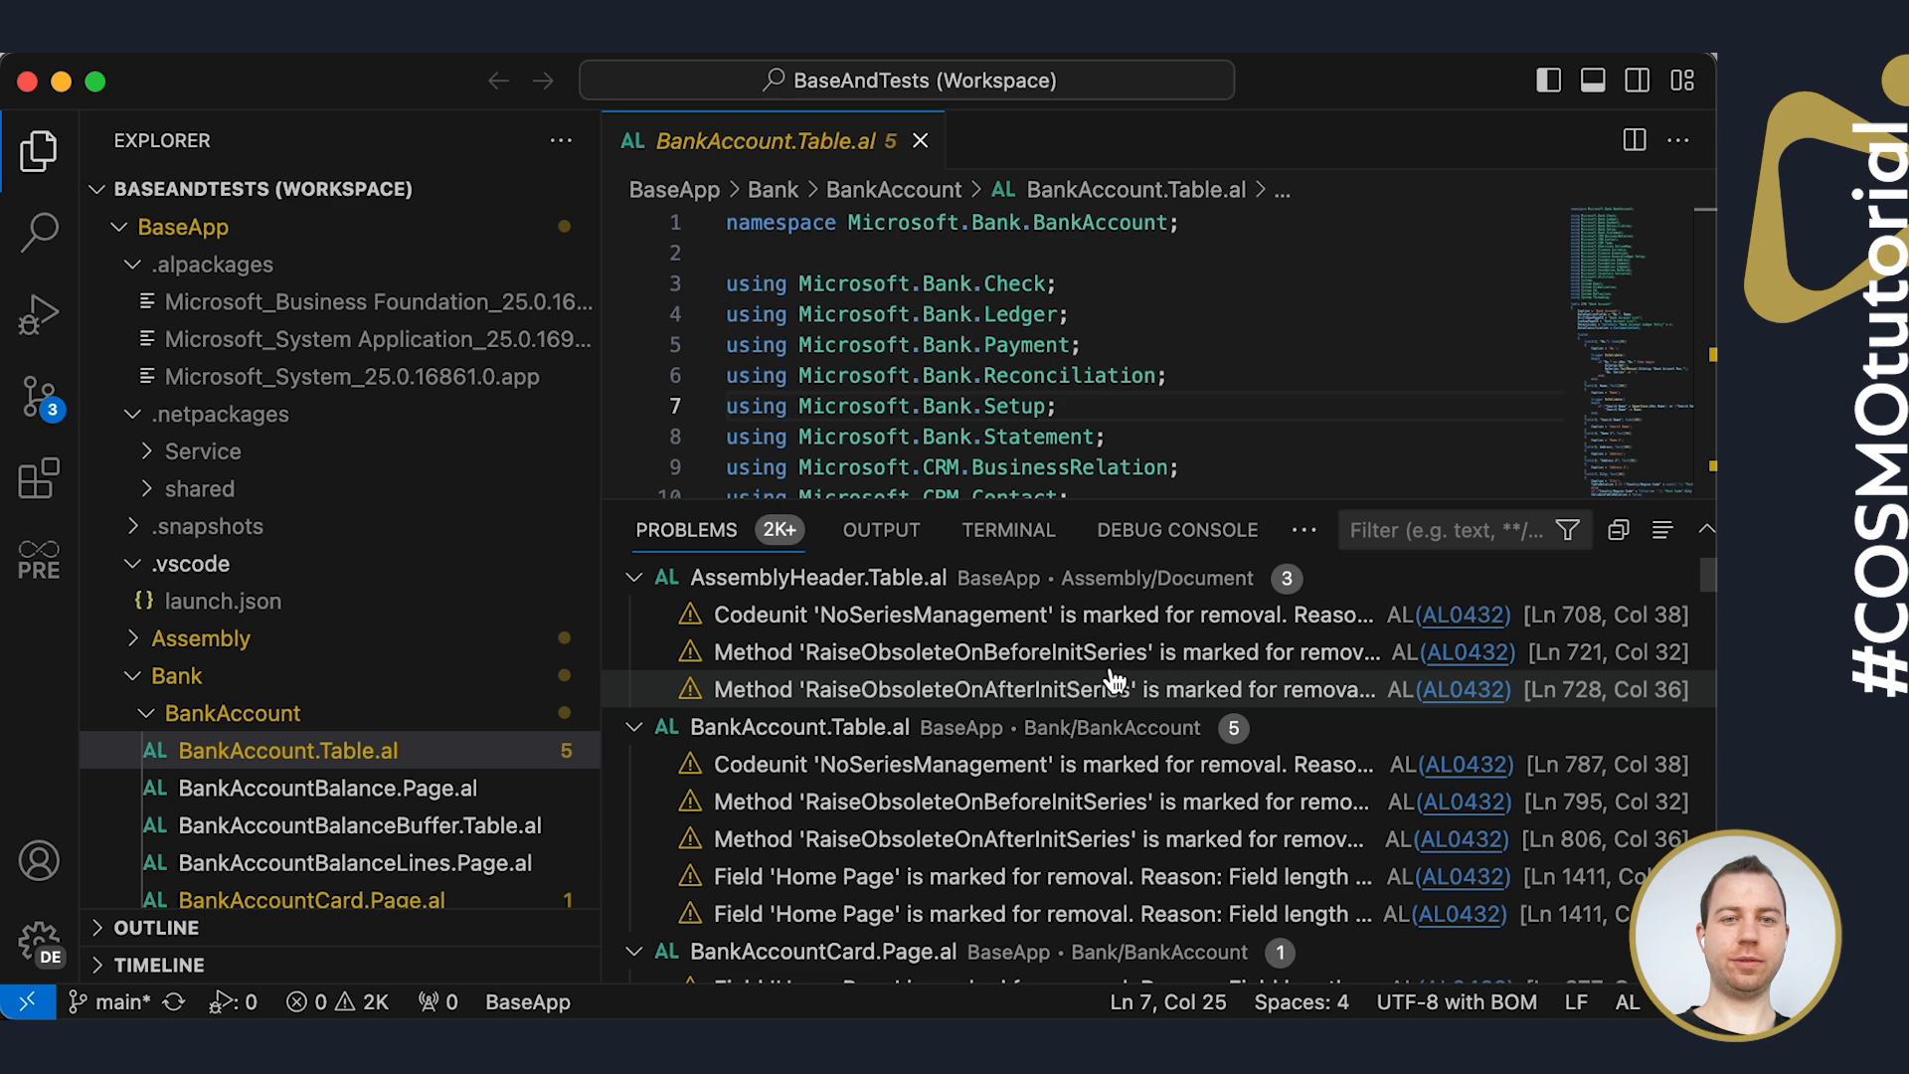
pyautogui.moveTo(1119, 840)
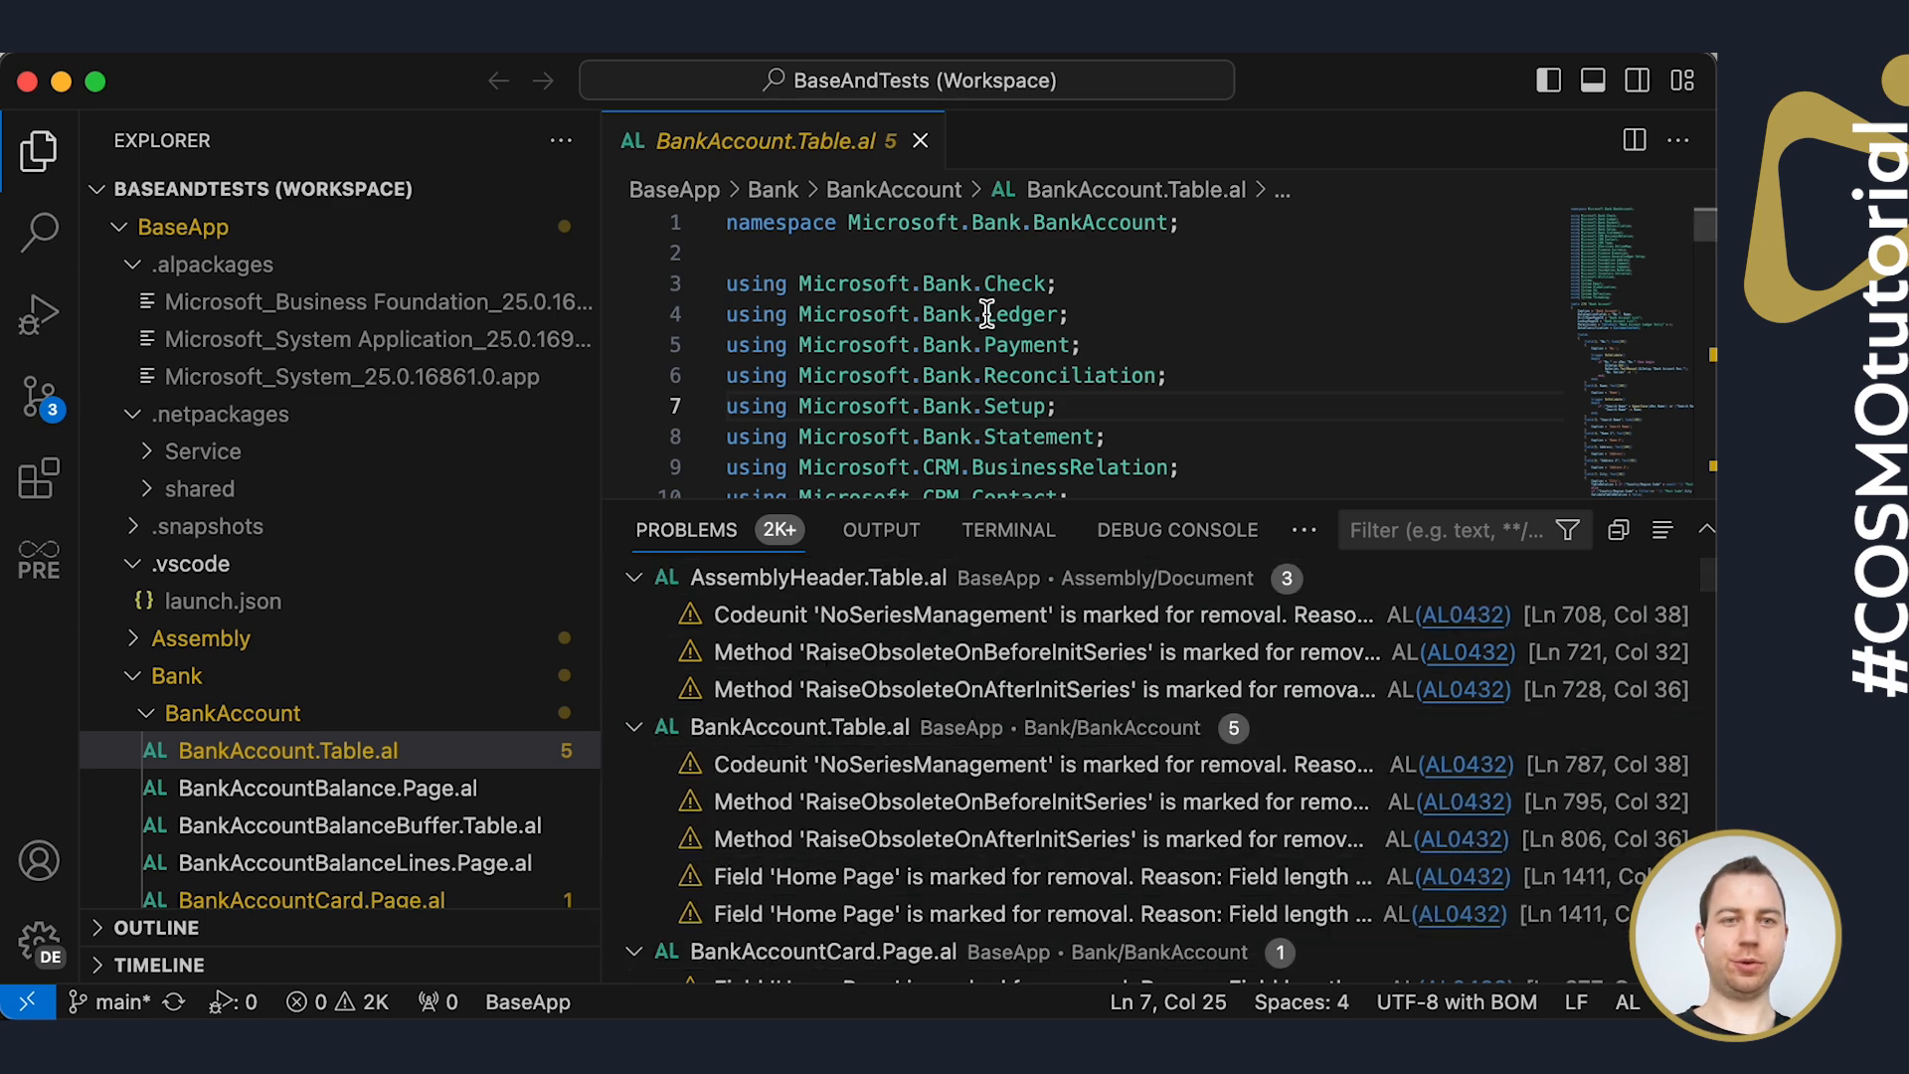
pyautogui.moveTo(1293, 412)
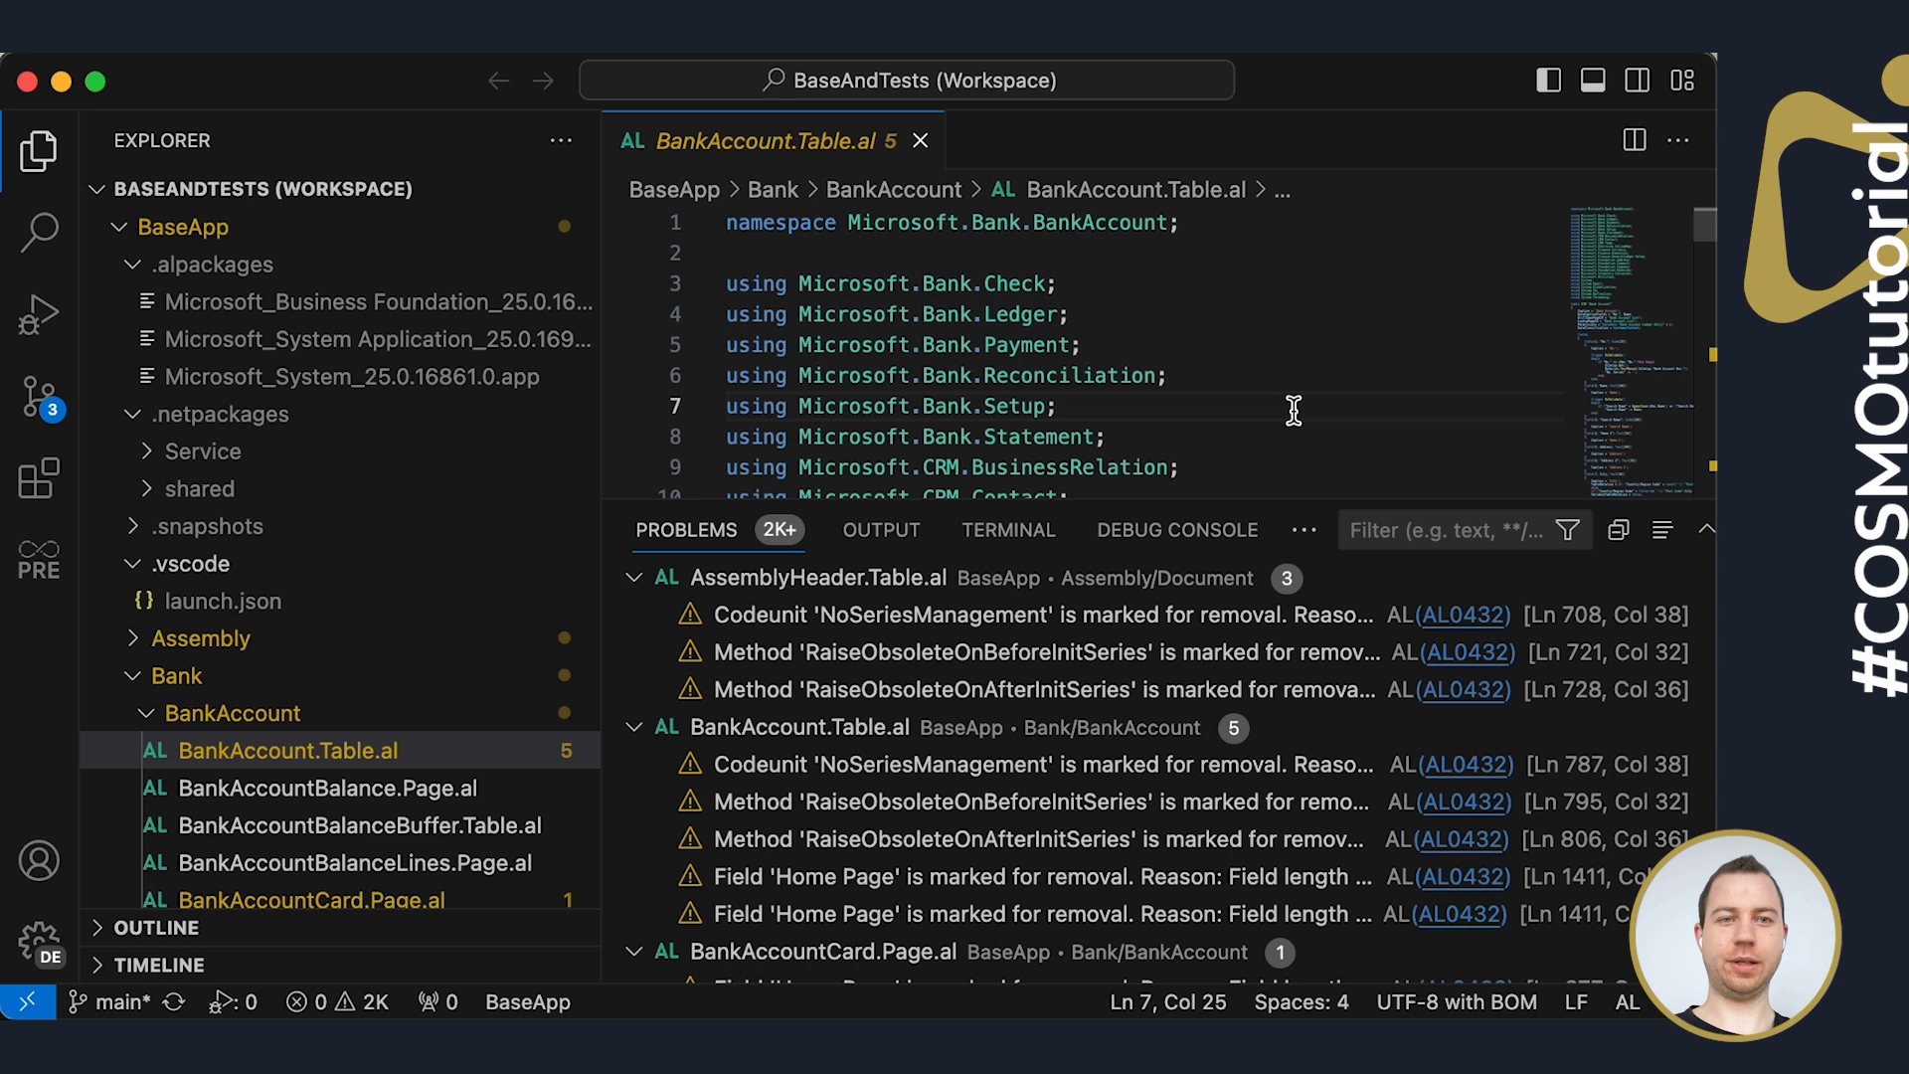
# Publish BaseApp with the baseapp-dev-env configuration until the Business Central sign-in page appears
pyautogui.click(893, 442)
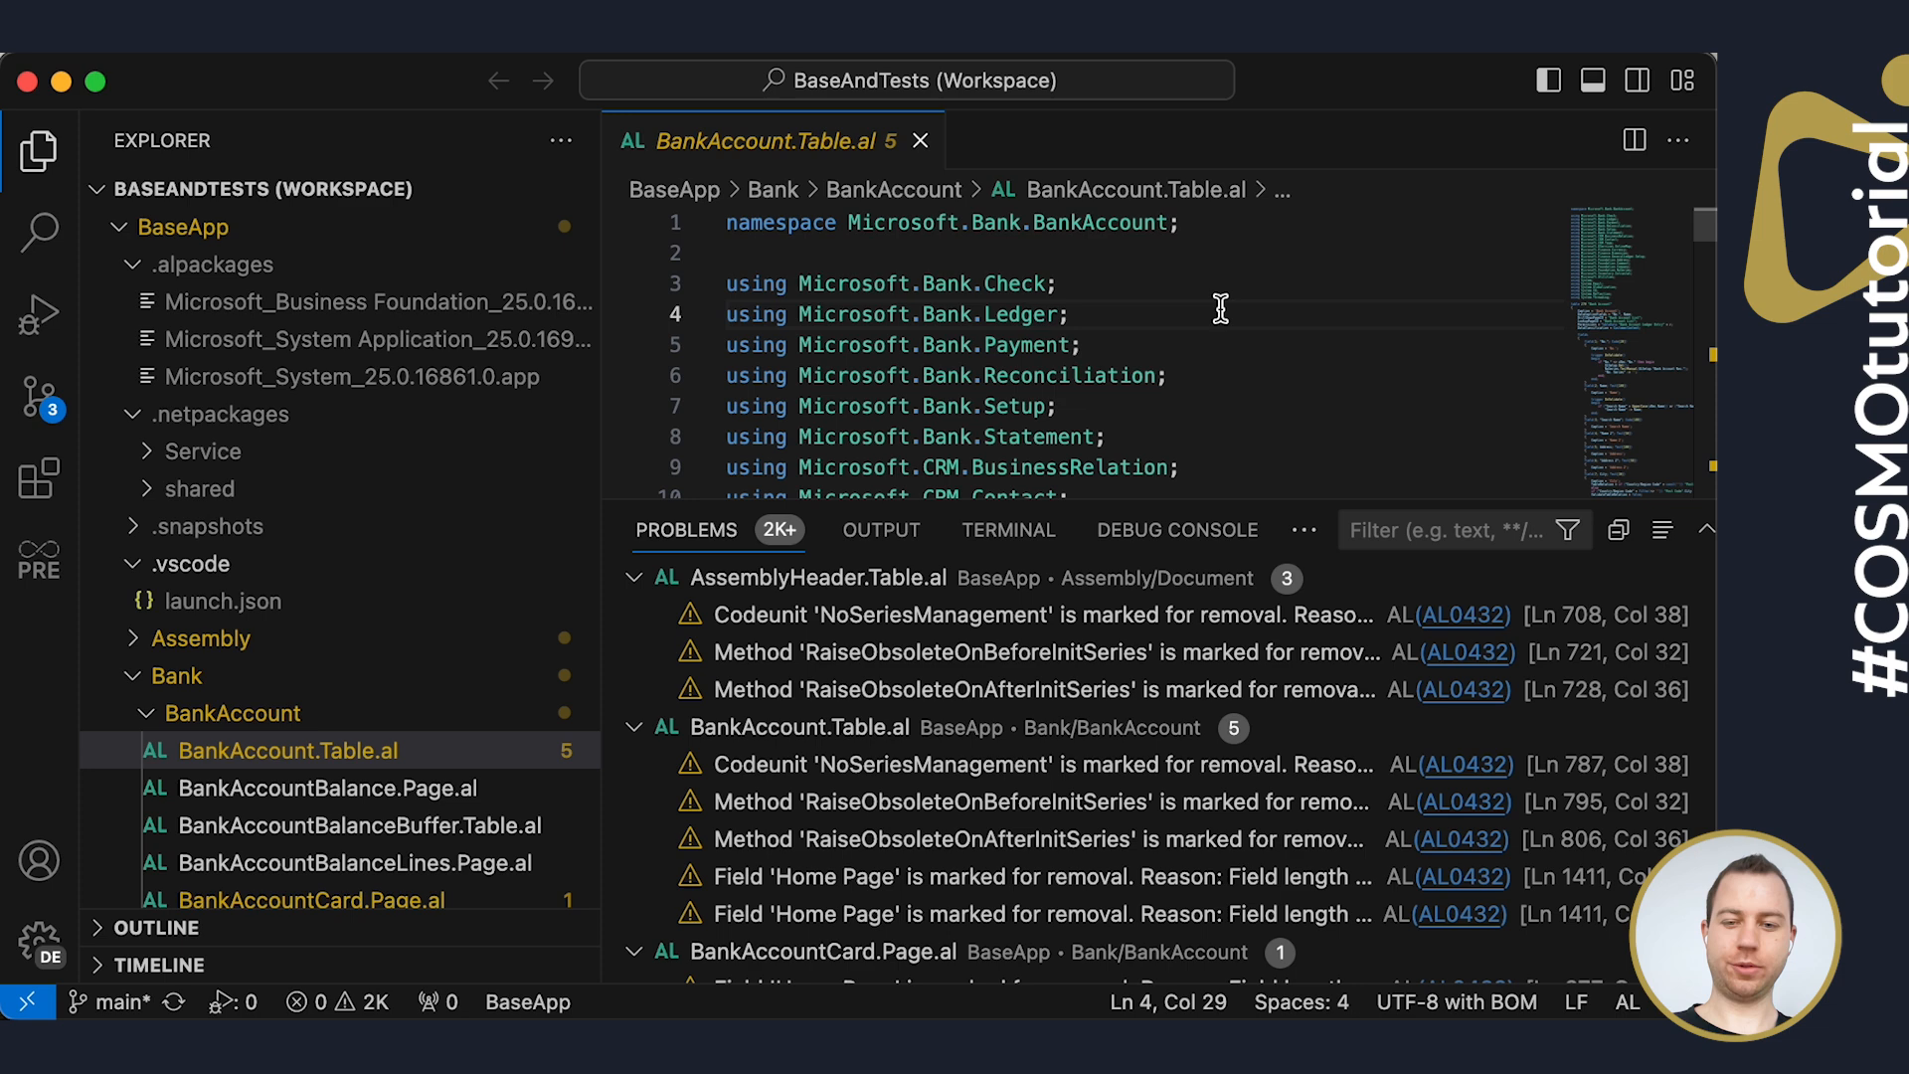
pyautogui.click(881, 529)
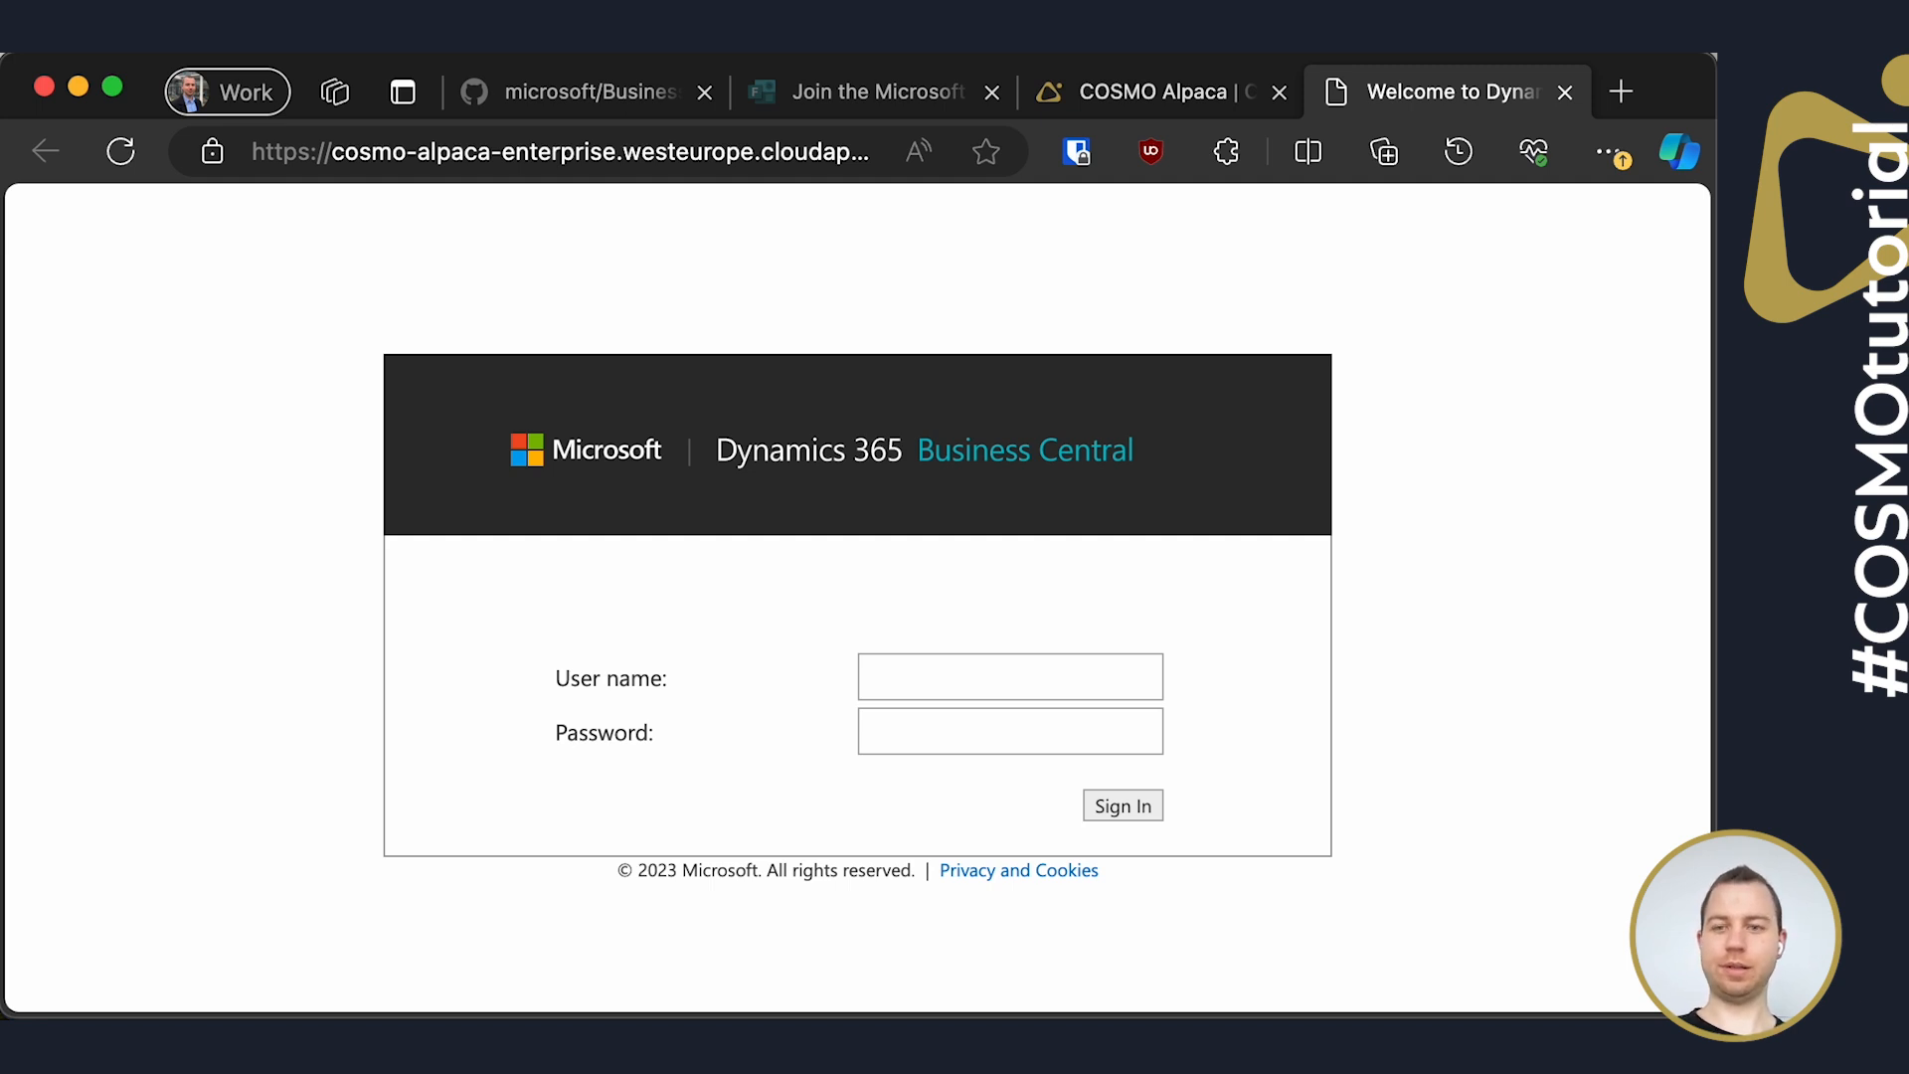
pyautogui.click(1008, 677)
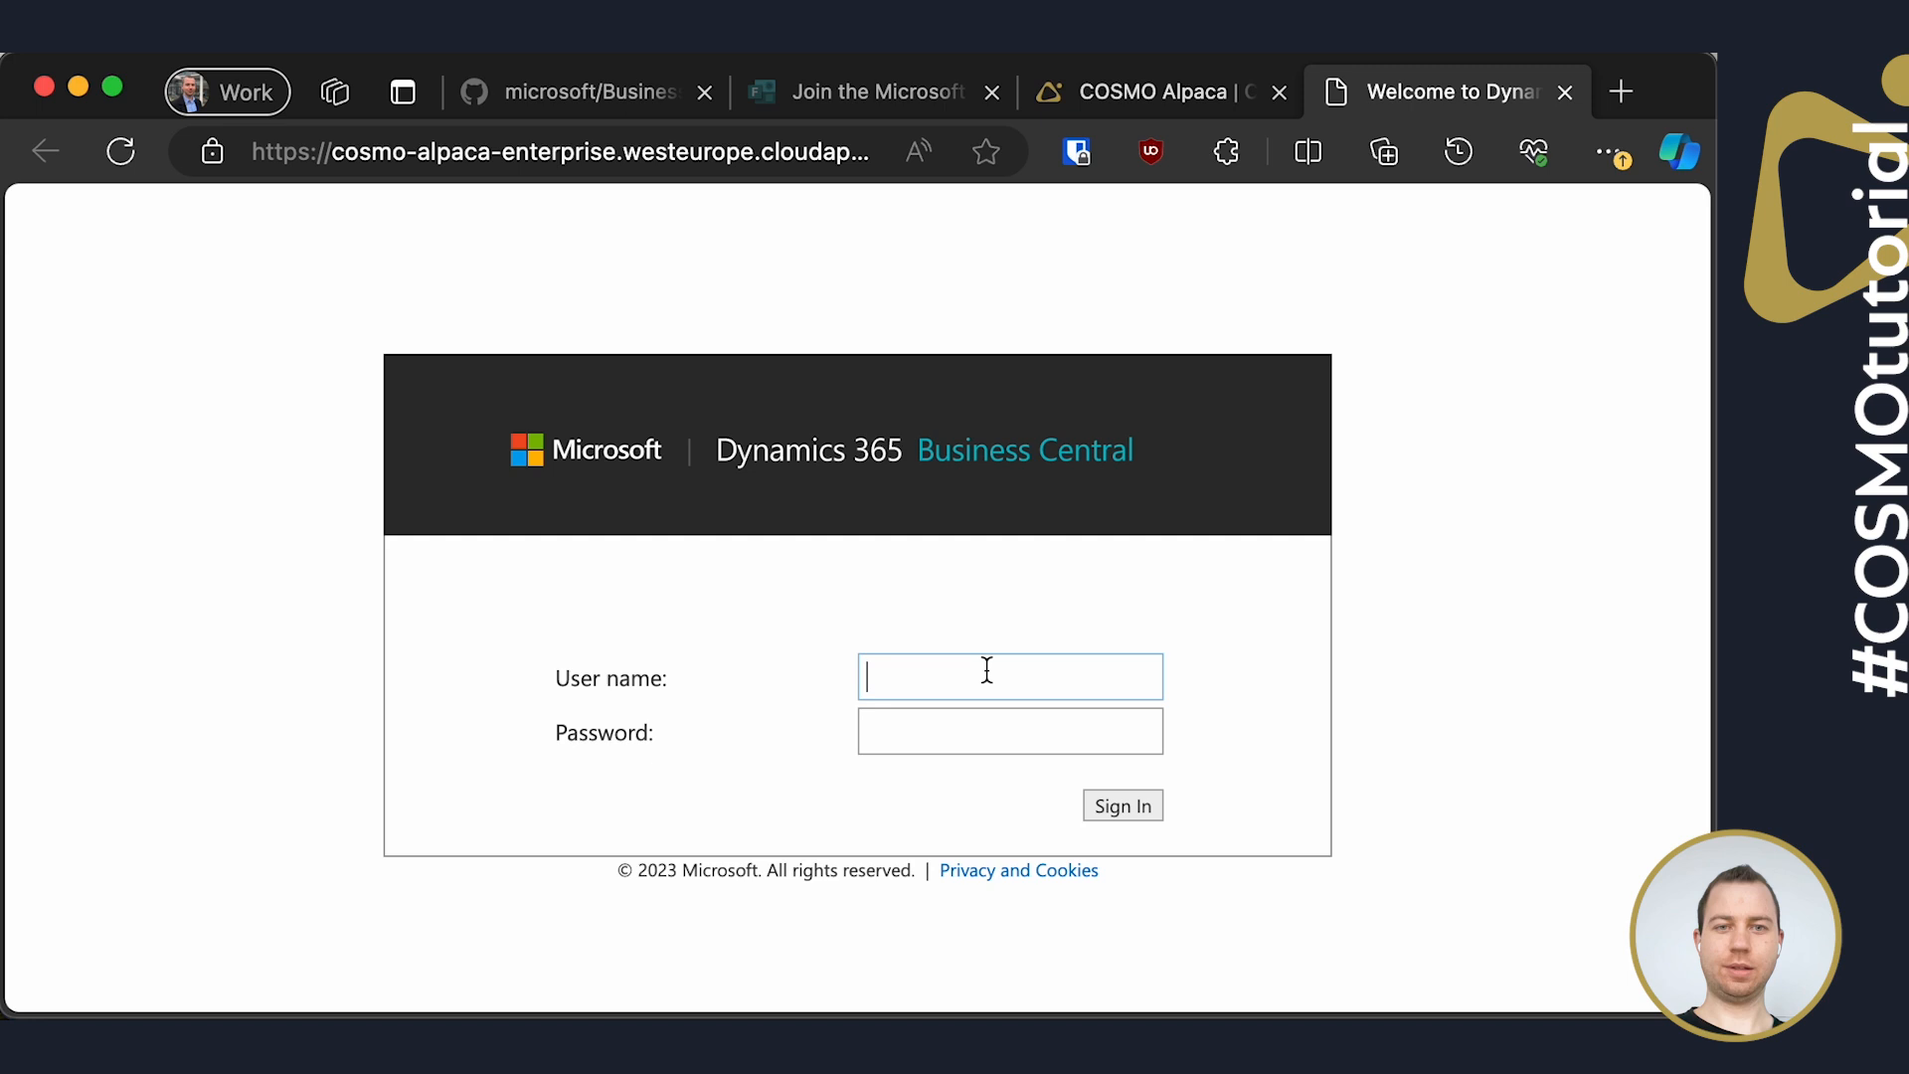
pyautogui.write('lippertmarkus')
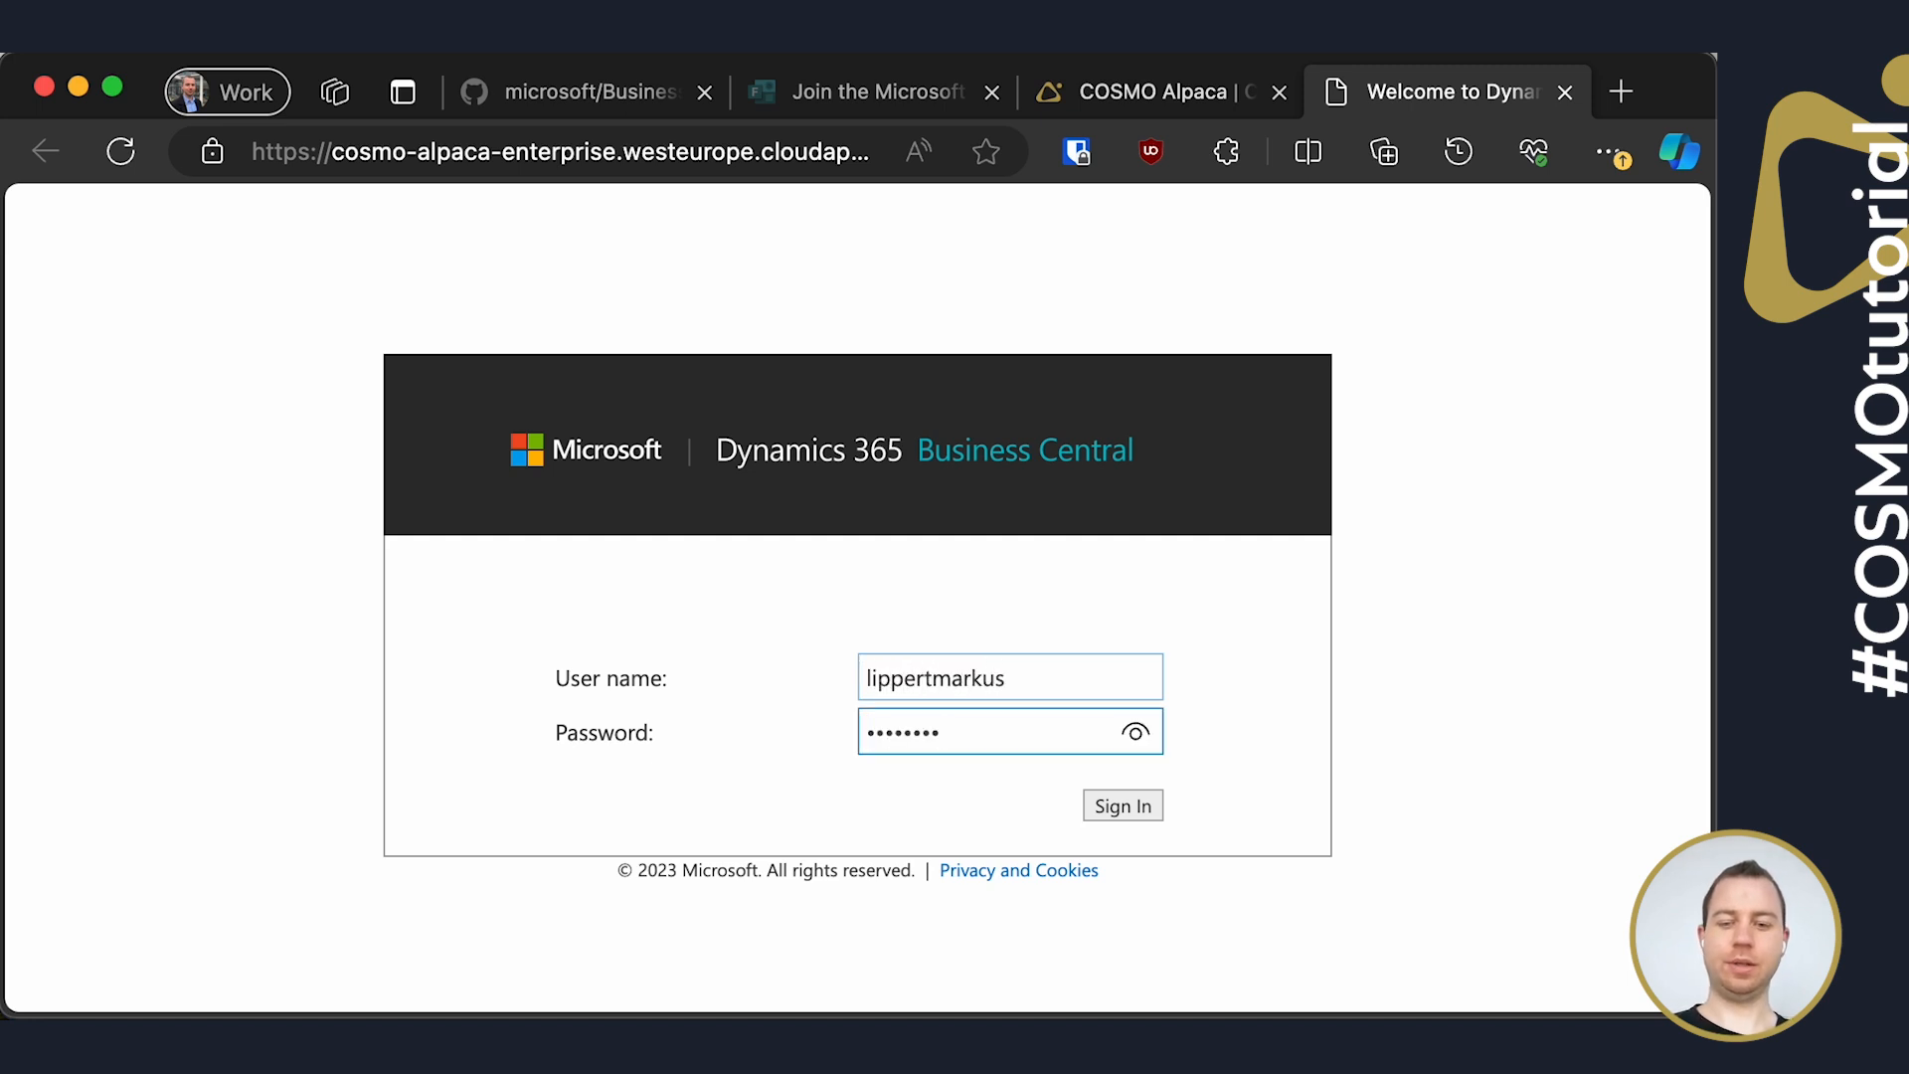
pyautogui.click(1120, 805)
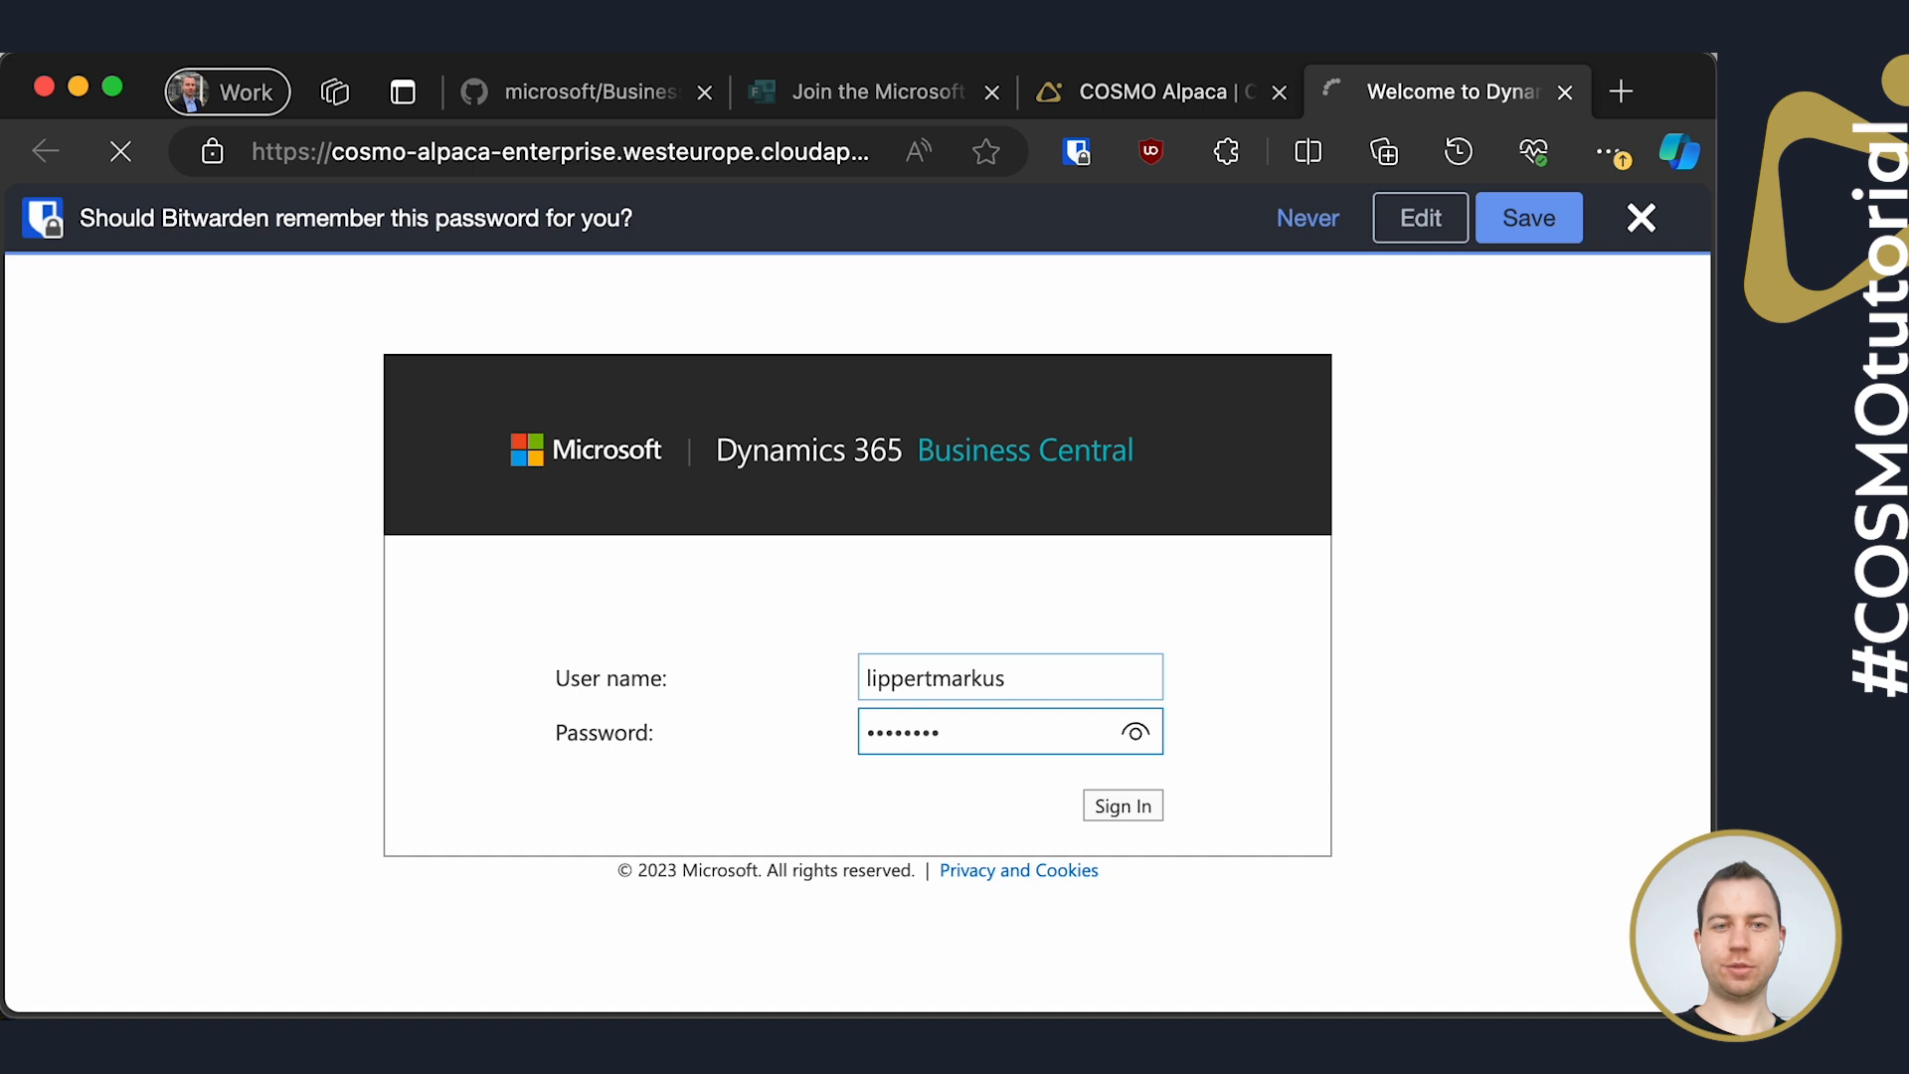
pyautogui.click(1641, 219)
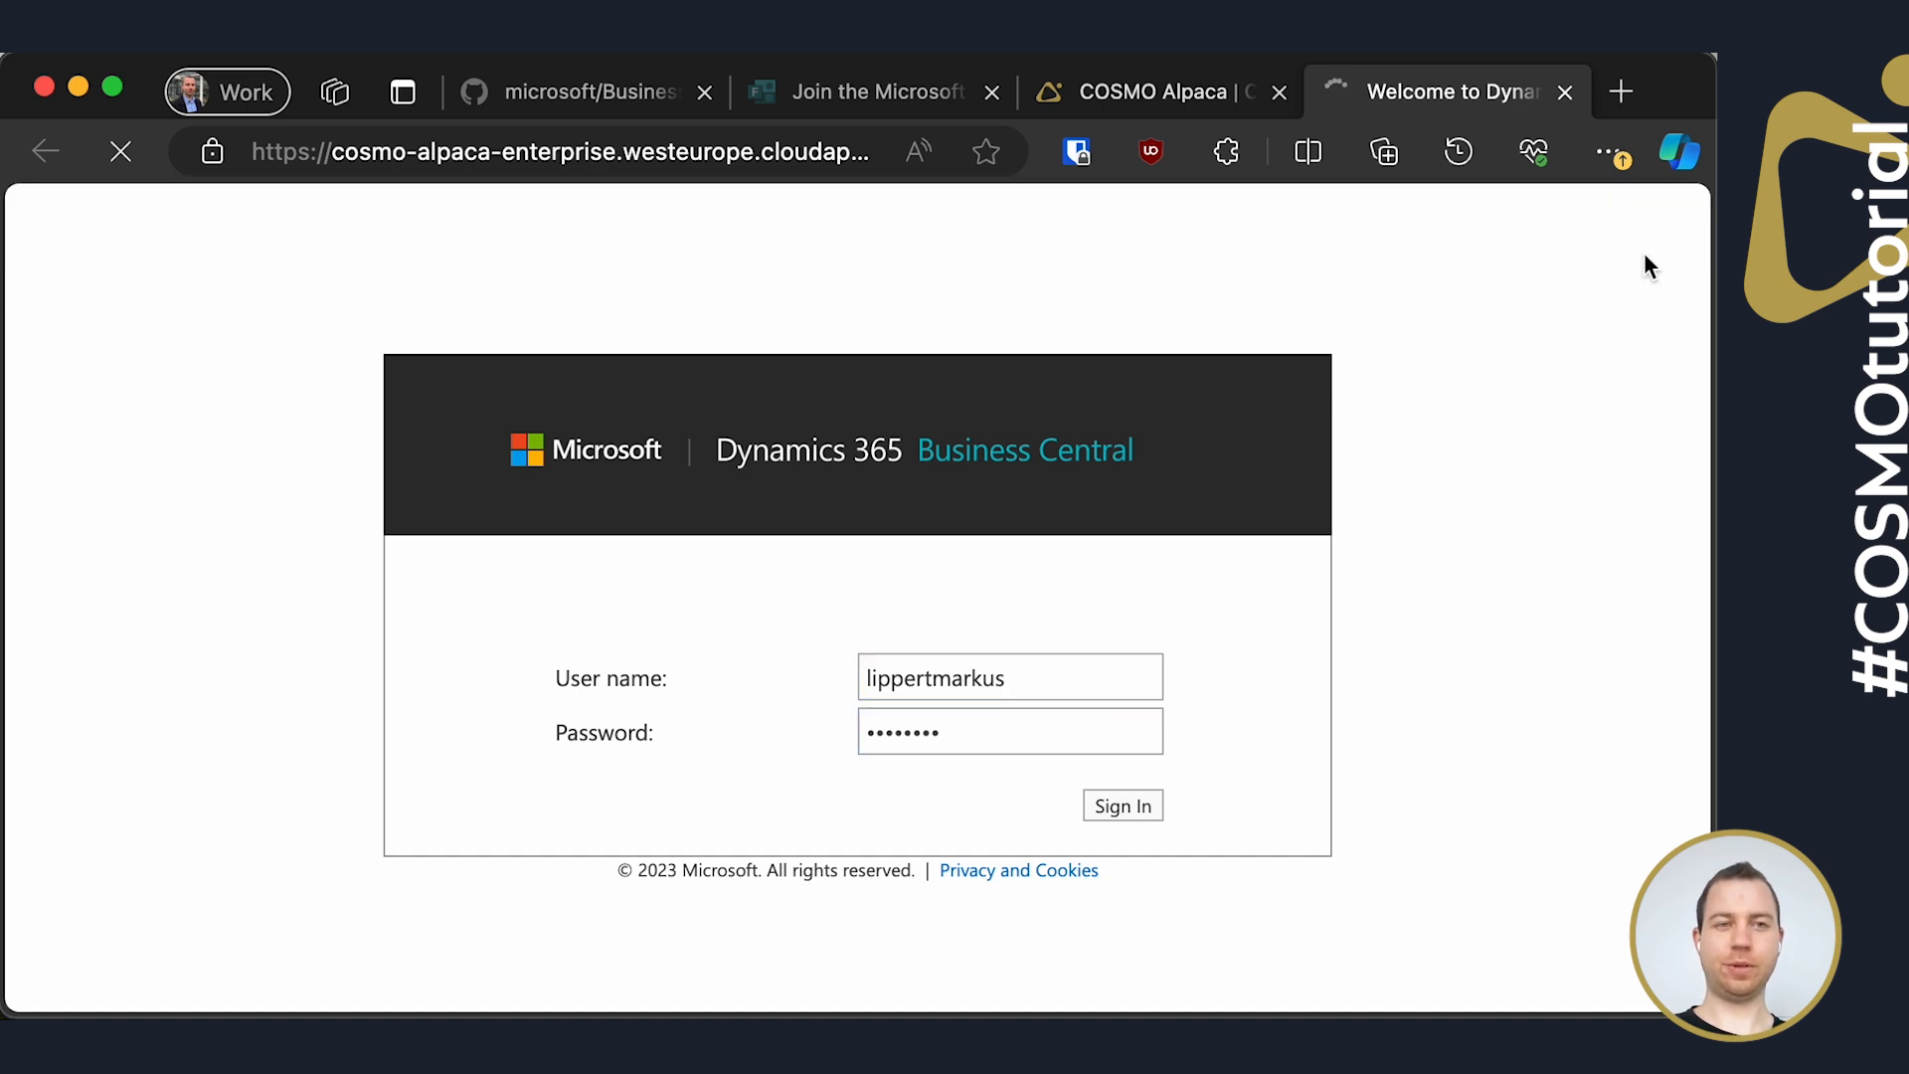
pyautogui.click(1122, 806)
pyautogui.write('extension')
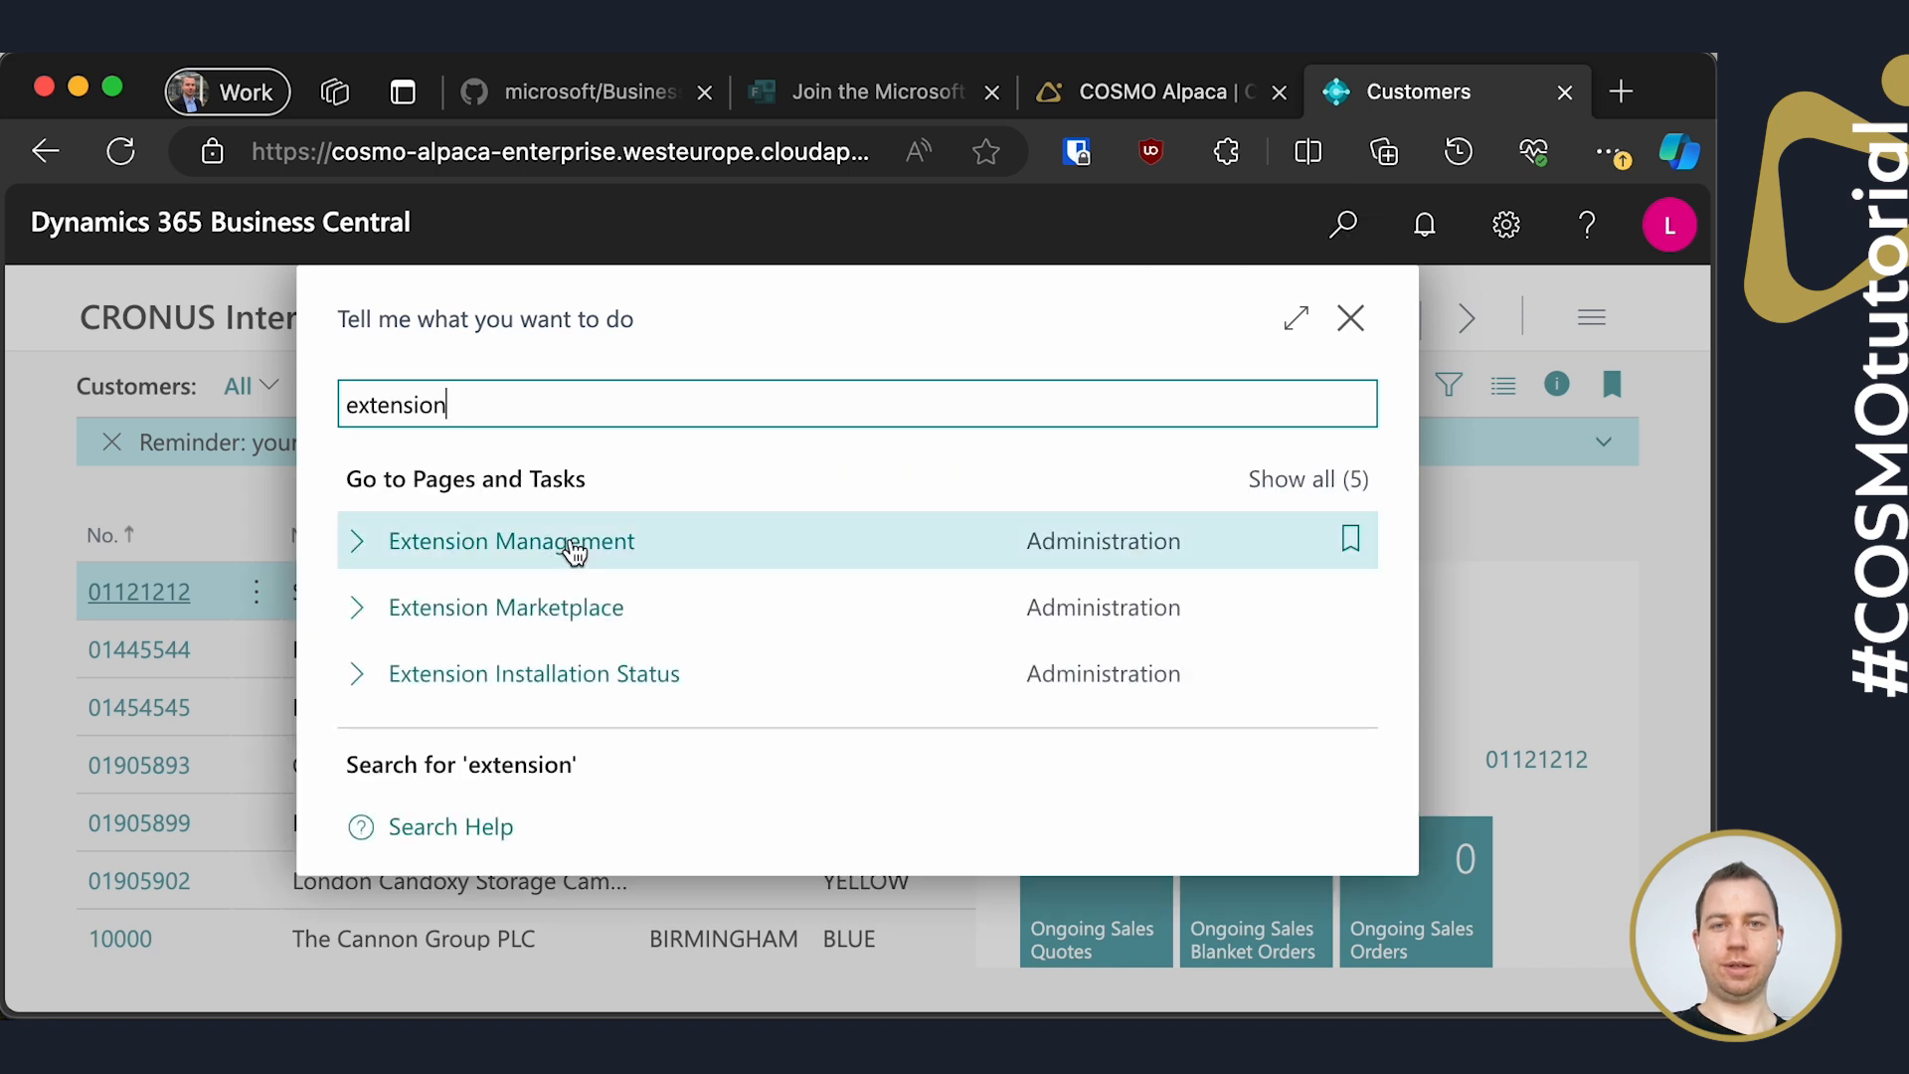
# View Extension Management and scroll to Base Application v. 25.1.16910.0 listed as installed
pyautogui.click(511, 541)
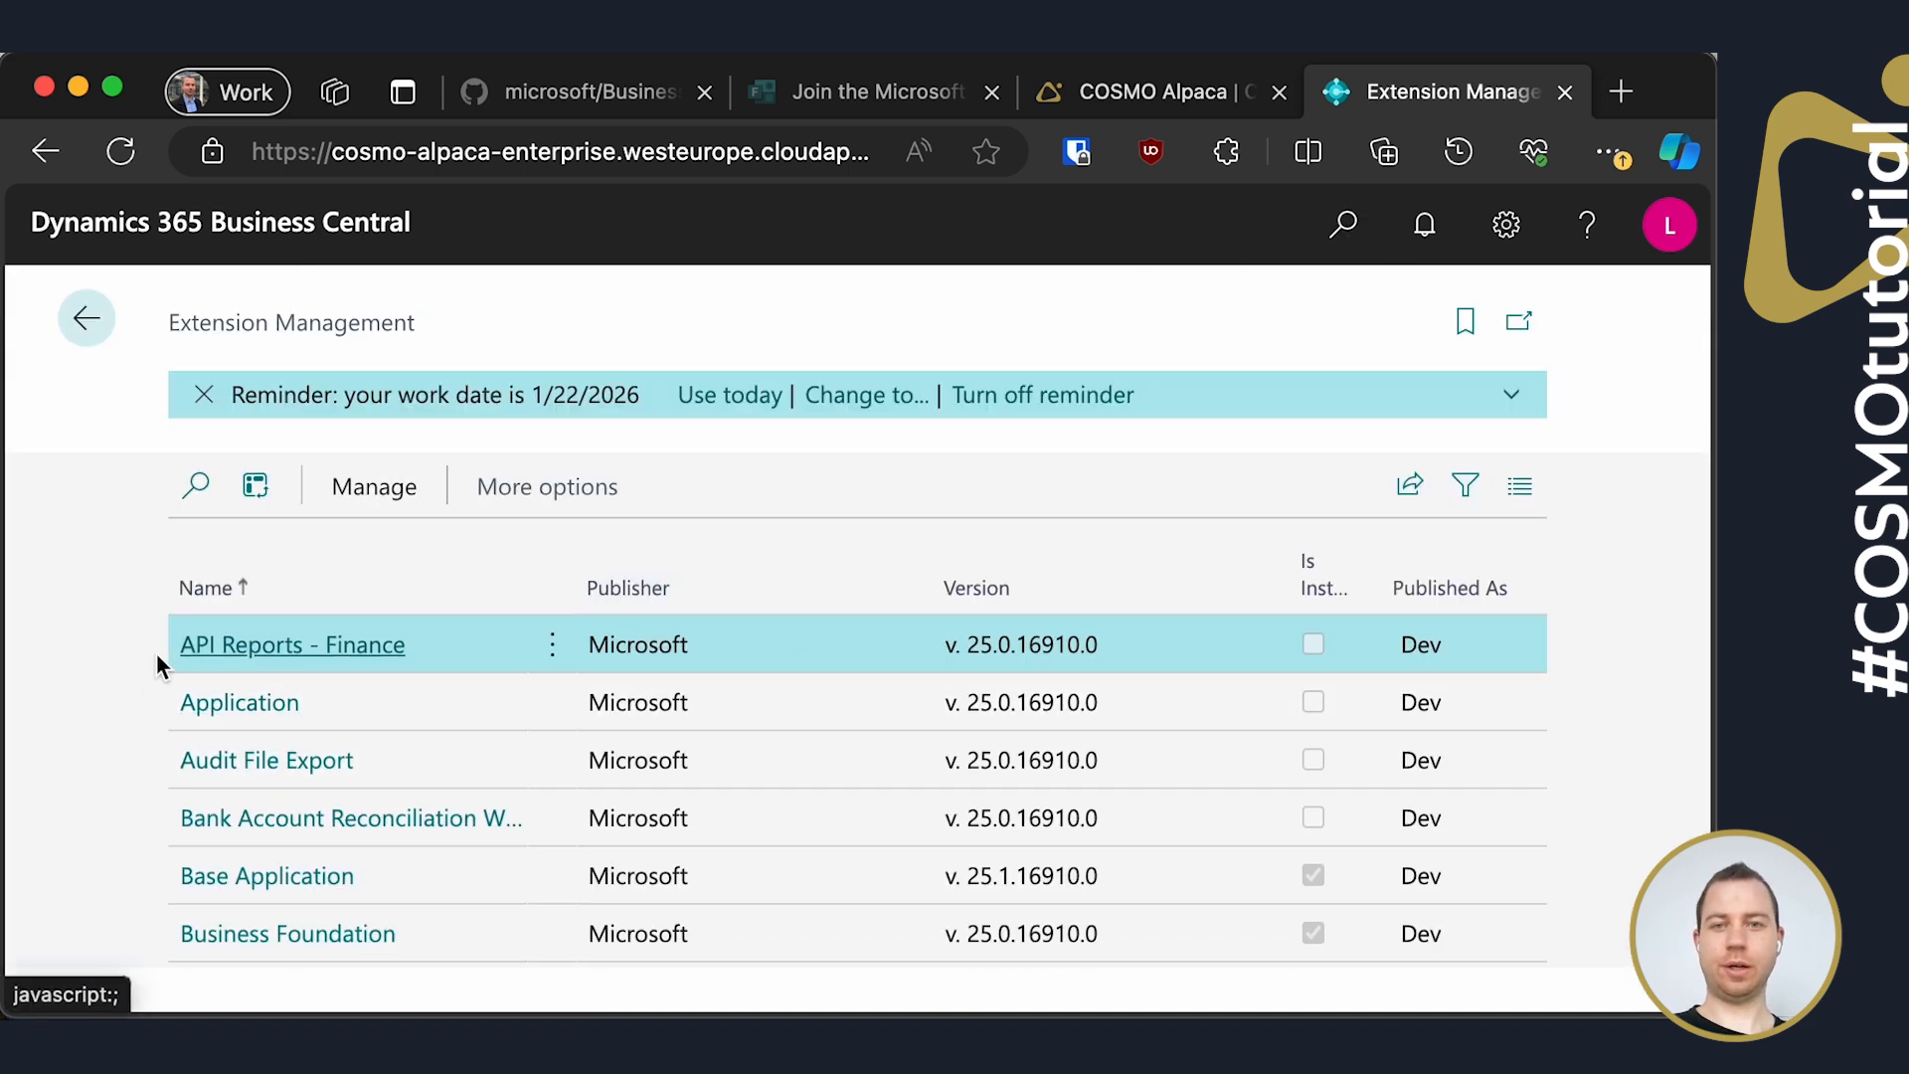
pyautogui.scroll(-3)
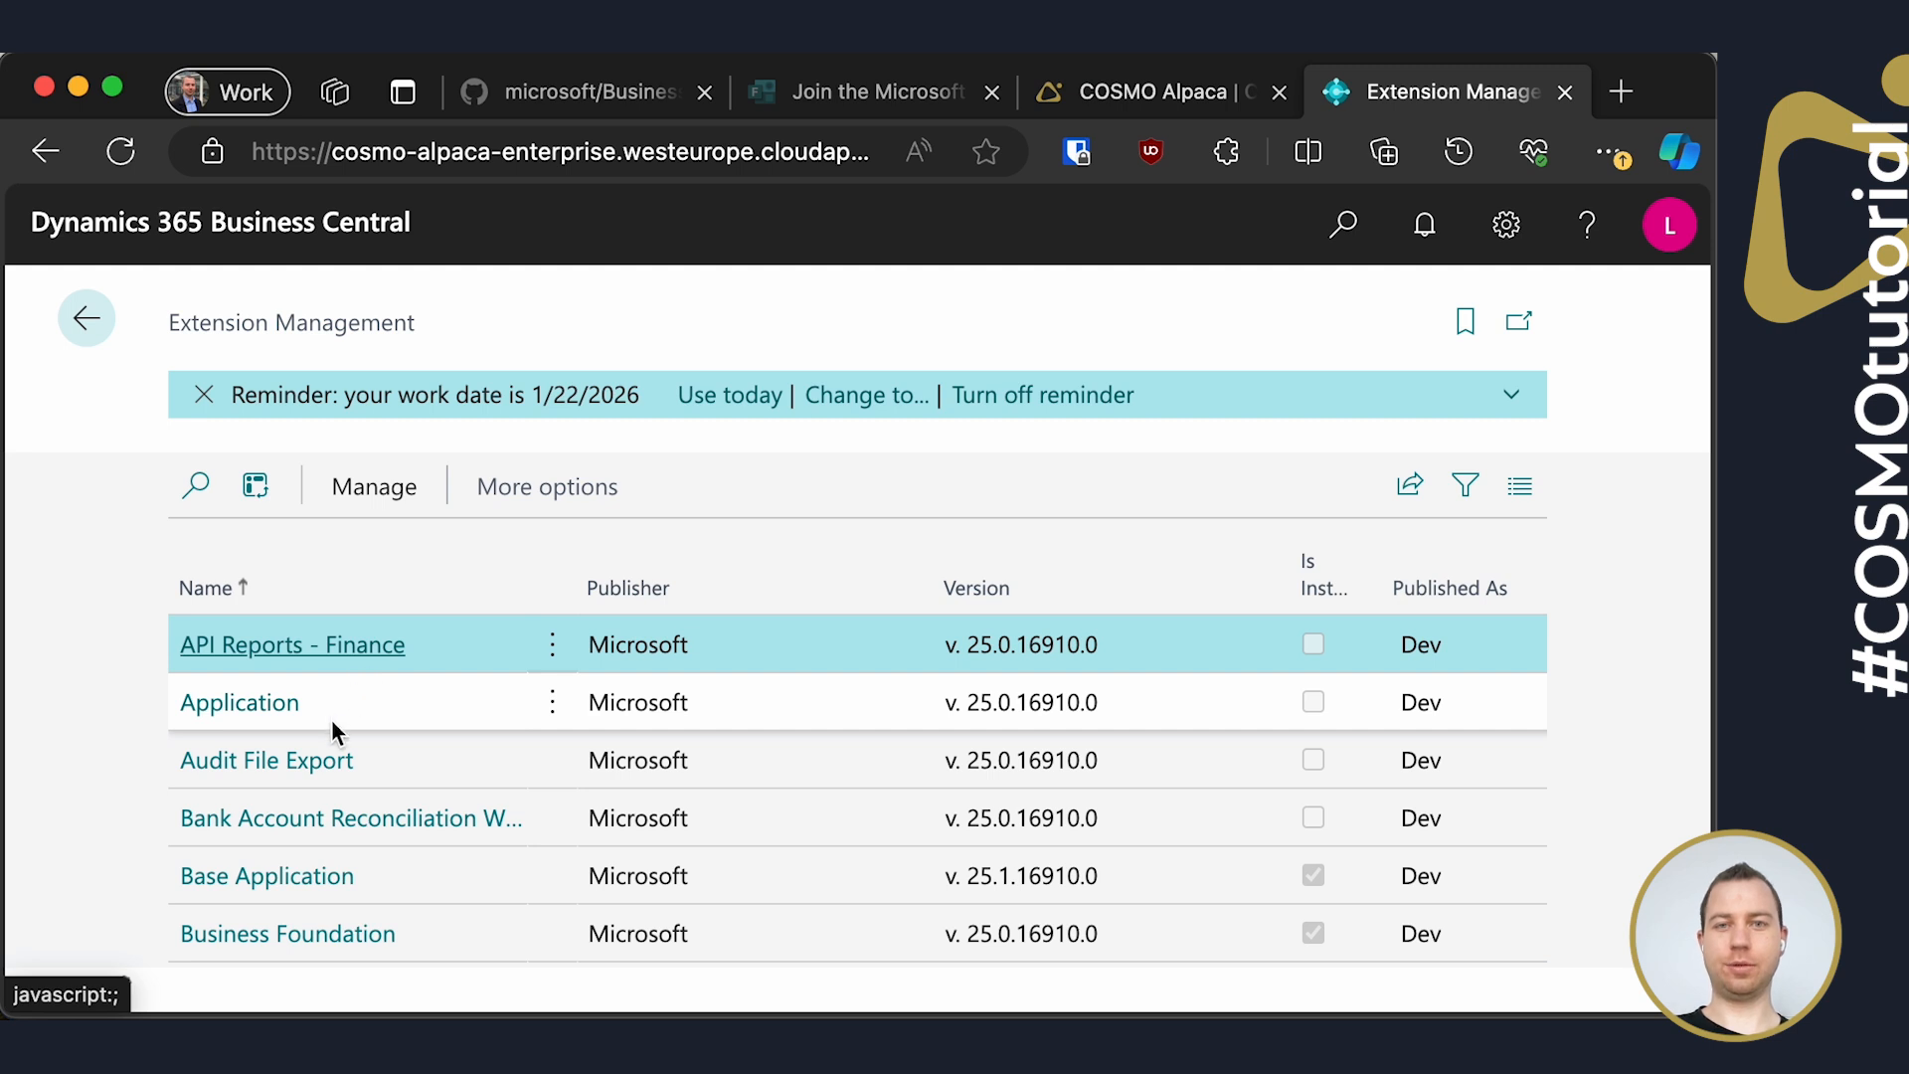
pyautogui.scroll(-3)
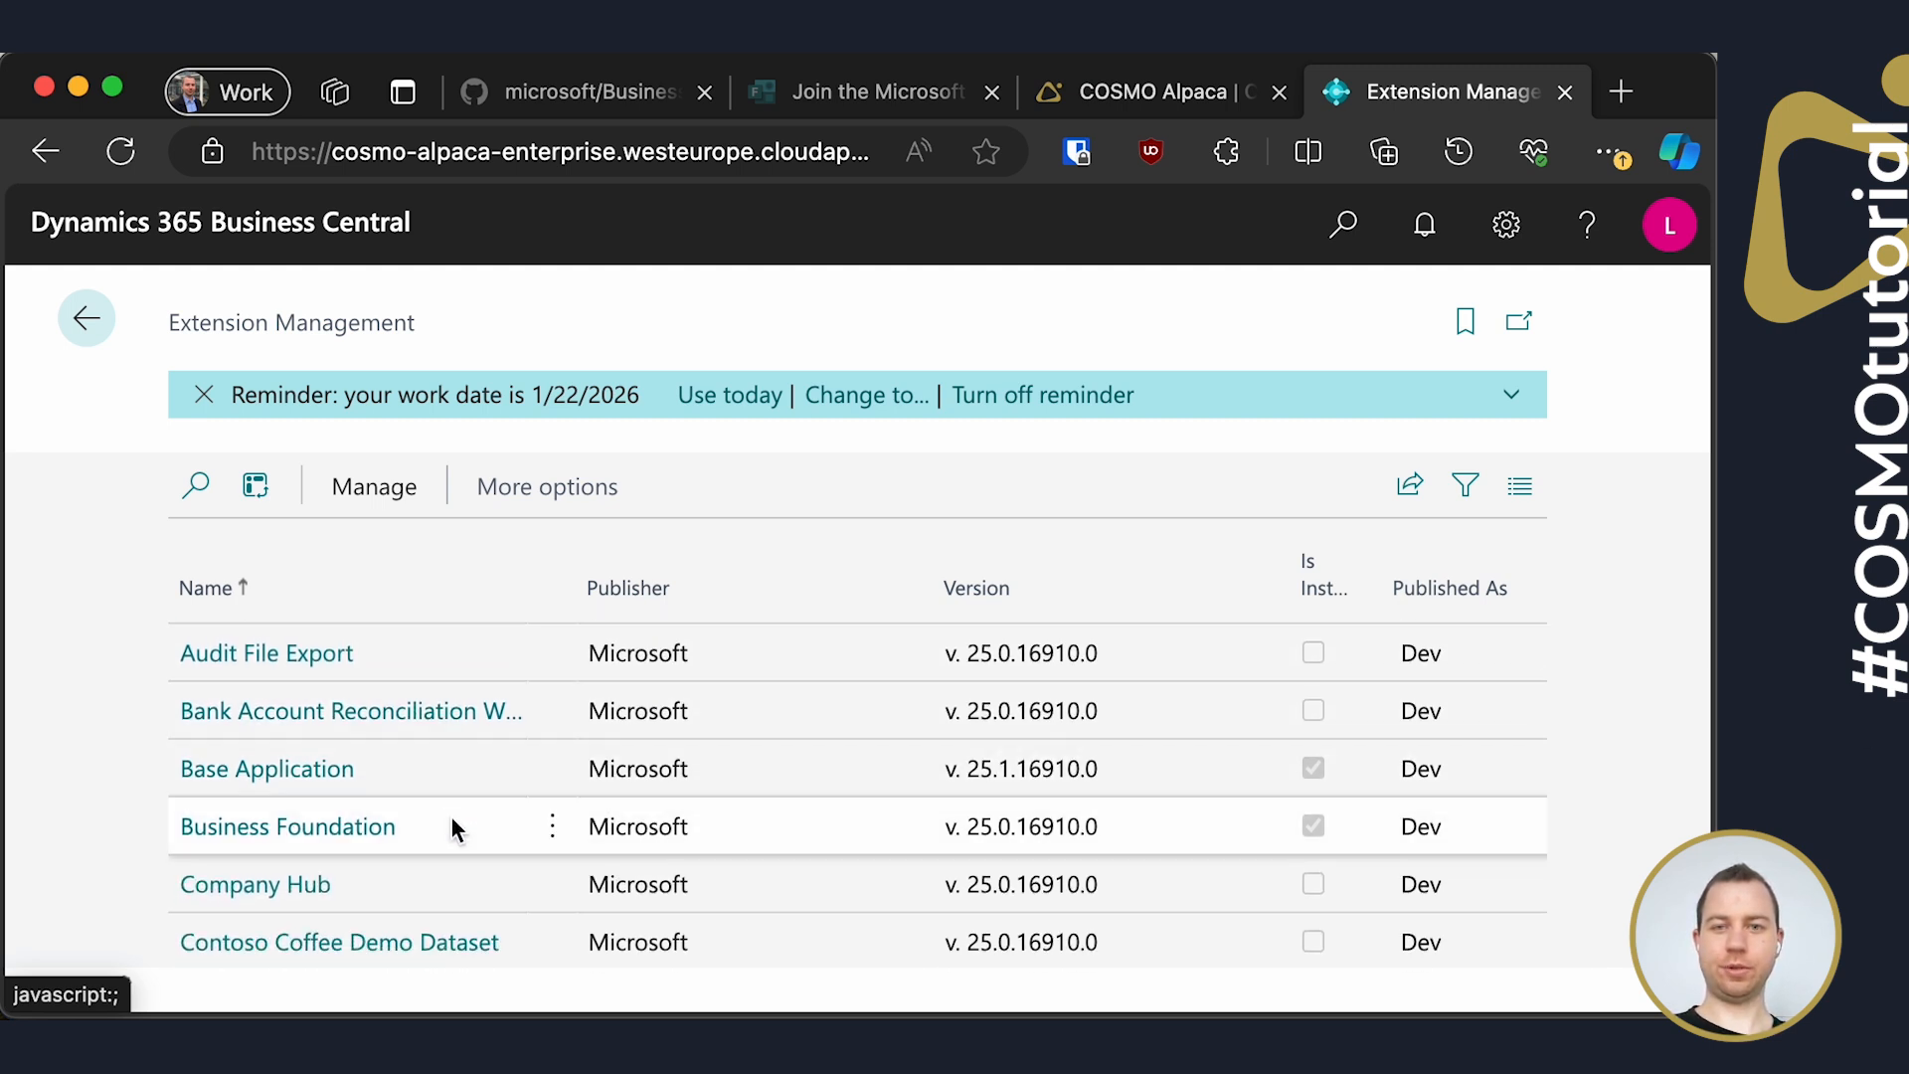
pyautogui.moveTo(438, 768)
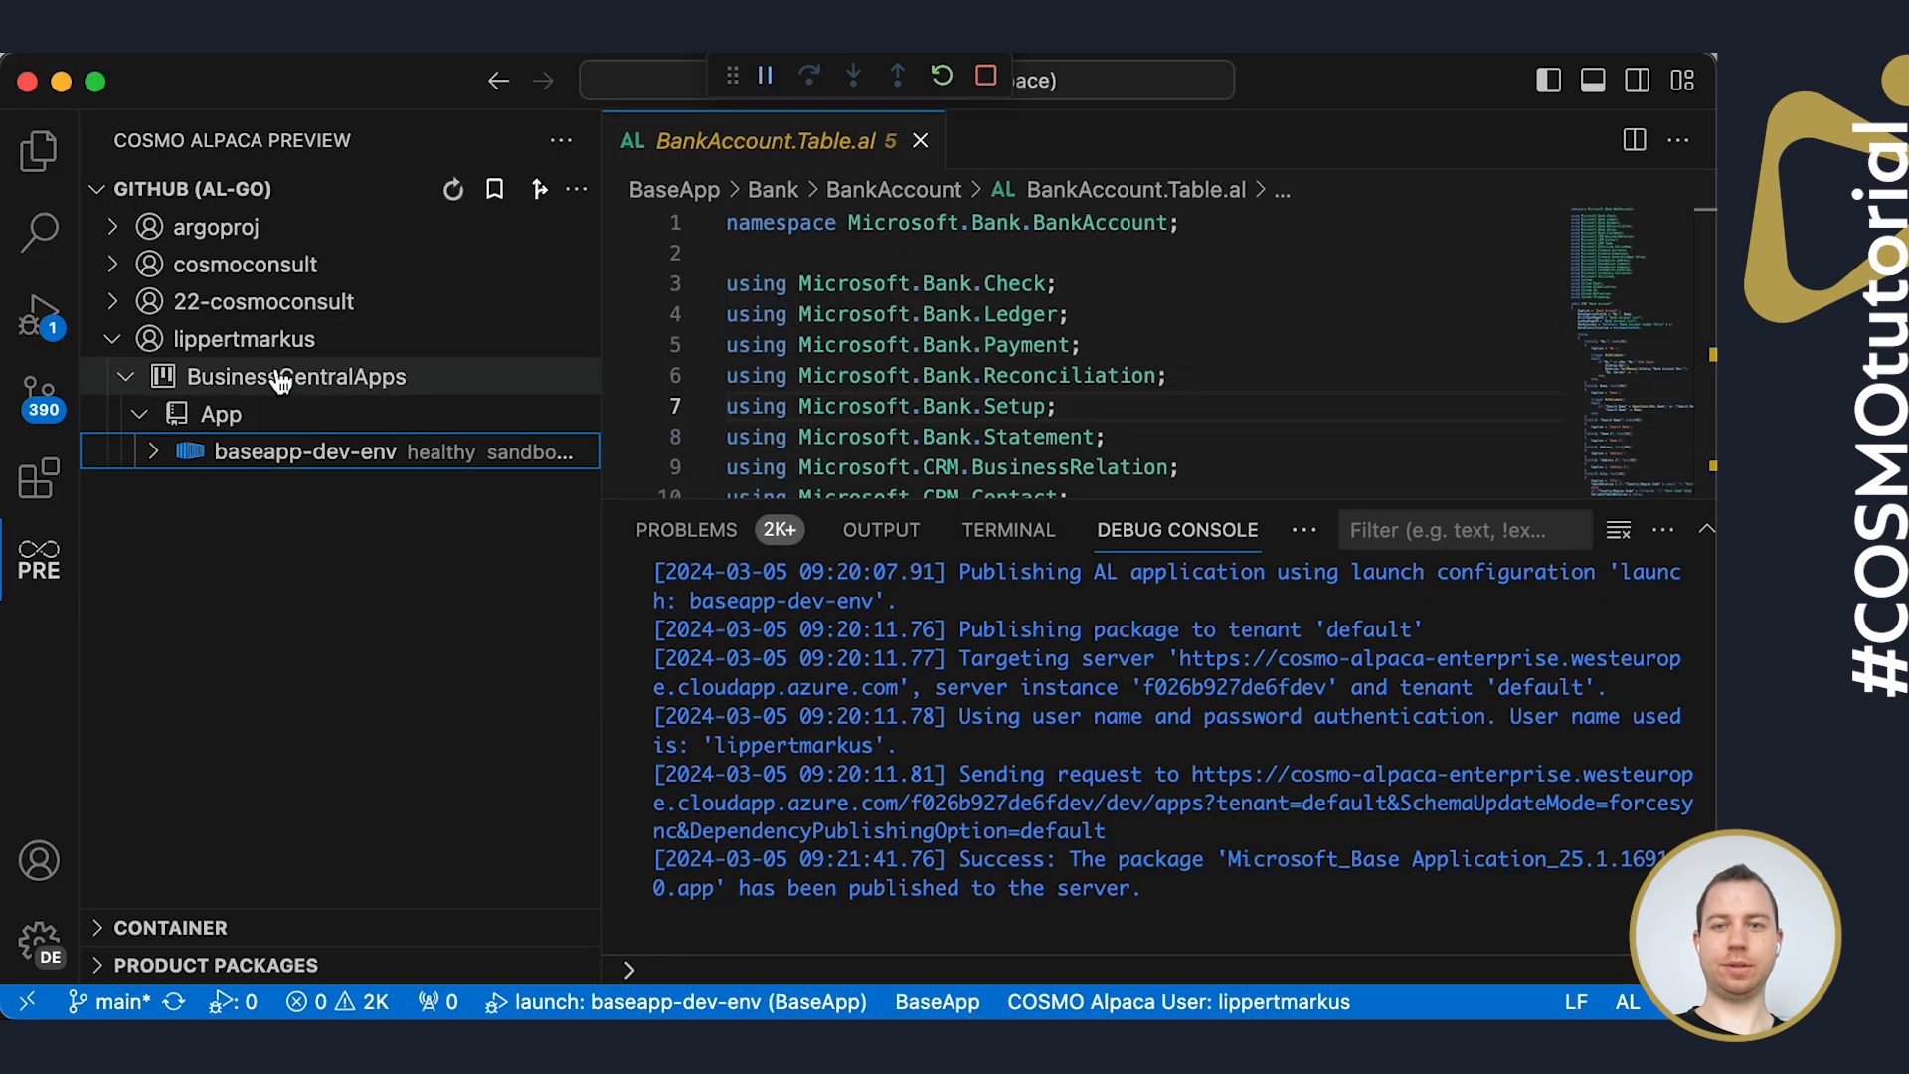
# Start an Alpaca bug report from the '...' menu, entering 'asdf', opening a prefilled GitHub issue form
pyautogui.click(577, 189)
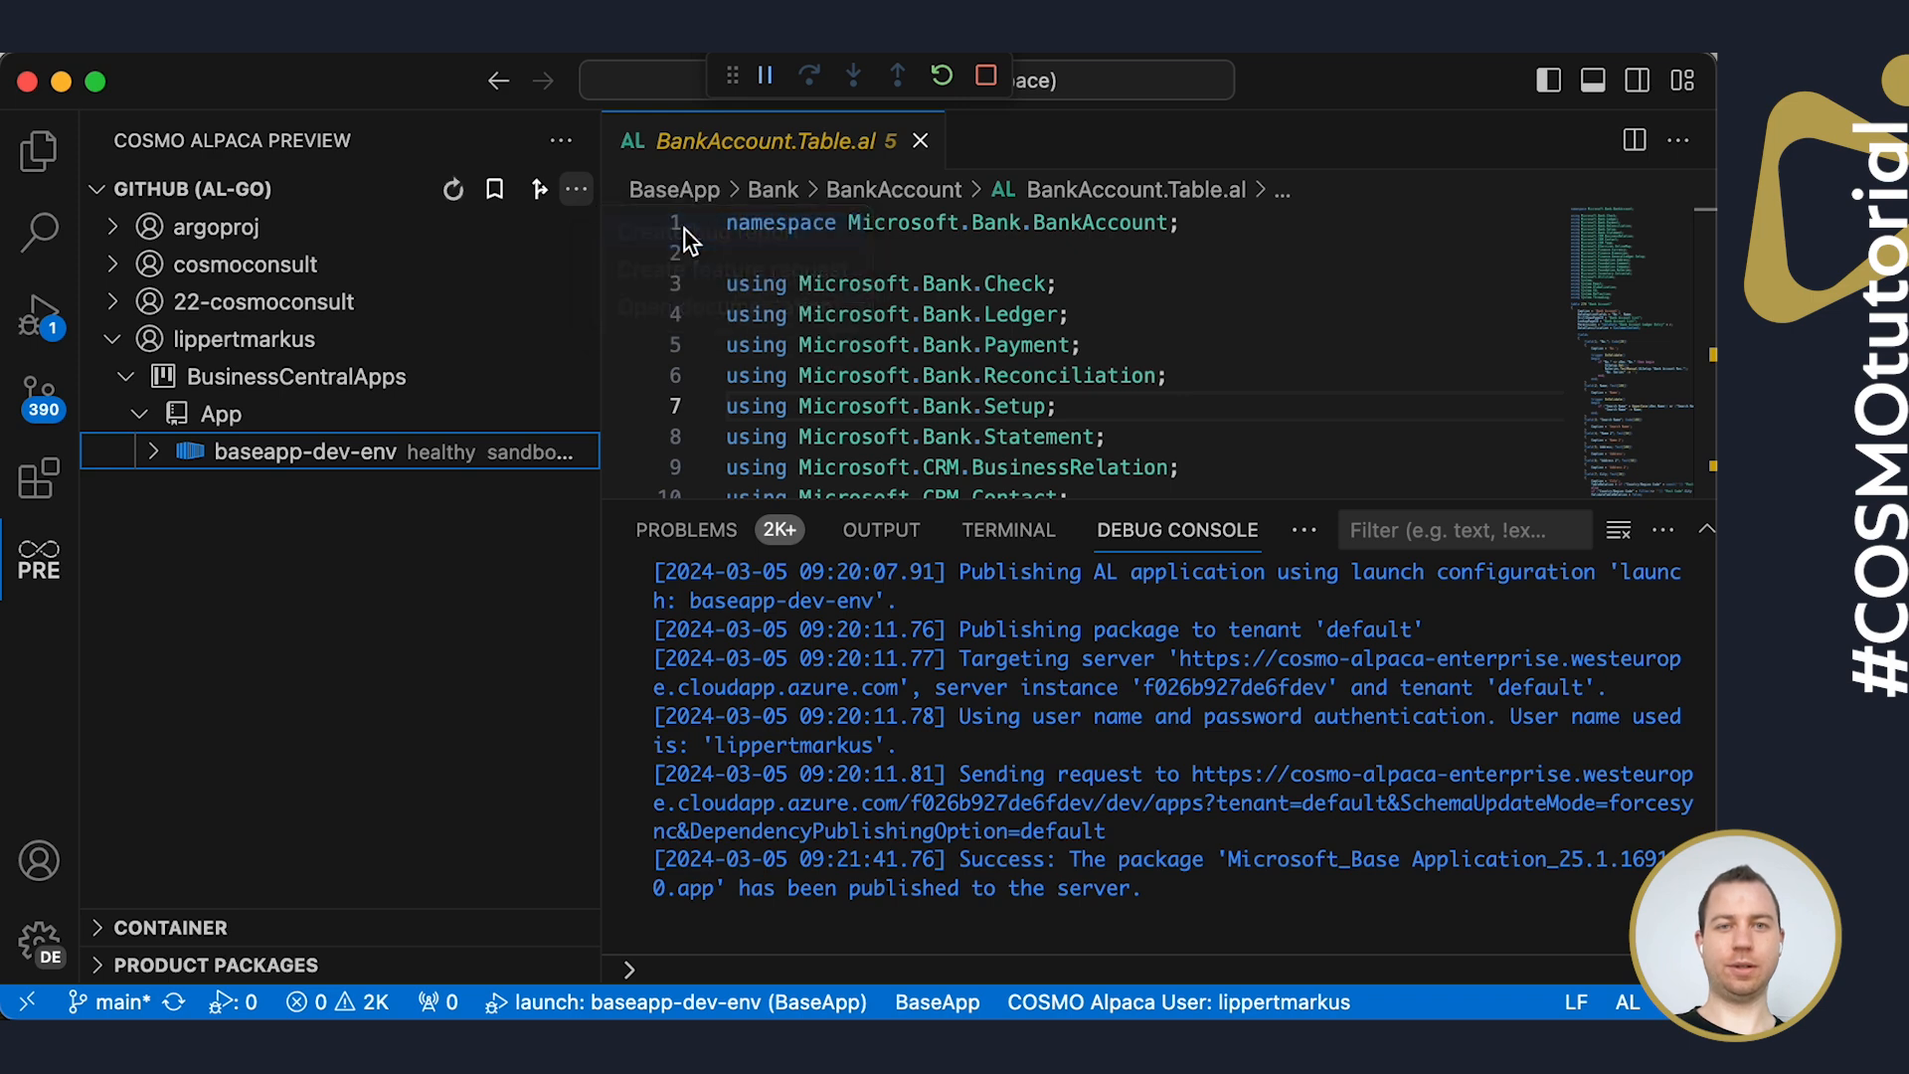
pyautogui.write('asdff (vscode.general.bugReport')
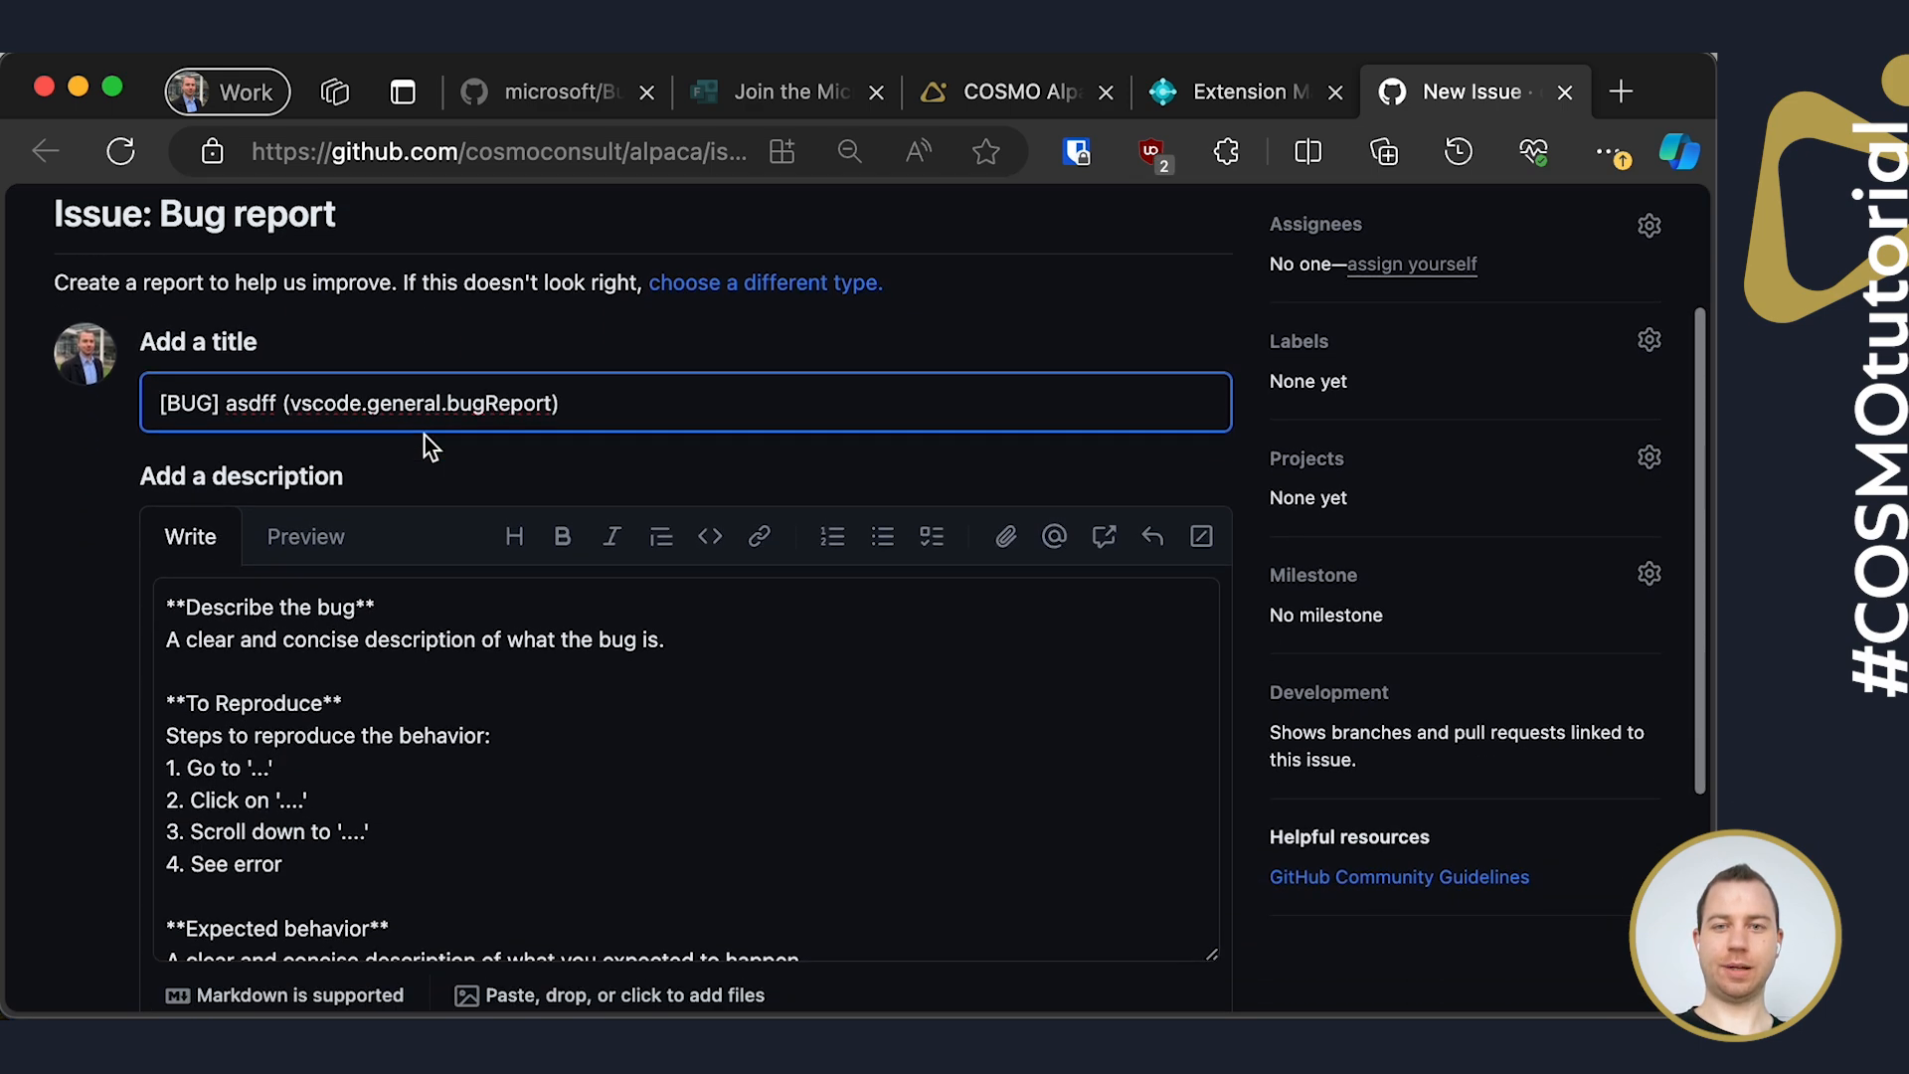
pyautogui.scroll(-3)
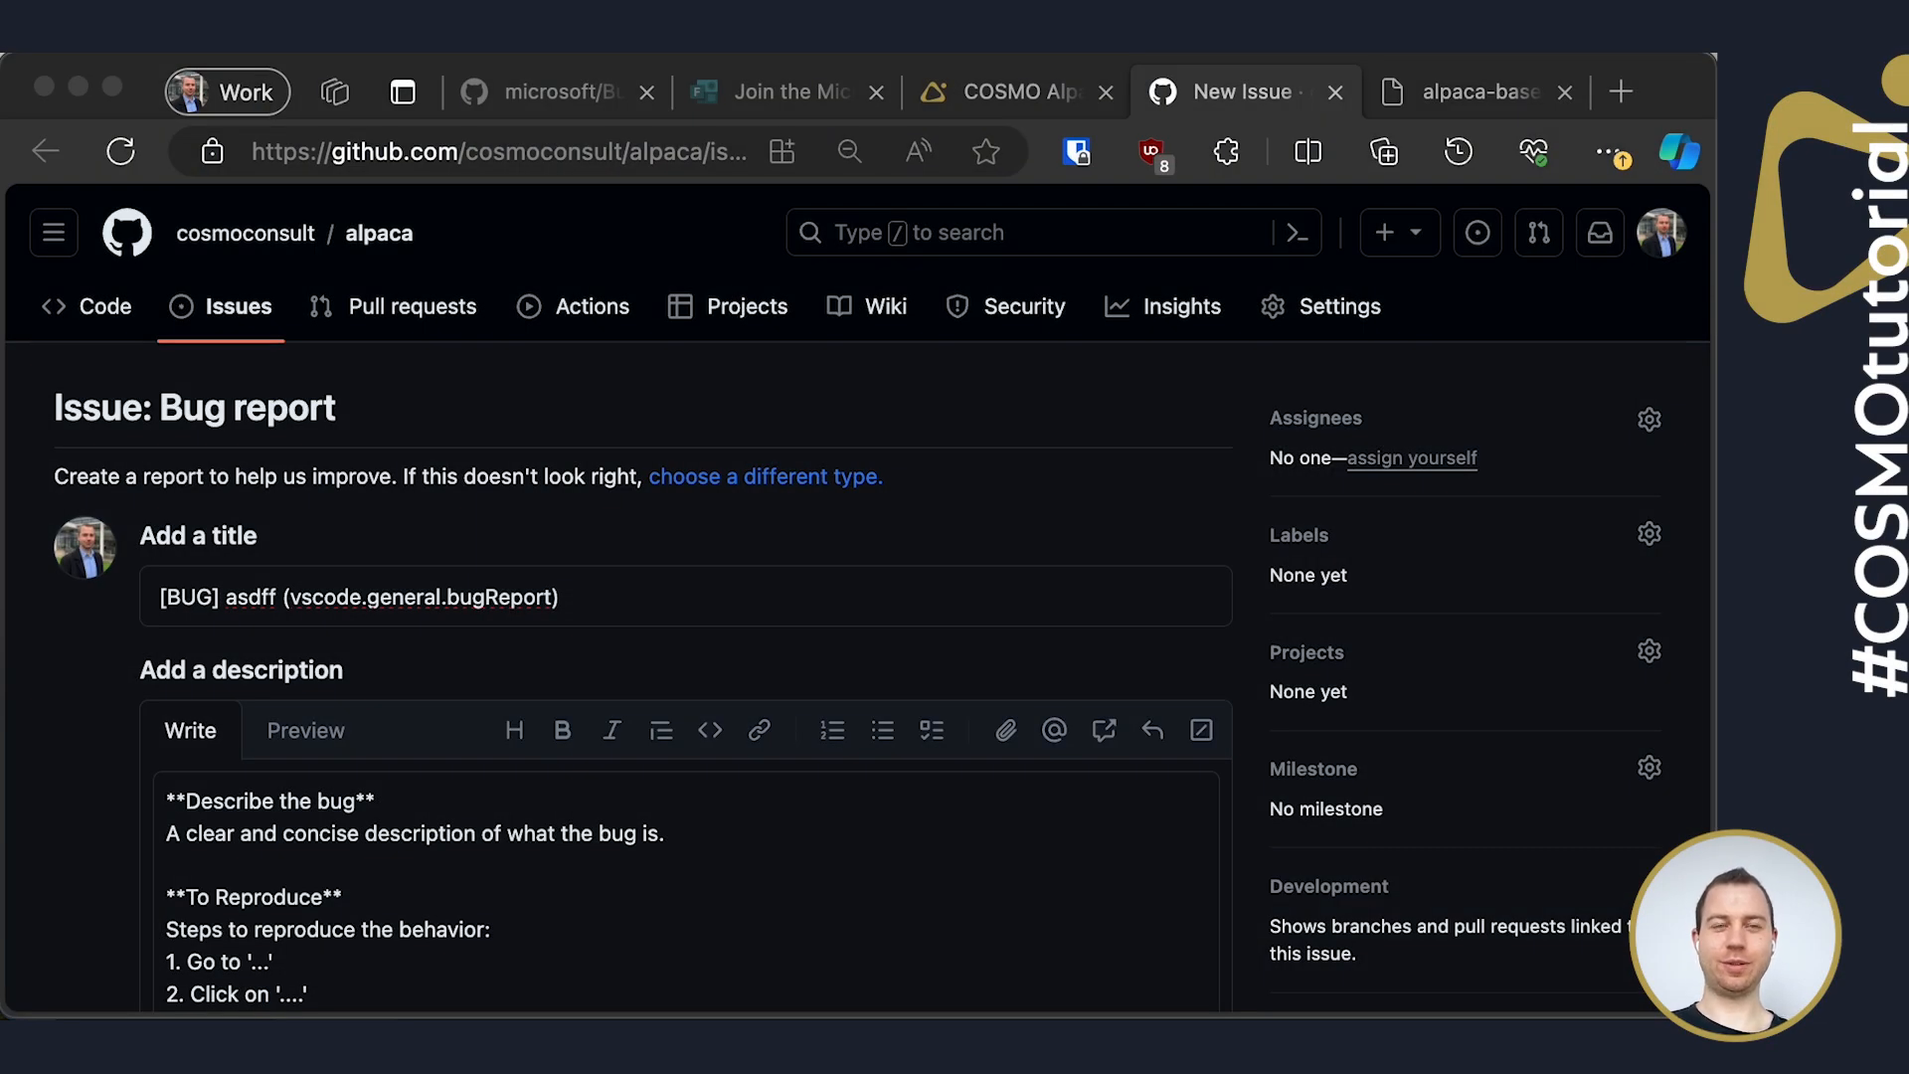
# Show the alpaca-baseapp.png image announcing COSMO Alpaca is free for base app contributions
pyautogui.click(1474, 92)
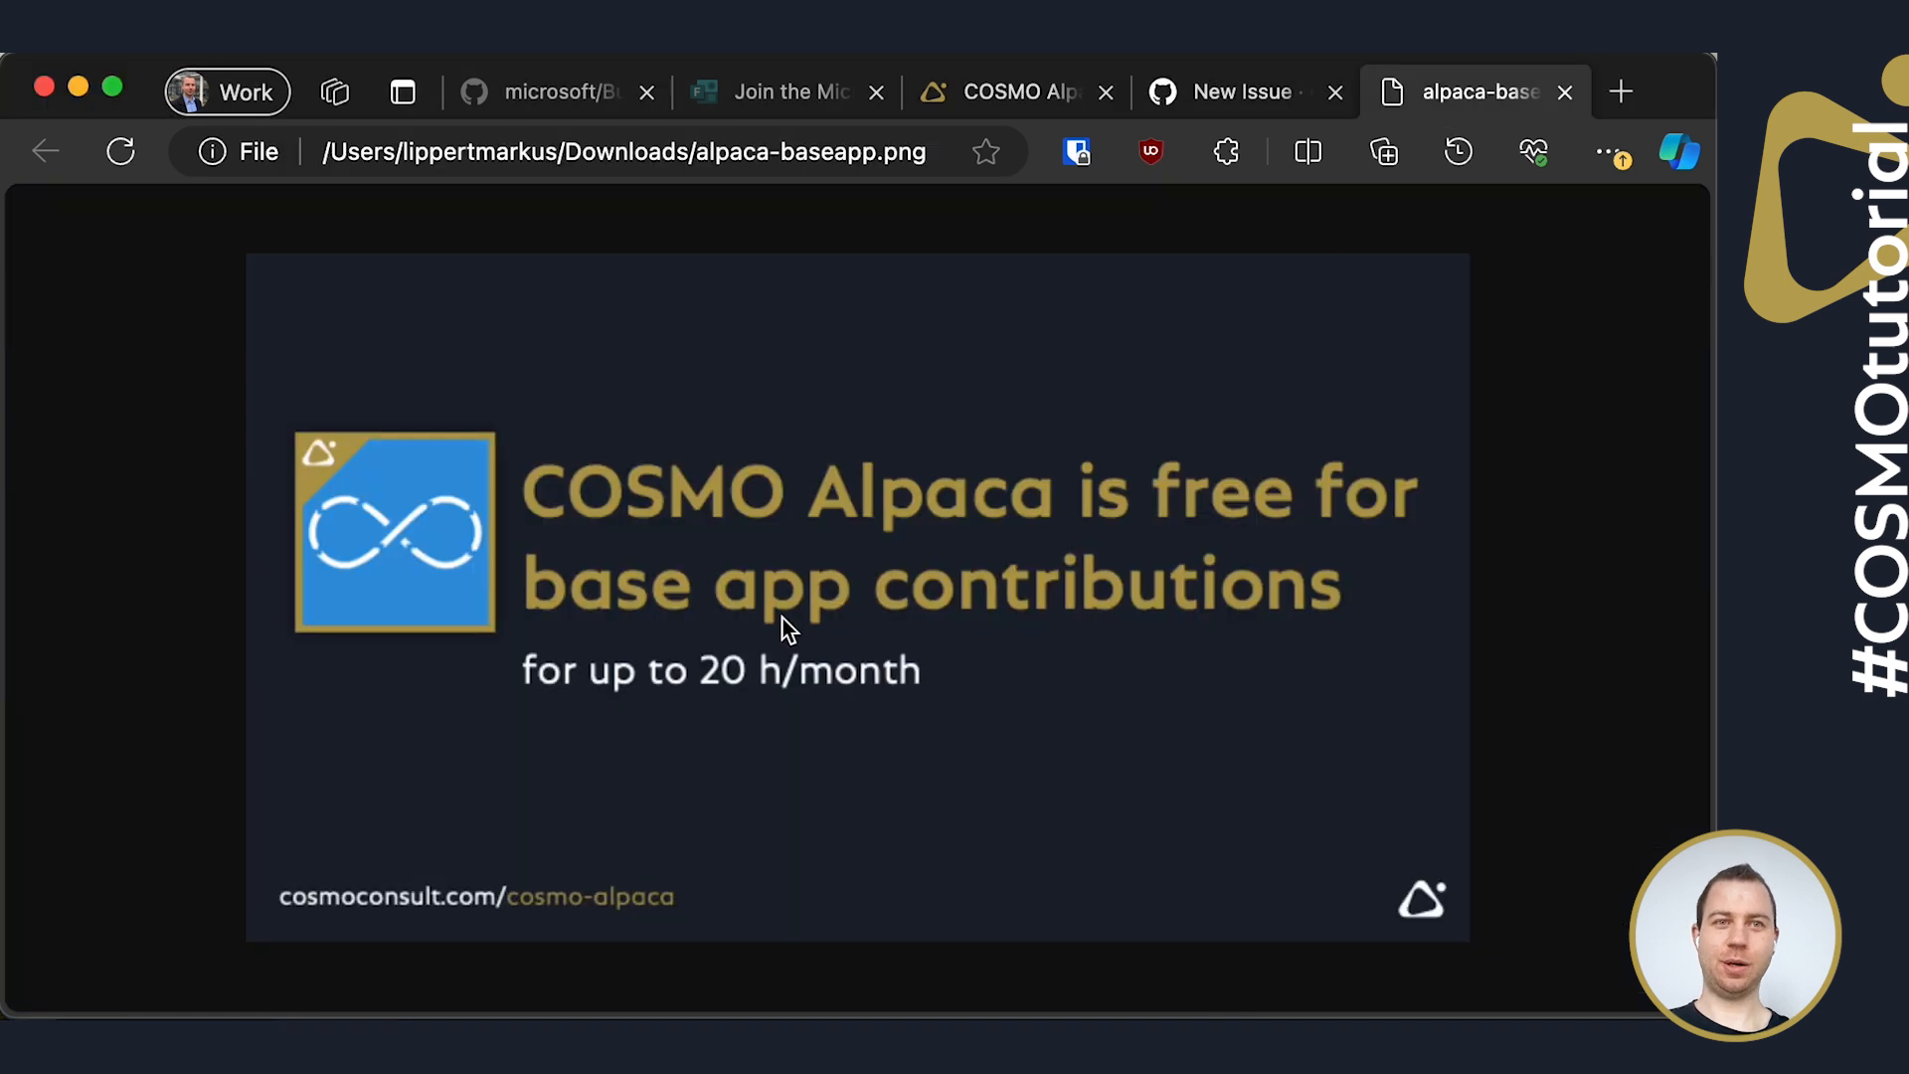
pyautogui.moveTo(1505, 734)
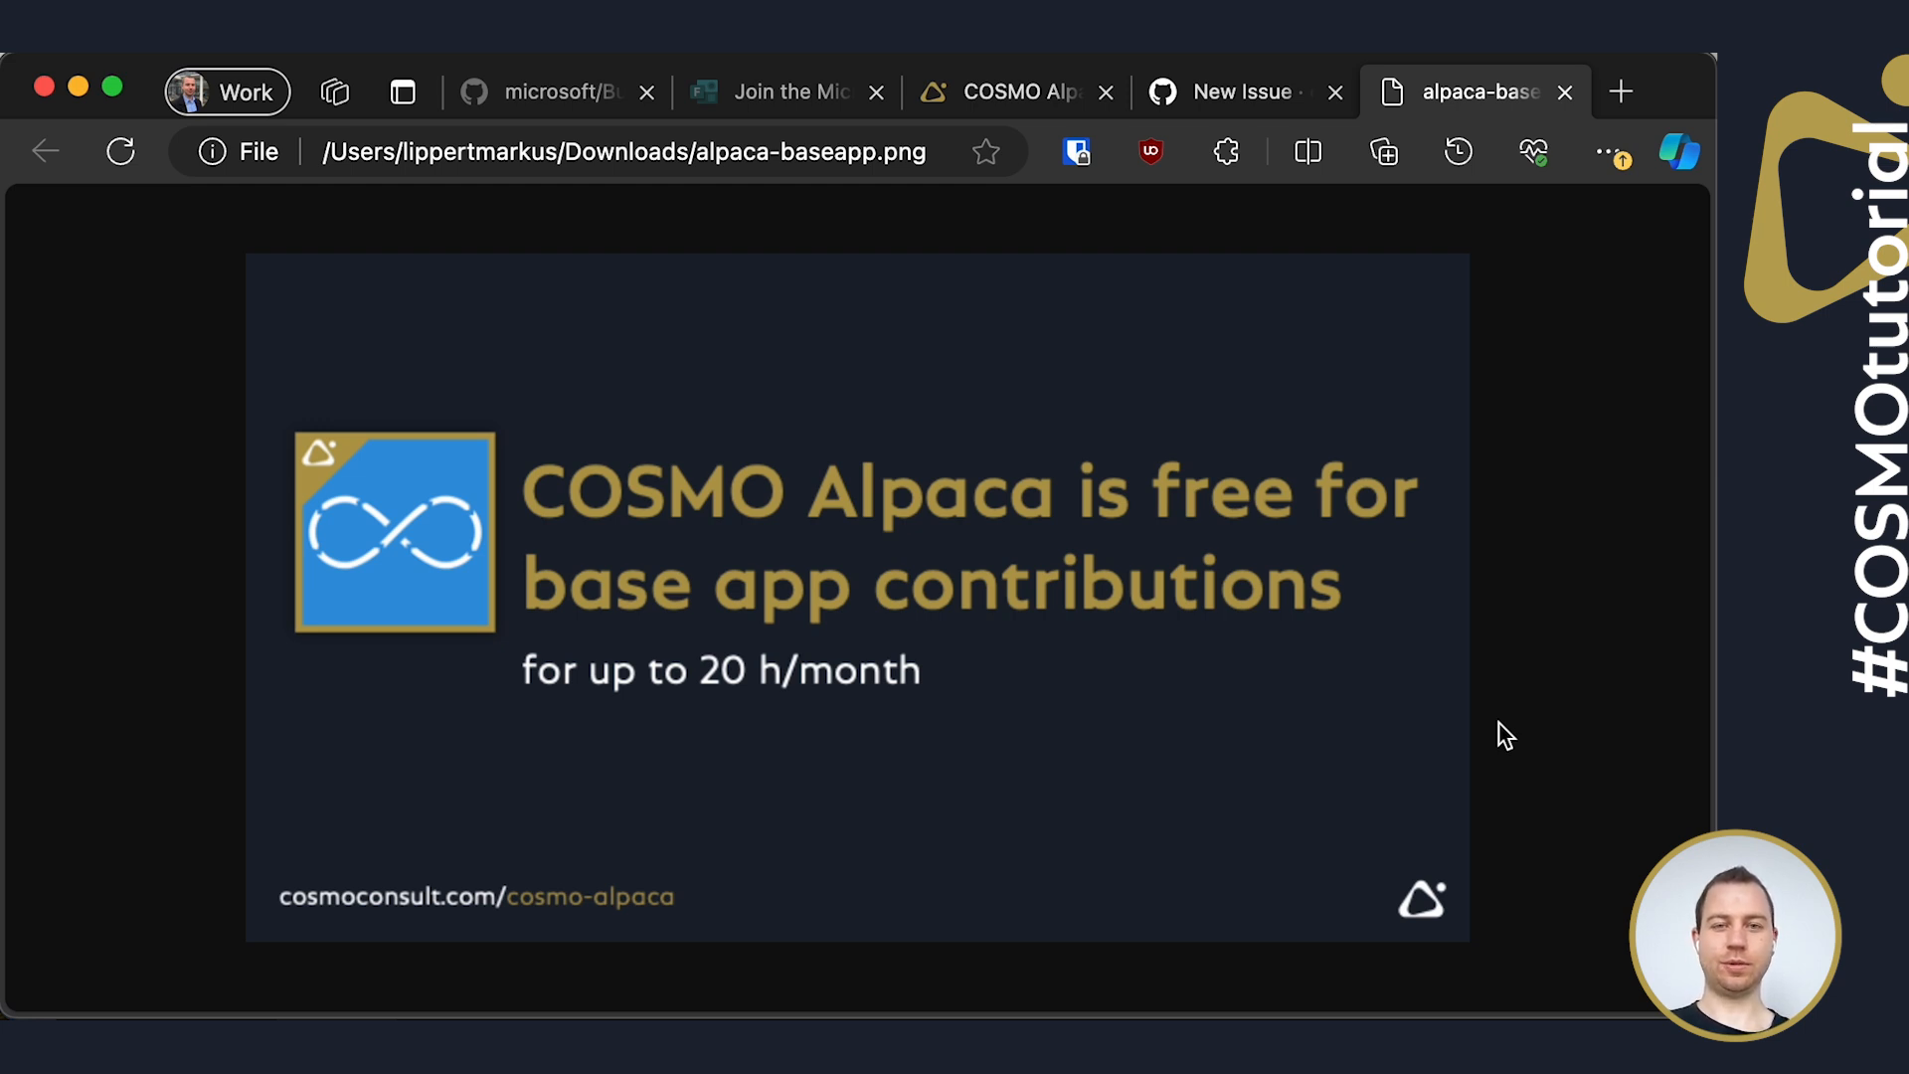
pyautogui.moveTo(658, 971)
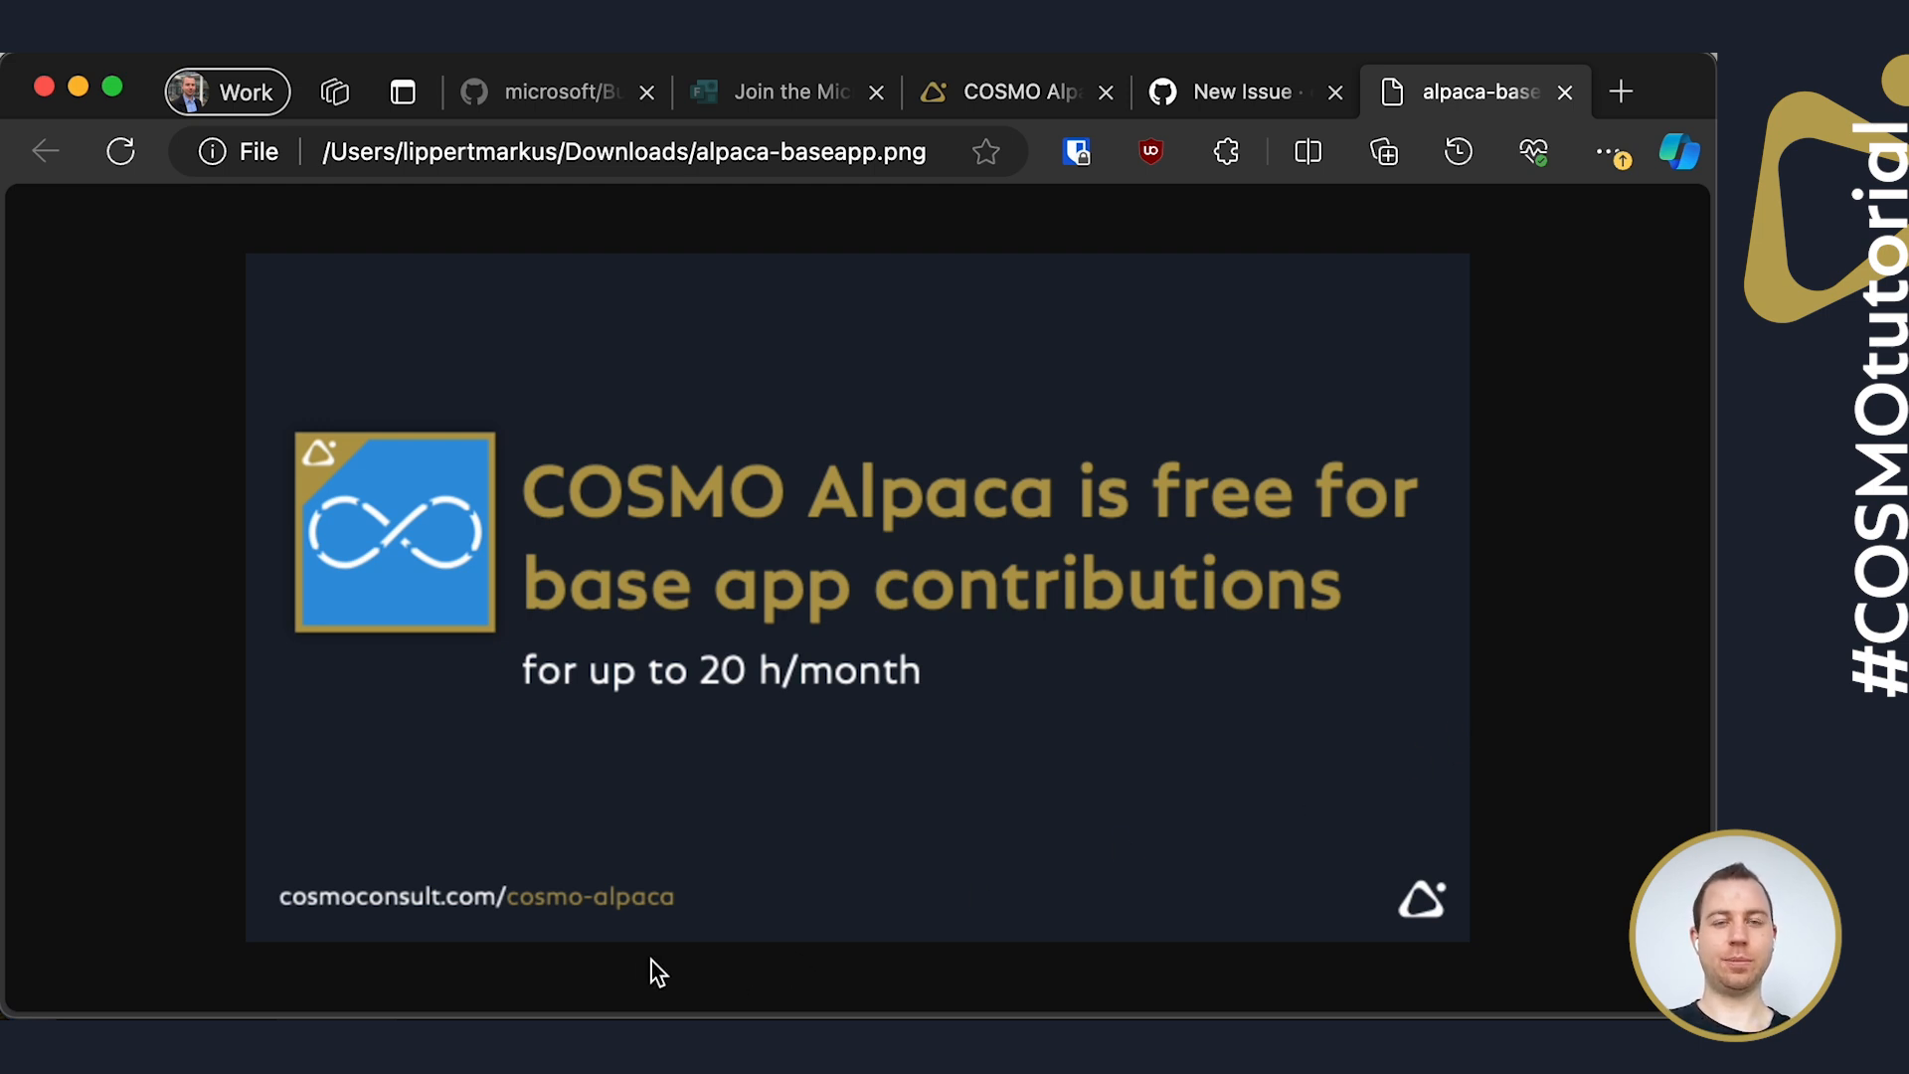
pyautogui.moveTo(648, 969)
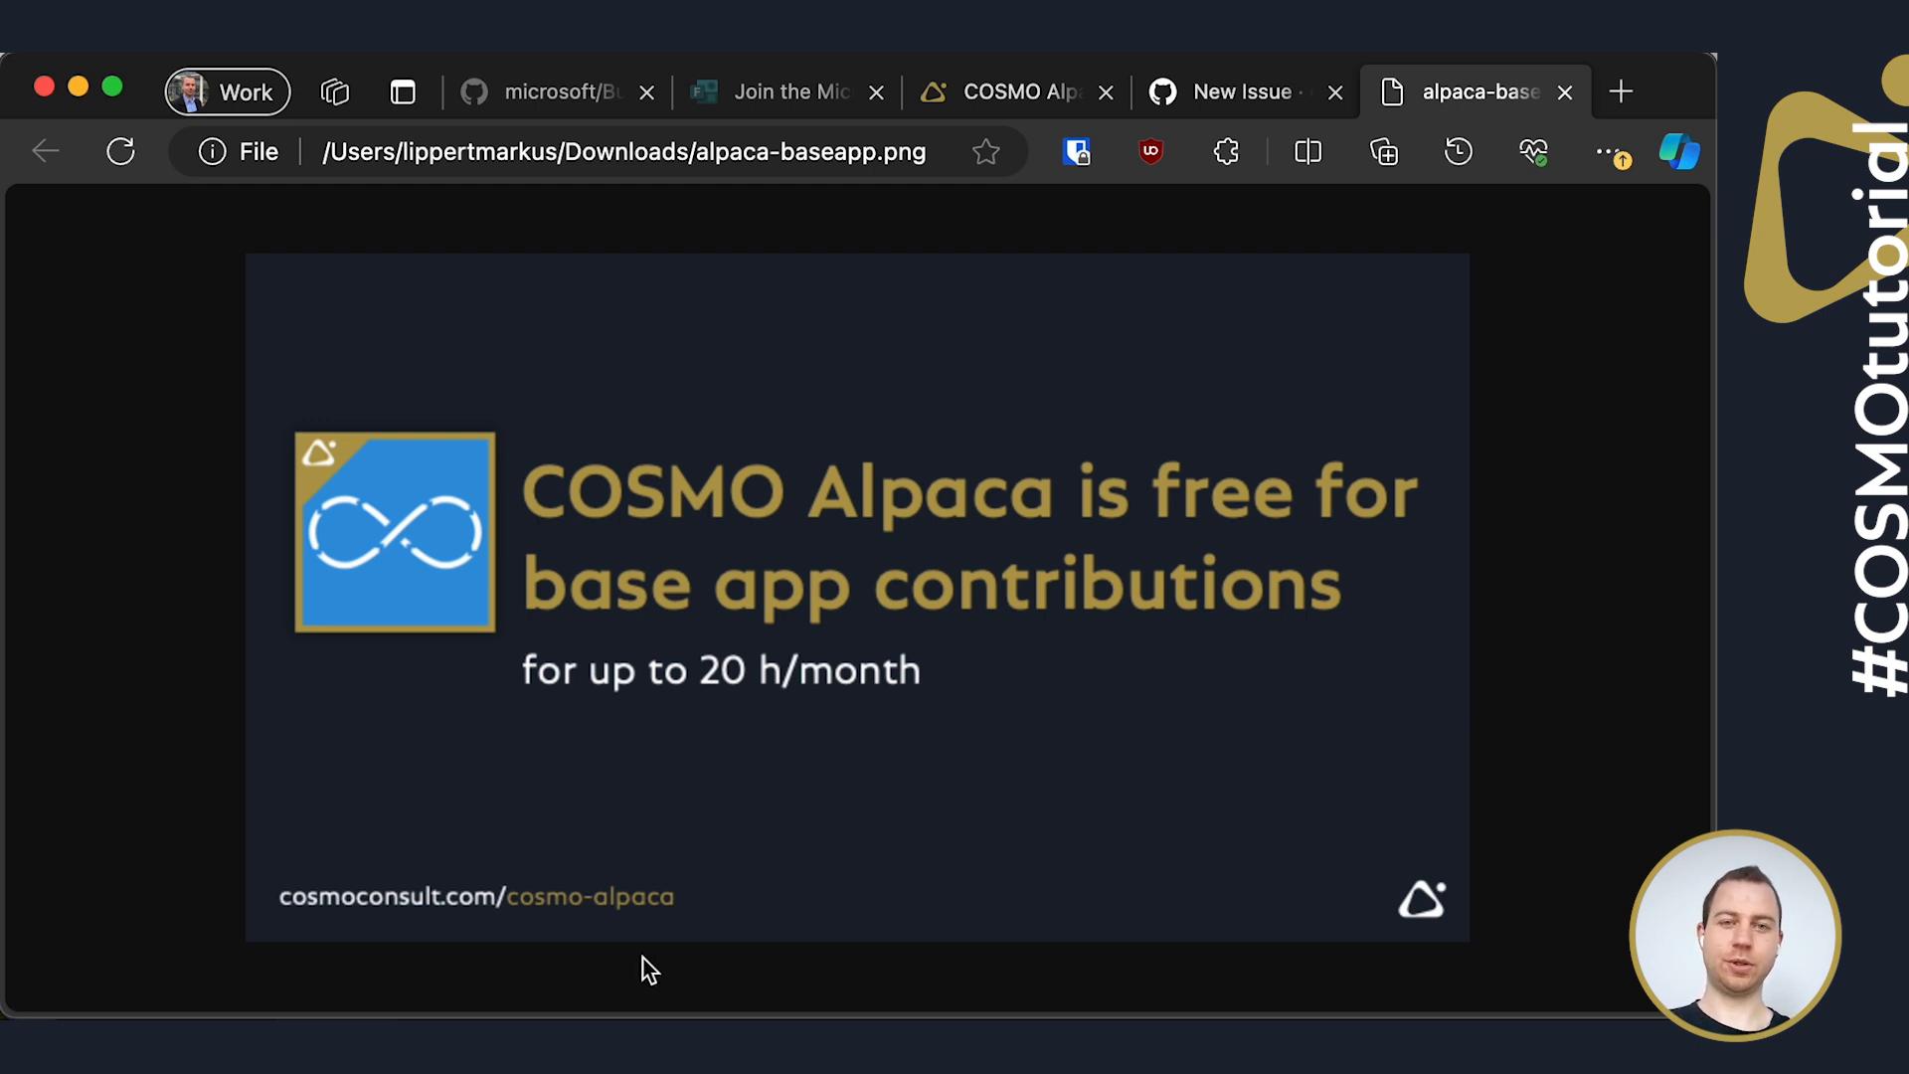